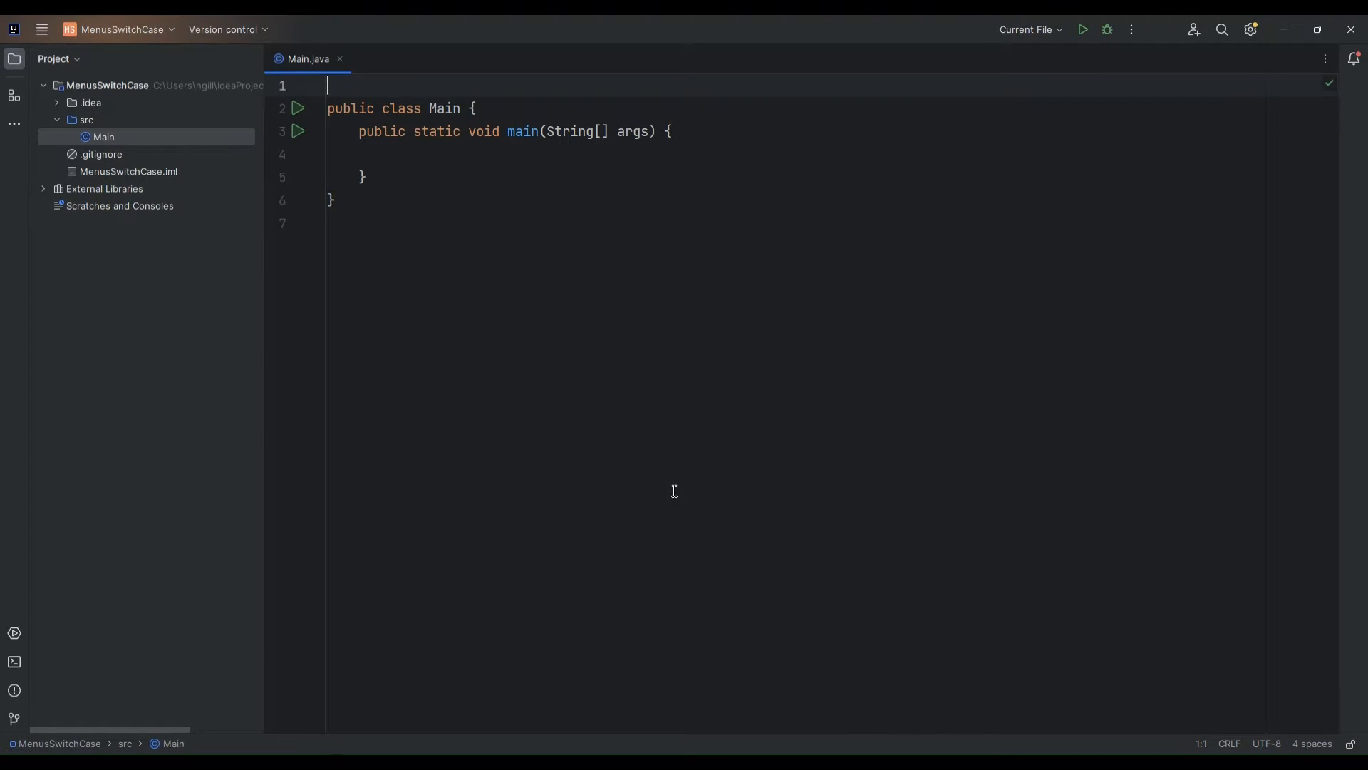
{"action": "mouse_move", "coordinate": [650, 471]}
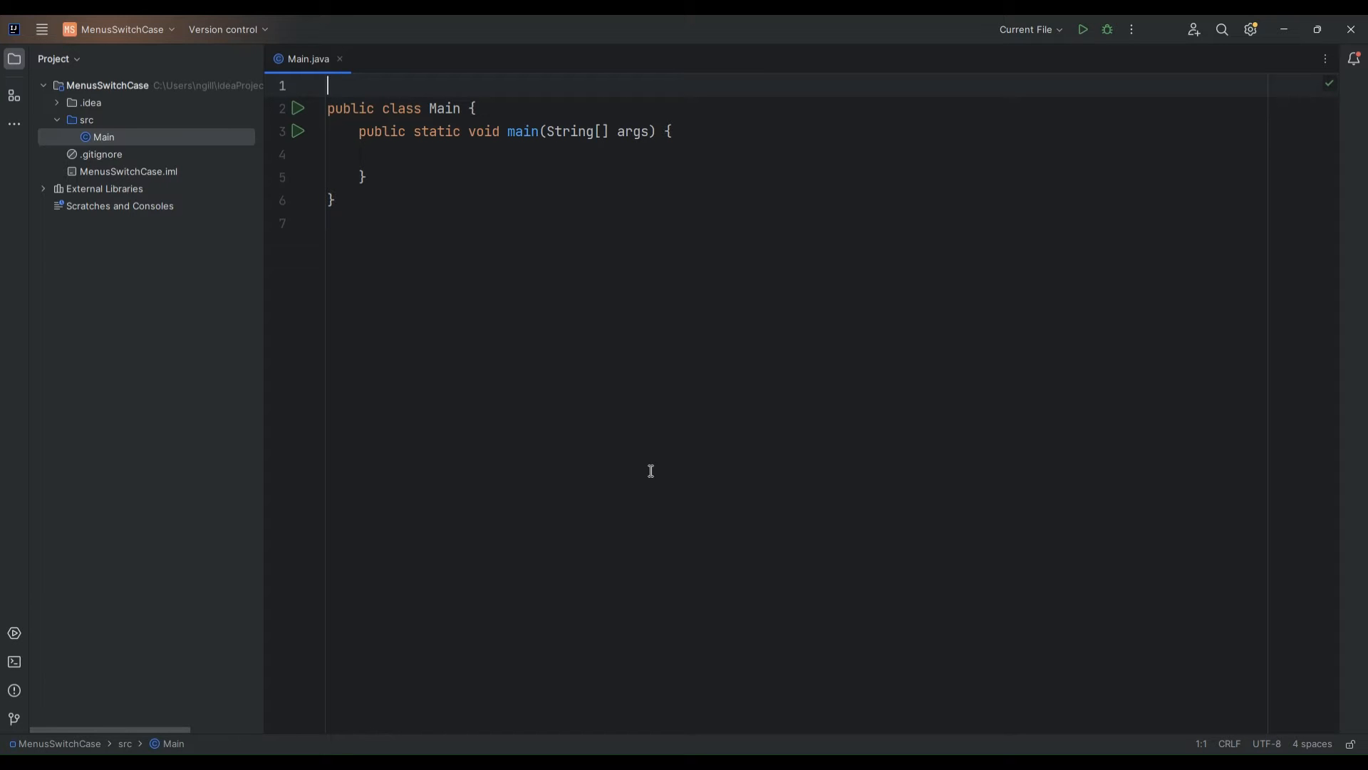
Insert comments above Main: a commented switch template and pound-to-dollar, euro and yen rates
{"action": "key", "text": "Enter"}
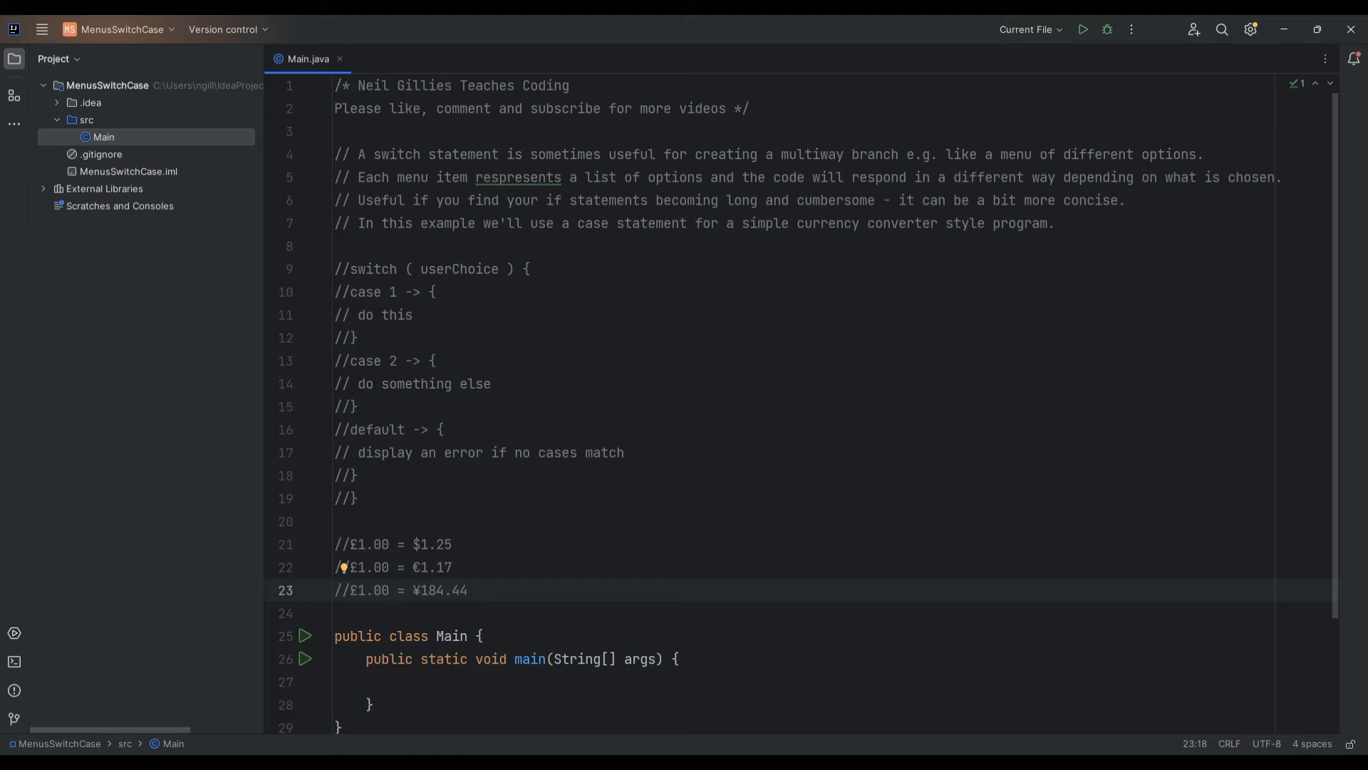
{"action": "left_click", "coordinate": [467, 590]}
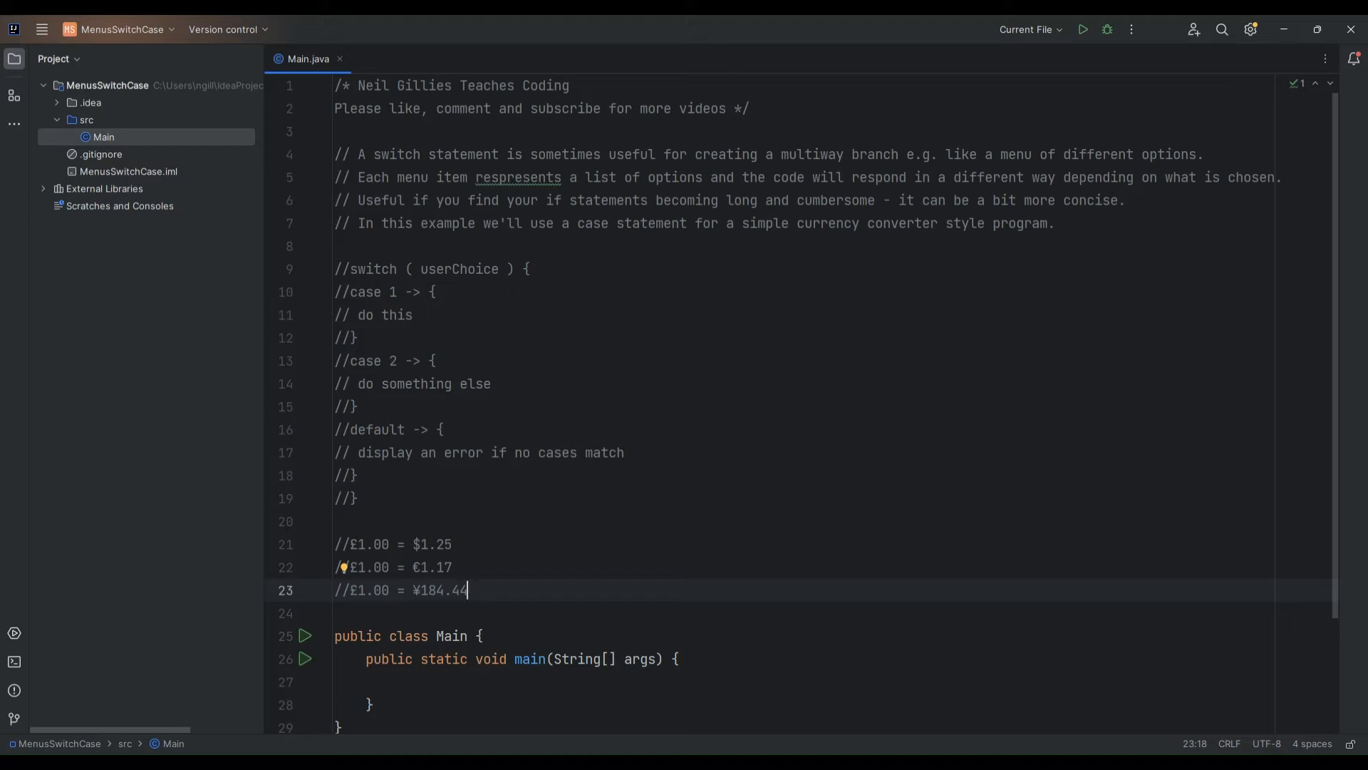
{"action": "mouse_move", "coordinate": [736, 380]}
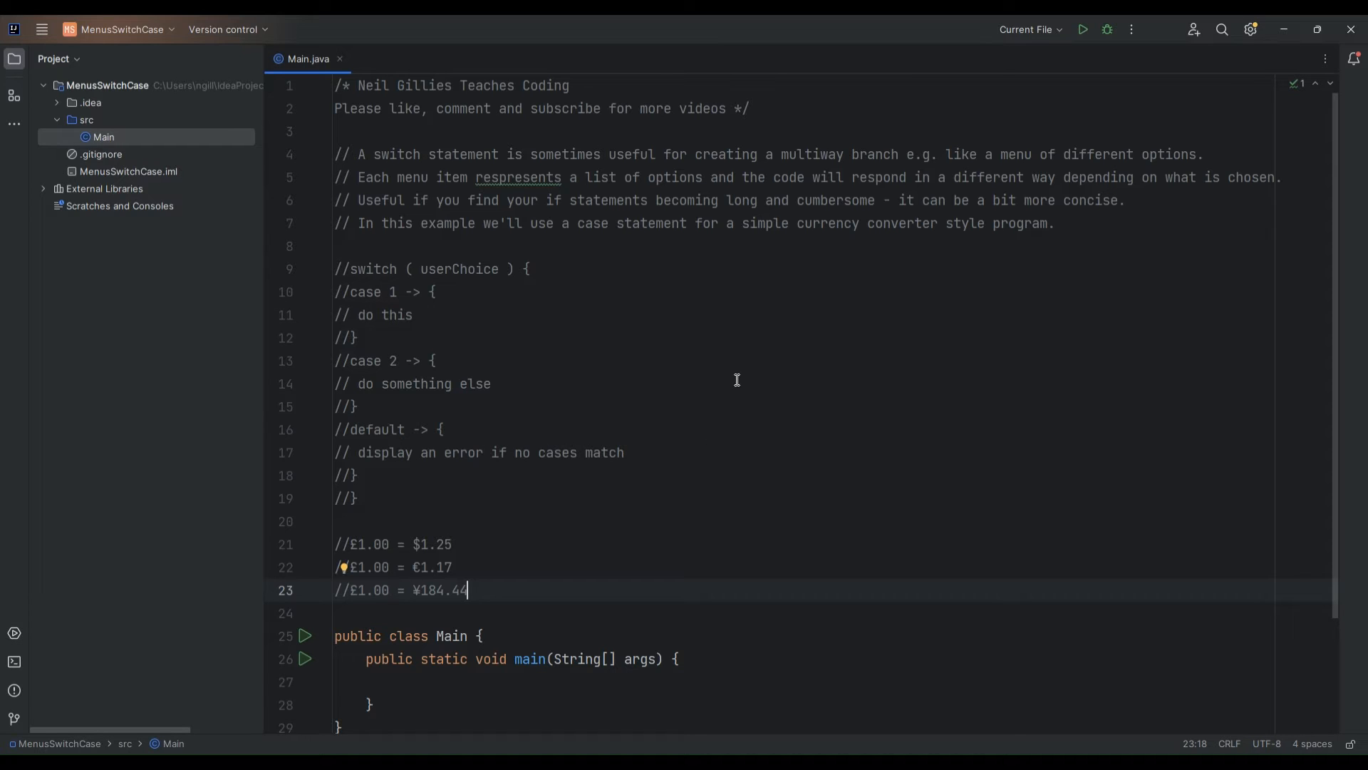
{"action": "mouse_move", "coordinate": [421, 454]}
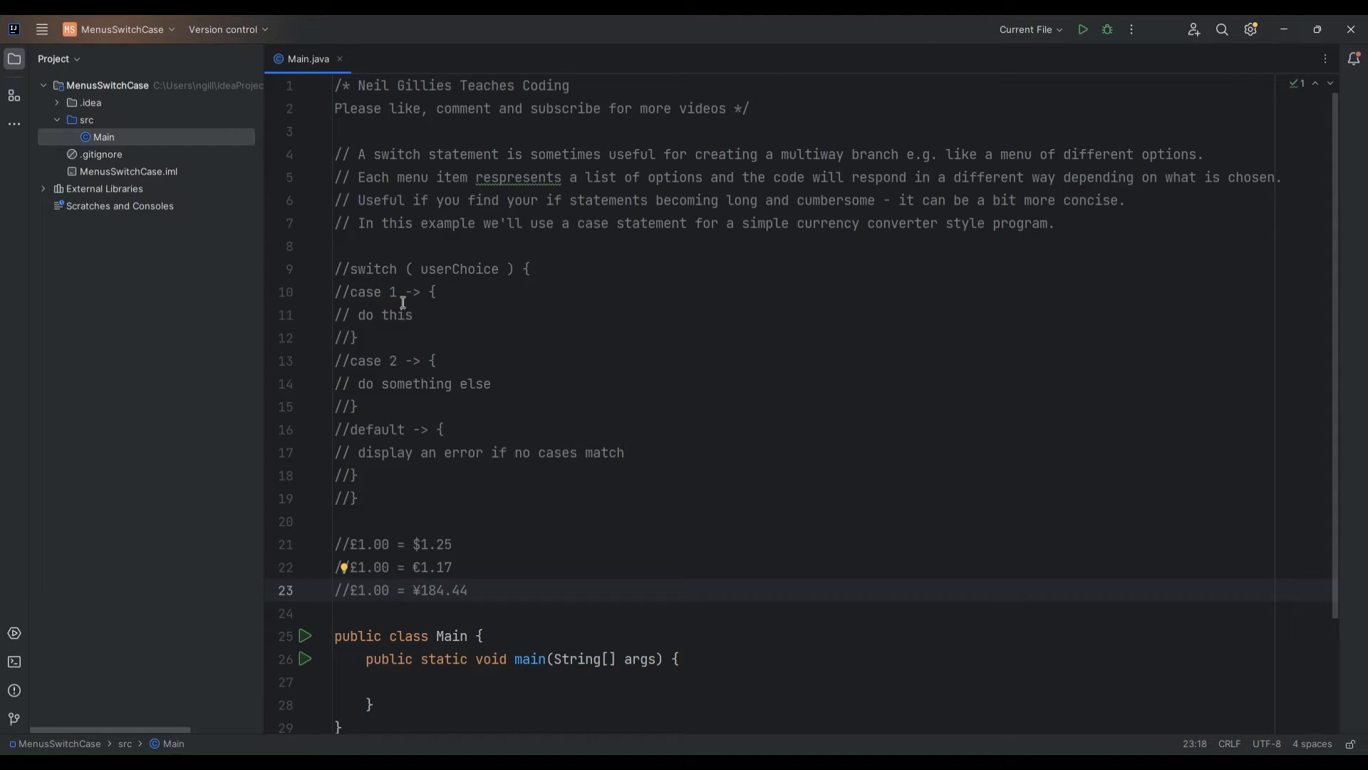
{"action": "mouse_move", "coordinate": [464, 553]}
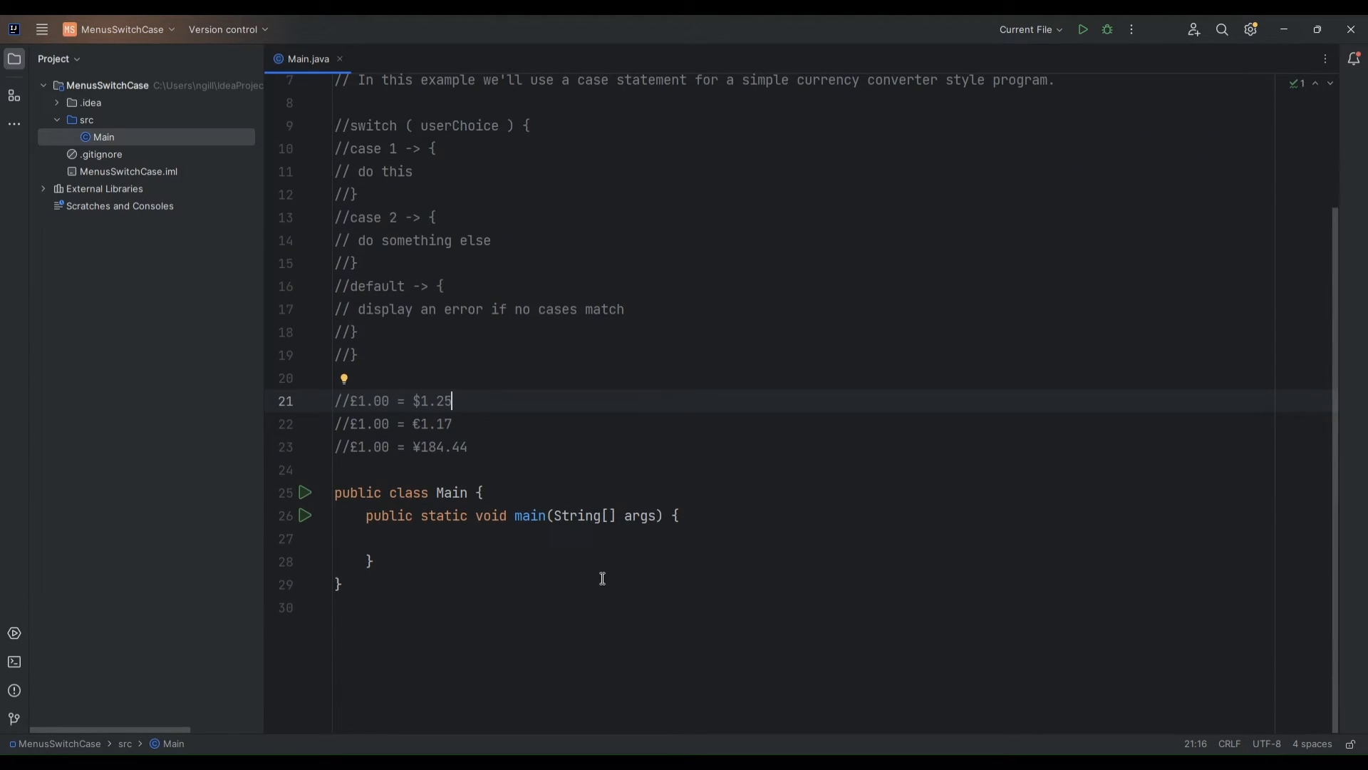
{"action": "scroll", "scroll_direction": "up", "scroll_amount": 3}
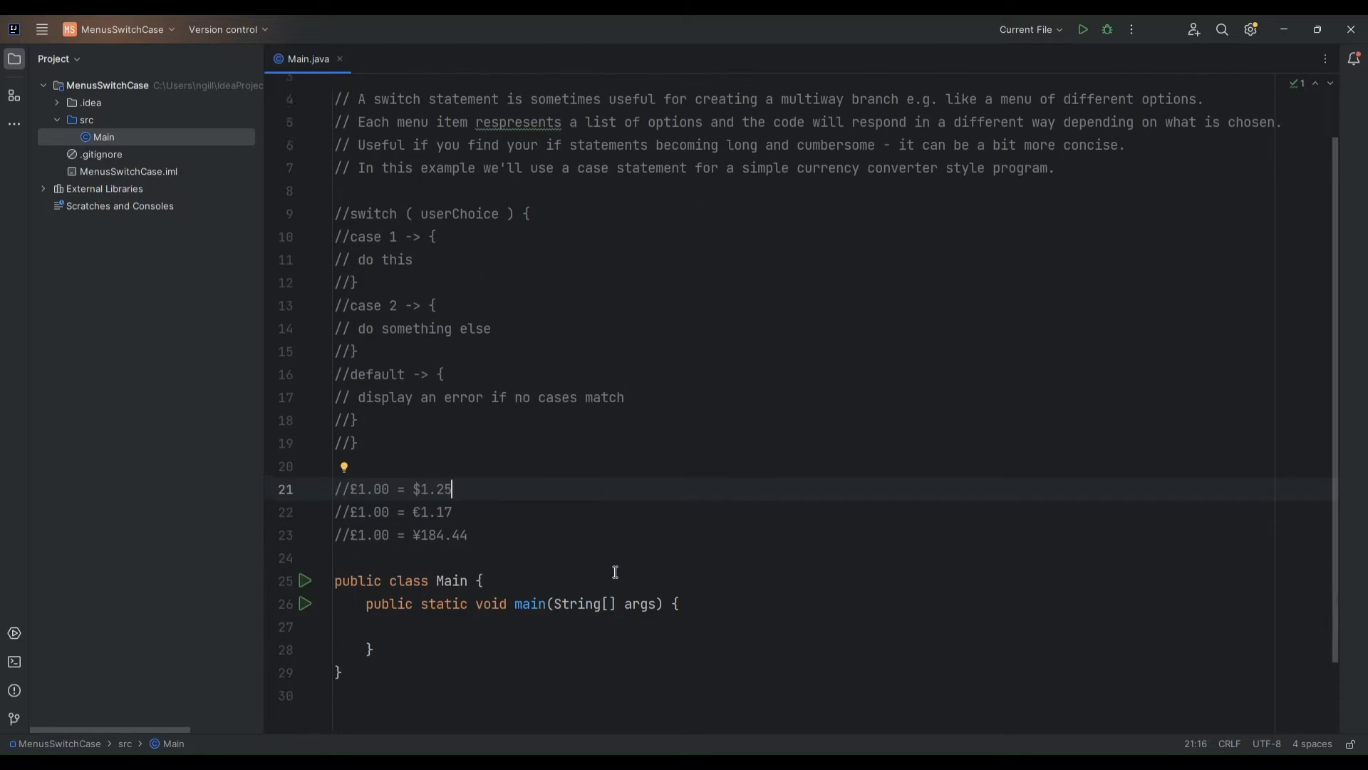
{"action": "scroll", "scroll_direction": "down", "scroll_amount": 3}
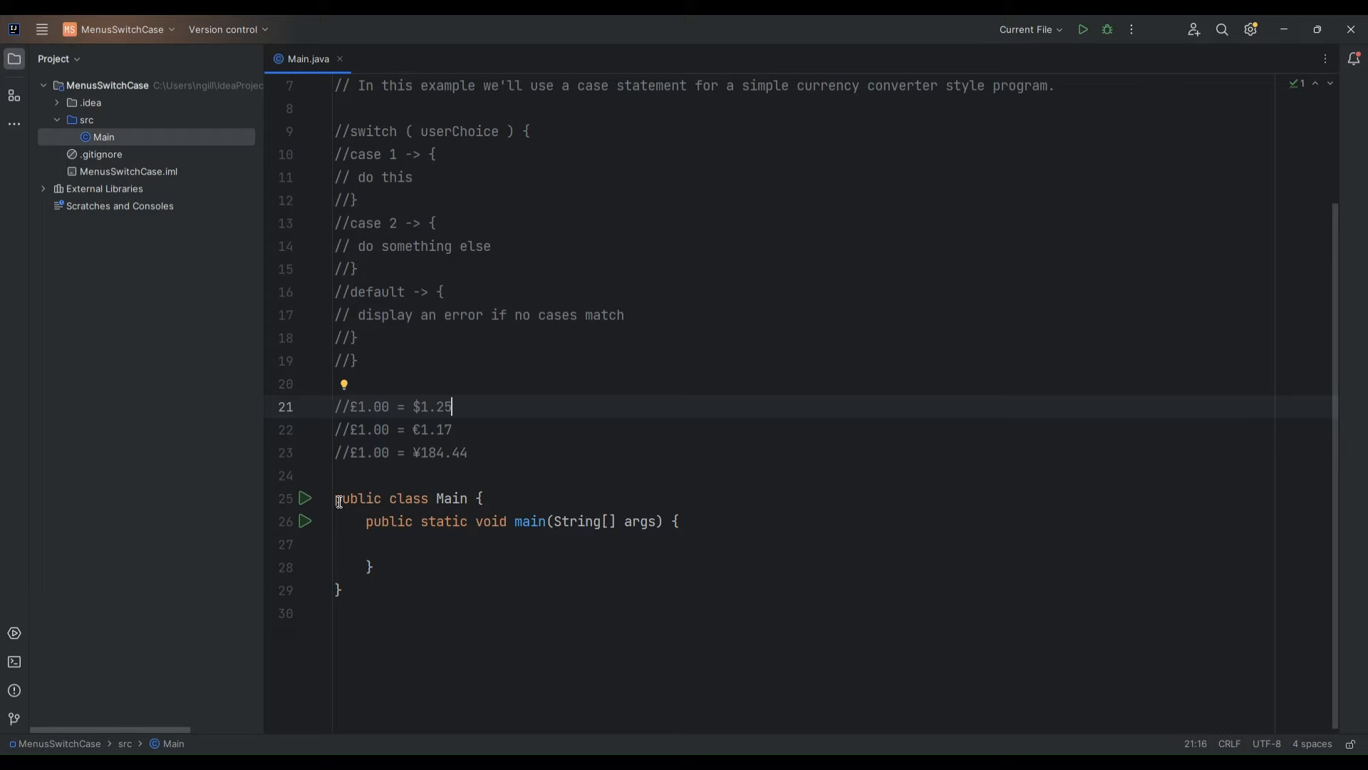
Add 'import java.util.Scanner' on a new line above the class declaration
{"action": "left_click", "coordinate": [336, 499]}
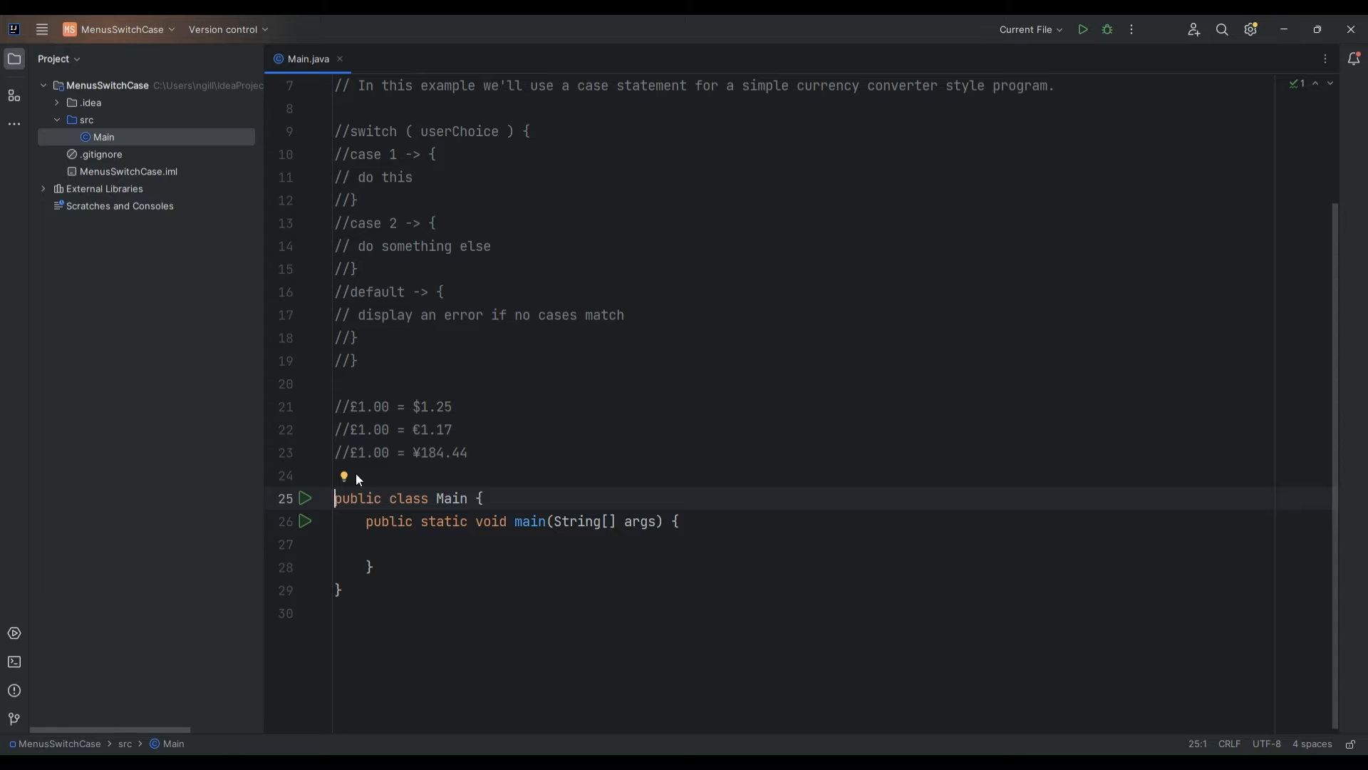
{"action": "key", "text": "enter"}
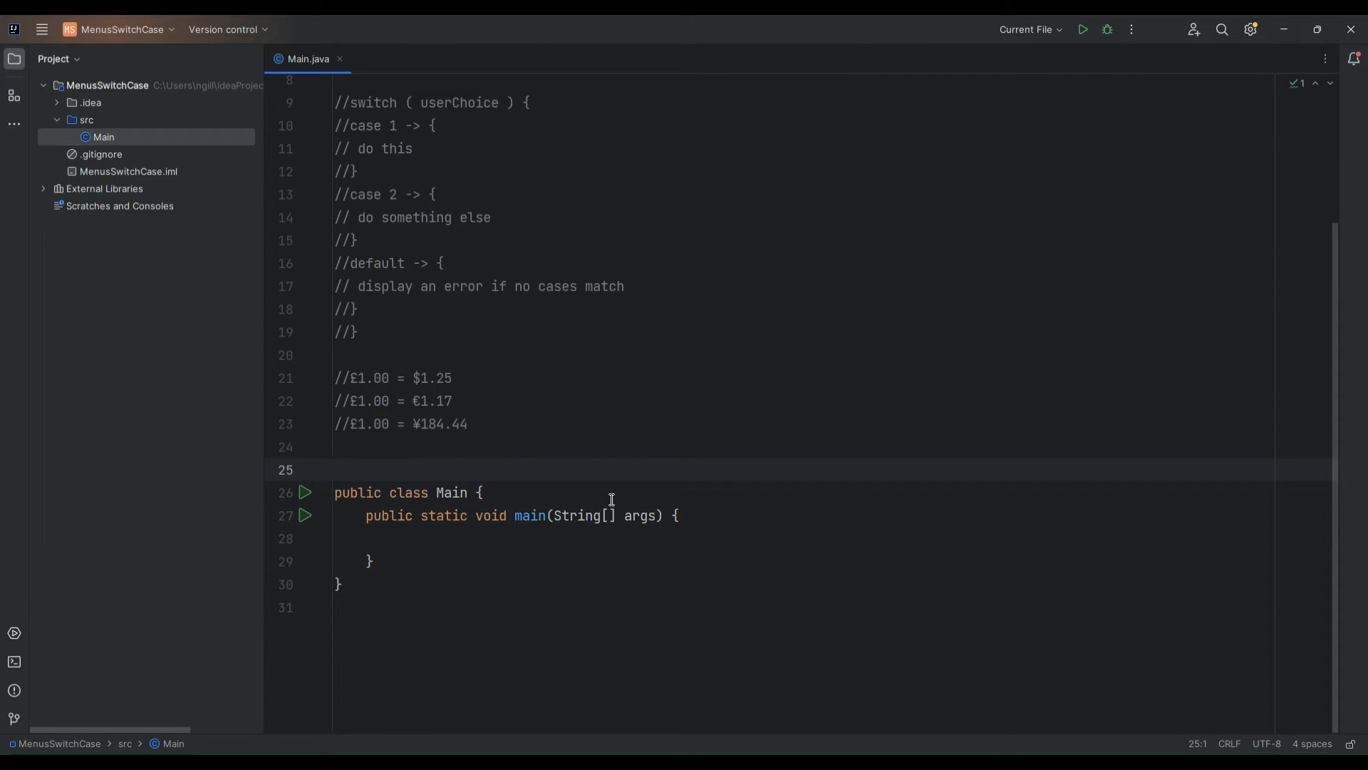
{"action": "type", "text": "import"}
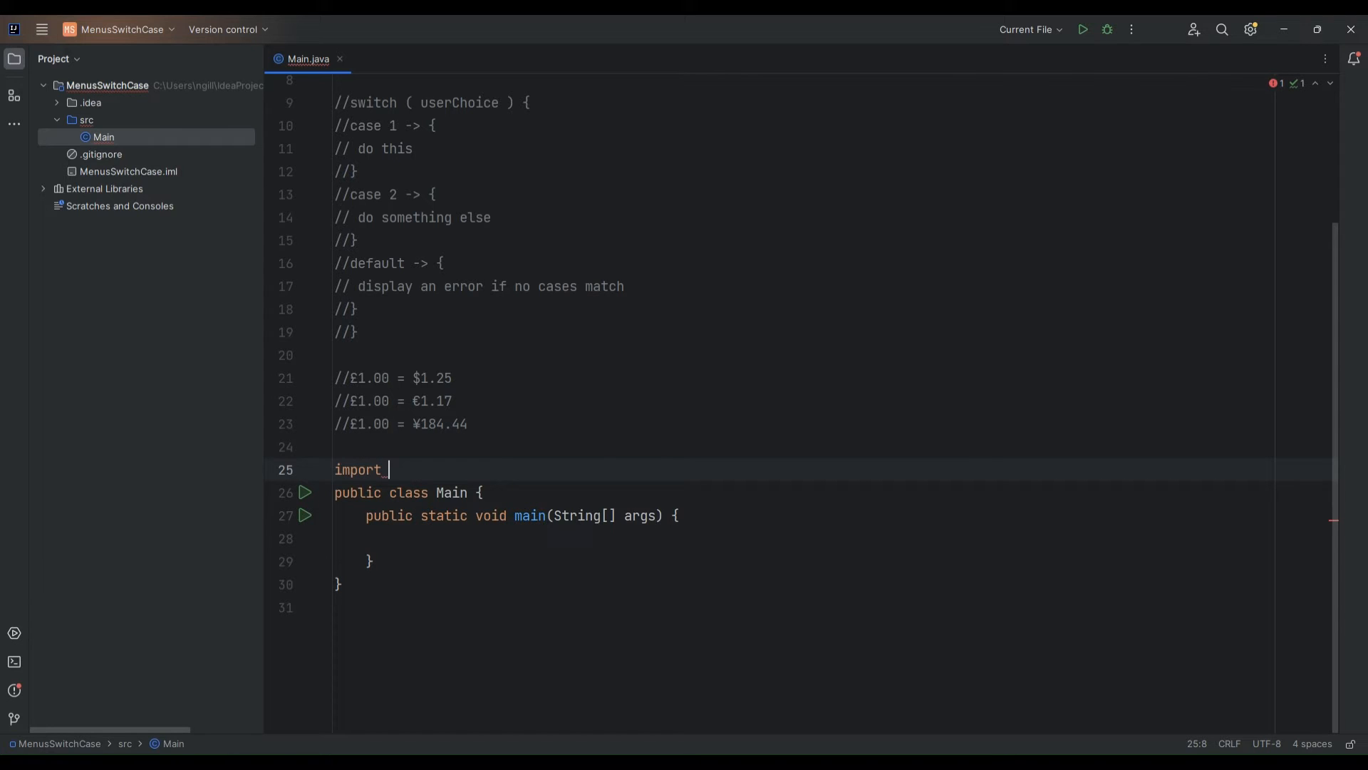
{"action": "type", "text": "java"}
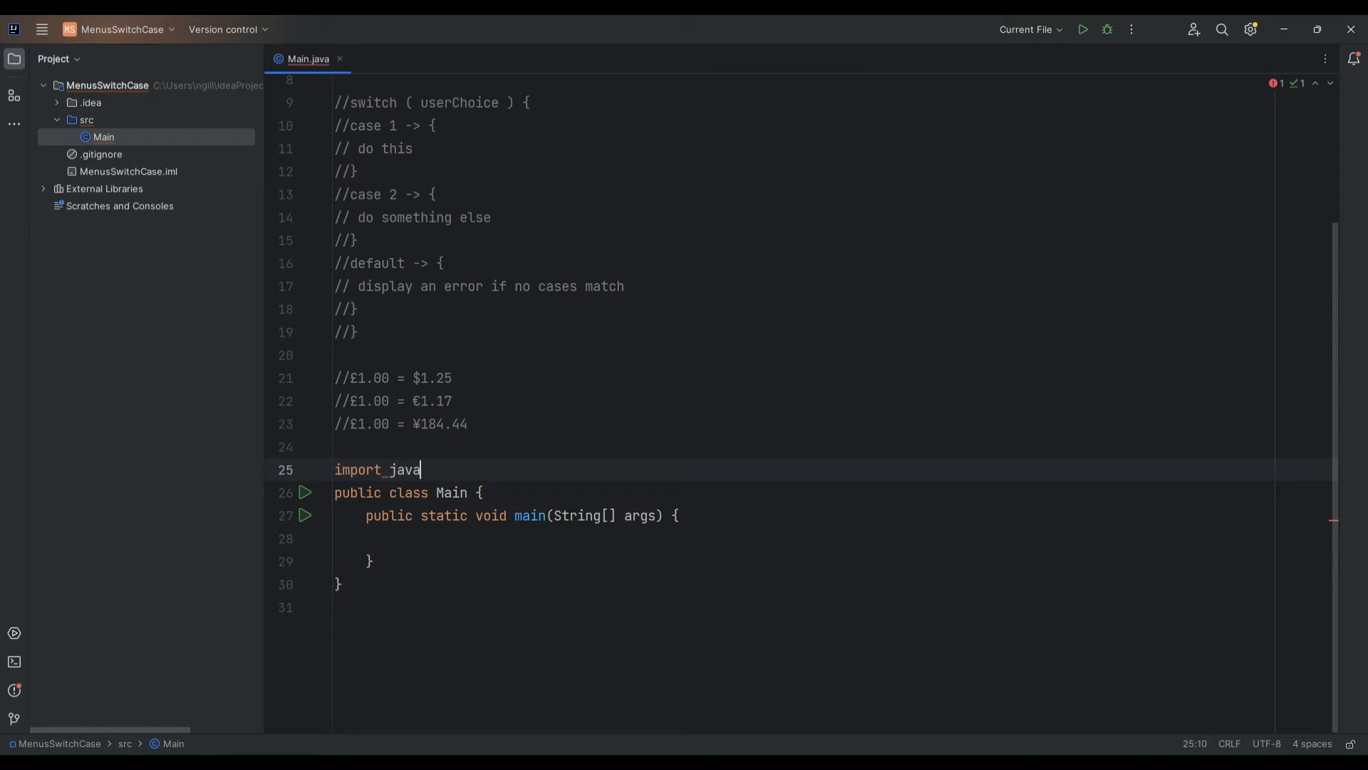
{"action": "type", "text": ".util."}
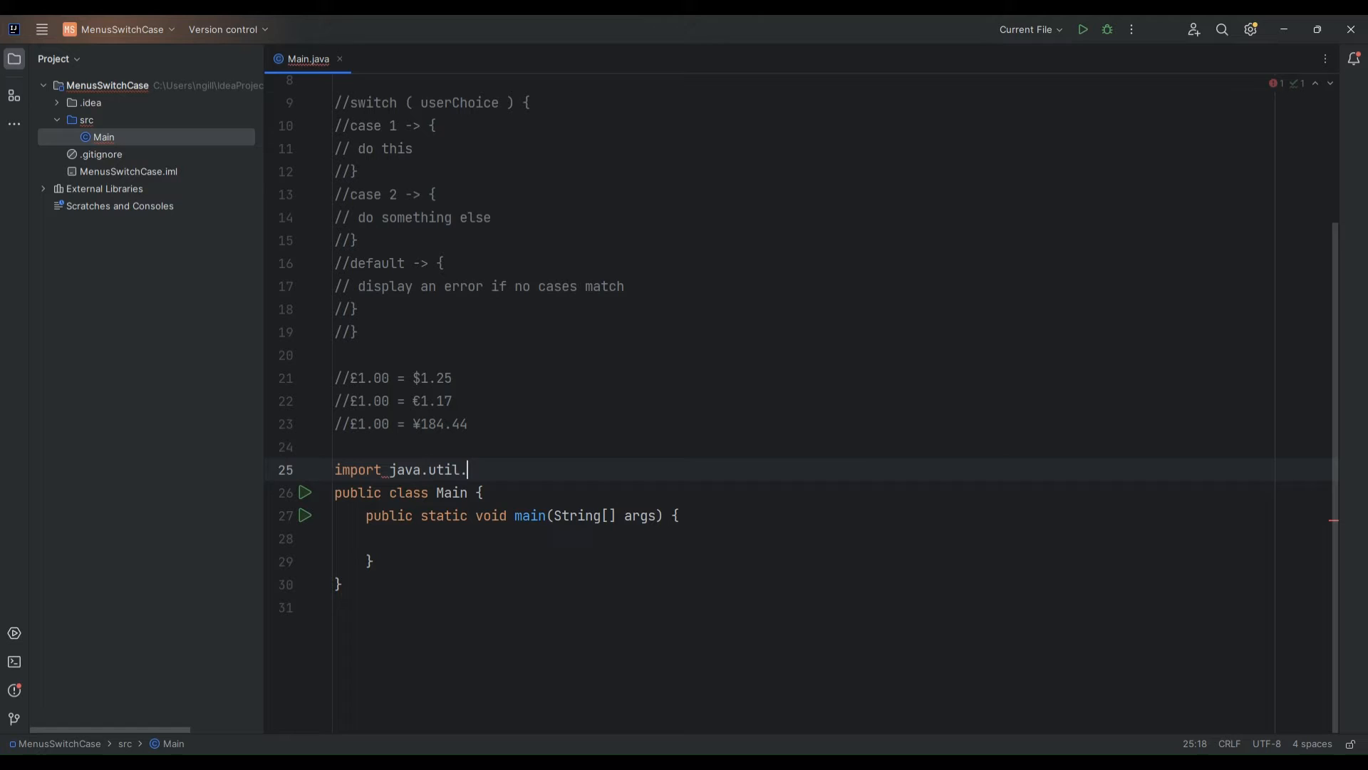
{"action": "type", "text": "Scanner;"}
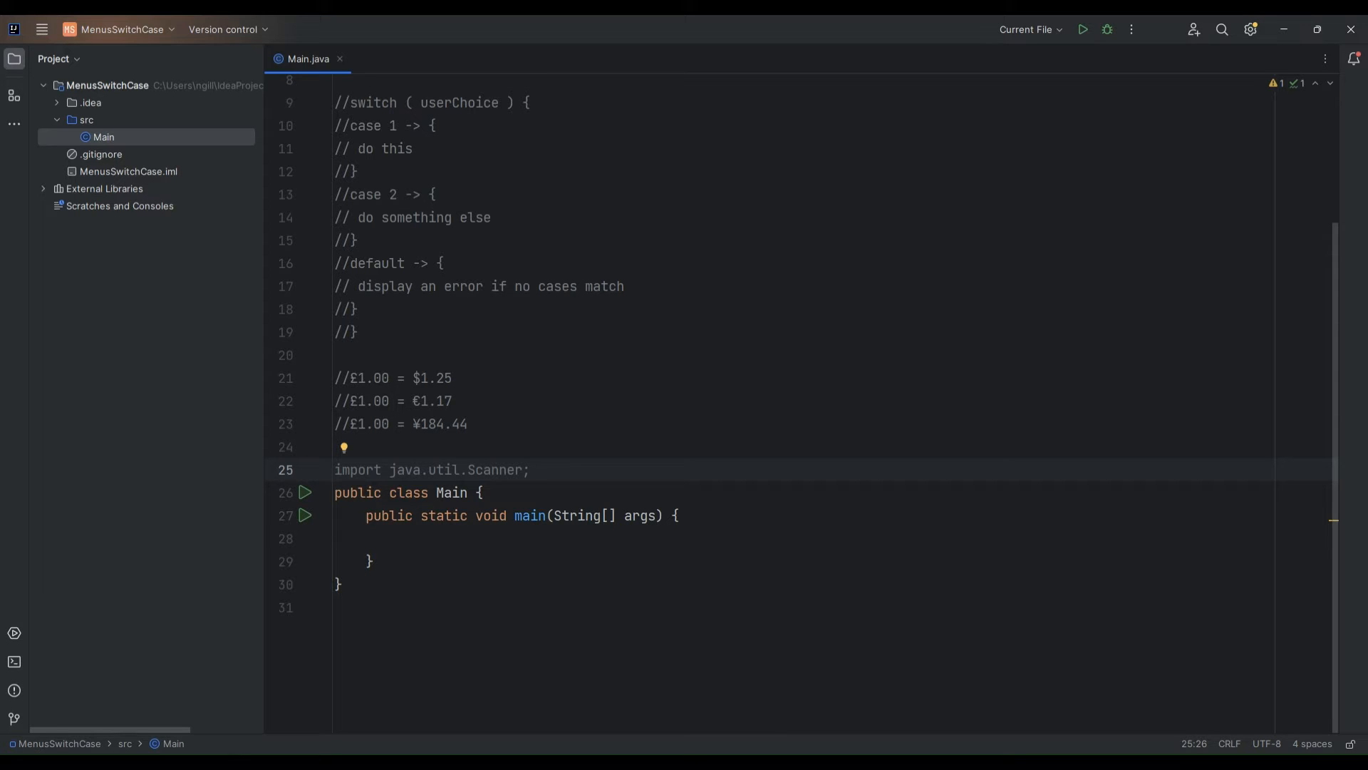
In main, create 'Scanner scanner = new Scanner(System.in);'
{"action": "left_click", "coordinate": [372, 560]}
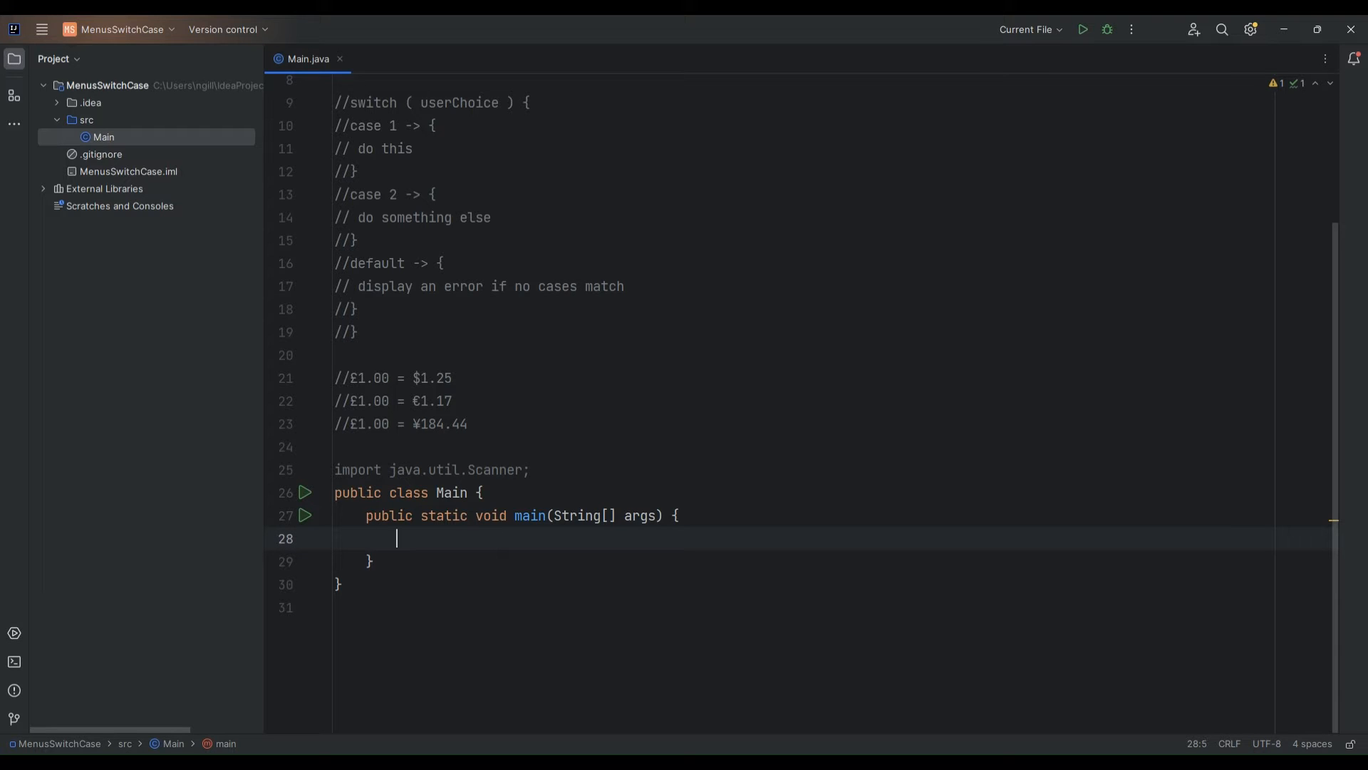
{"action": "type", "text": "S"}
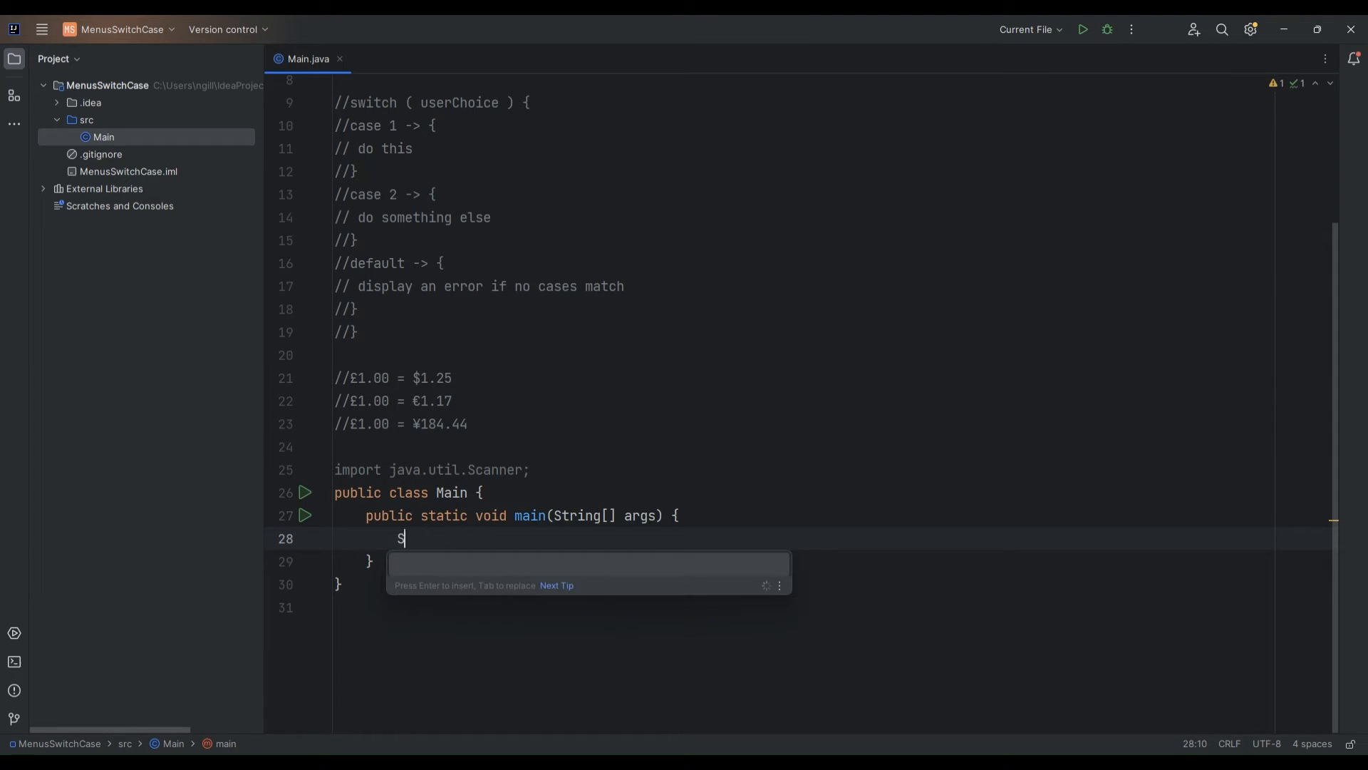
{"action": "type", "text": "canner scanner"}
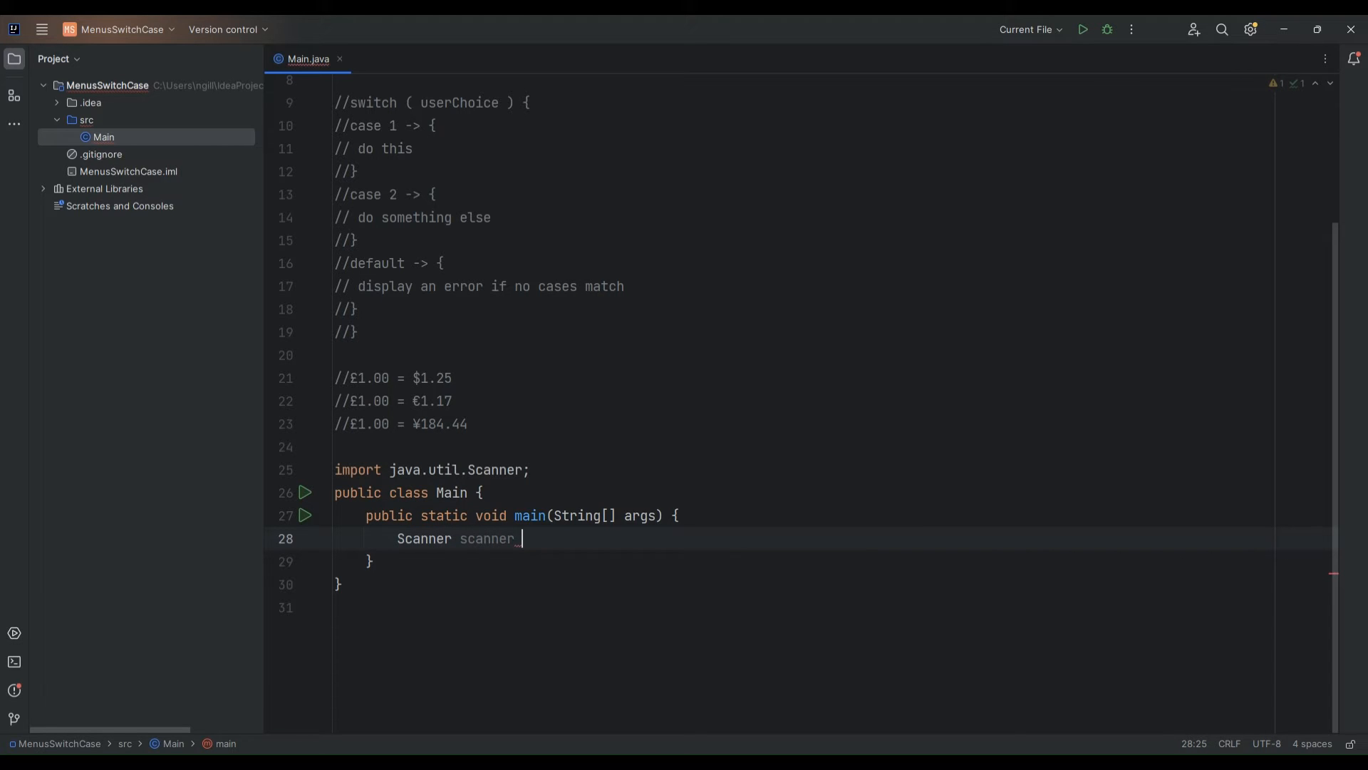
{"action": "type", "text": "= new Scanner("}
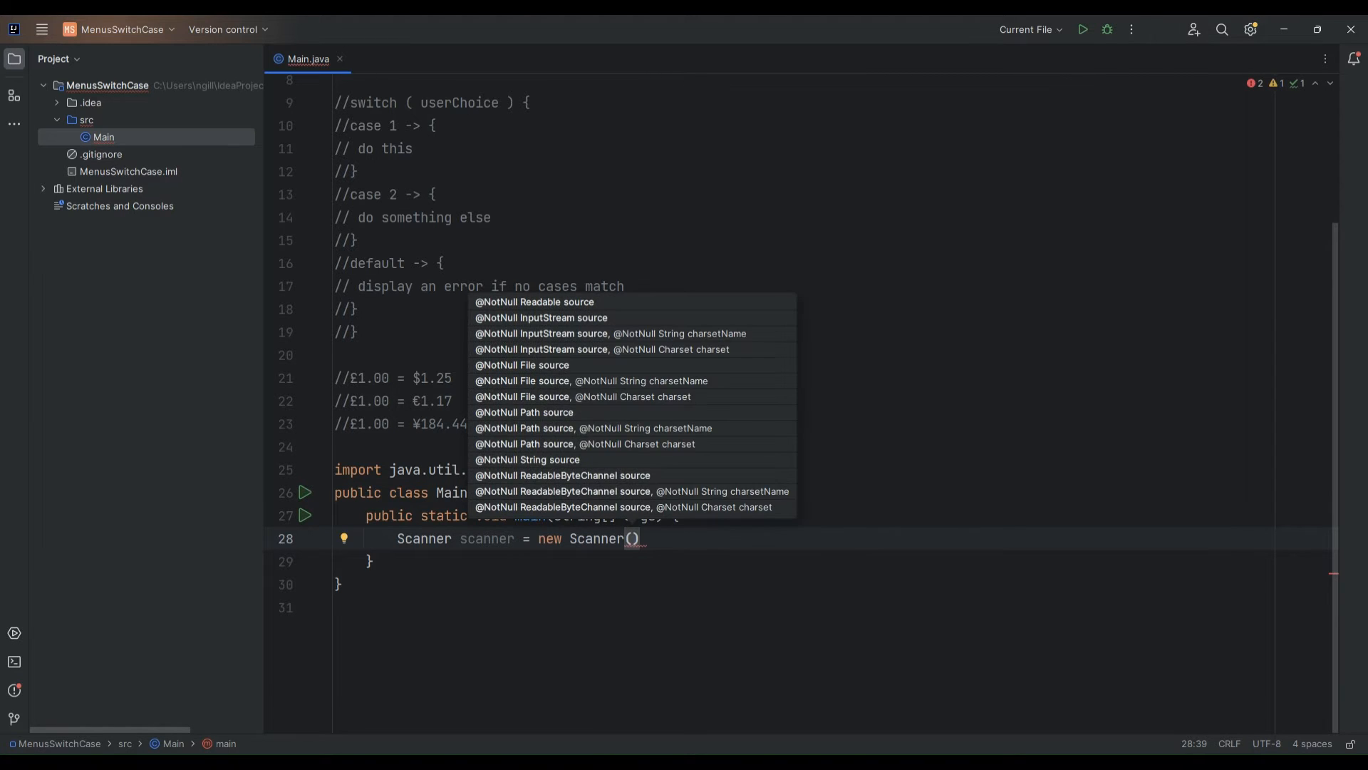
{"action": "type", "text": "System.in"}
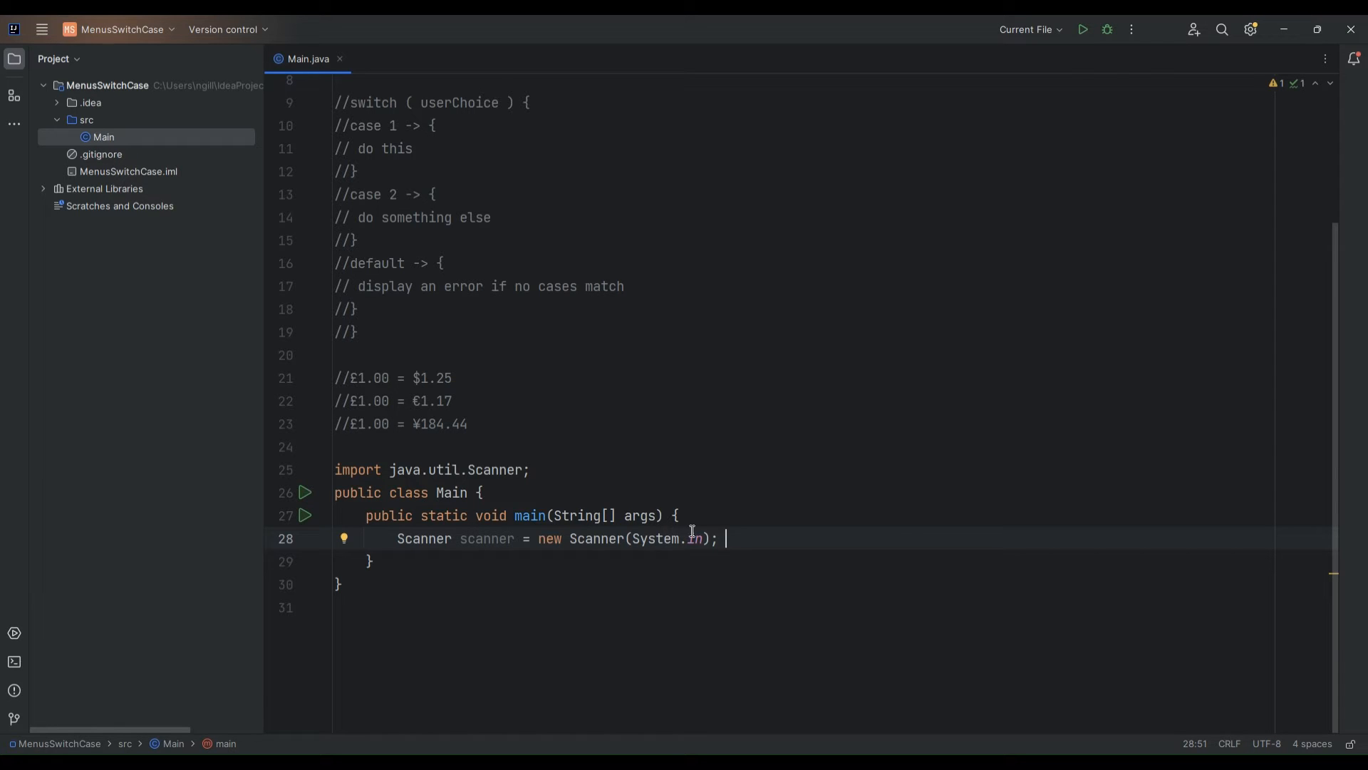
{"action": "mouse_move", "coordinate": [750, 541]}
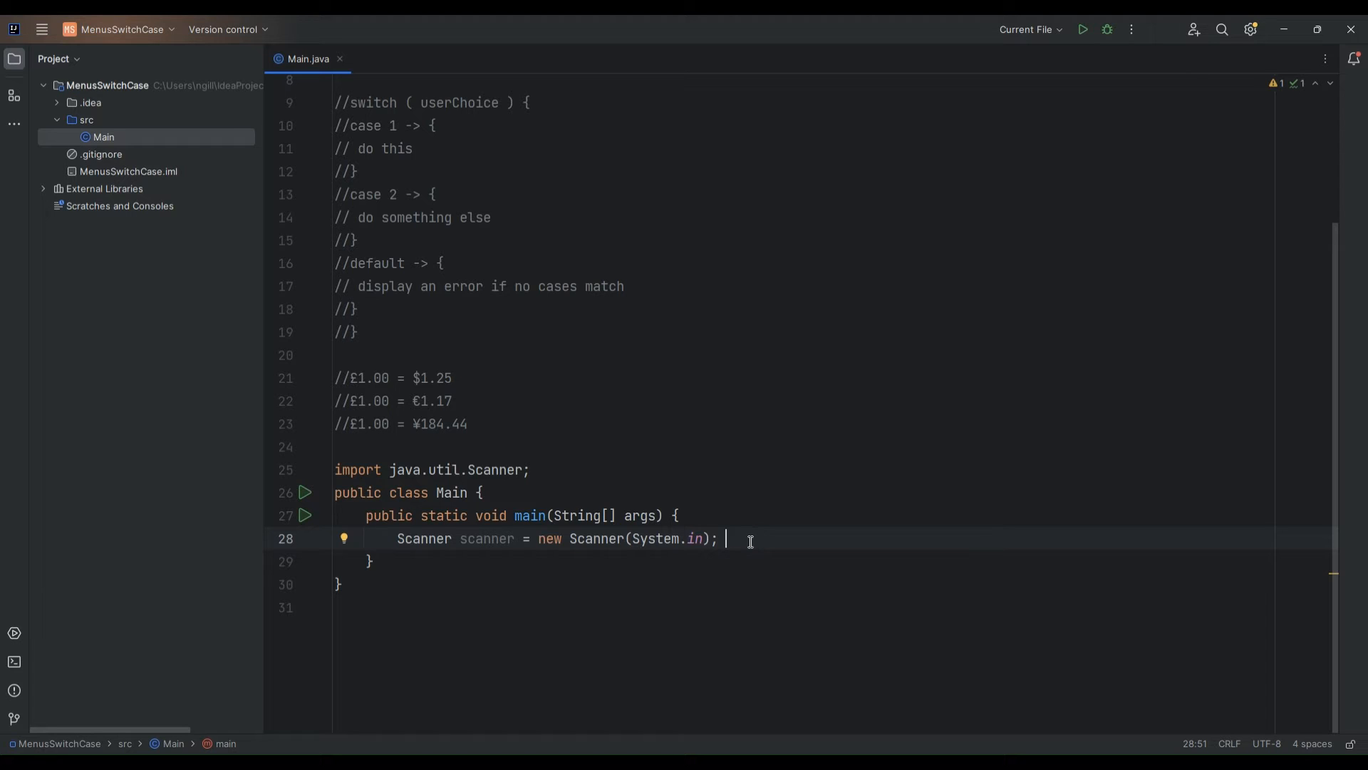
{"action": "mouse_move", "coordinate": [755, 525]}
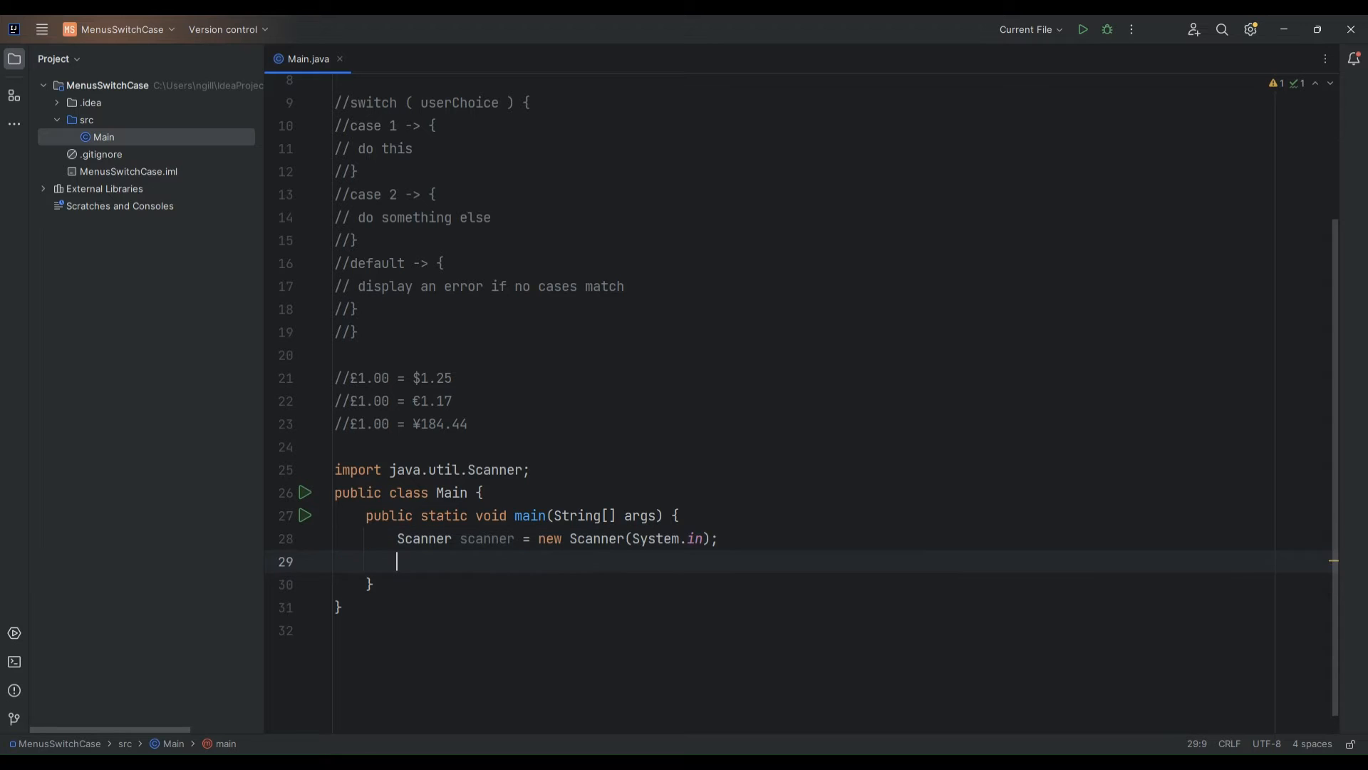
Declare 'double gbpAmount;' with the comment '// amount of GB pounds entered'
{"action": "scroll", "scroll_direction": "up", "scroll_amount": 3}
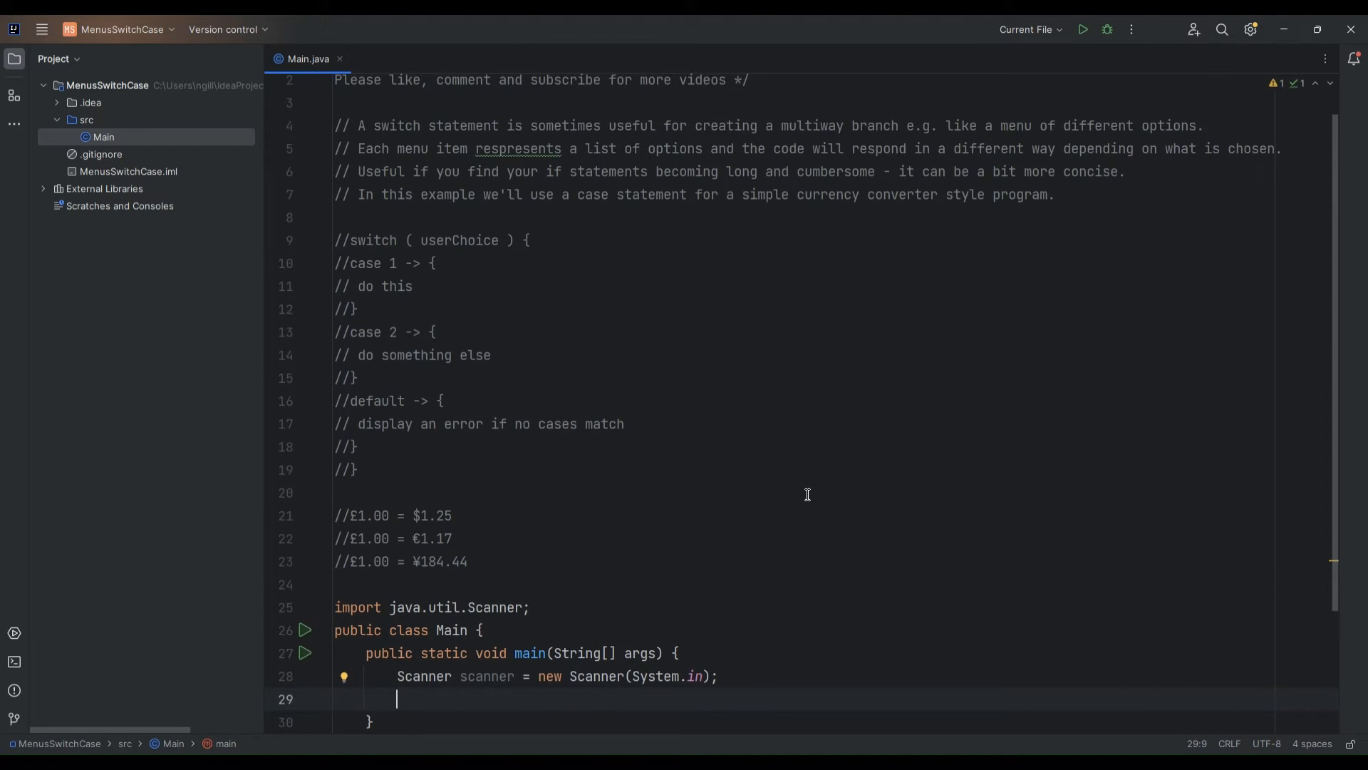
{"action": "type", "text": "d"}
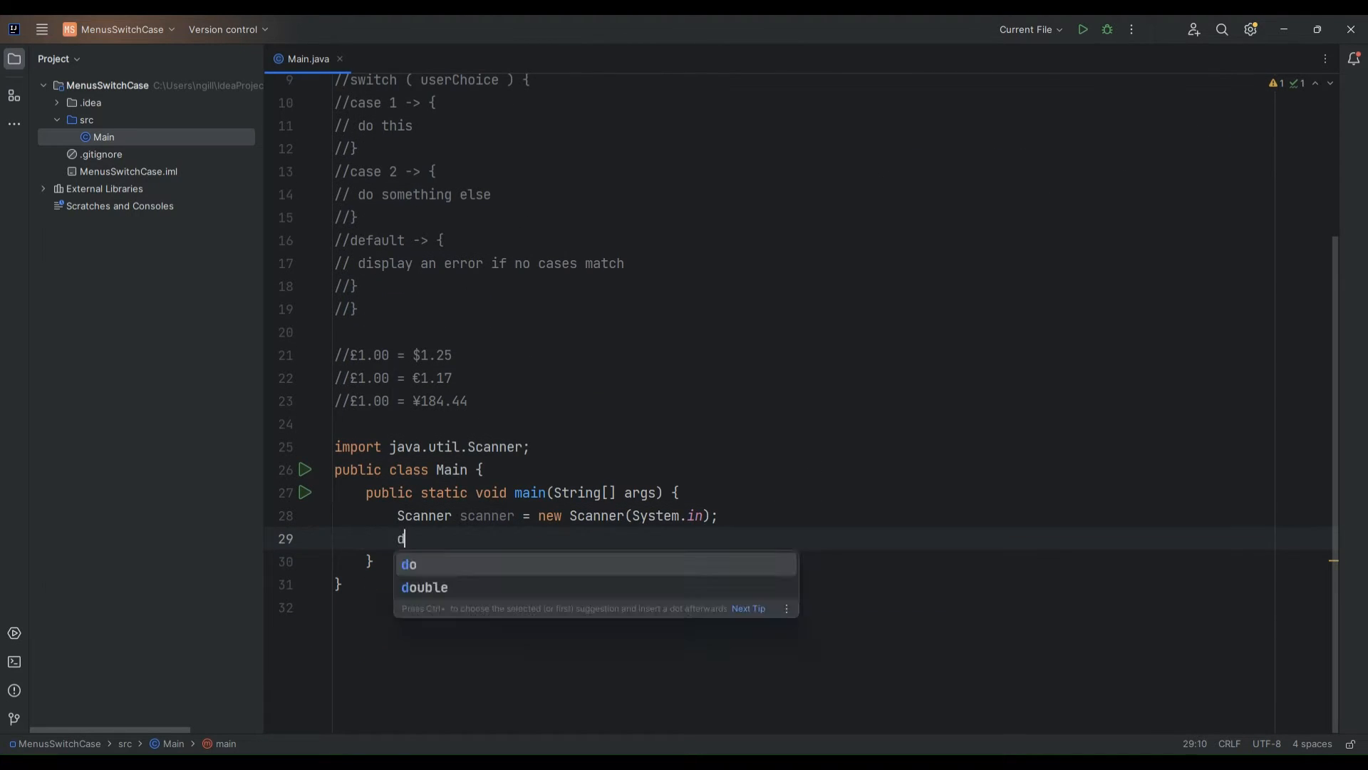
{"action": "type", "text": "ouble"}
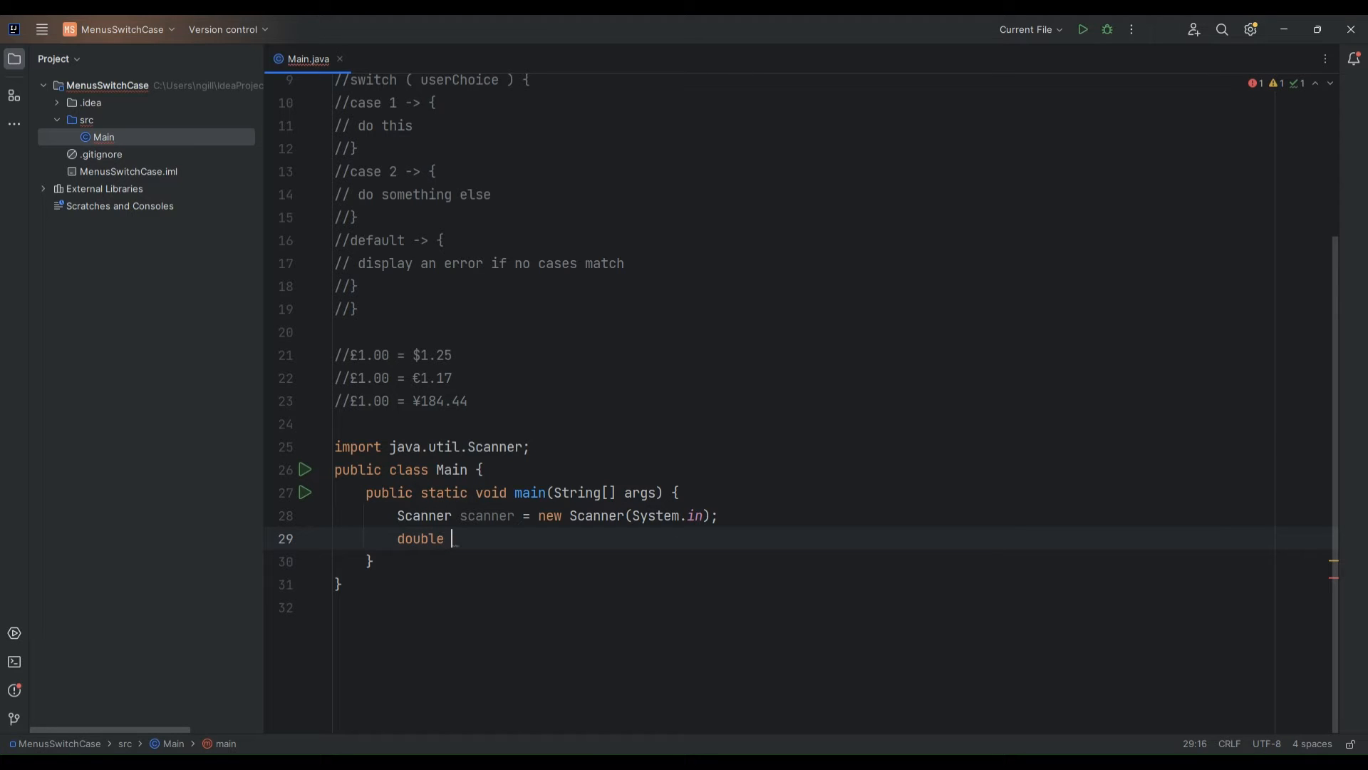
{"action": "type", "text": "g"}
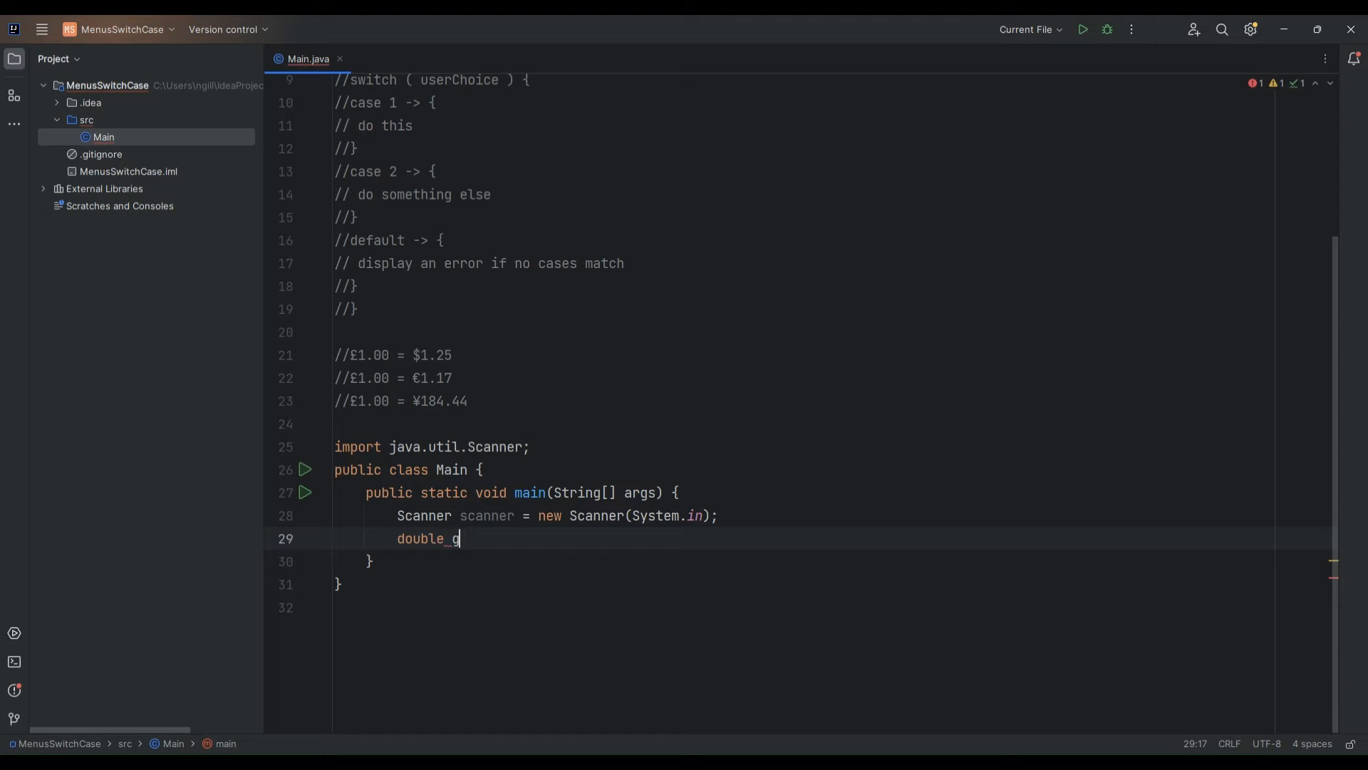
{"action": "type", "text": "bp"}
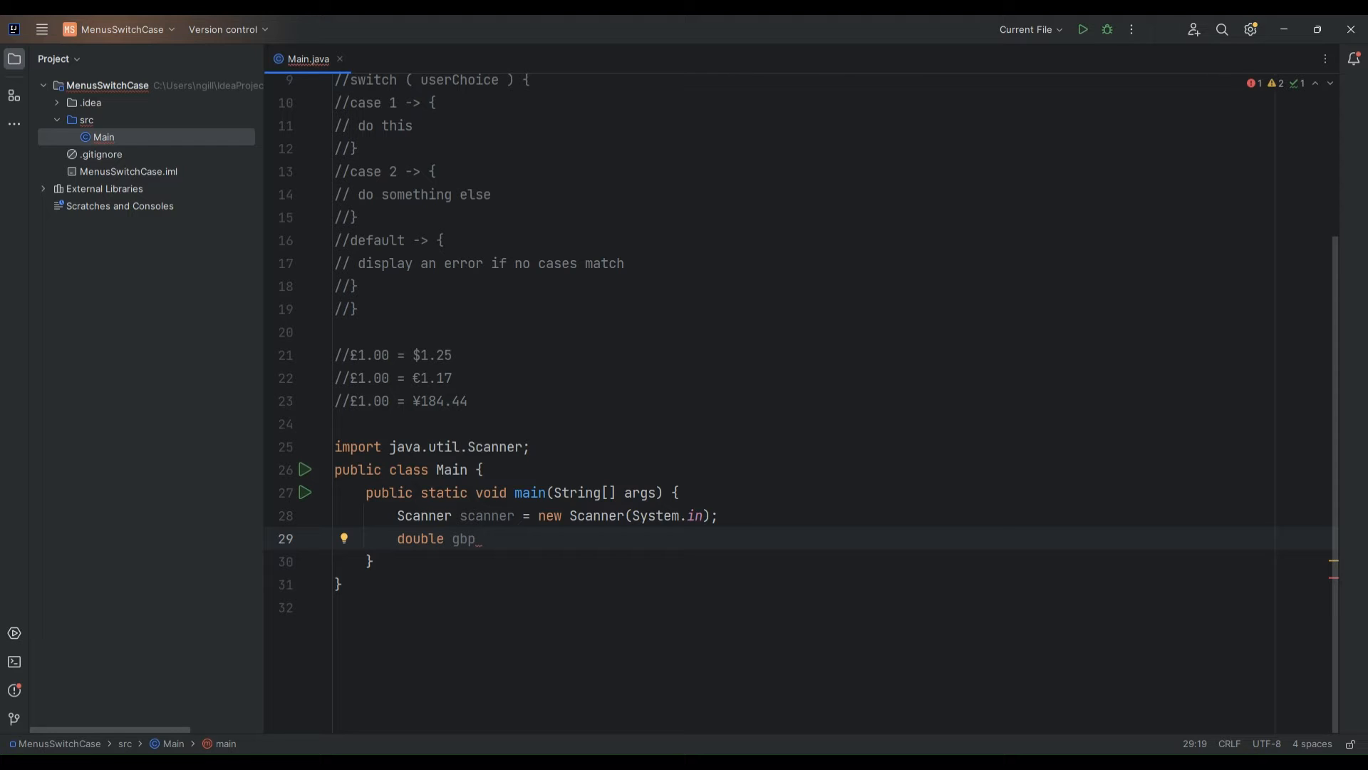
{"action": "type", "text": ";"}
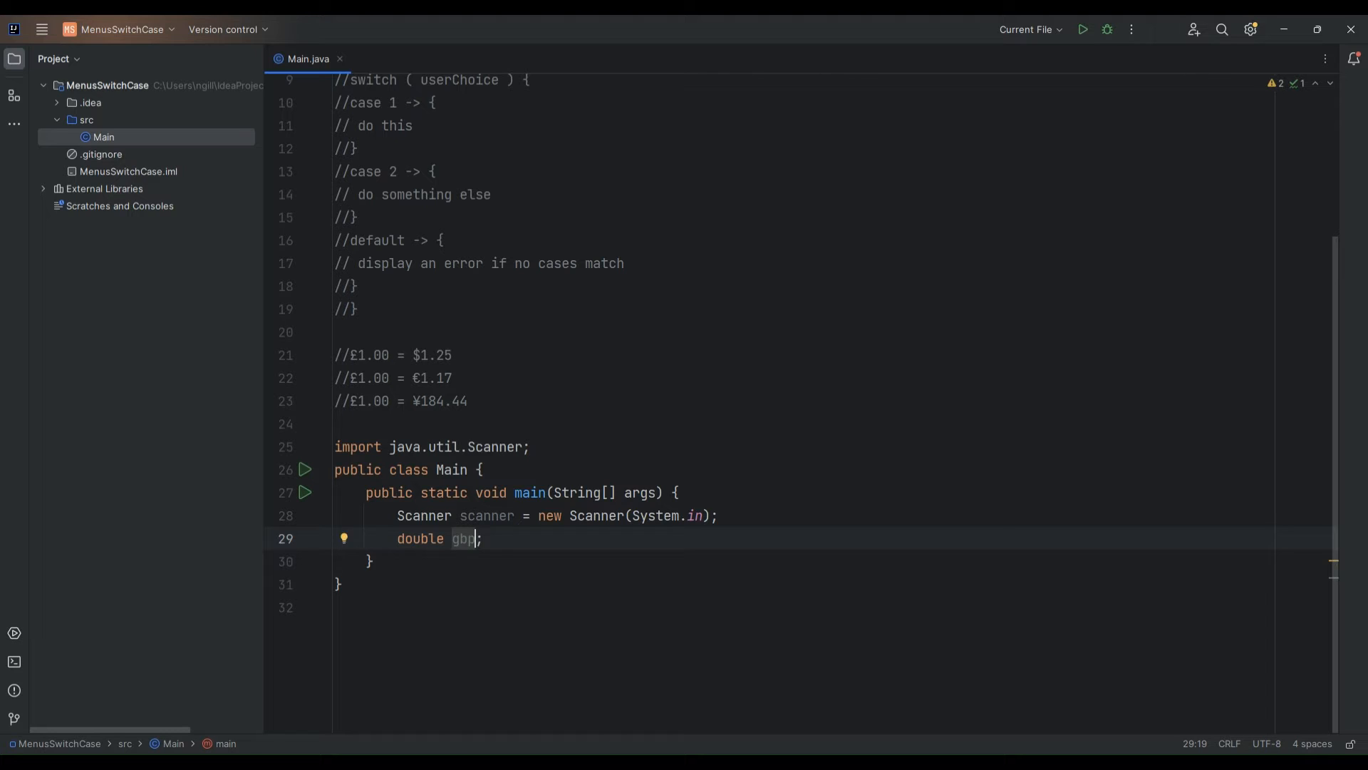
{"action": "type", "text": "Amount"}
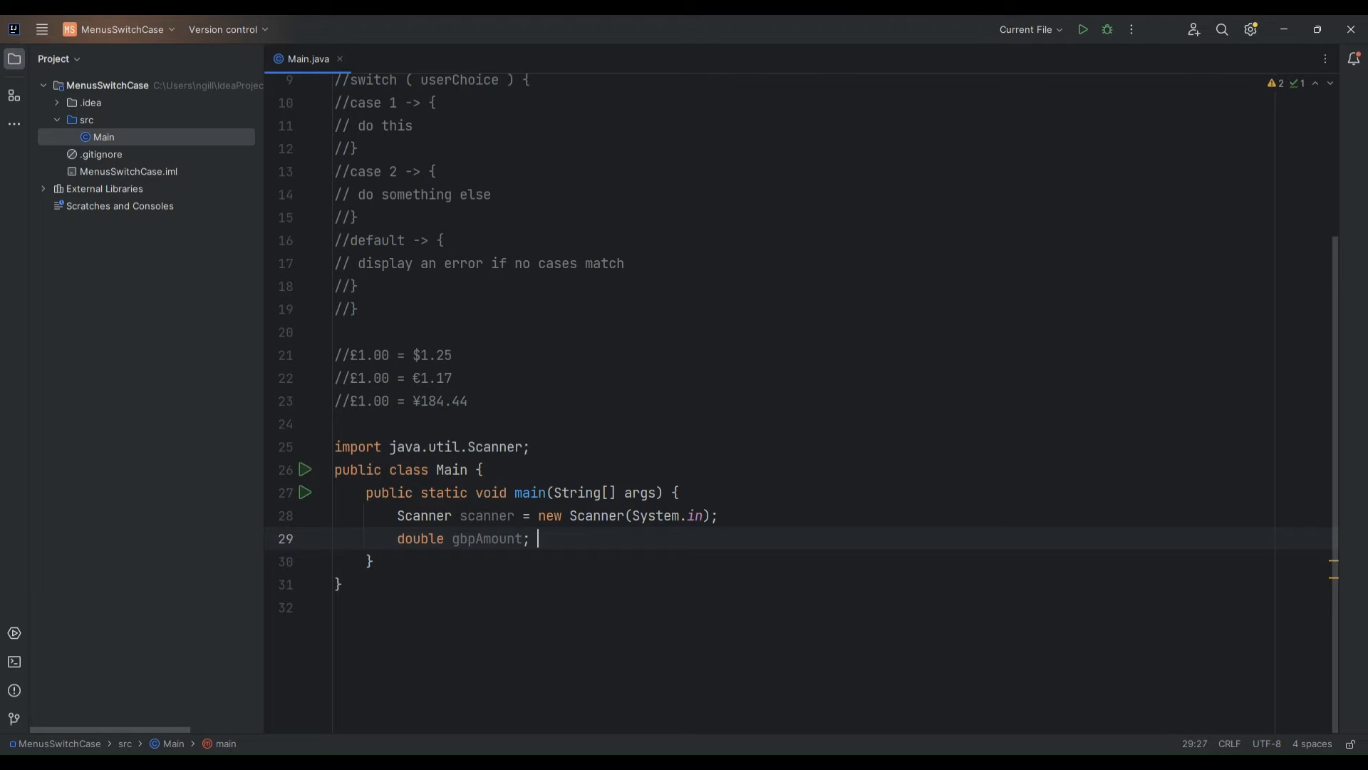
{"action": "type", "text": "// amount of"}
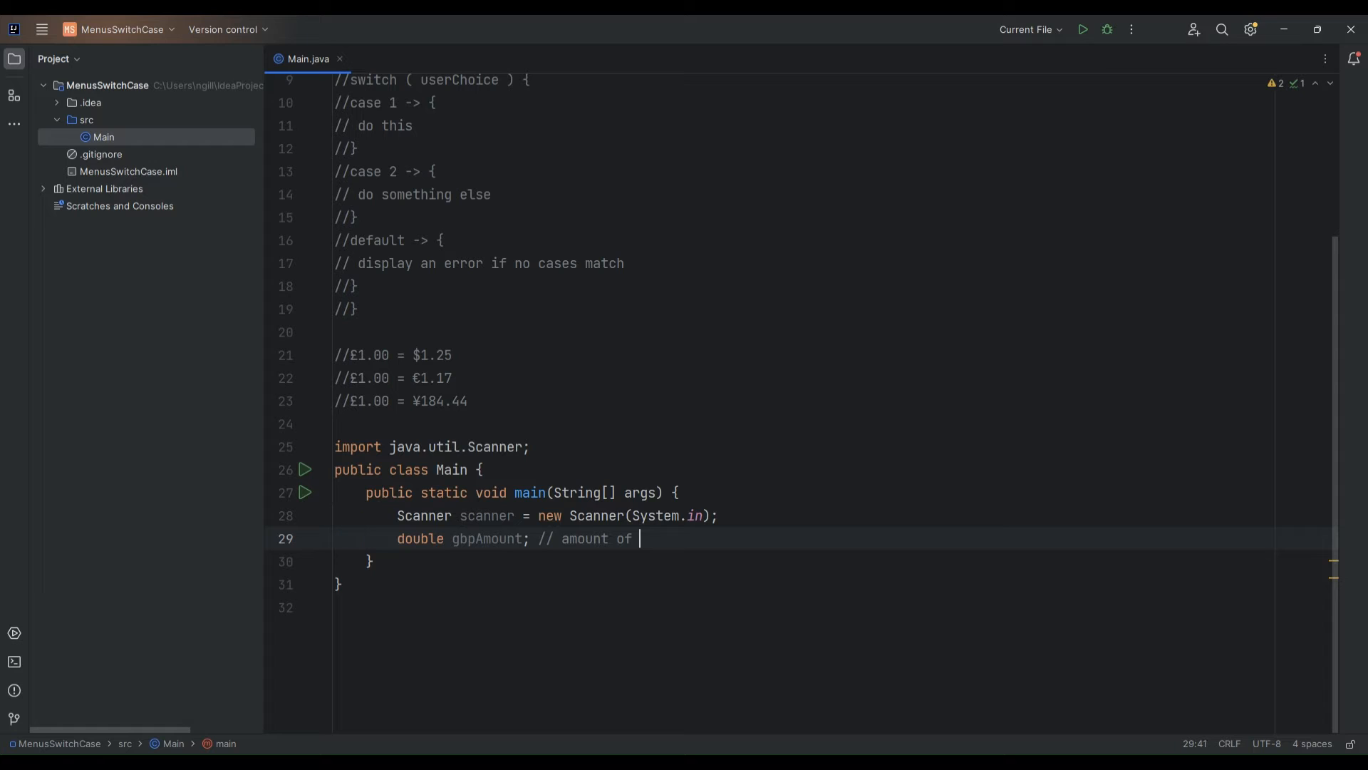
{"action": "type", "text": "GB"}
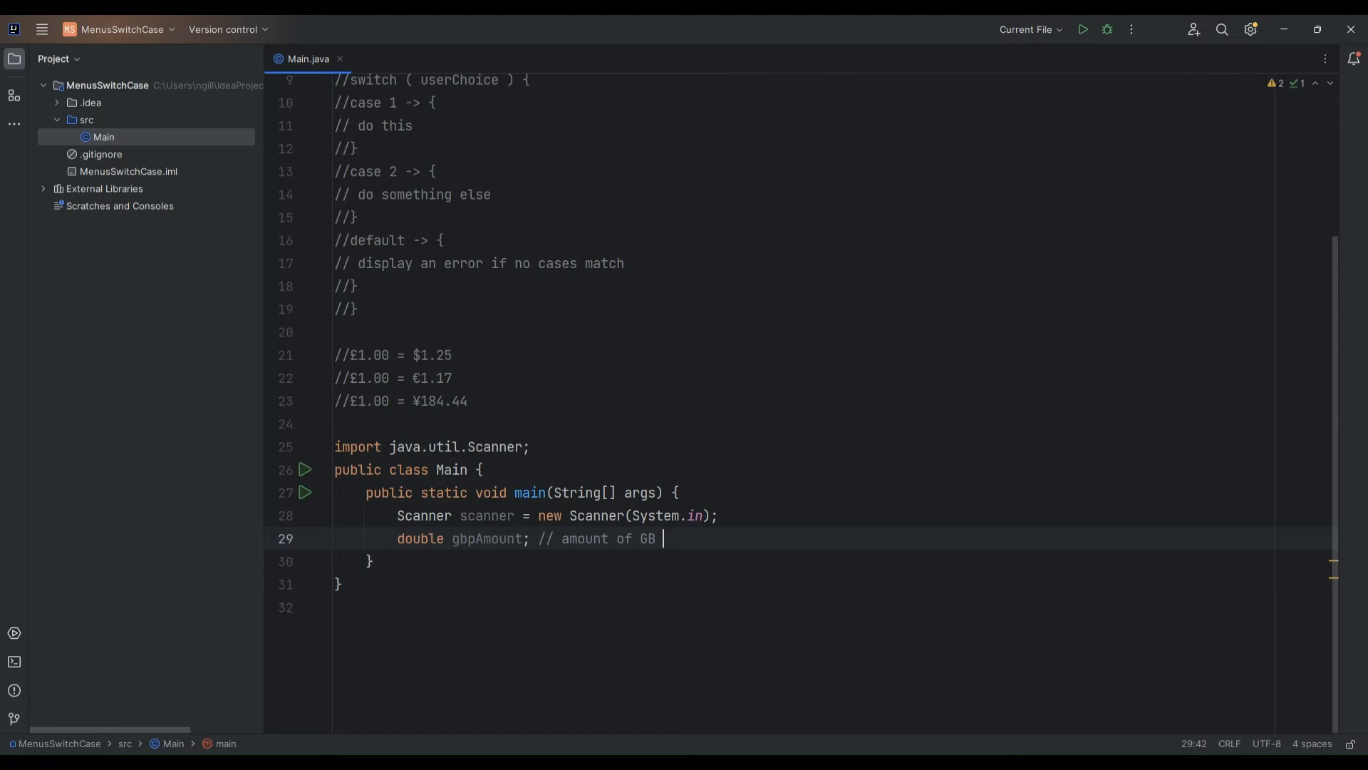
{"action": "type", "text": "pou"}
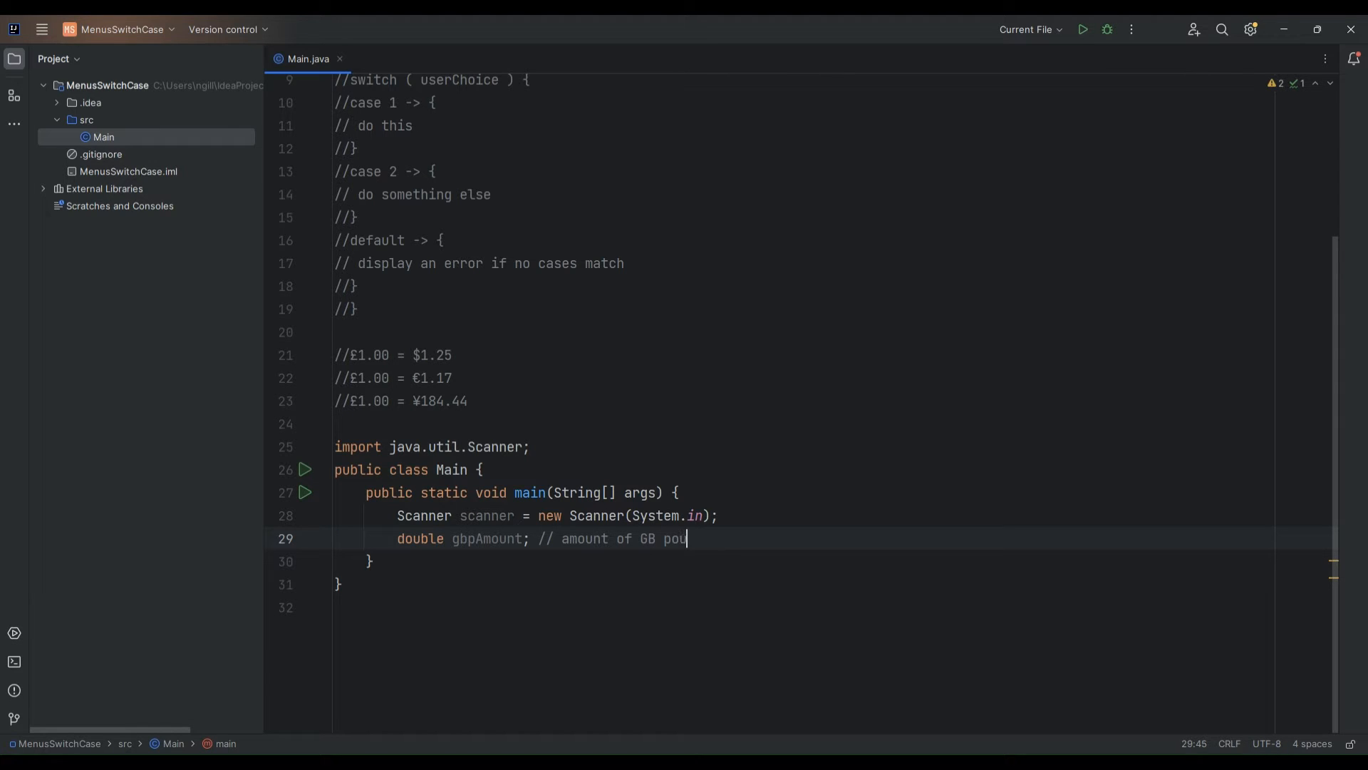
{"action": "type", "text": "nds entered"}
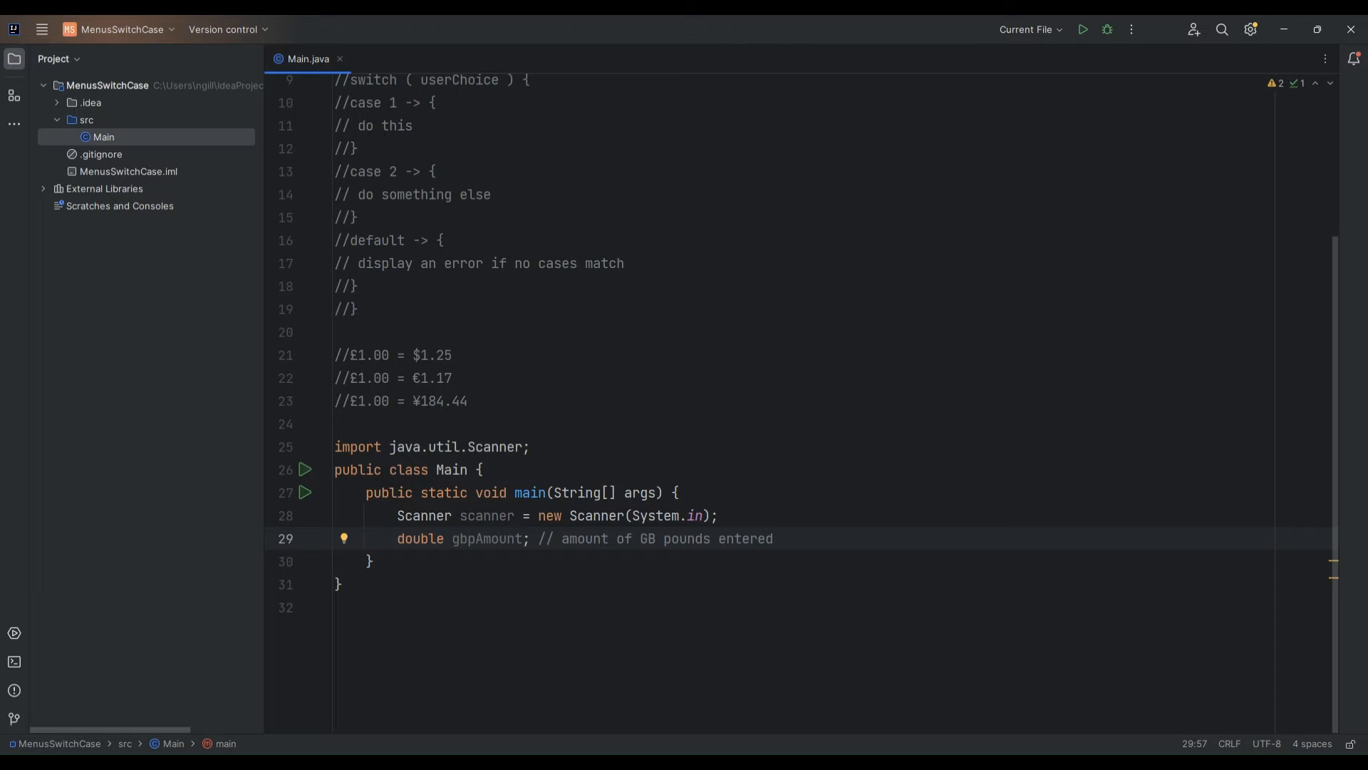
{"action": "left_click", "coordinate": [771, 538]}
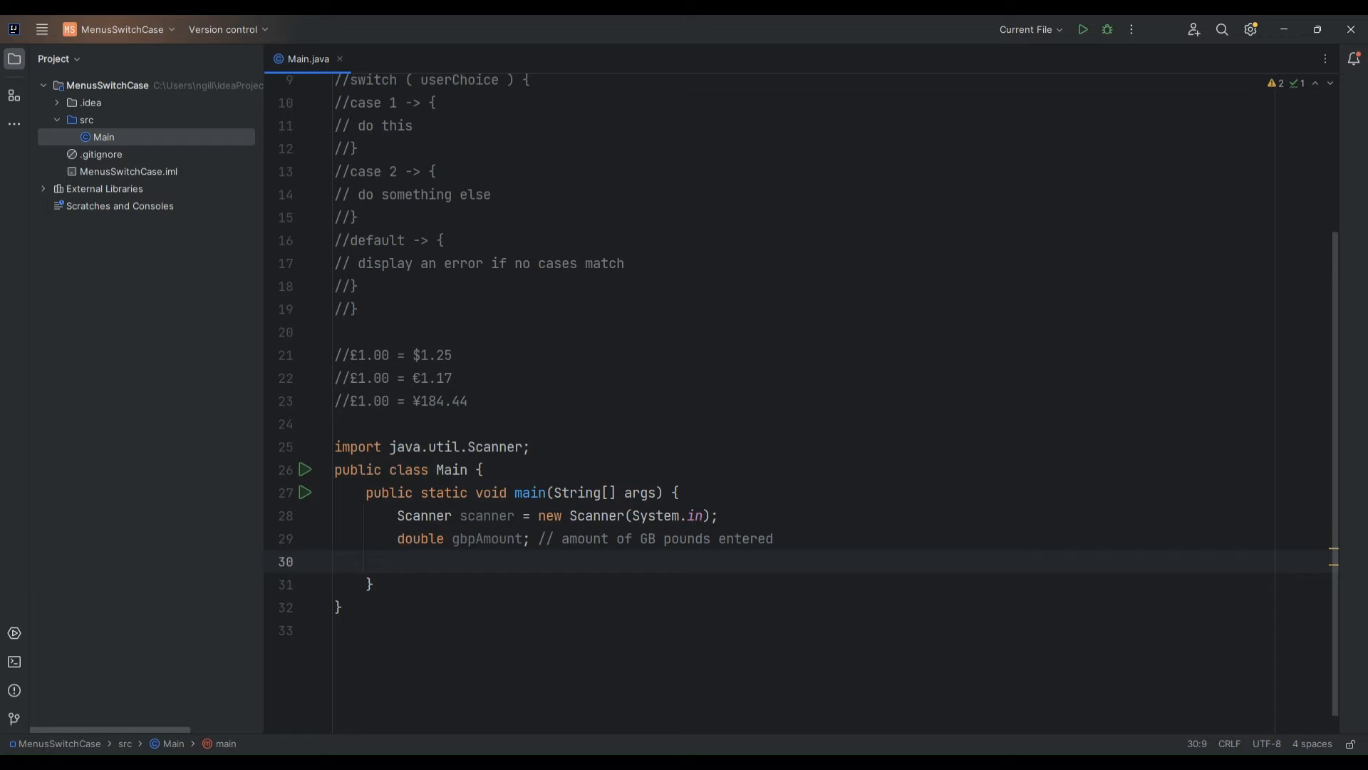
Print 'Welcome to the currency converter. Please enter the value in £GBP'
{"action": "type", "text": "System"}
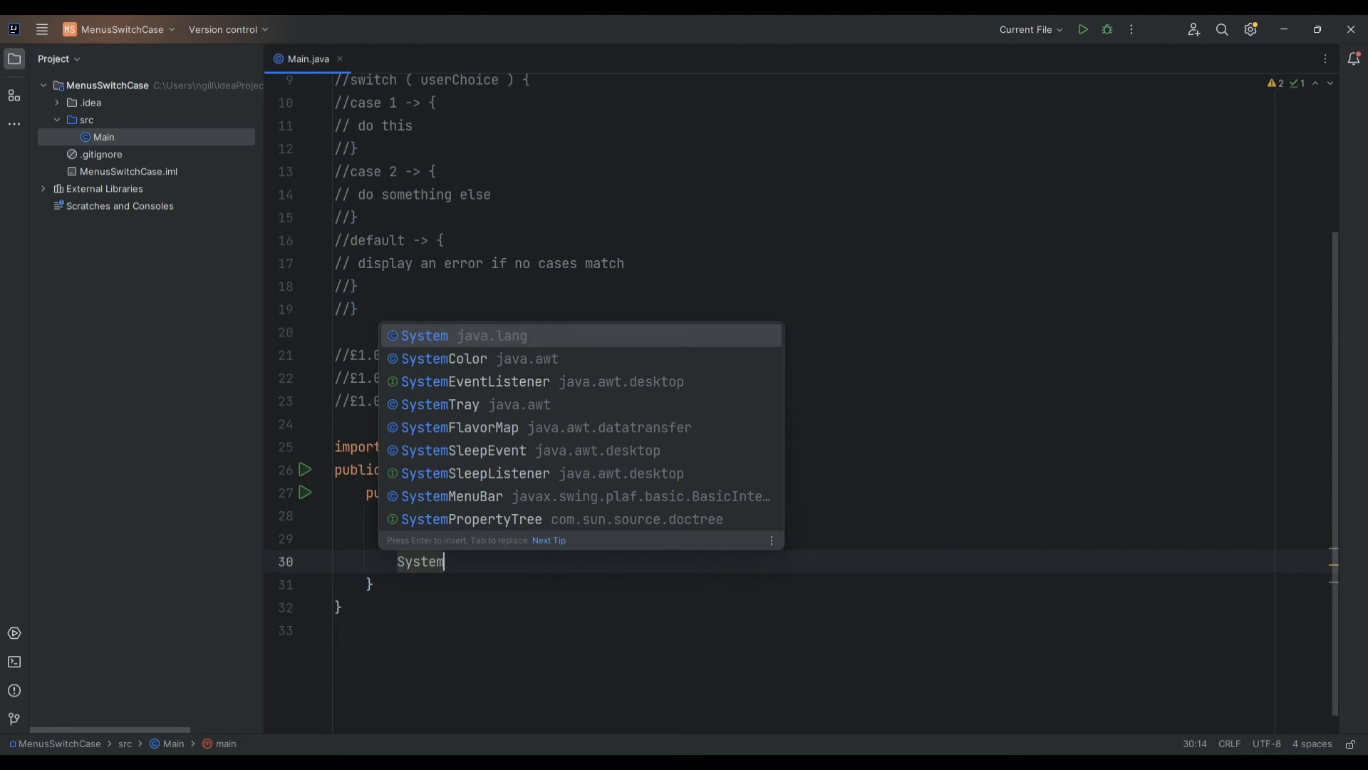
{"action": "type", "text": ".out.print"}
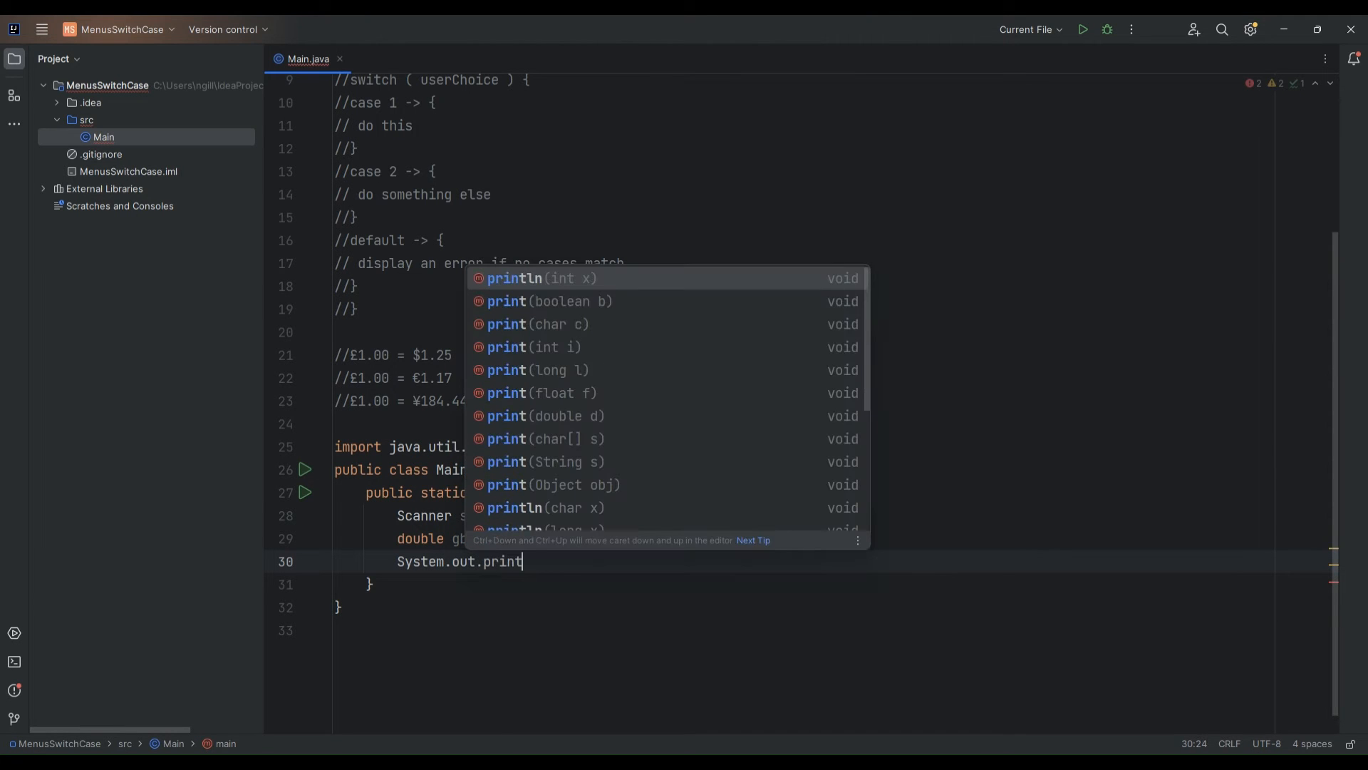
{"action": "type", "text": "ln(\""}
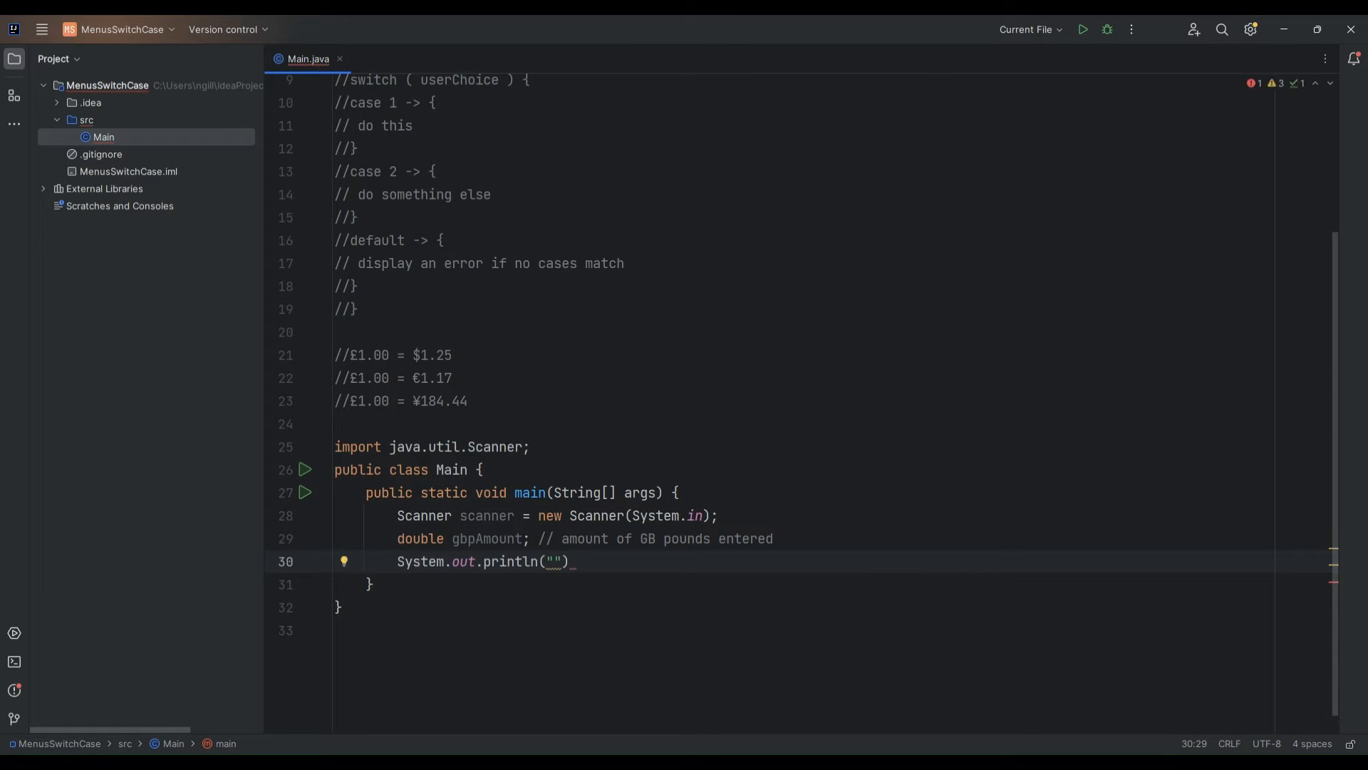
{"action": "type", "text": "Welcome to the curre"}
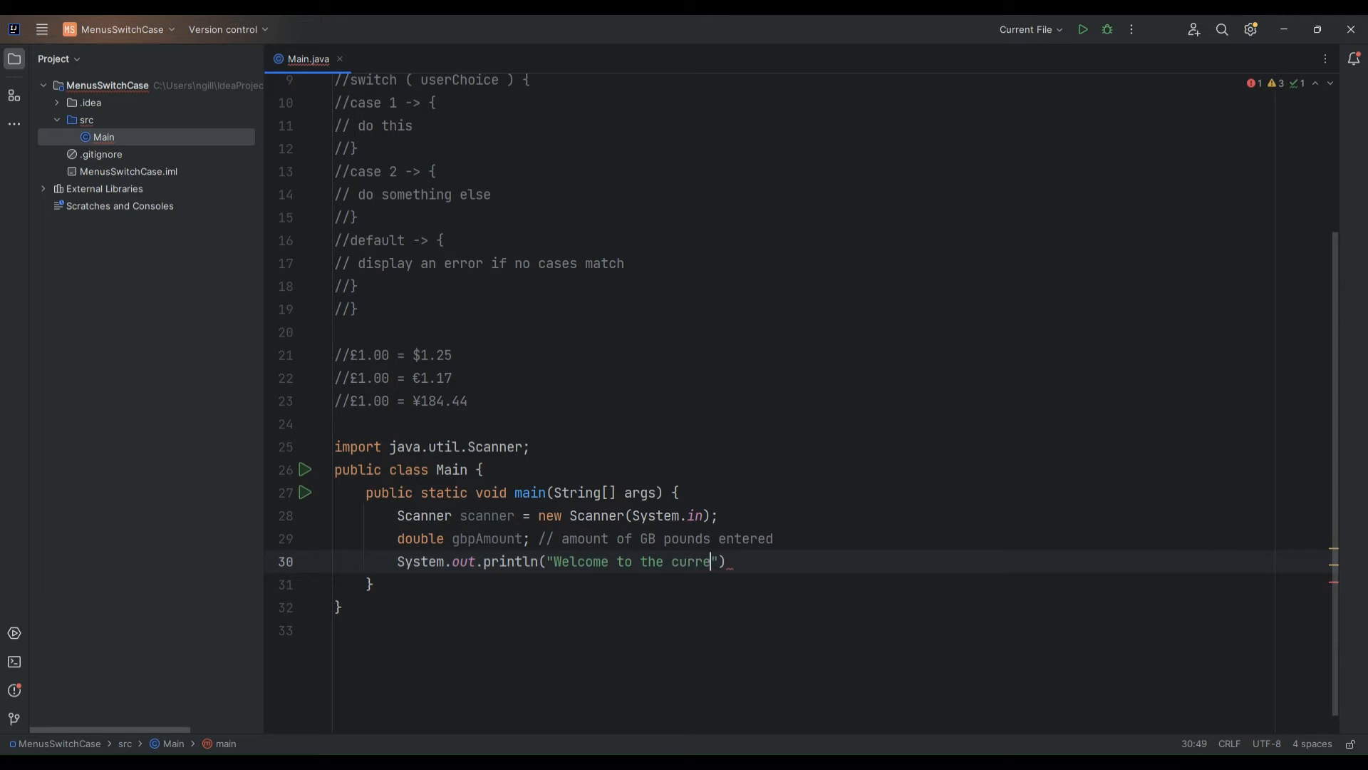
{"action": "type", "text": "n"}
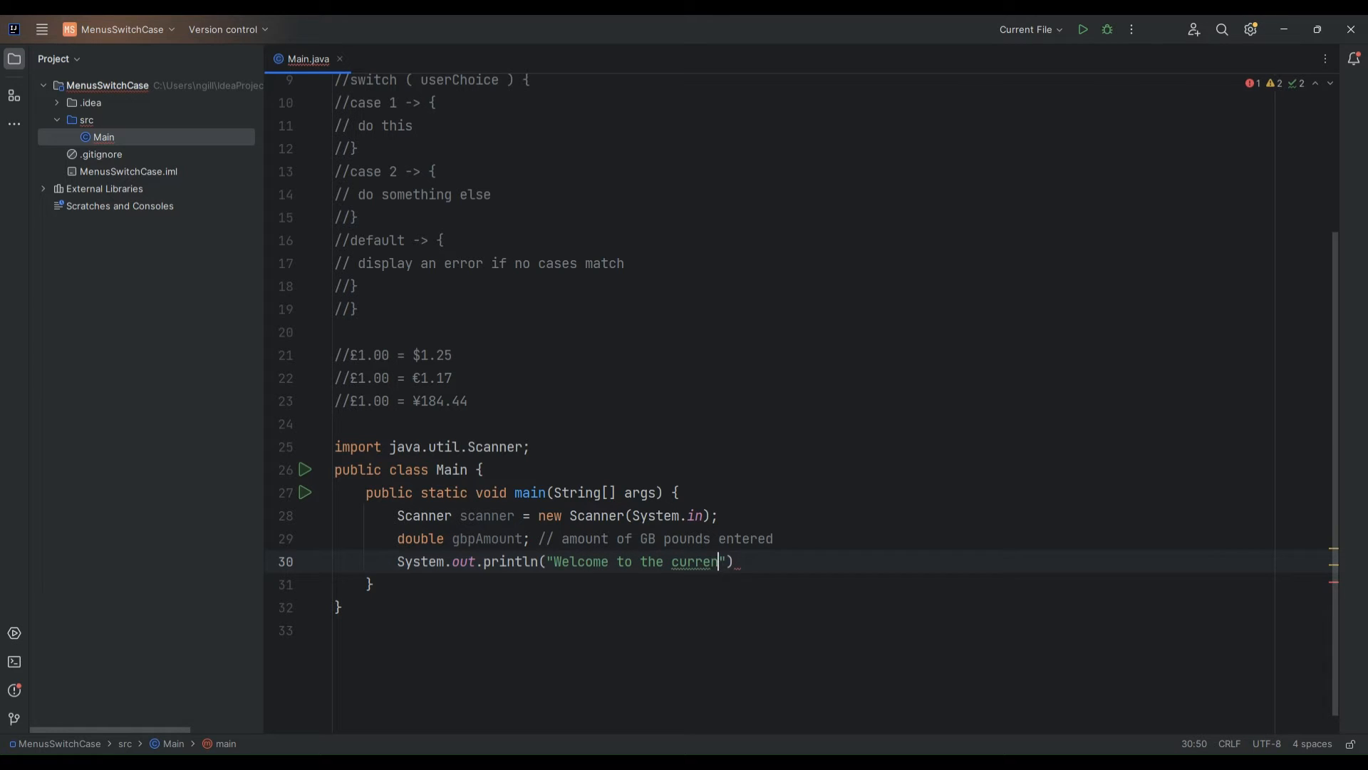
{"action": "type", "text": "ncy converter."}
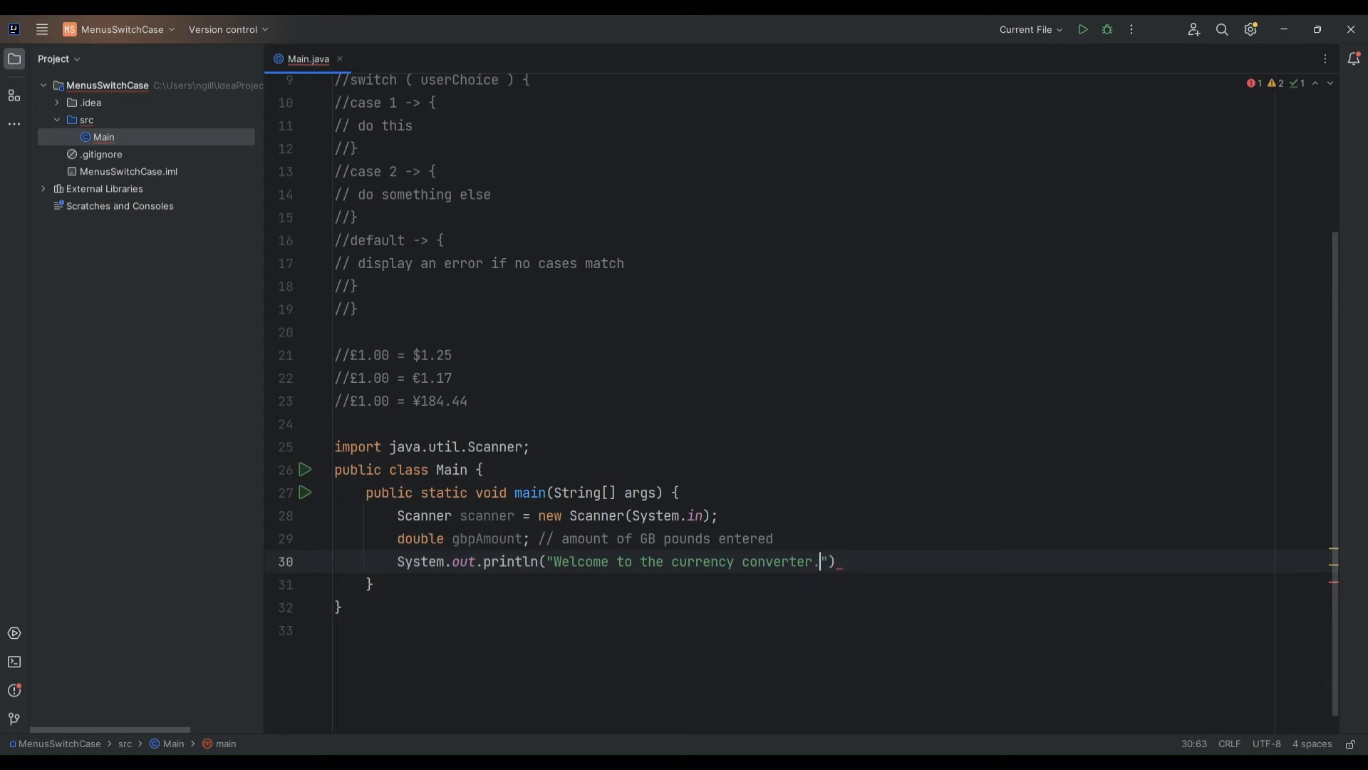
{"action": "type", "text": "Please enter the v"}
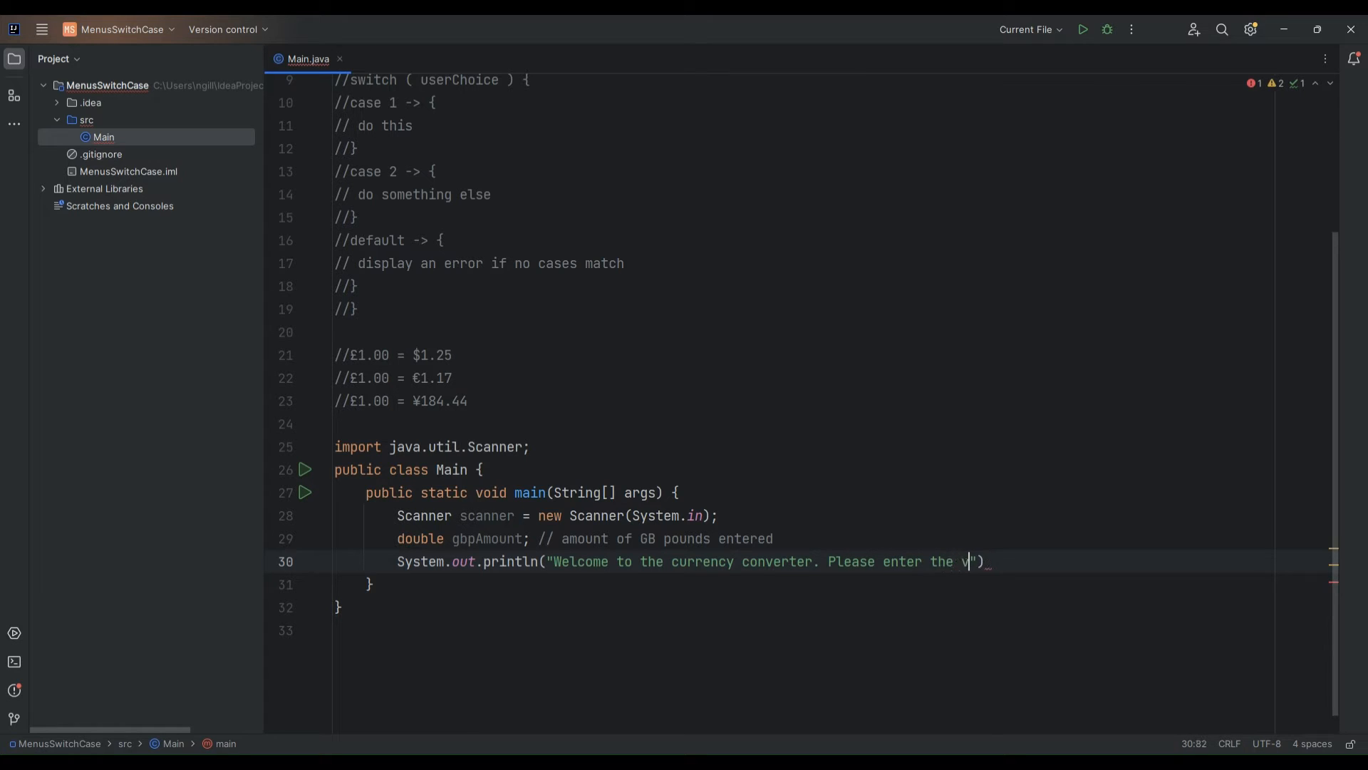
{"action": "type", "text": "alue in p"}
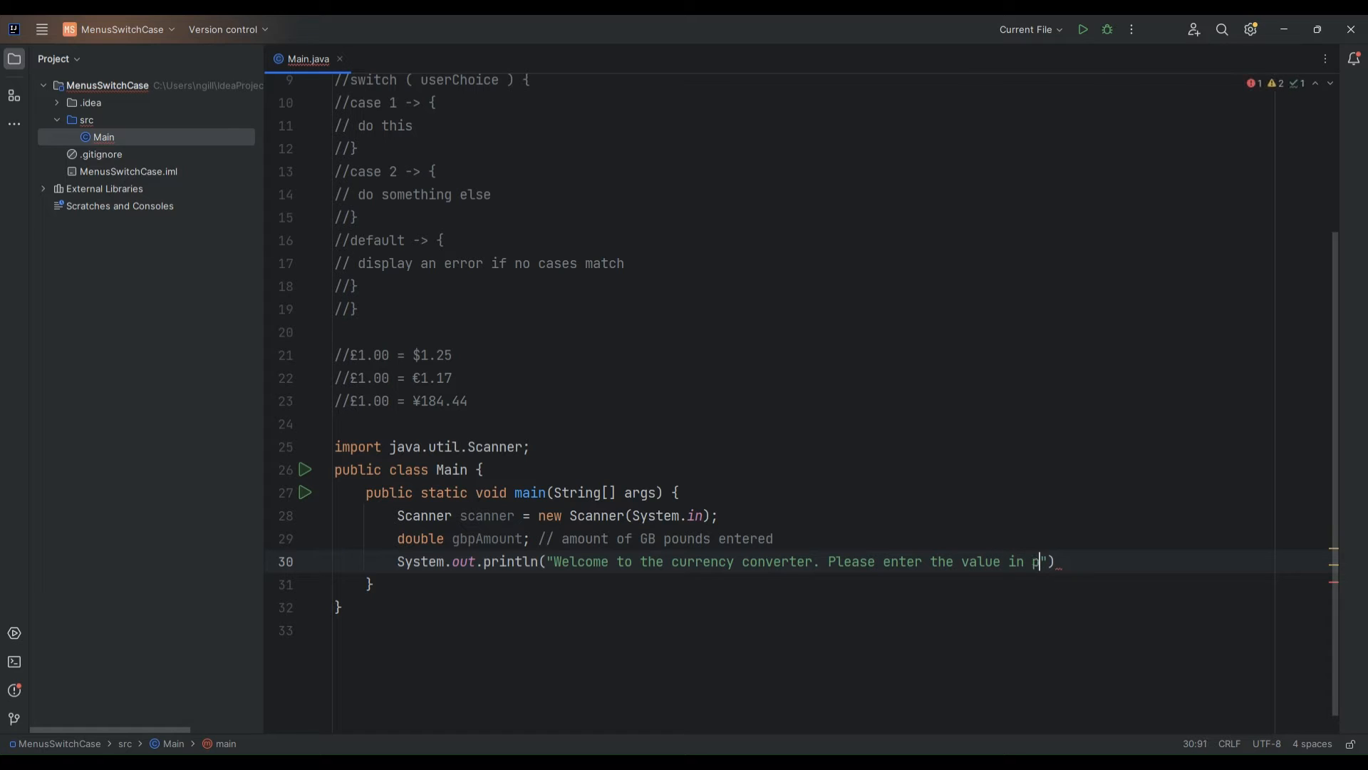
{"action": "key", "text": "Backspace"}
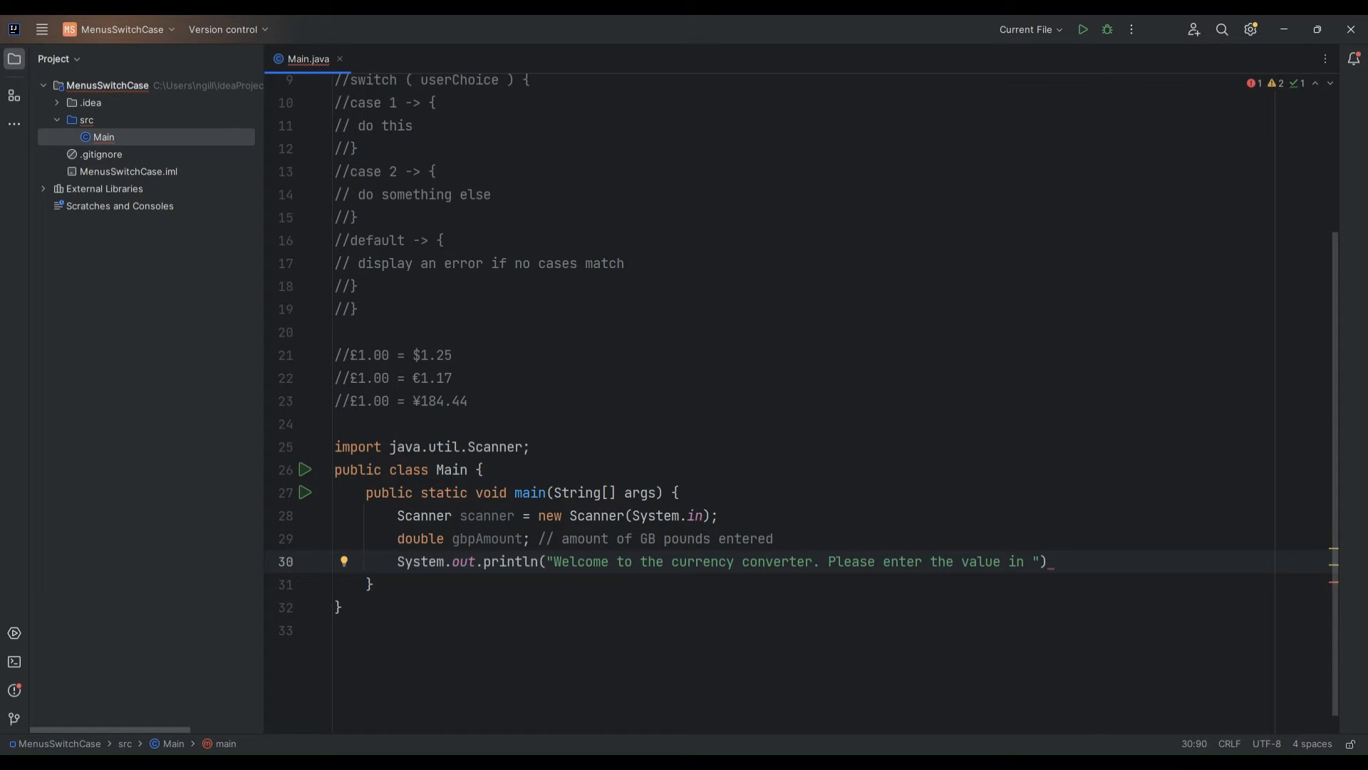
{"action": "type", "text": "£"}
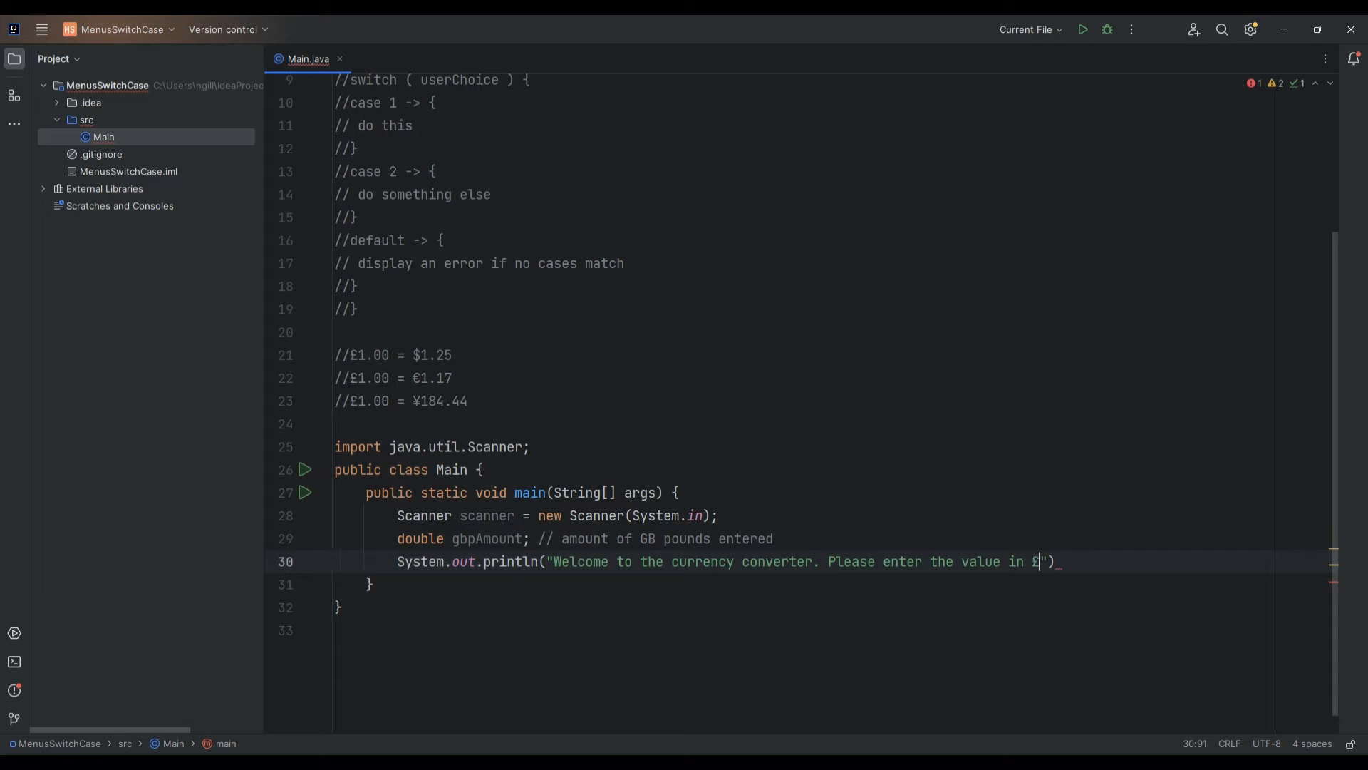
{"action": "type", "text": "GB"}
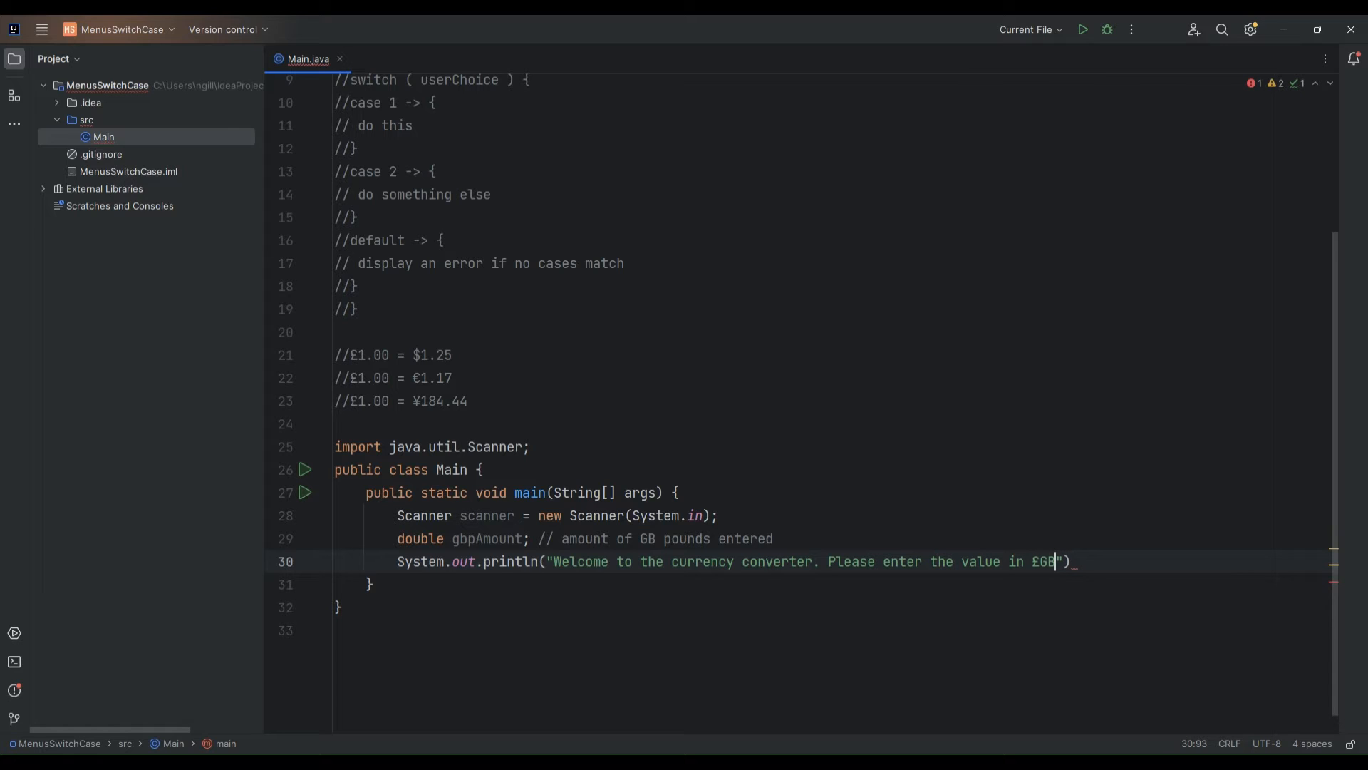
{"action": "type", "text": "P"}
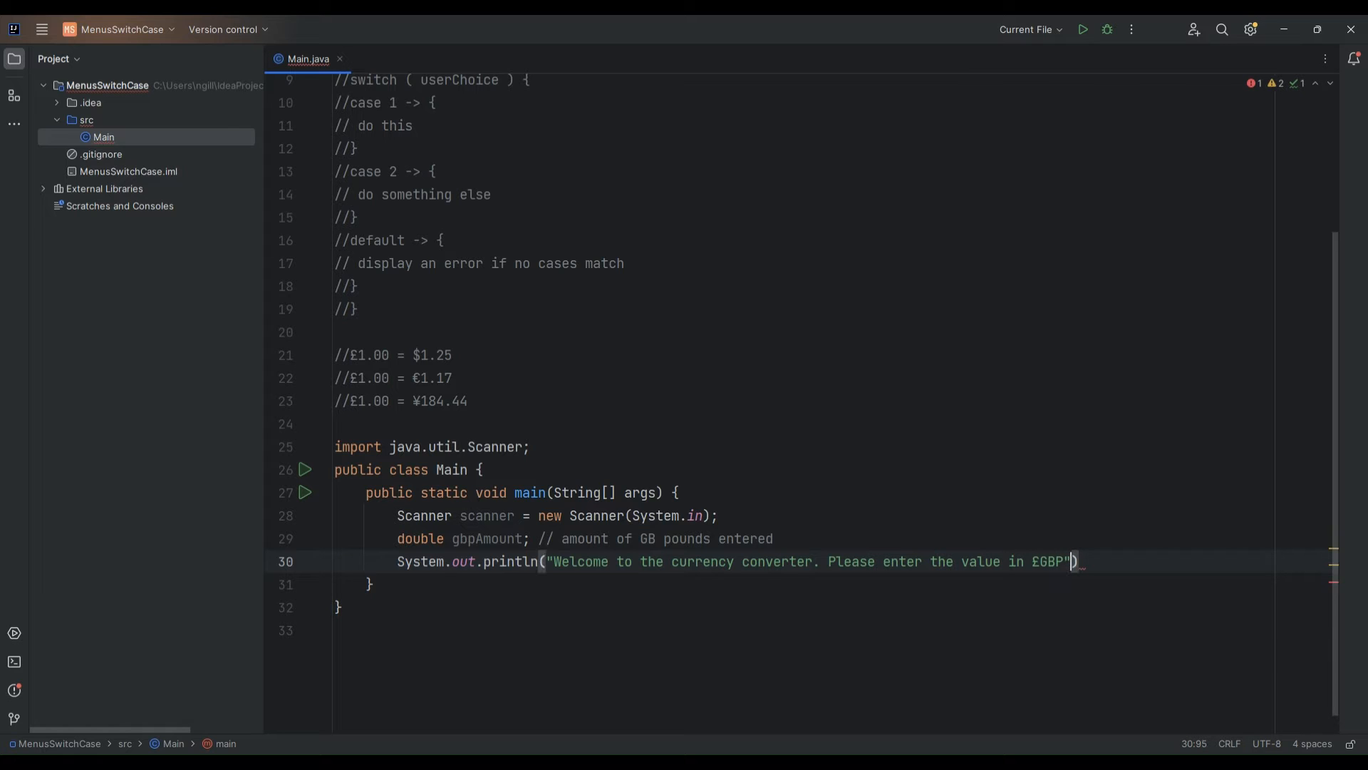
{"action": "type", "text": ";"}
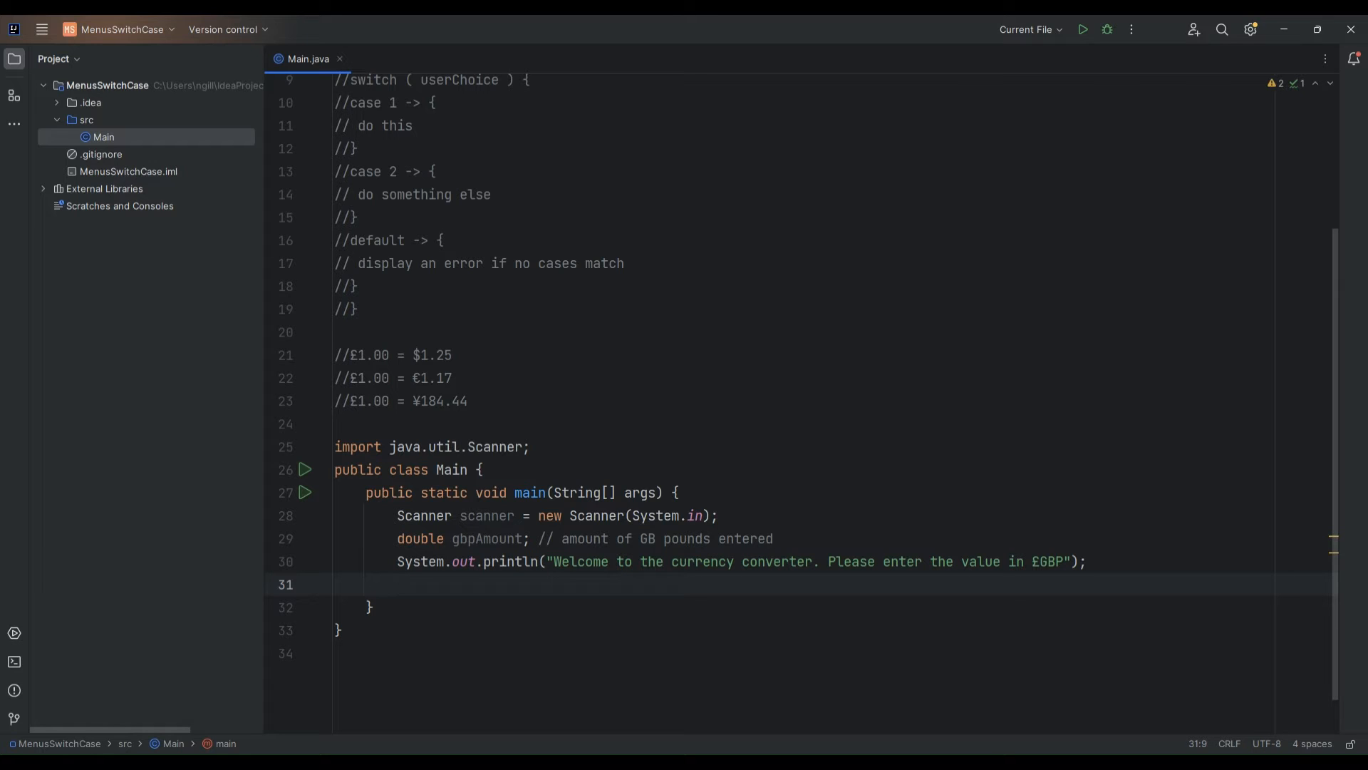
Read the entered number into gbpAmount with scanner.nextDouble()
{"action": "type", "text": "gbpAmount ="}
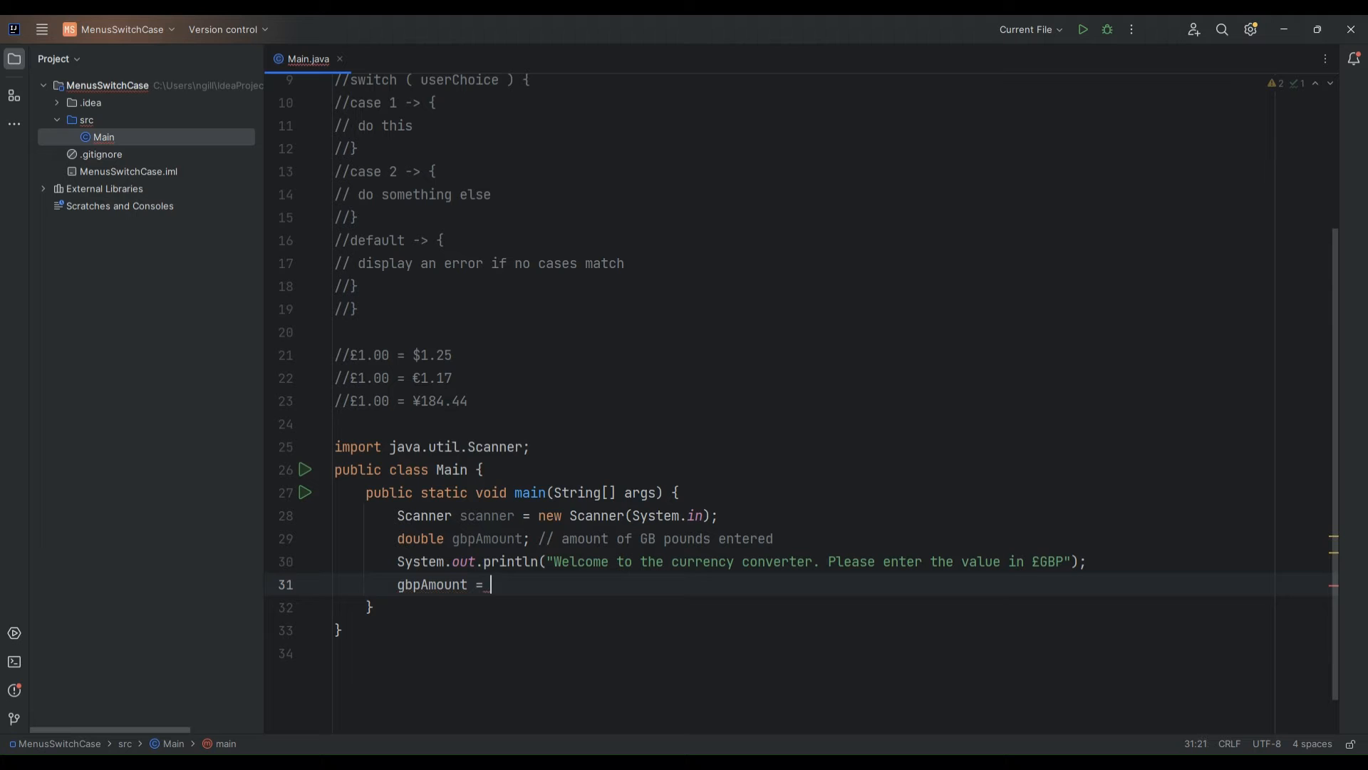
{"action": "type", "text": "scanner.nextDouble();"}
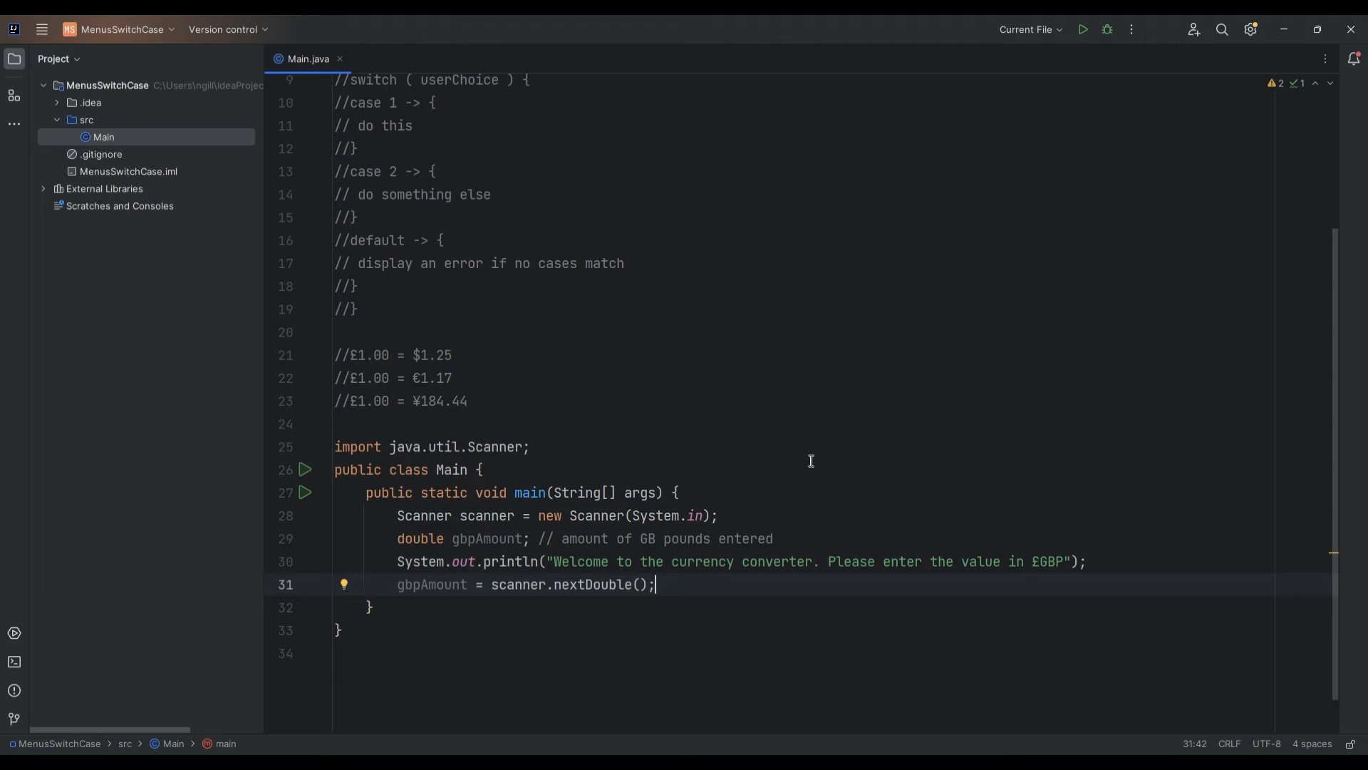
{"action": "key", "text": "enter"}
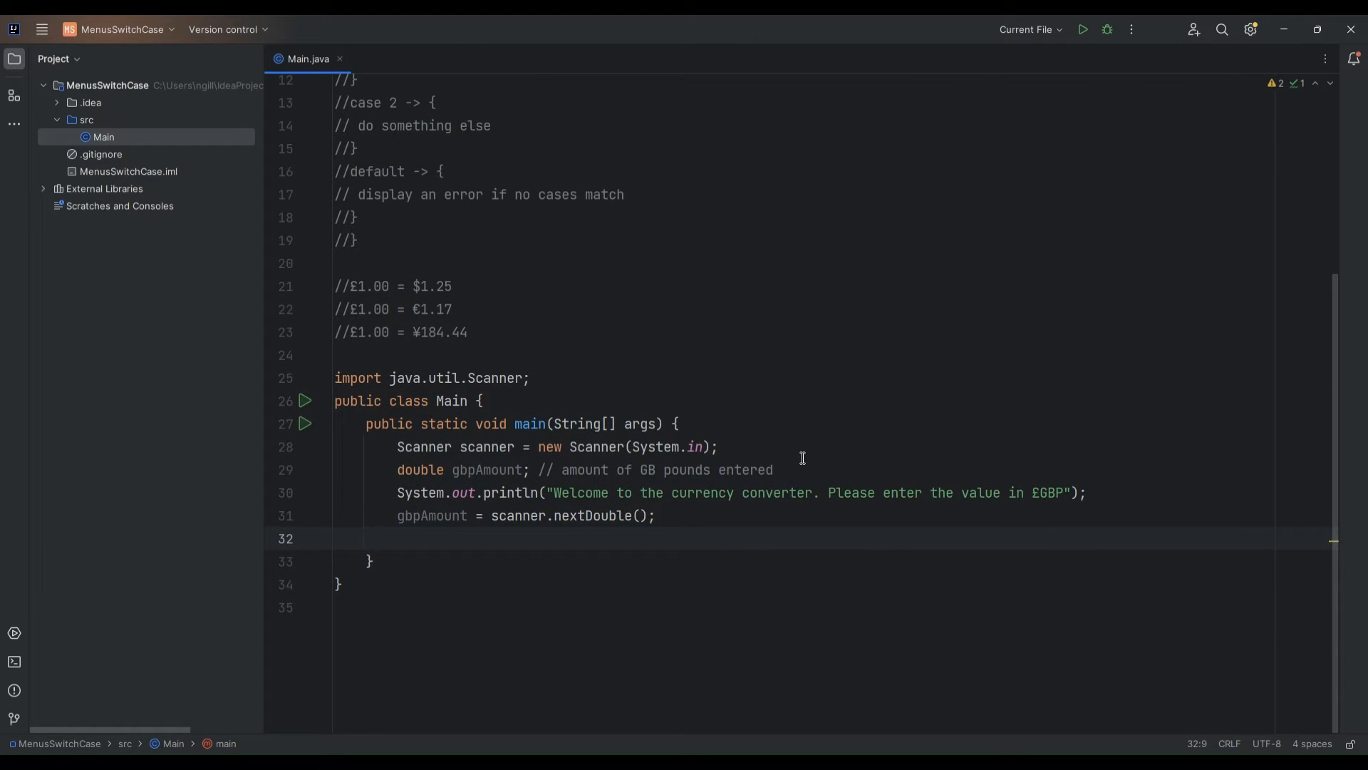
Start a println prompt reading 'Press 1 for US Dollars'
{"action": "type", "text": "Syst"}
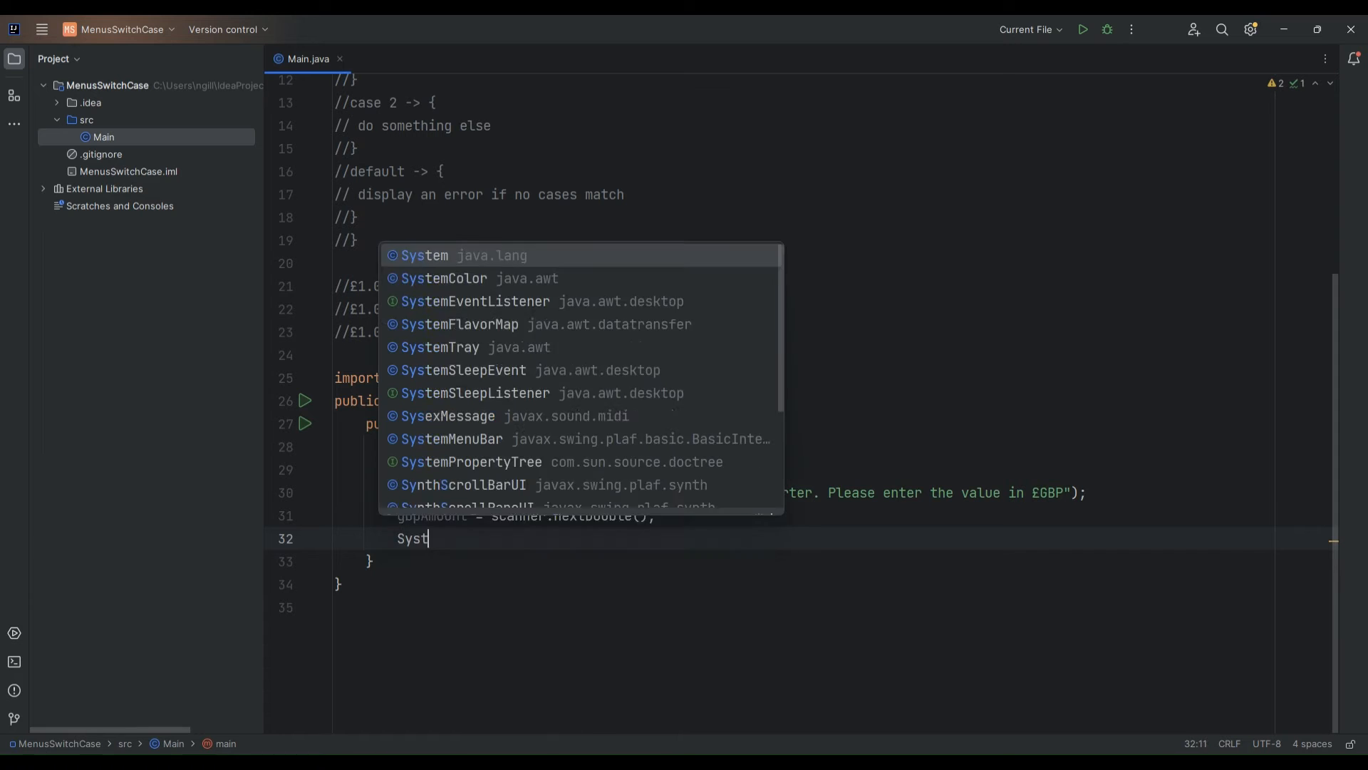
{"action": "type", "text": "em.out.println(\""}
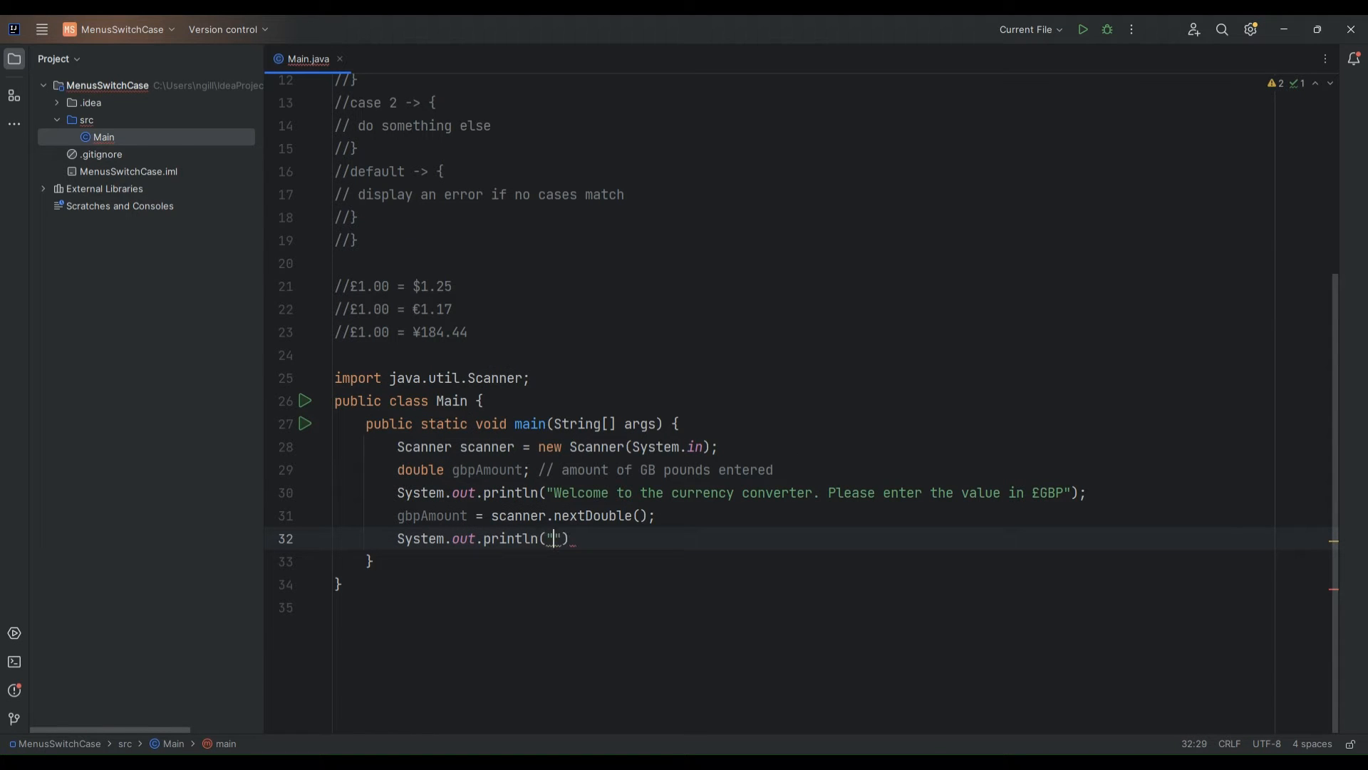
{"action": "type", "text": "P"}
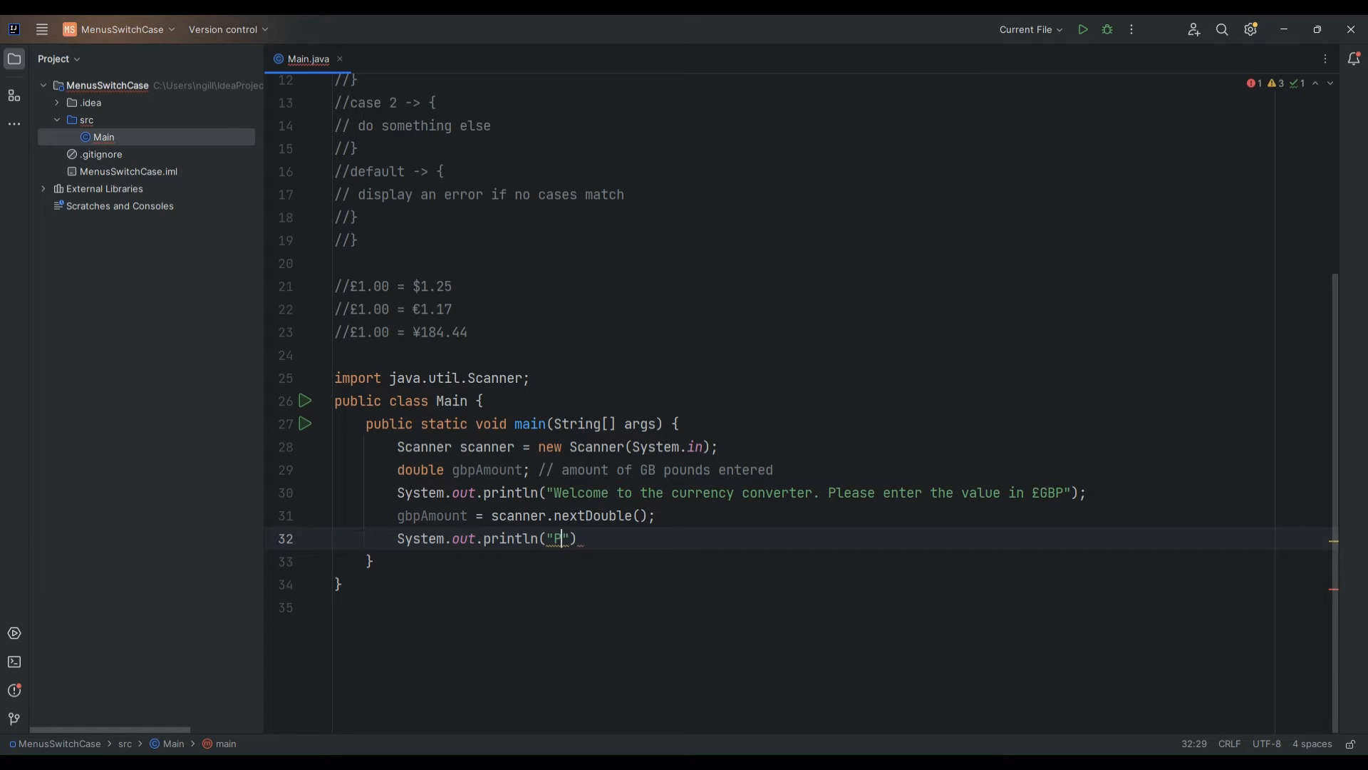
{"action": "type", "text": "ress 1 t"}
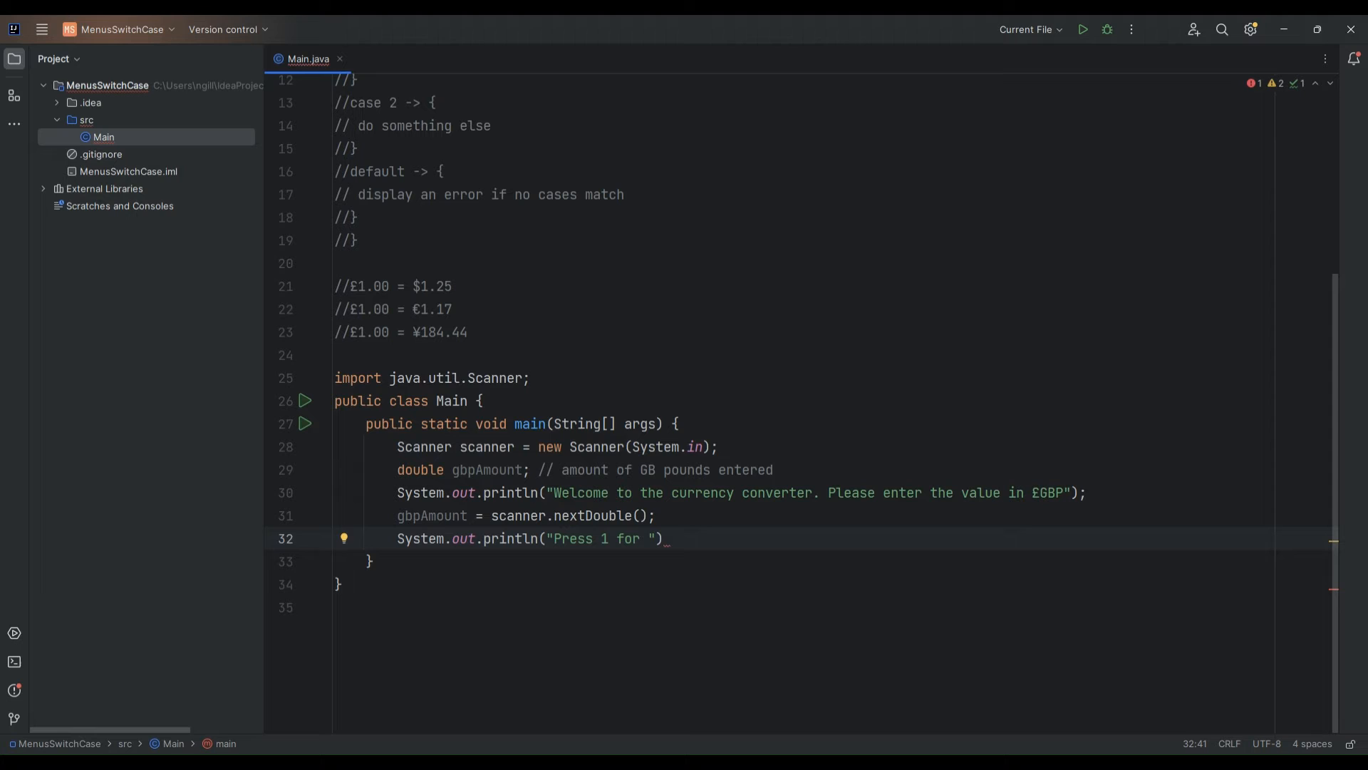
{"action": "type", "text": "US D"}
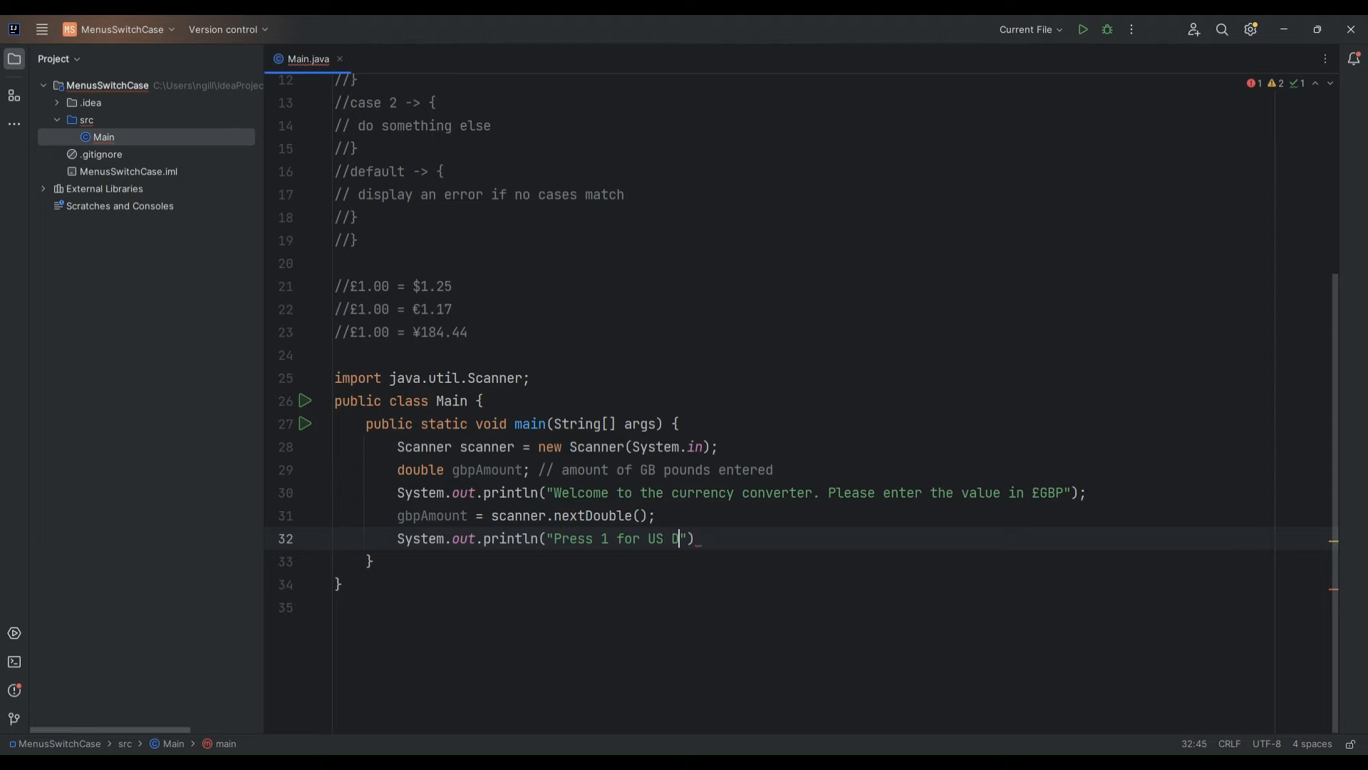
{"action": "type", "text": "ollards"}
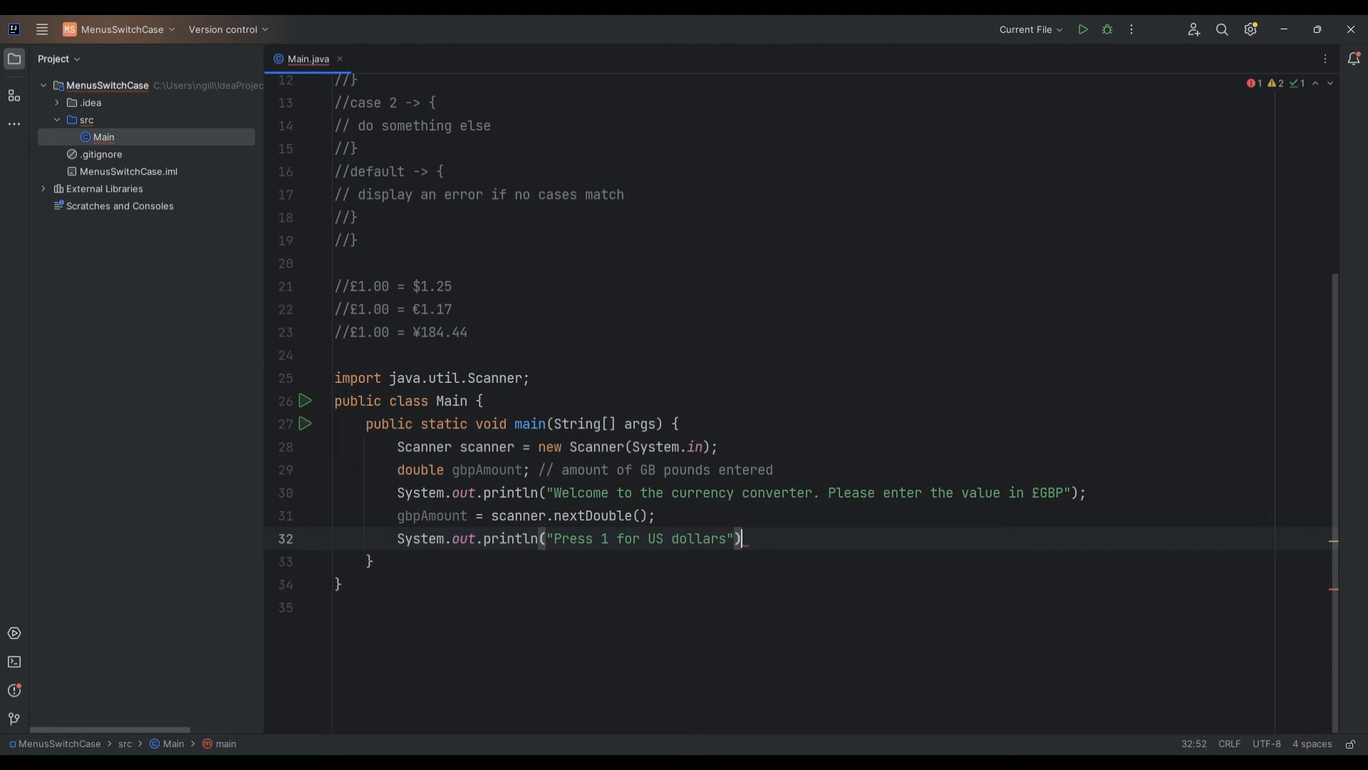
Extend the prompt with '\nPress 2 for Euros\nPress 3 for Yen' and close the statement
{"action": "key", "text": "Backspace"}
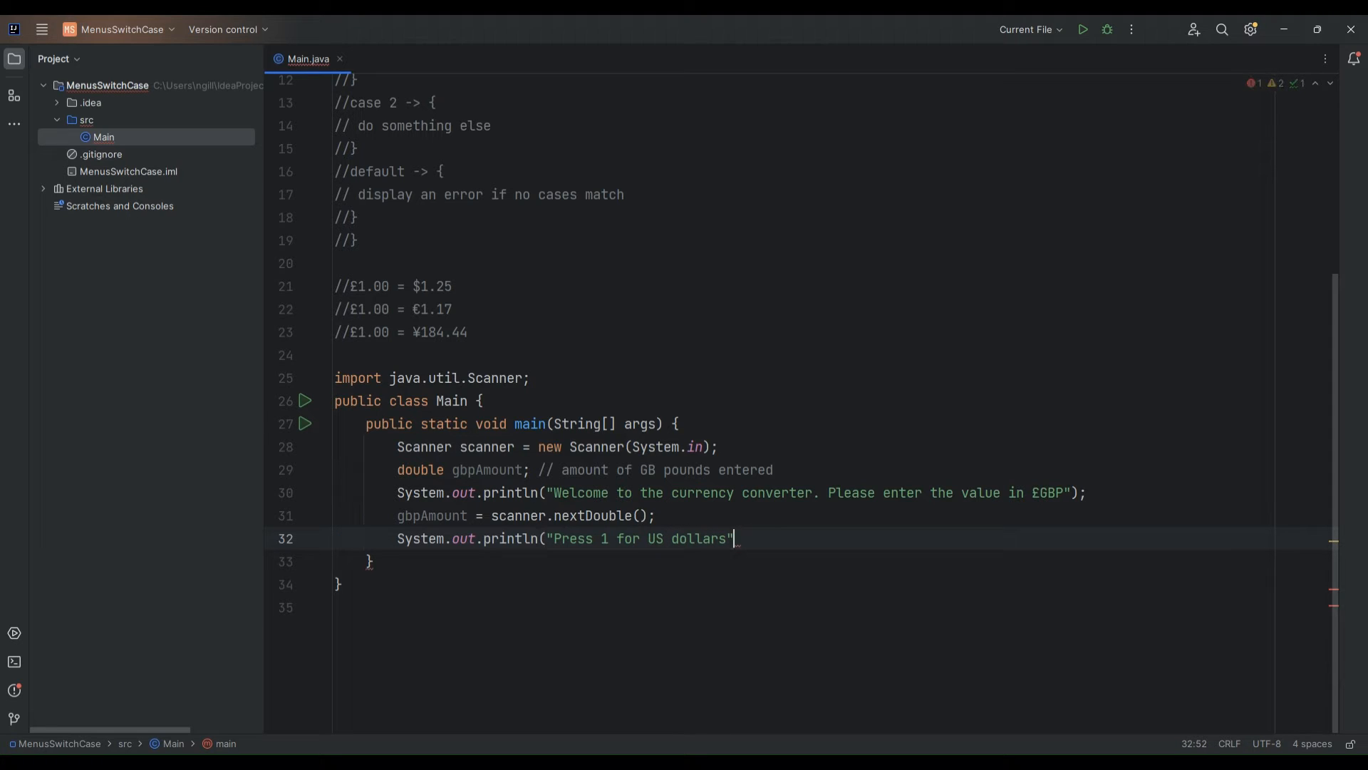
{"action": "type", "text": "\\n"}
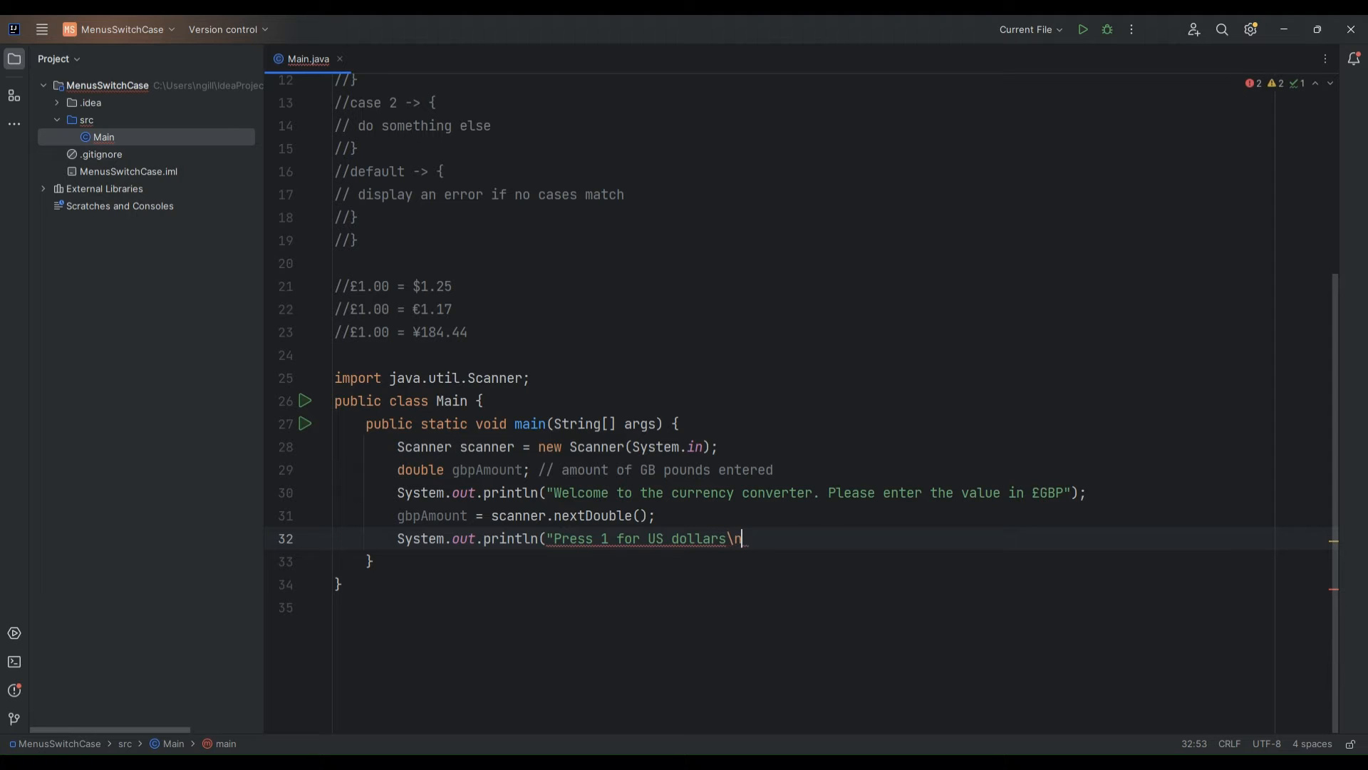
{"action": "type", "text": "Pr"}
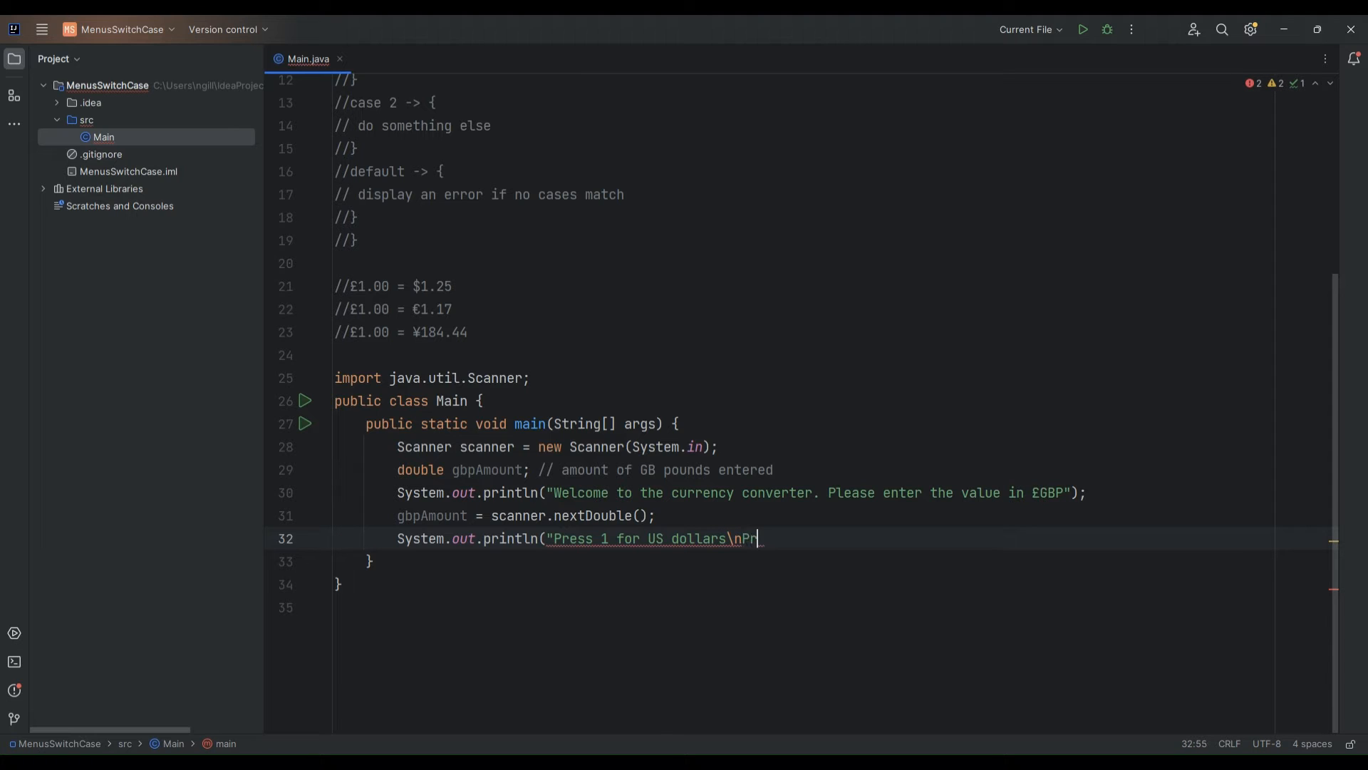
{"action": "type", "text": "ess 2 fro"}
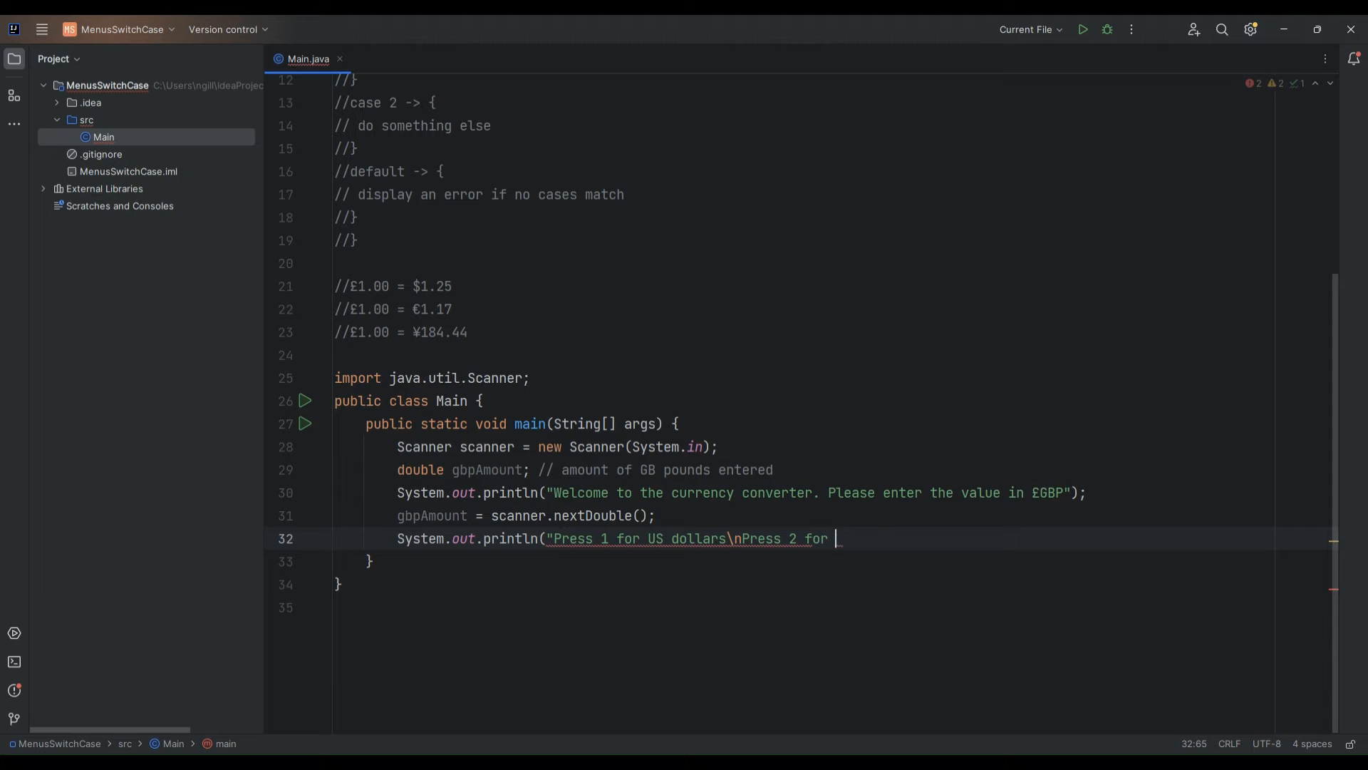
{"action": "type", "text": "Euros"}
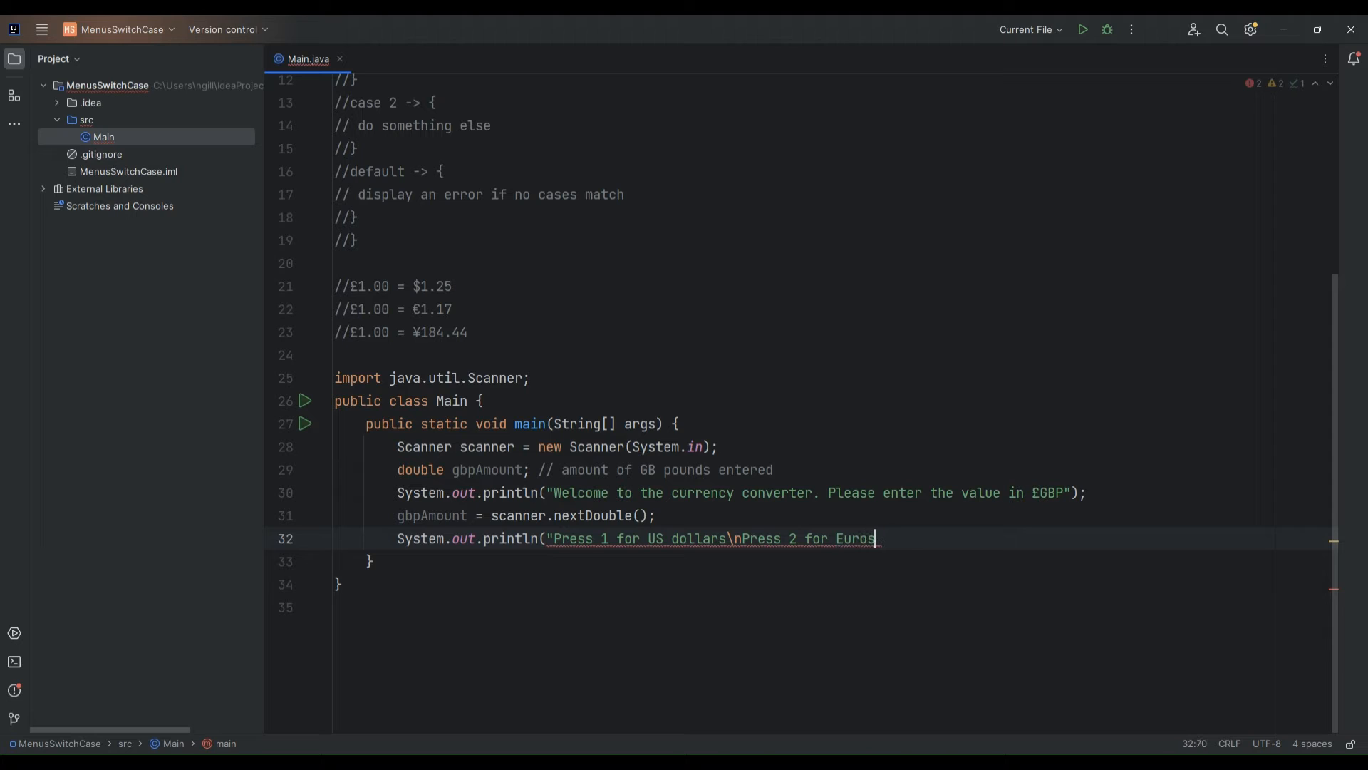
{"action": "type", "text": "\\n"}
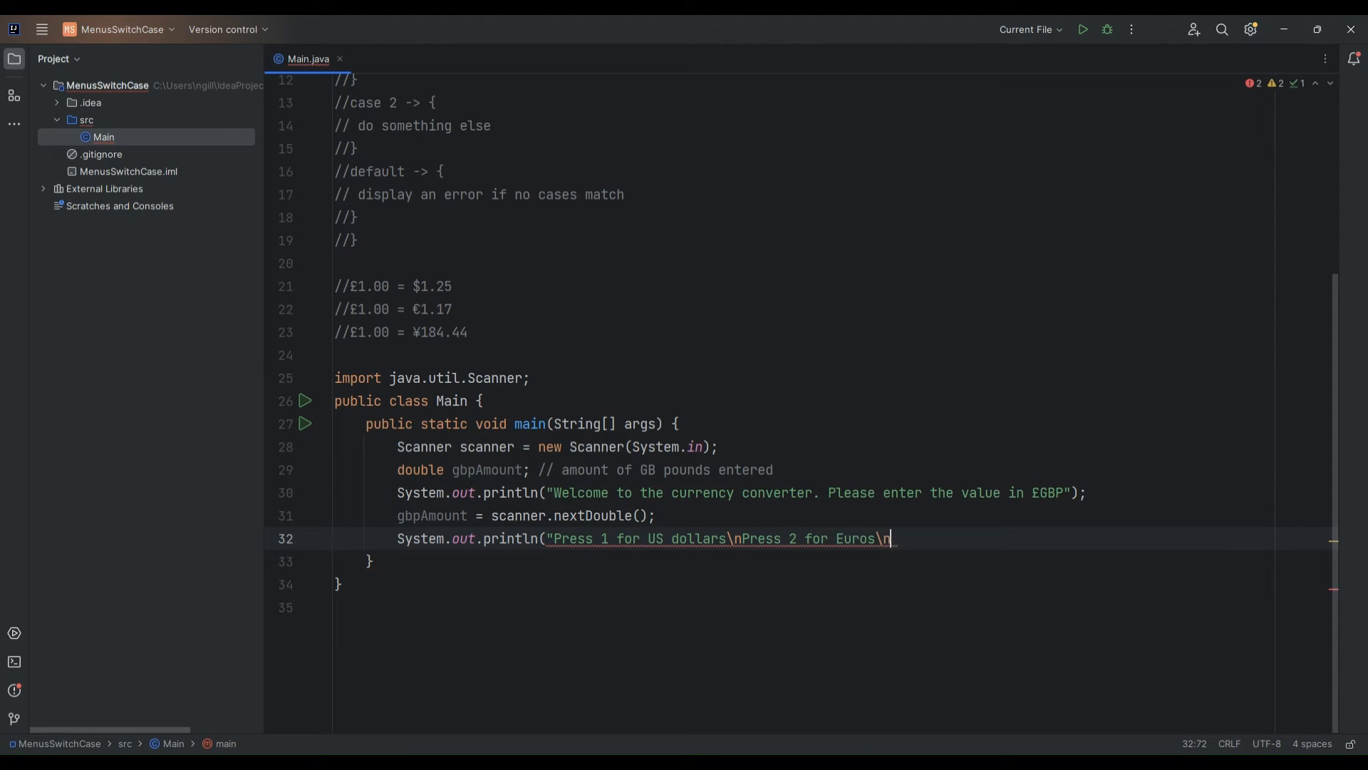
{"action": "type", "text": "Press 3 f"}
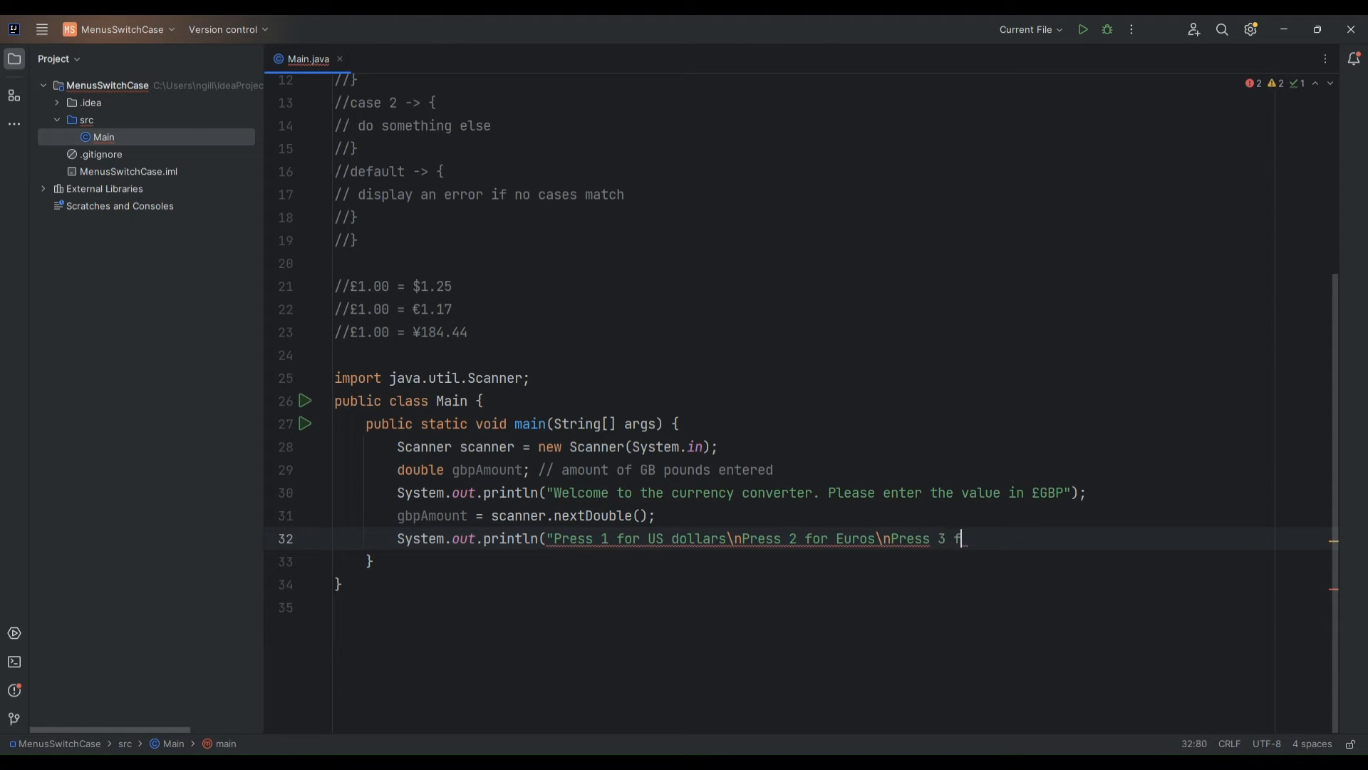
{"action": "type", "text": "or Ye"}
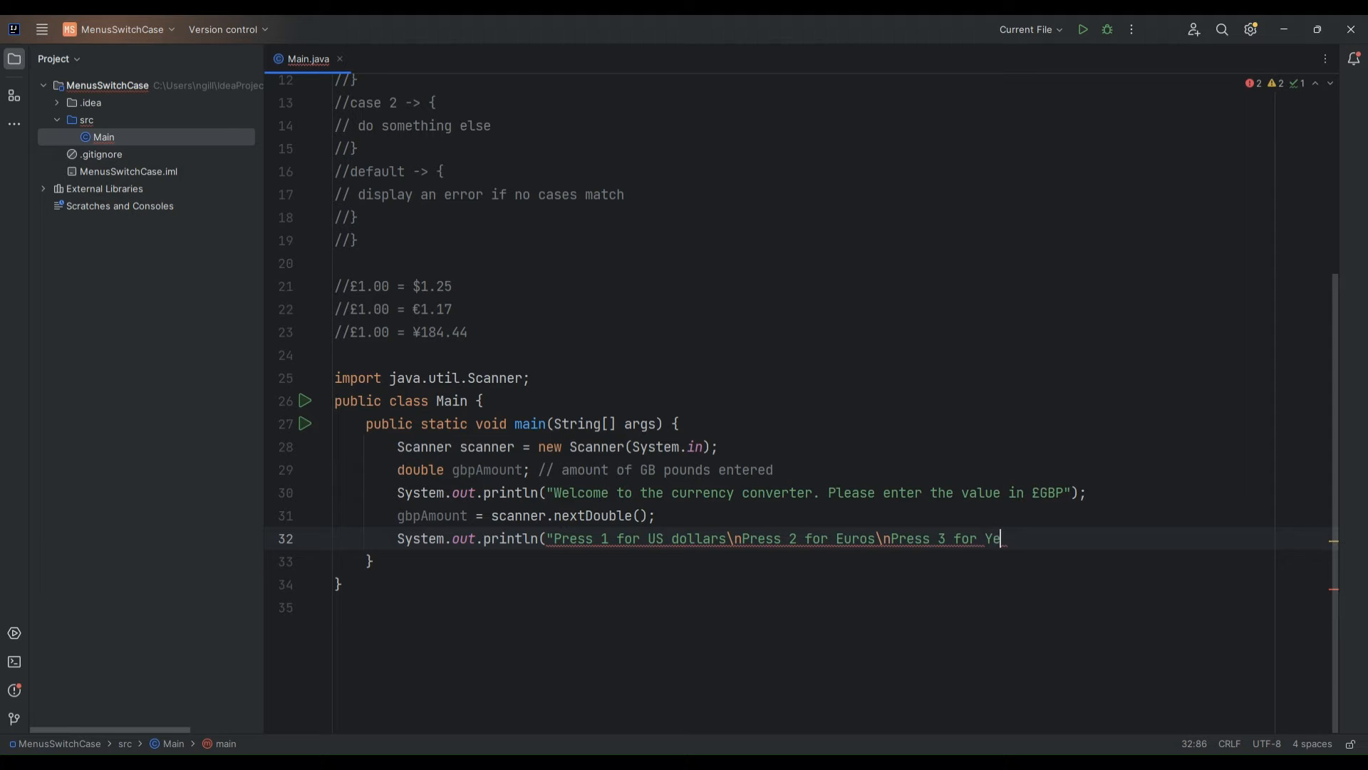
{"action": "type", "text": "n)"}
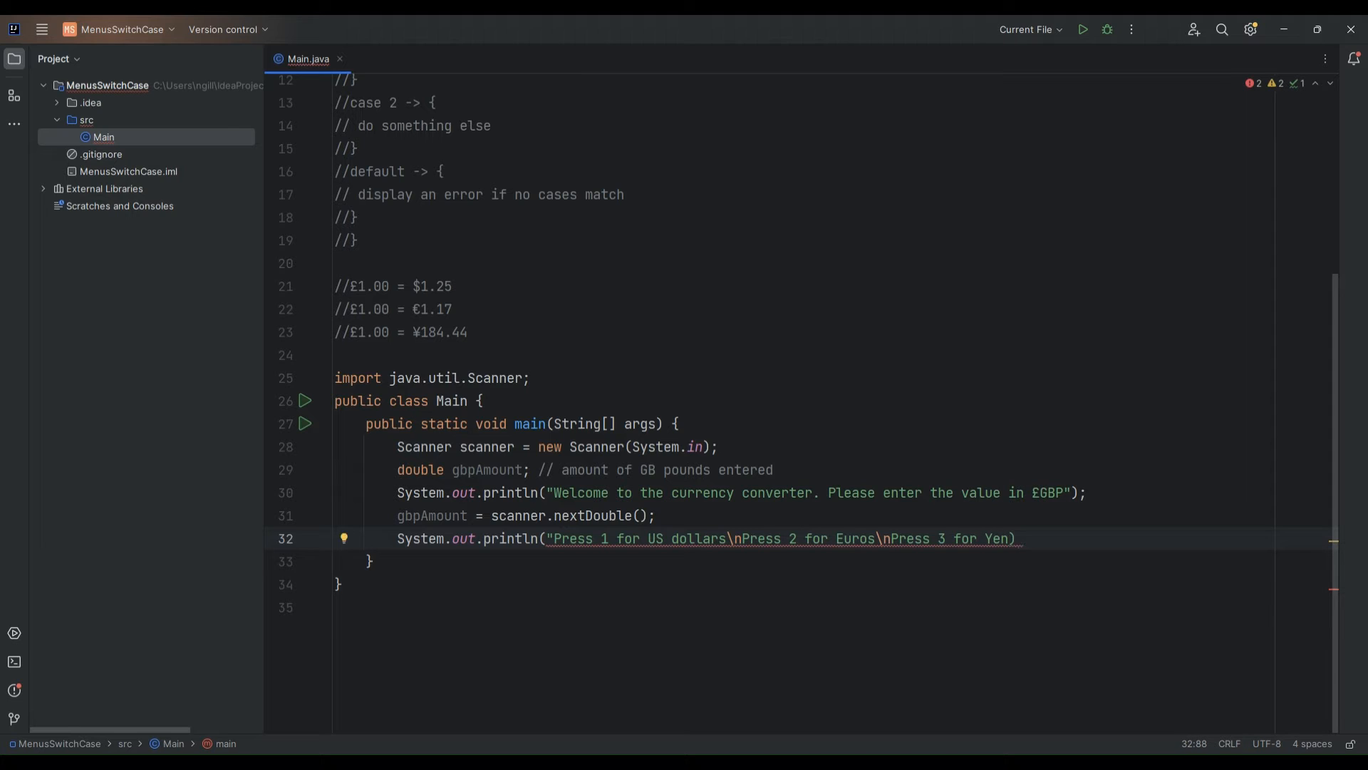
{"action": "type", "text": ";"}
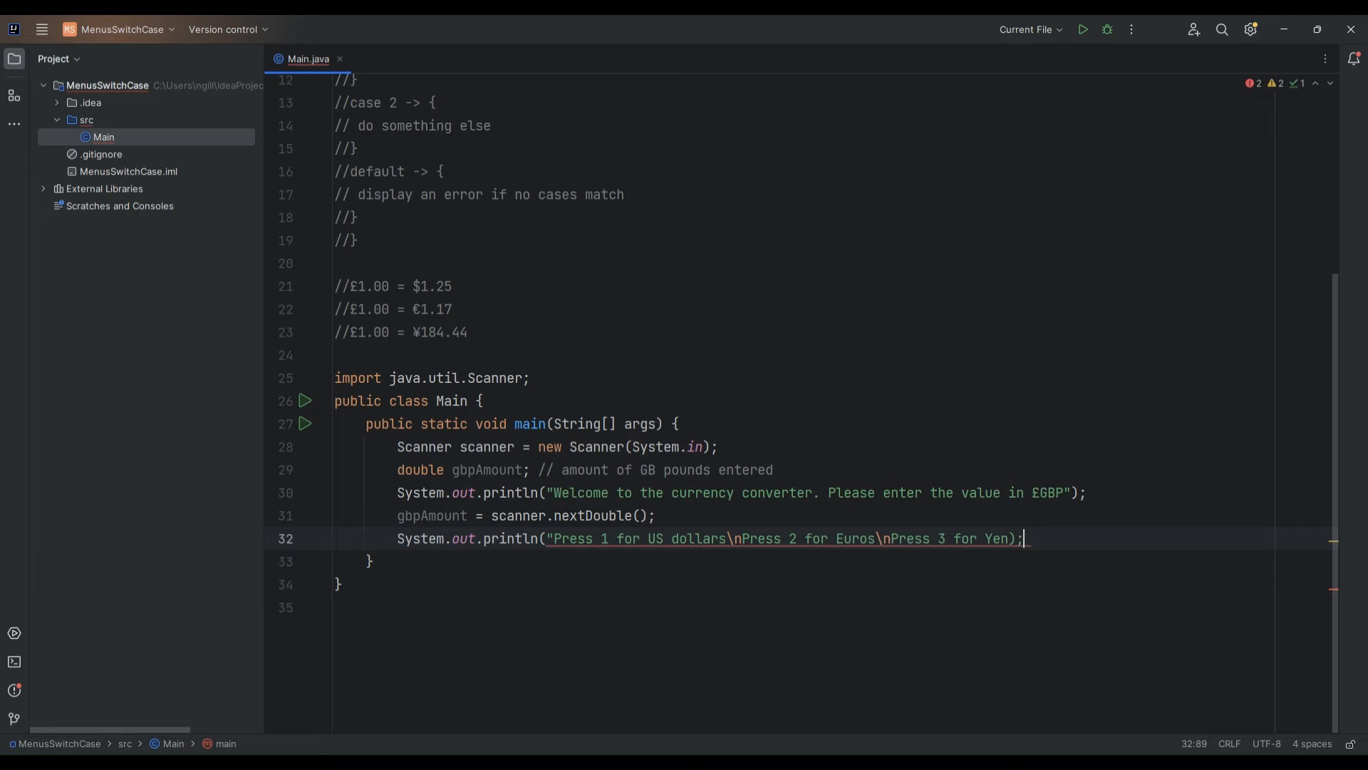
{"action": "key", "text": "Backspace"}
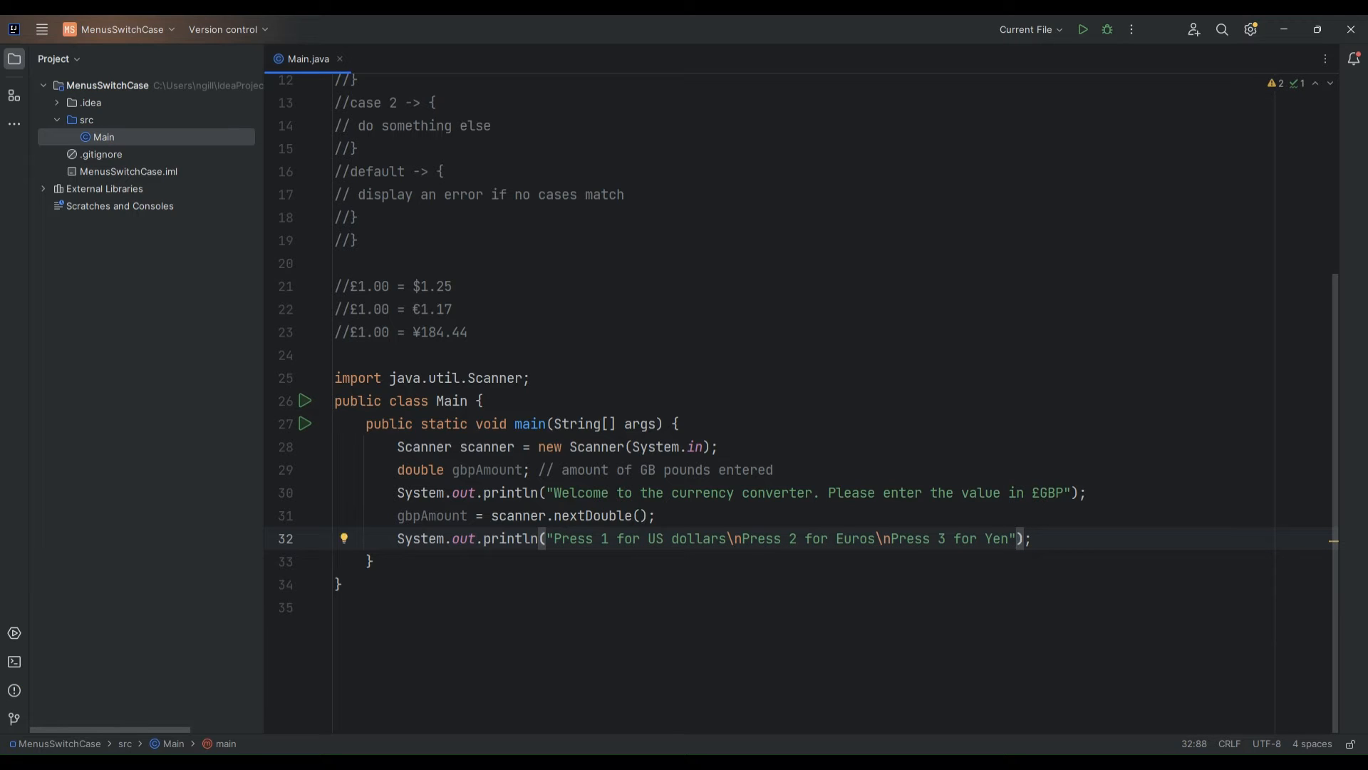
{"action": "mouse_move", "coordinate": [608, 553]}
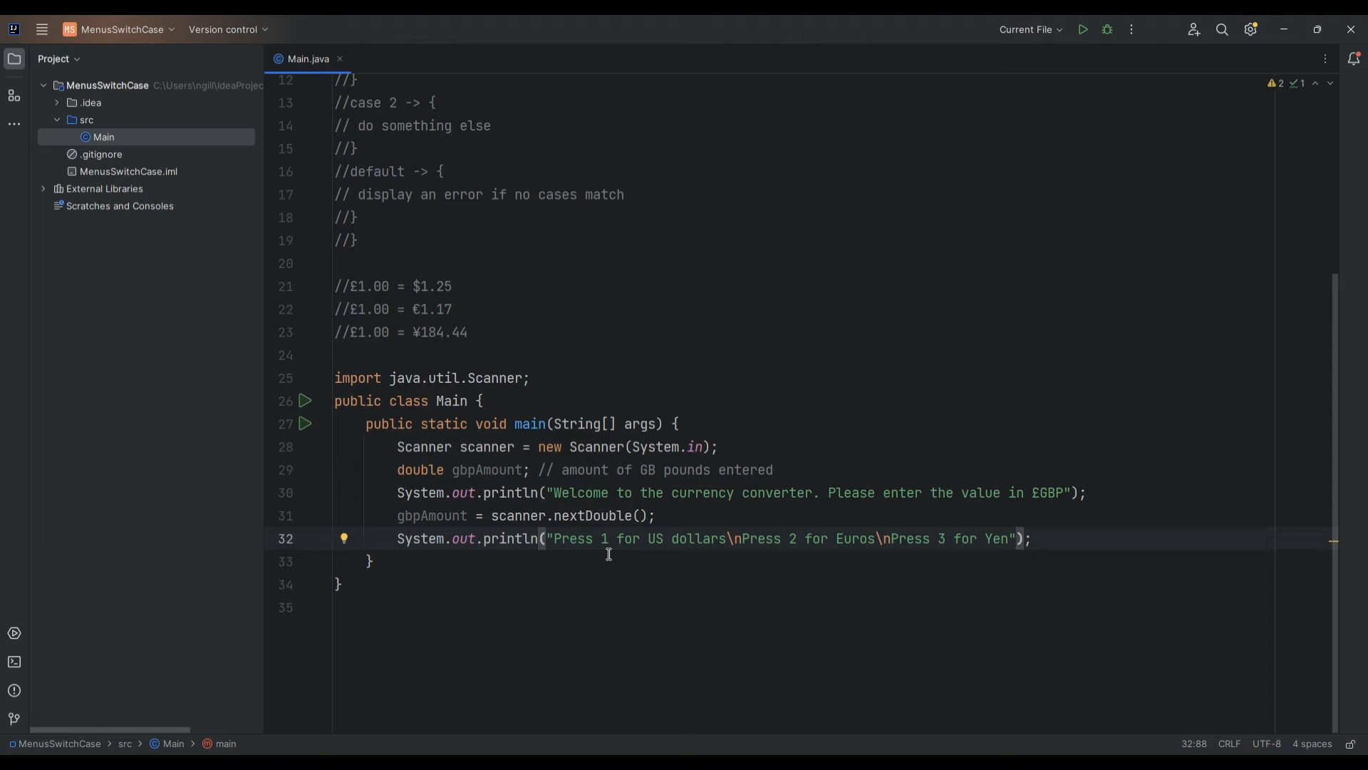
{"action": "mouse_move", "coordinate": [617, 552]}
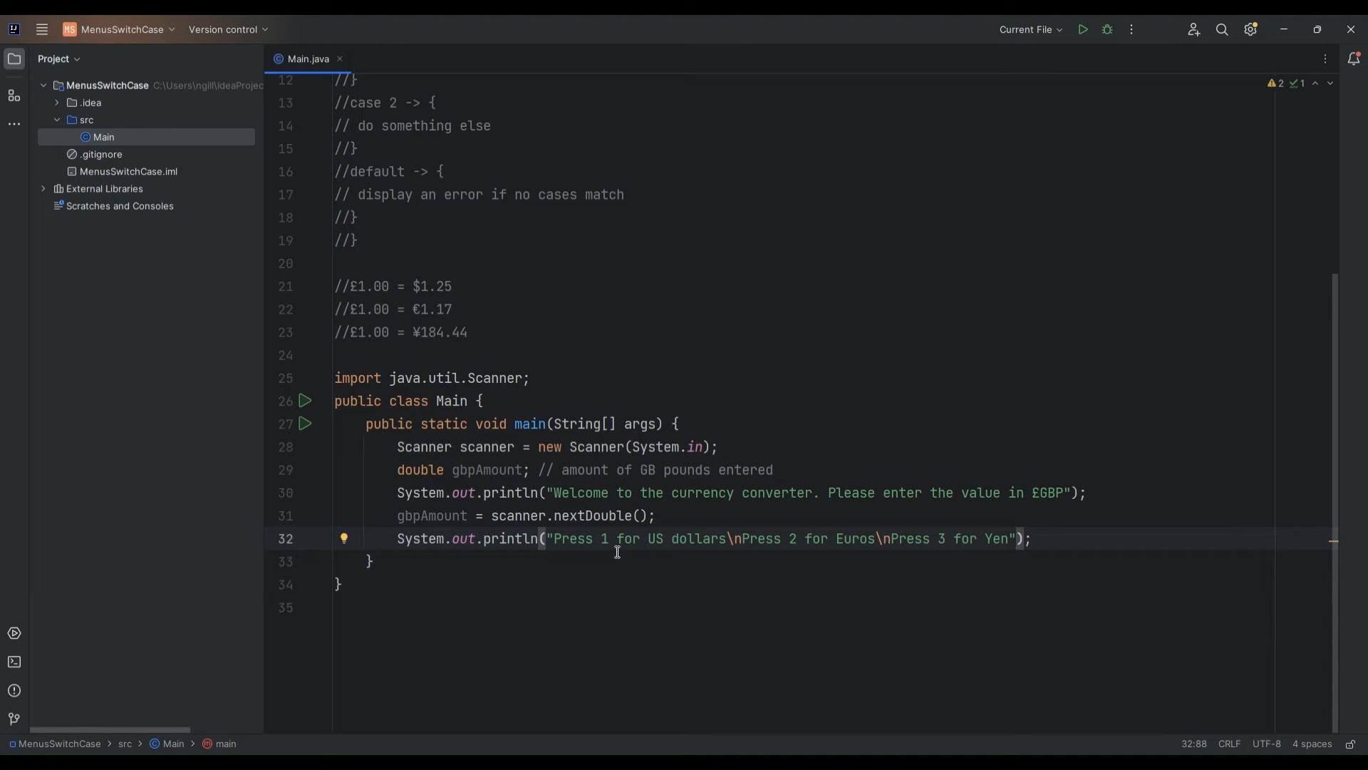
{"action": "mouse_move", "coordinate": [699, 543]}
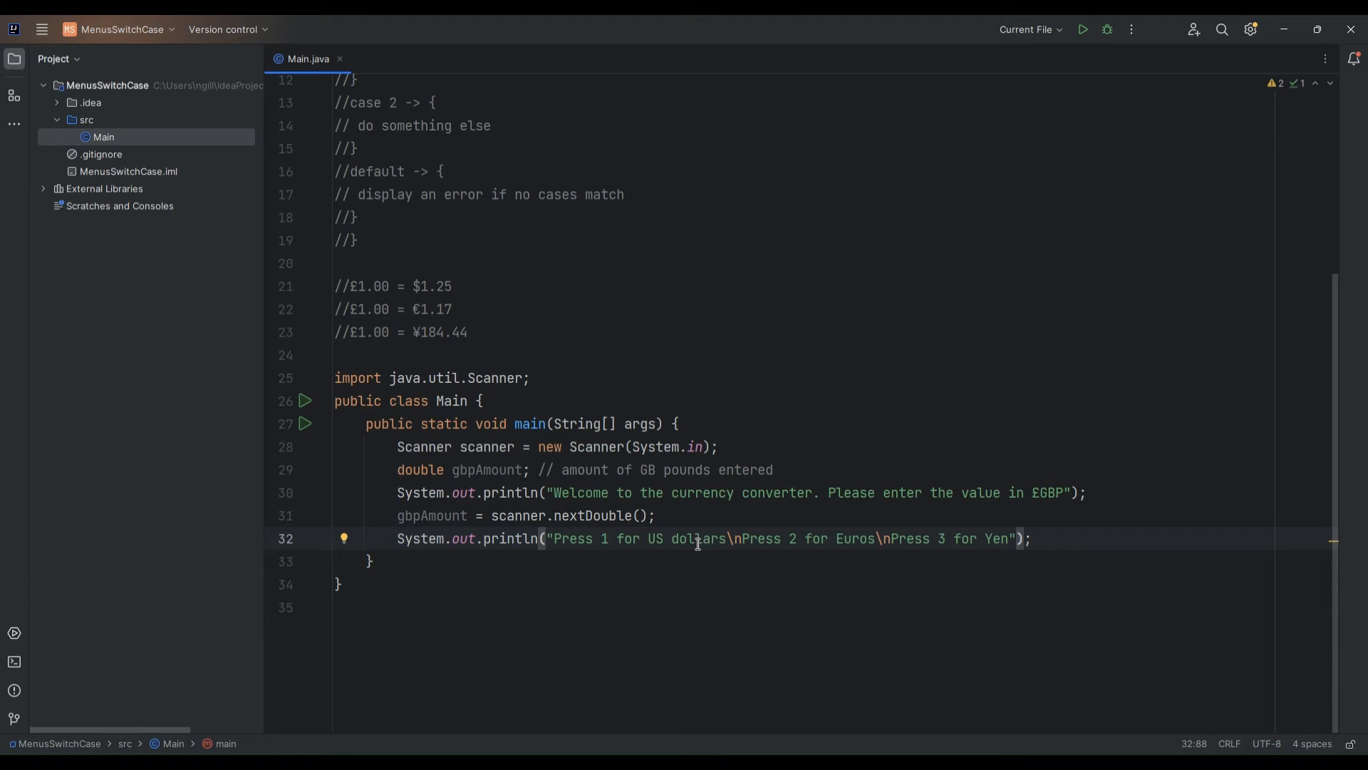
{"action": "left_click", "coordinate": [1043, 521]}
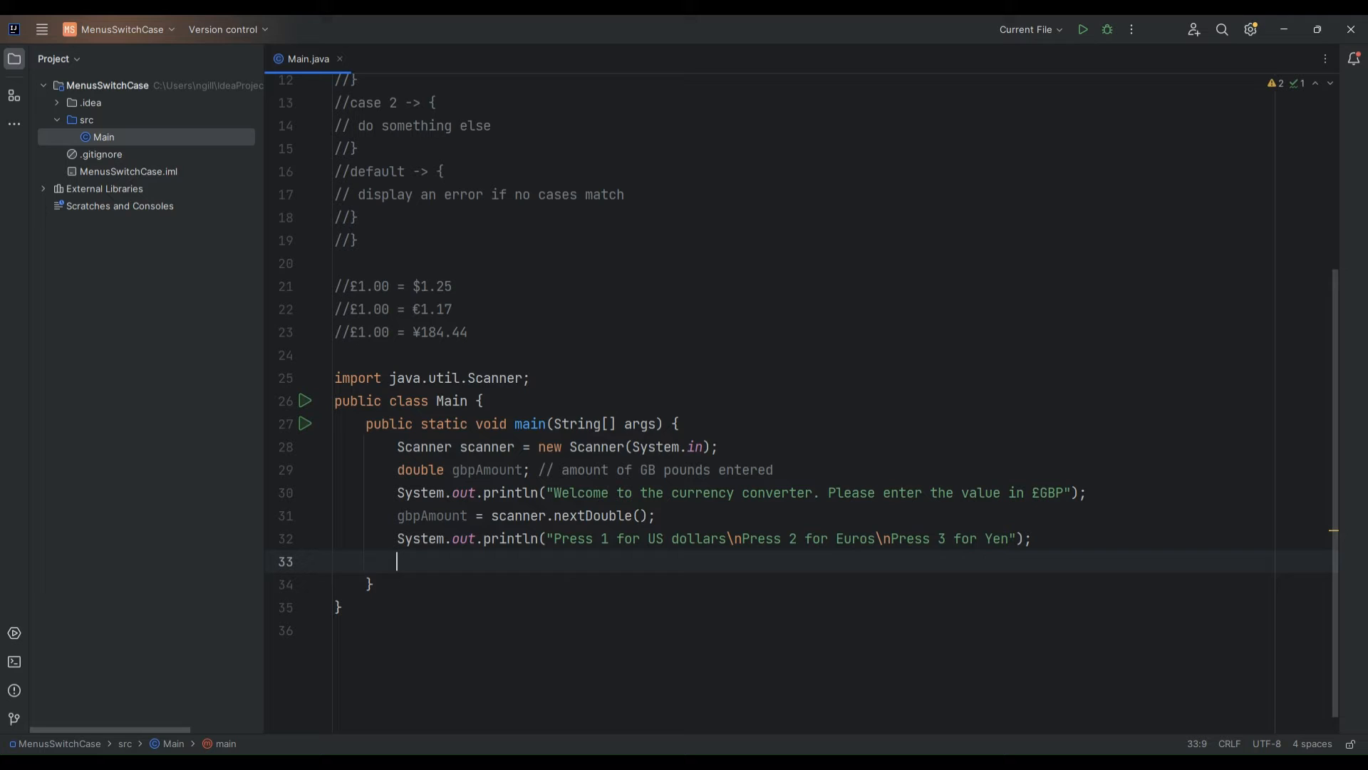
Declare 'int userChoice;' with the comment '// store user choice'
{"action": "scroll", "scroll_direction": "up", "scroll_amount": 3}
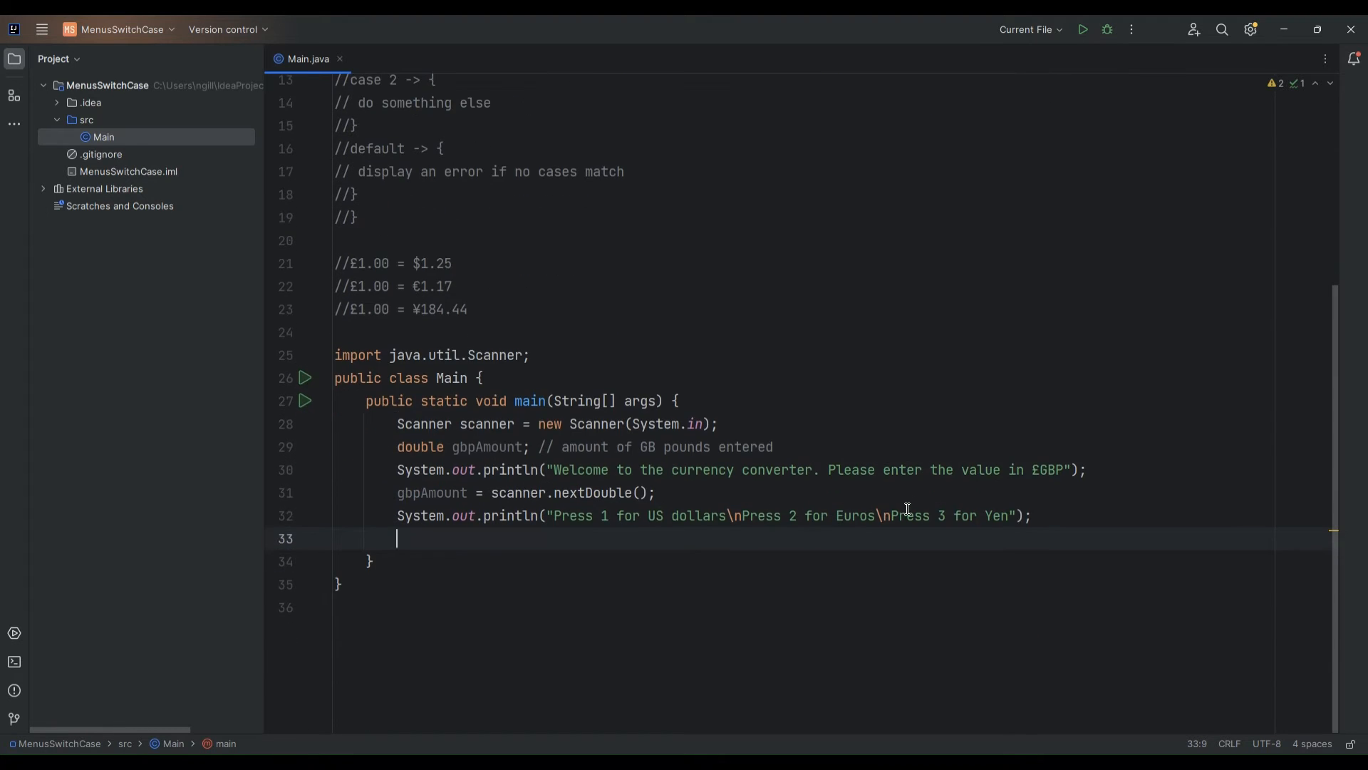
{"action": "mouse_move", "coordinate": [592, 434]}
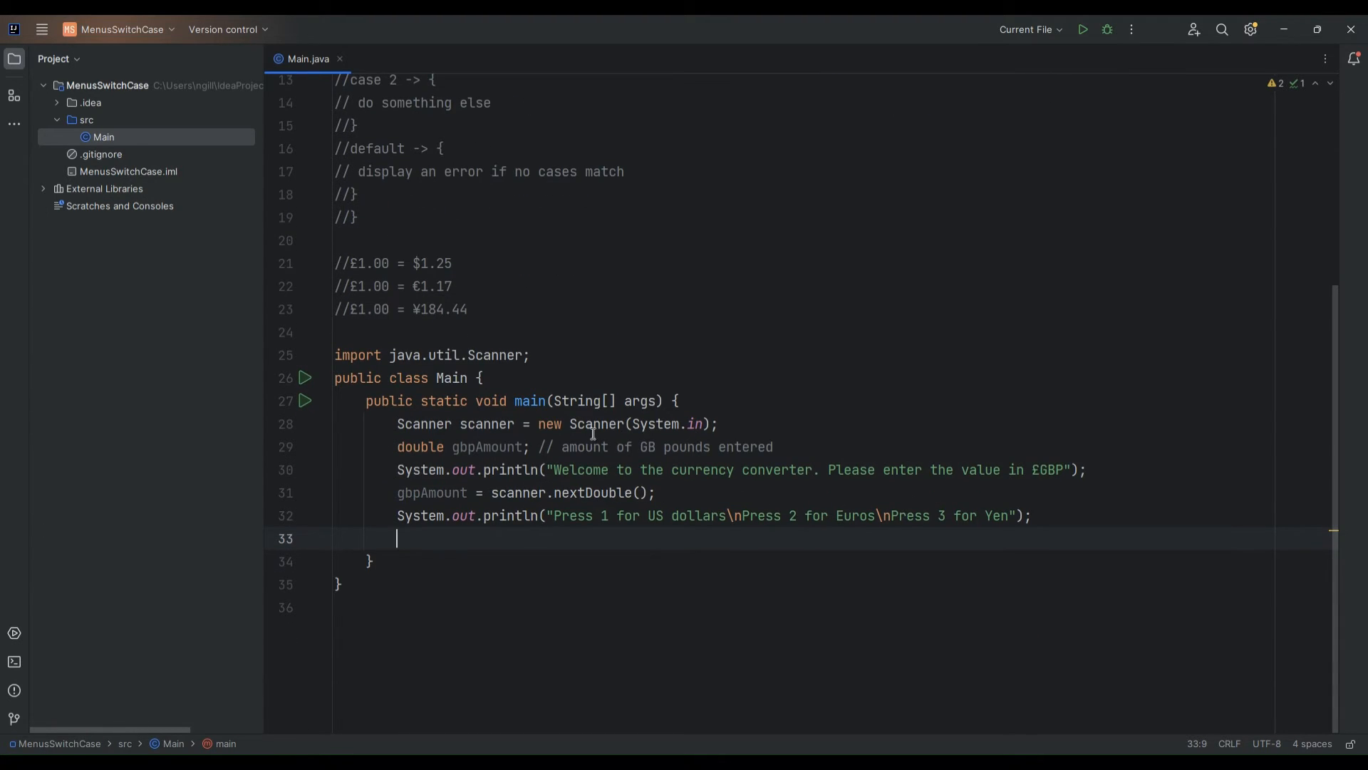
{"action": "mouse_move", "coordinate": [693, 462]}
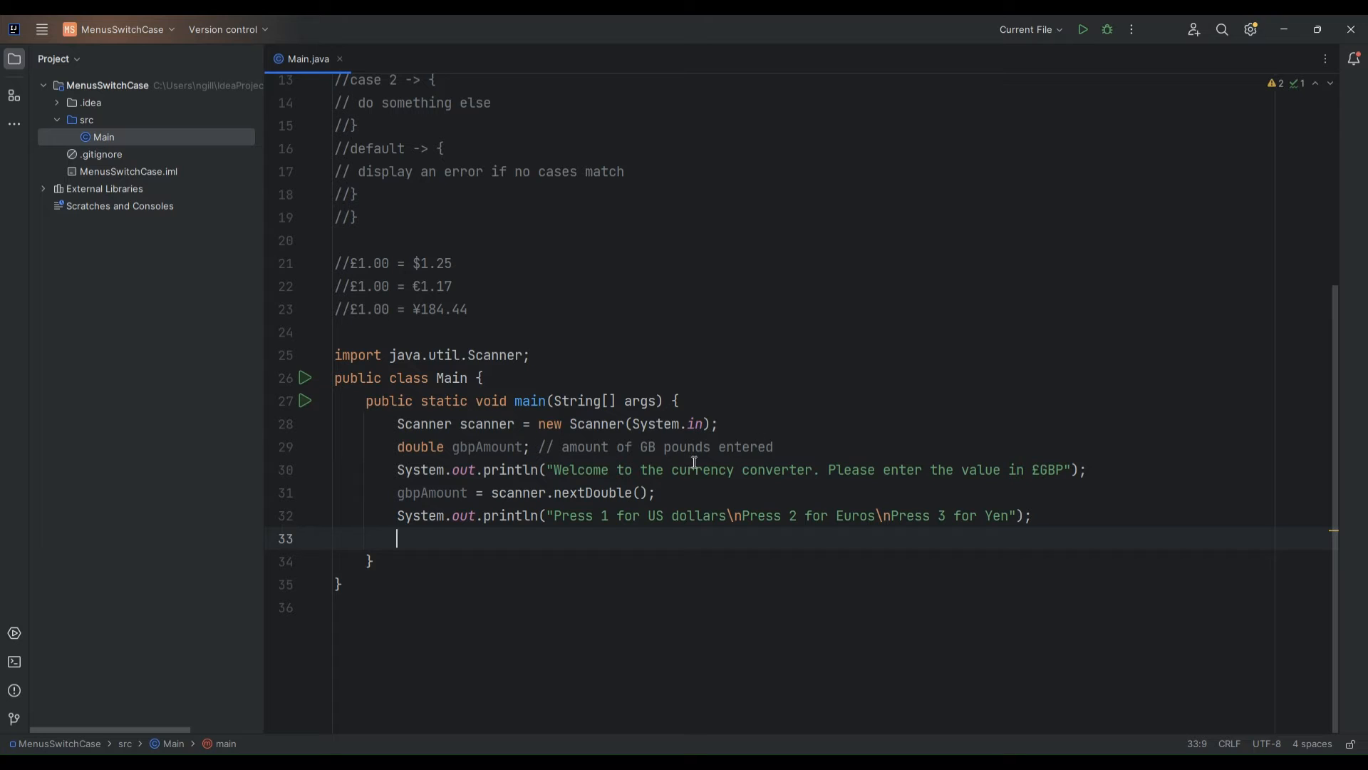
{"action": "mouse_move", "coordinate": [804, 455]}
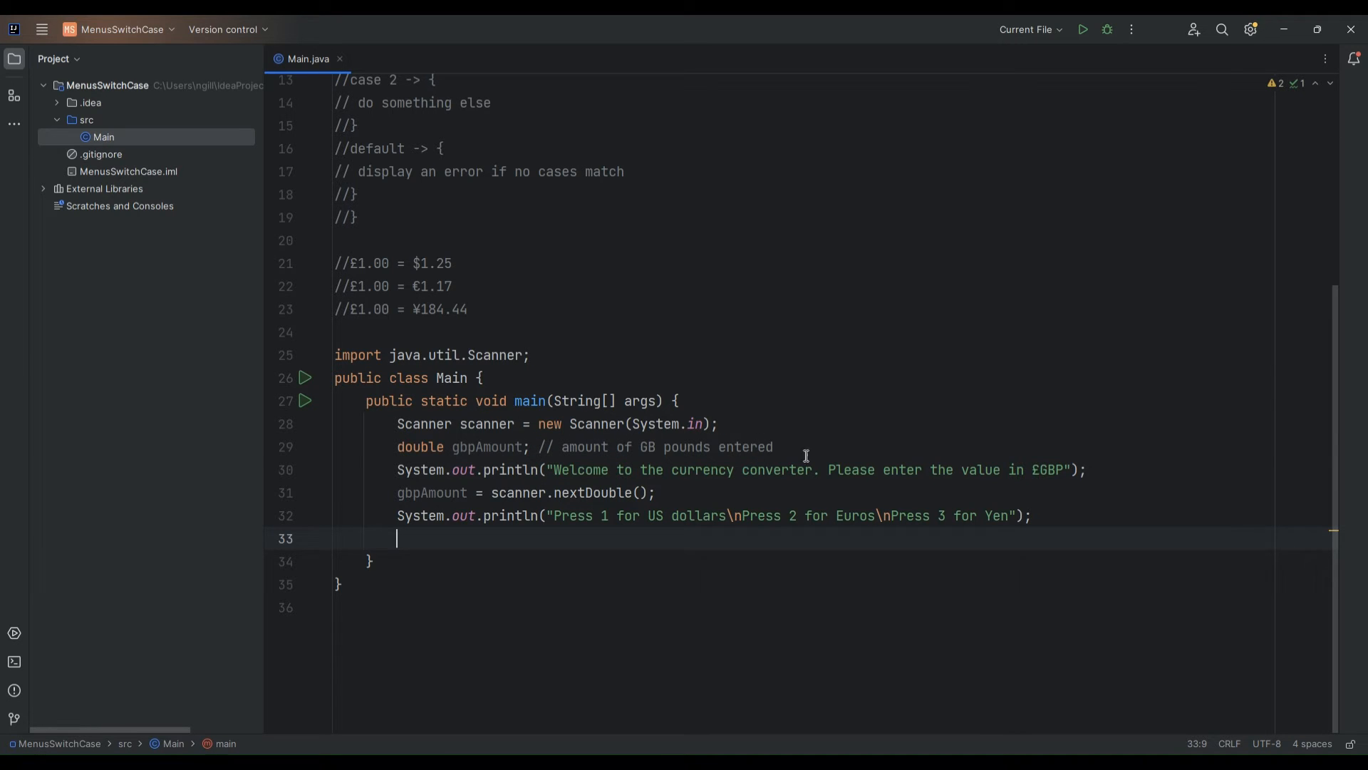
{"action": "type", "text": "i"}
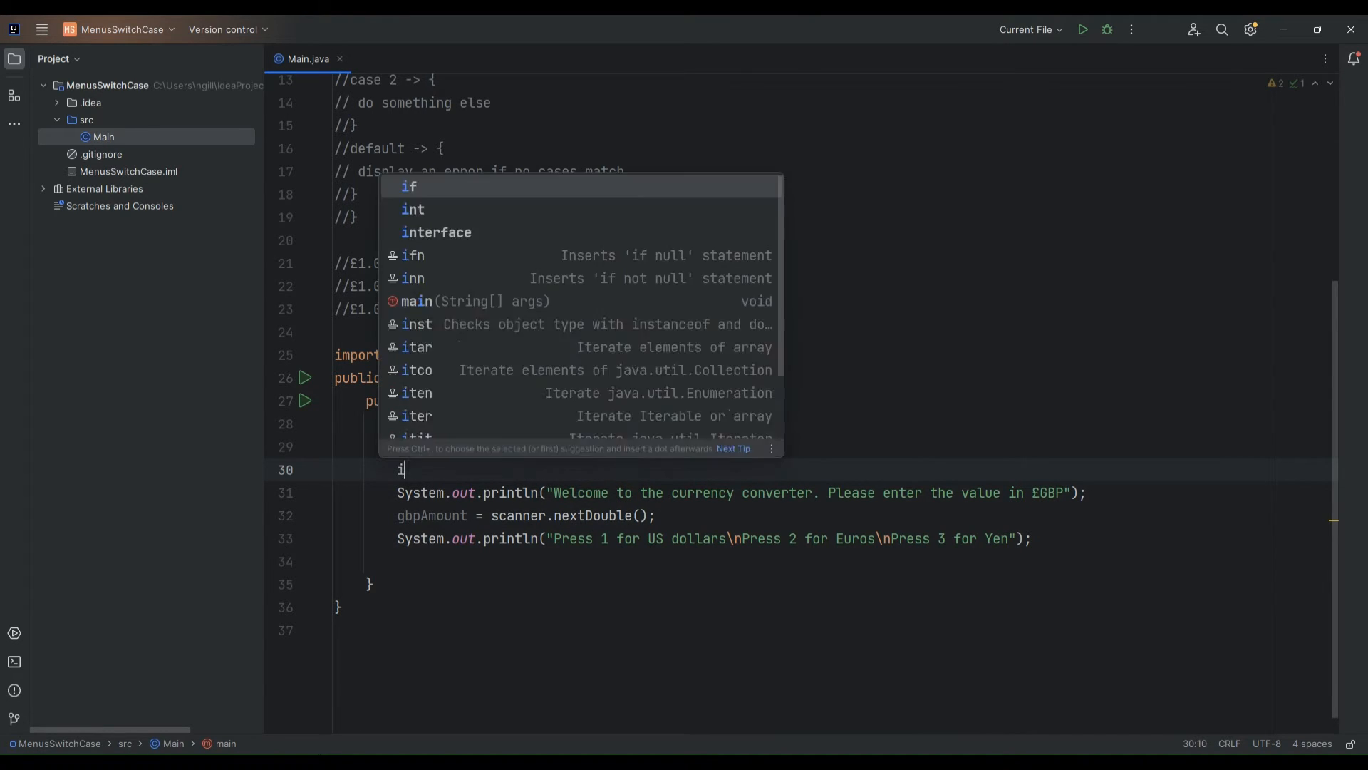
{"action": "type", "text": "nt userCho"}
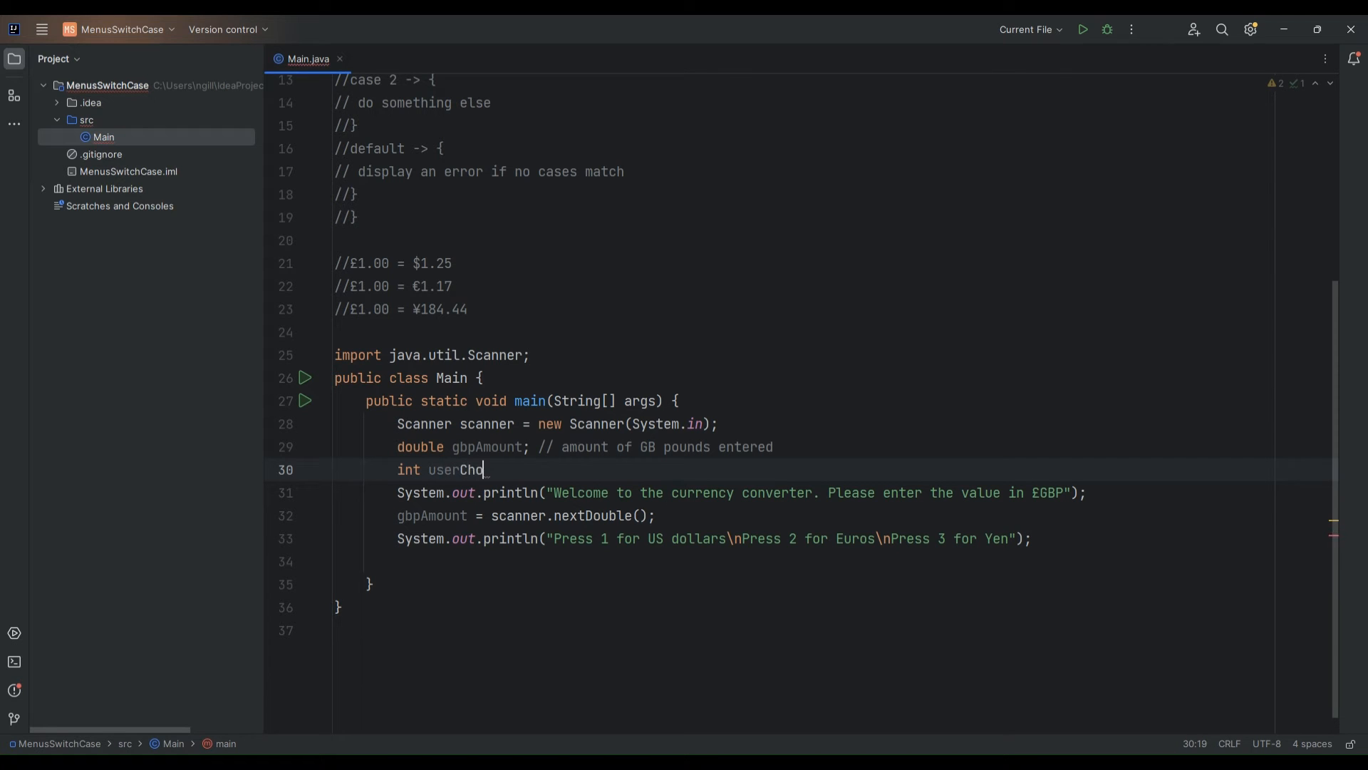
{"action": "type", "text": "ice;"}
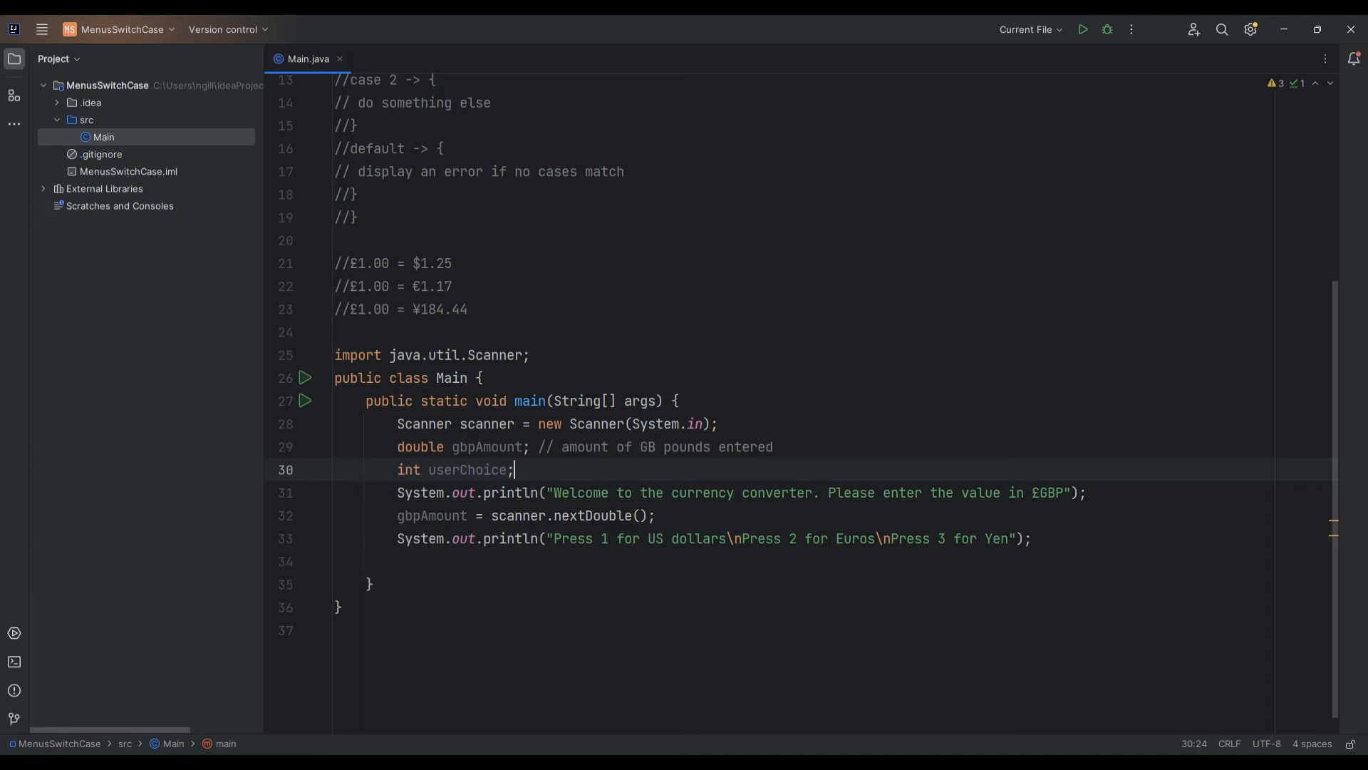
{"action": "type", "text": "// ca"}
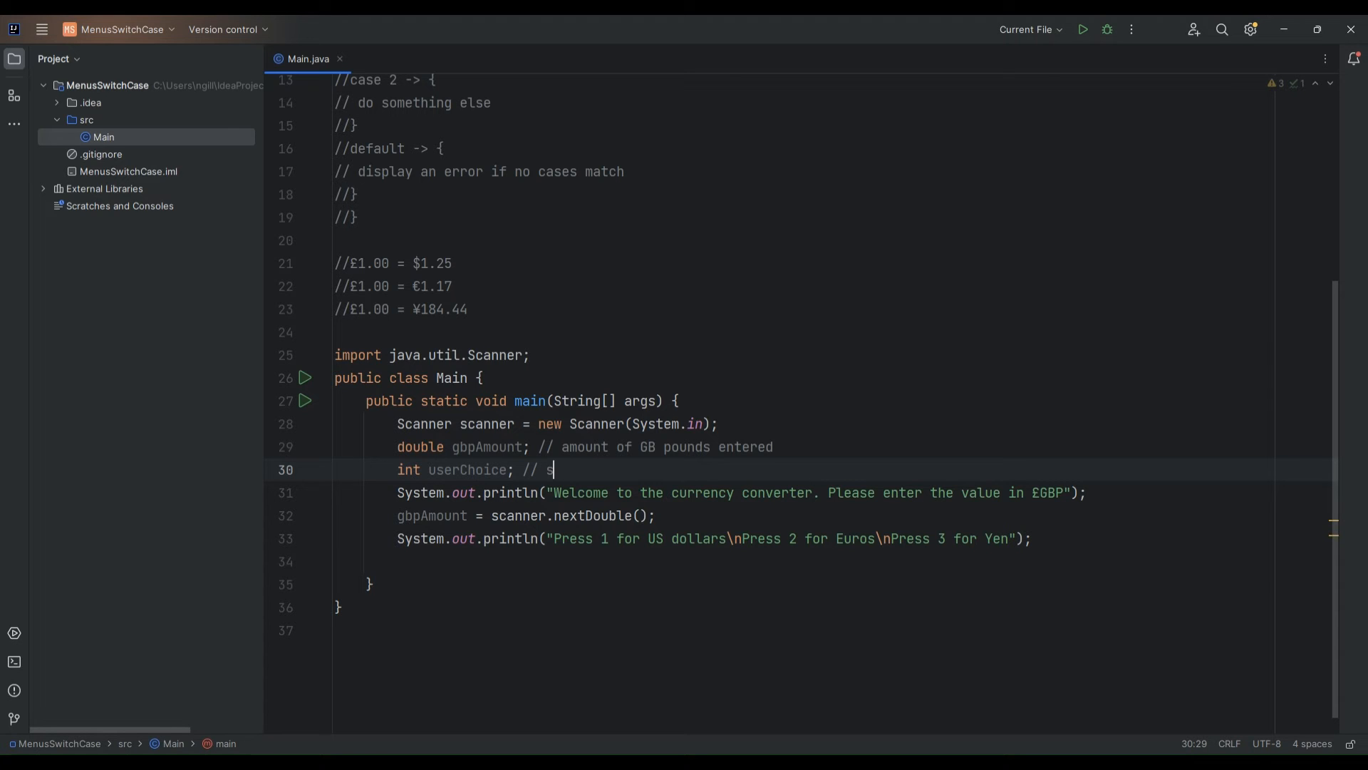
{"action": "type", "text": "tore user choice"}
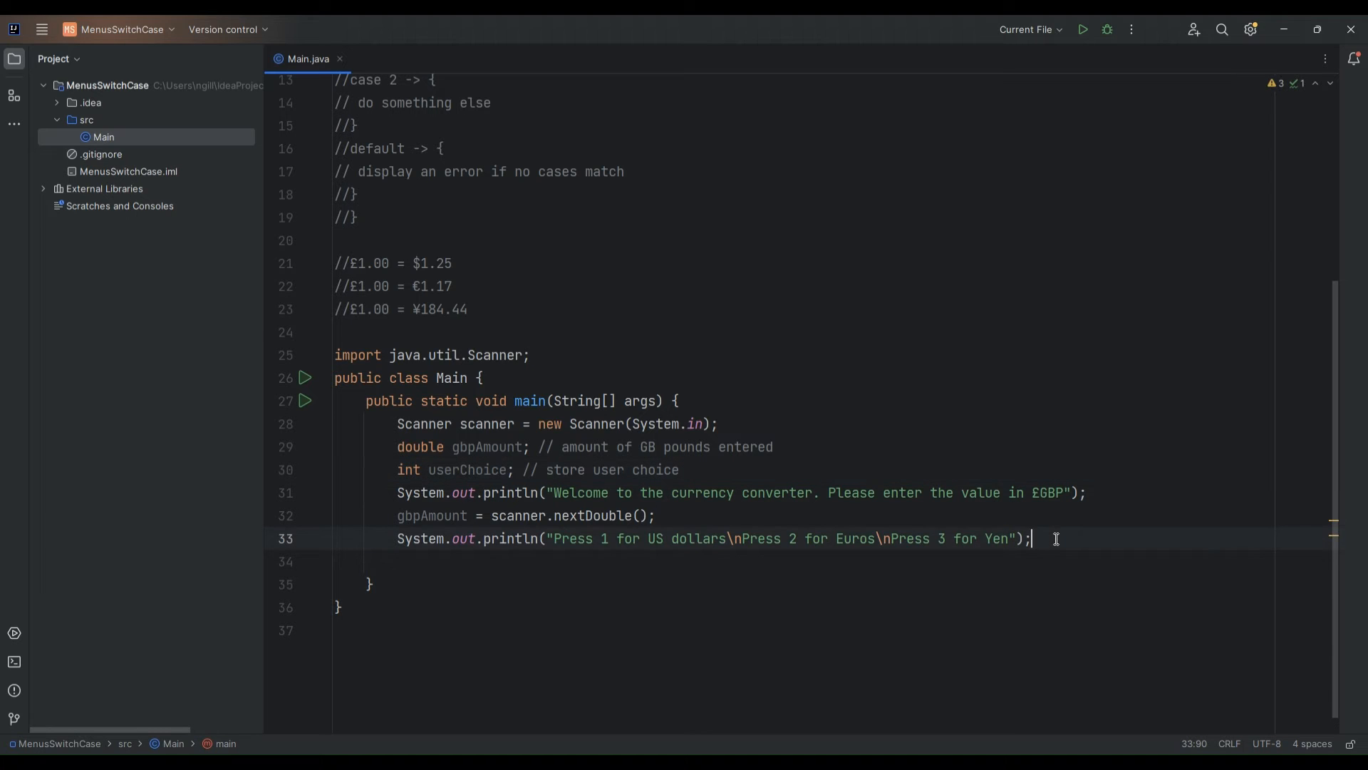
{"action": "key", "text": "enter"}
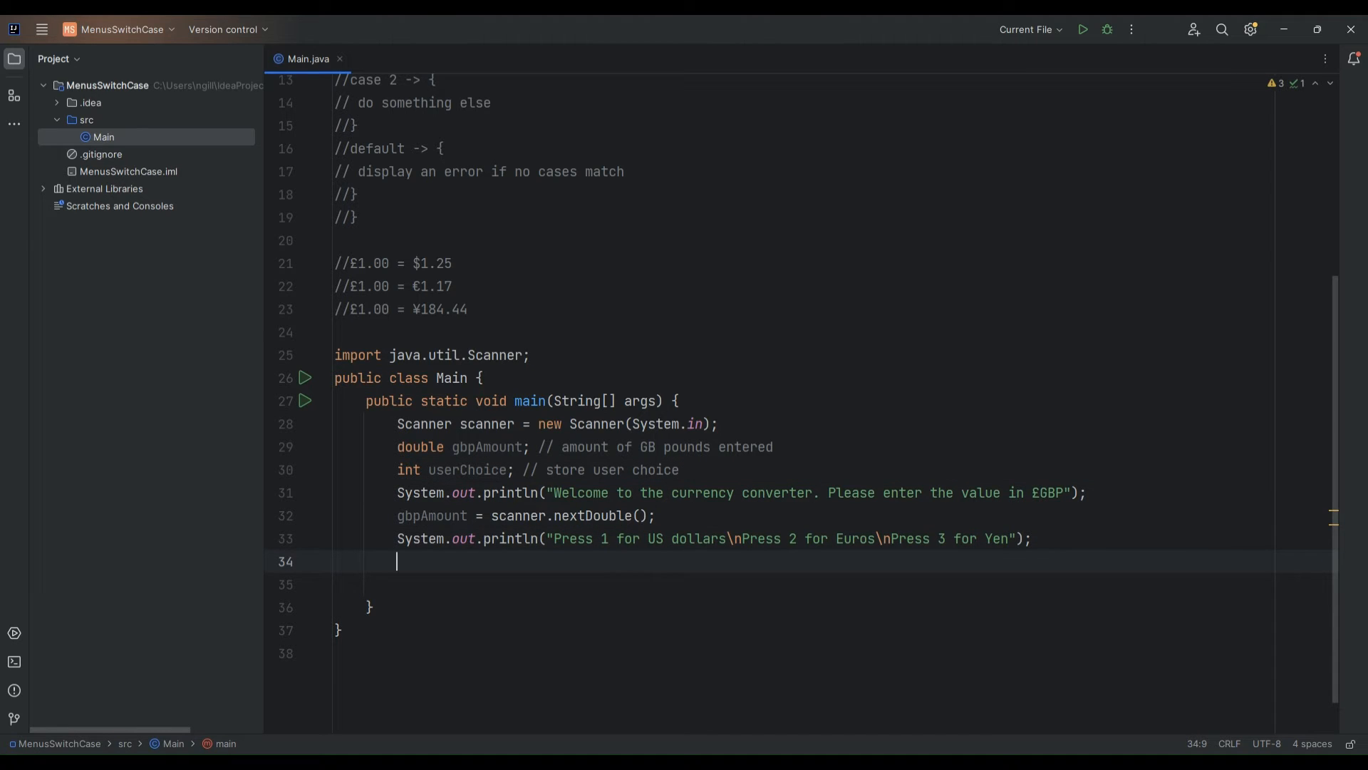
Type 'userChoice = scanner.nextInt();' after the menu prompt
{"action": "type", "text": "user"}
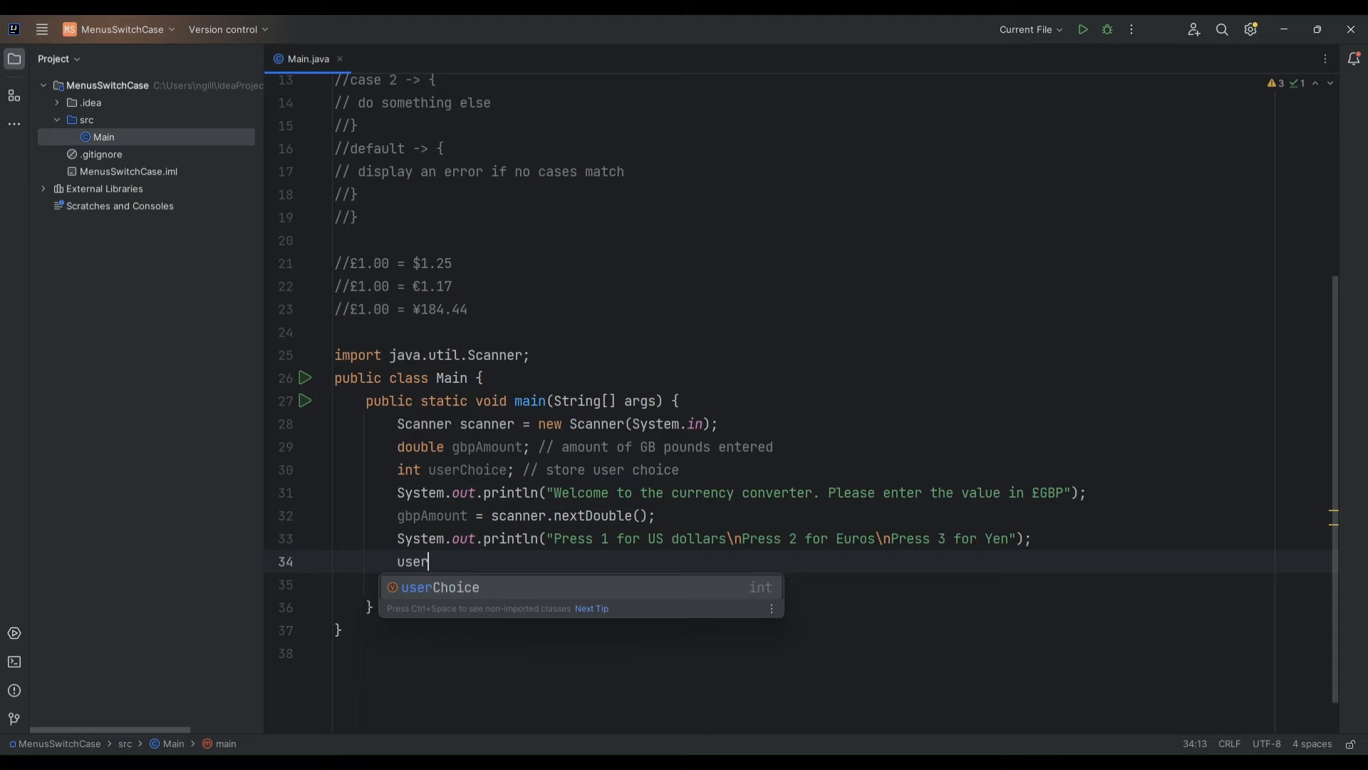
{"action": "type", "text": "Choice = scanner.n"}
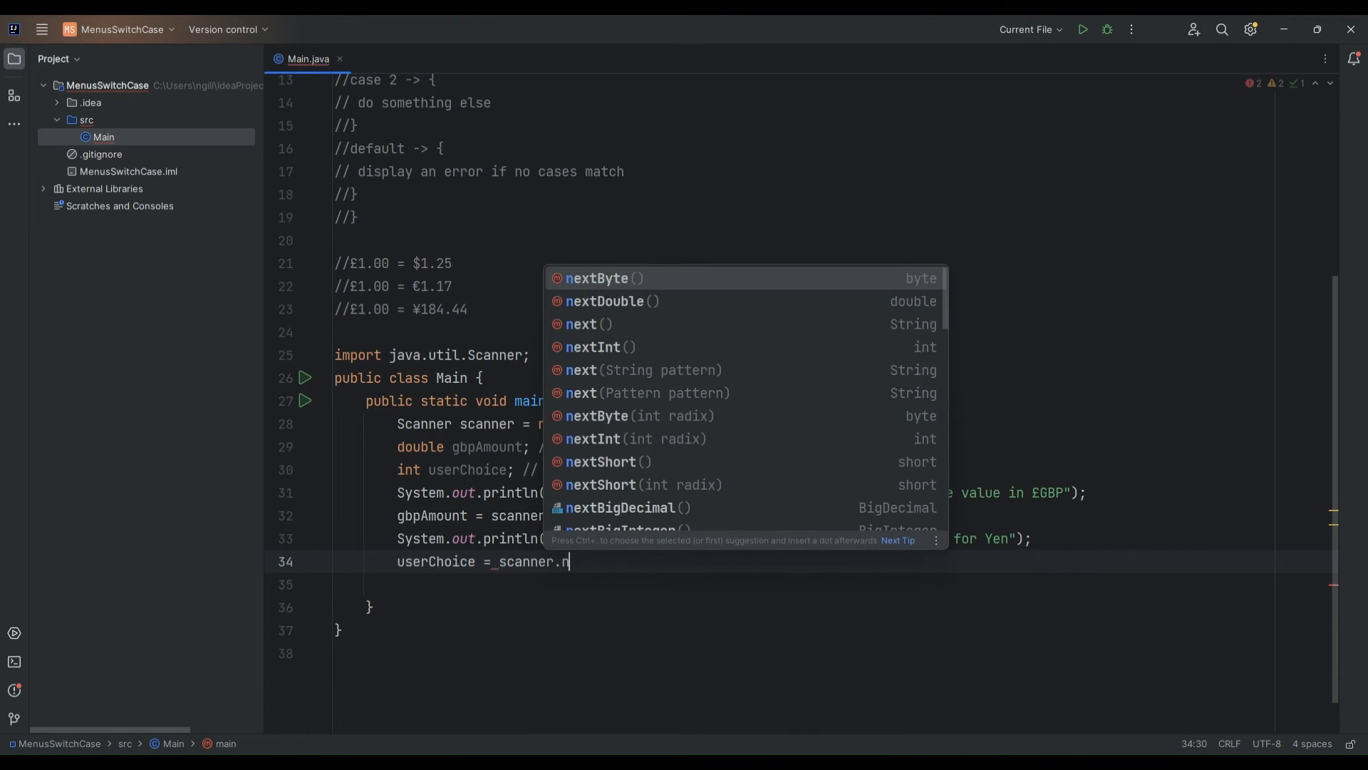
{"action": "type", "text": "extInt("}
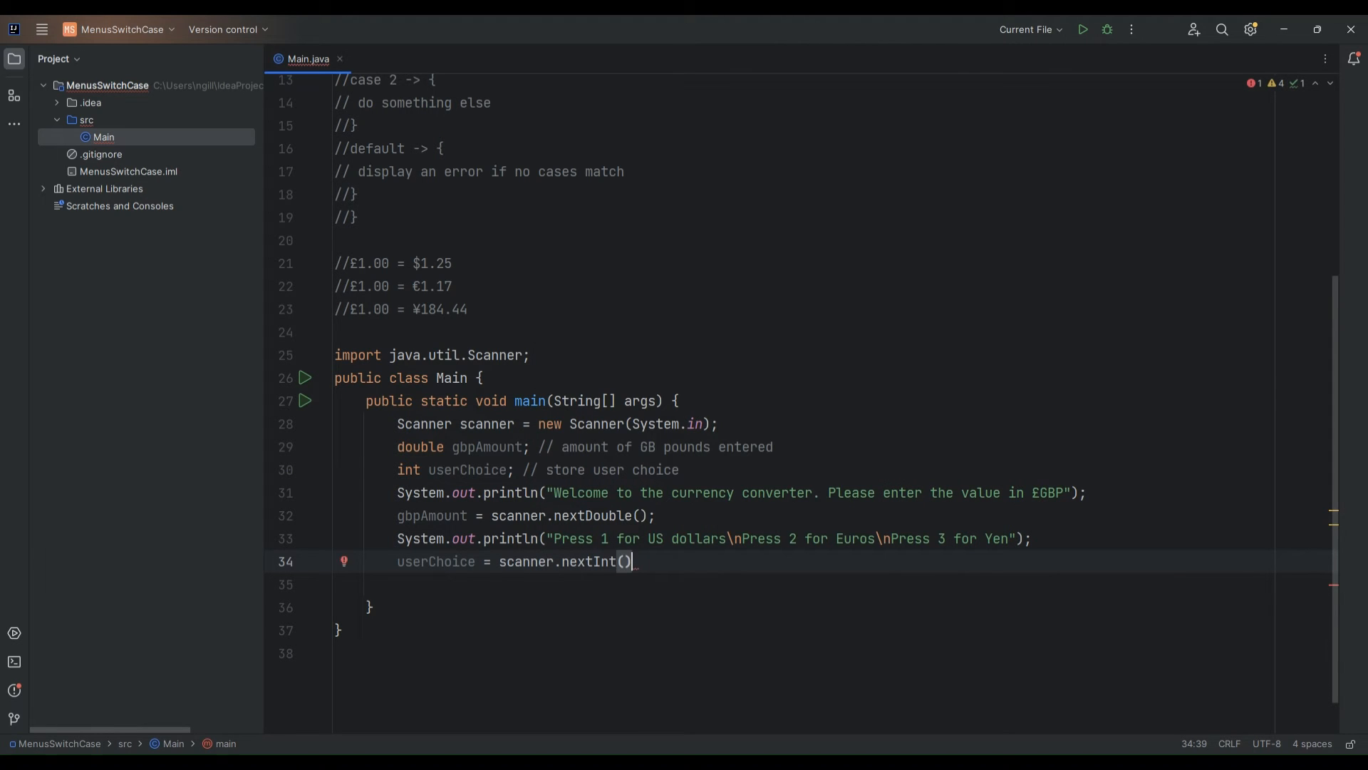
{"action": "type", "text": ";"}
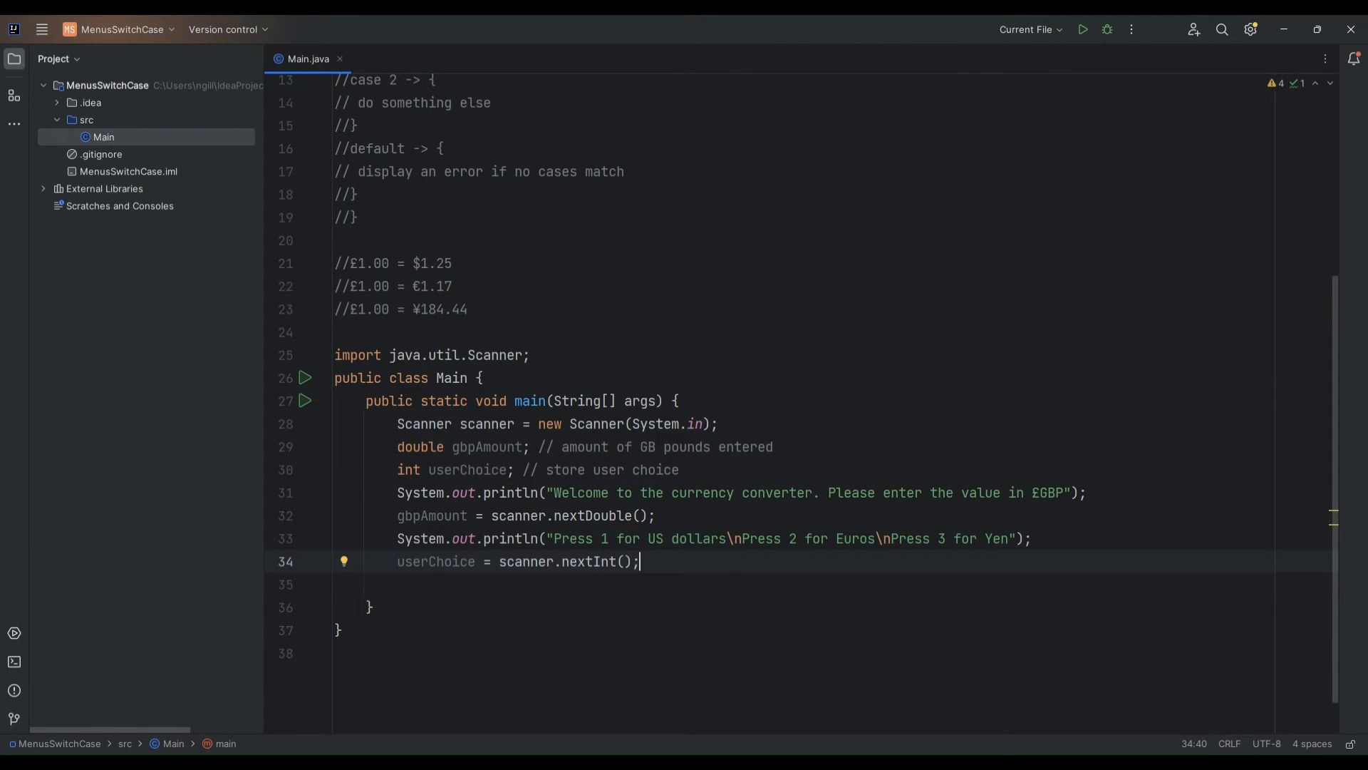
{"action": "mouse_move", "coordinate": [1089, 569]}
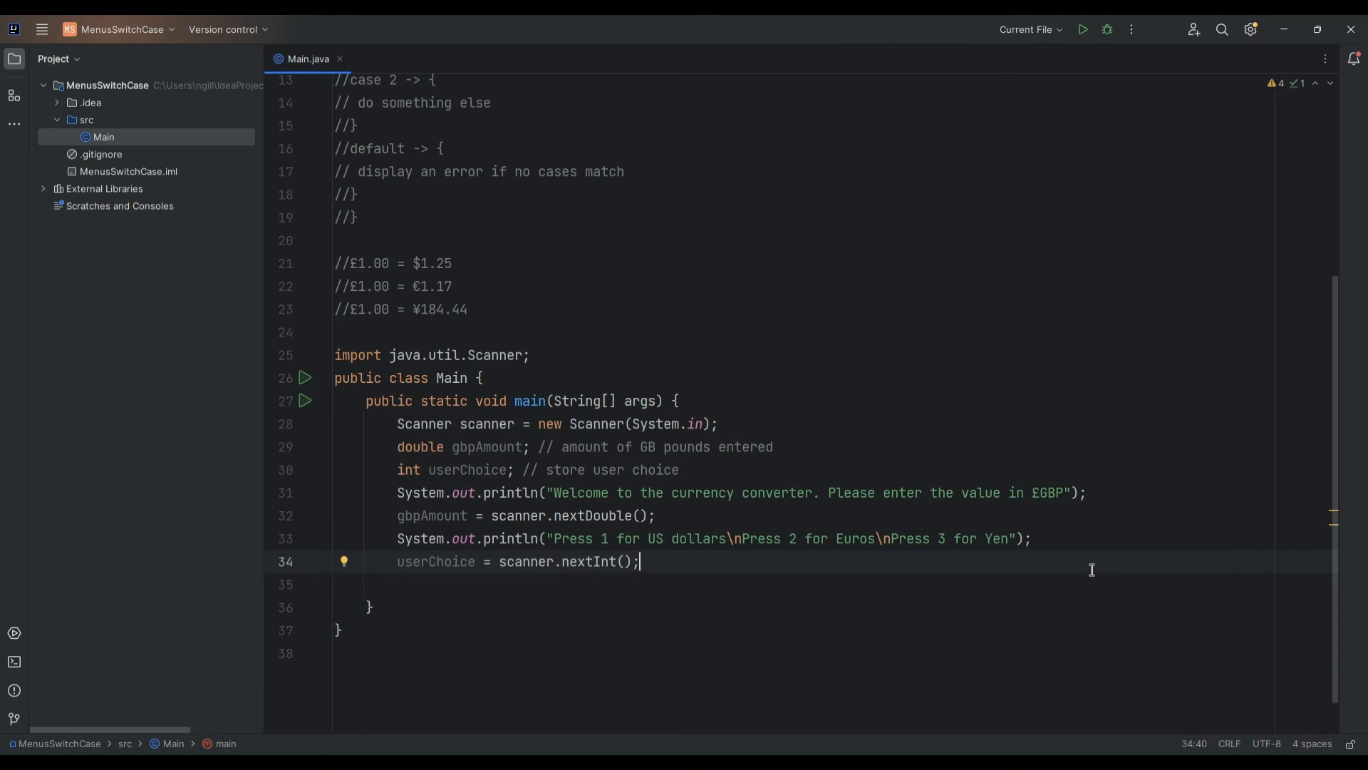
{"action": "scroll", "scroll_direction": "up", "scroll_amount": 3}
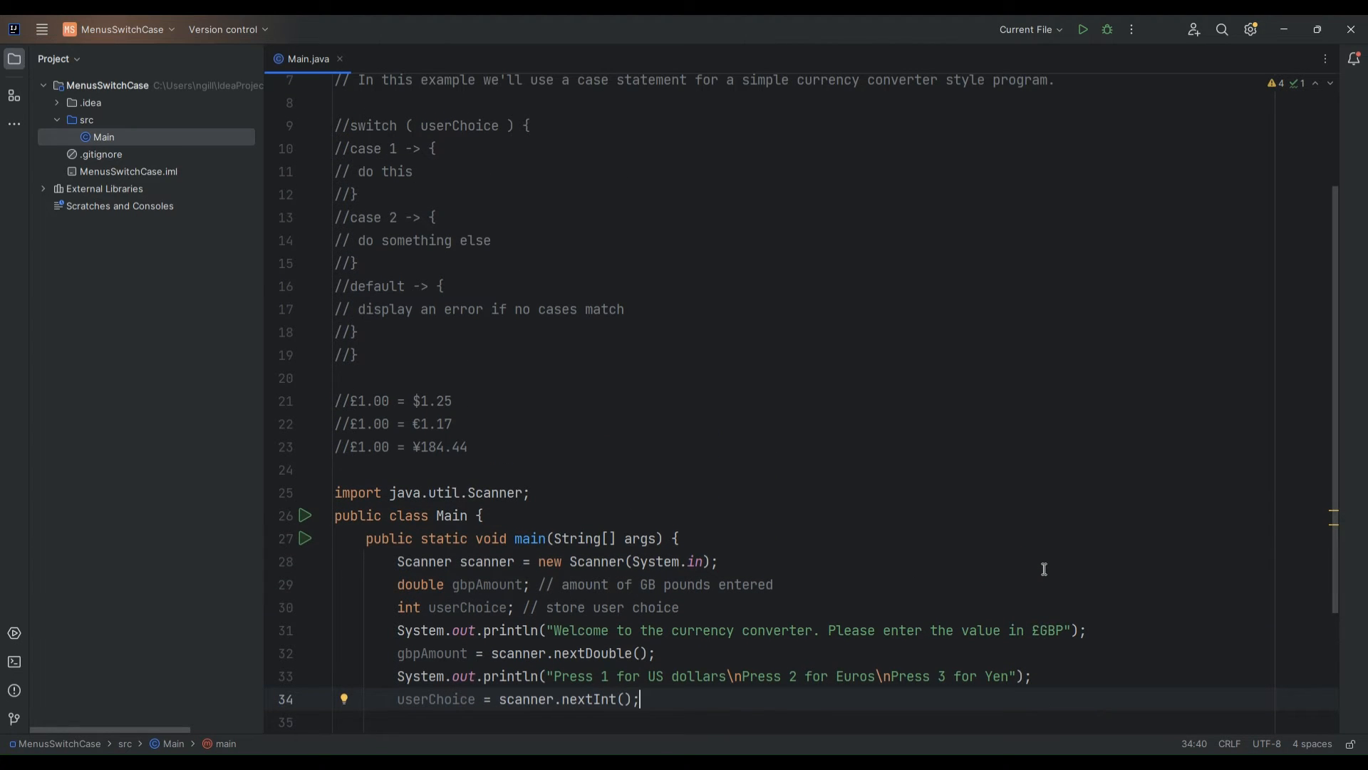
{"action": "mouse_move", "coordinate": [1037, 568]}
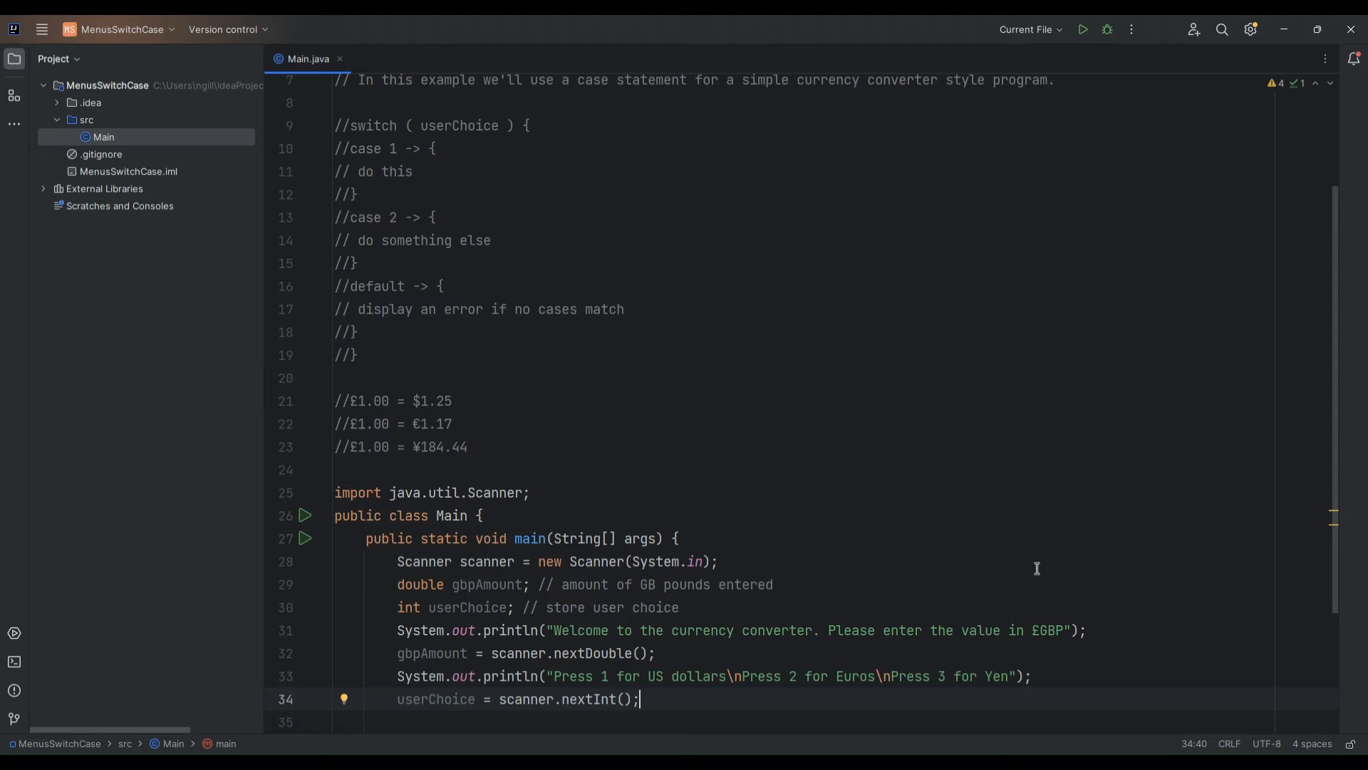
{"action": "key", "text": "enter"}
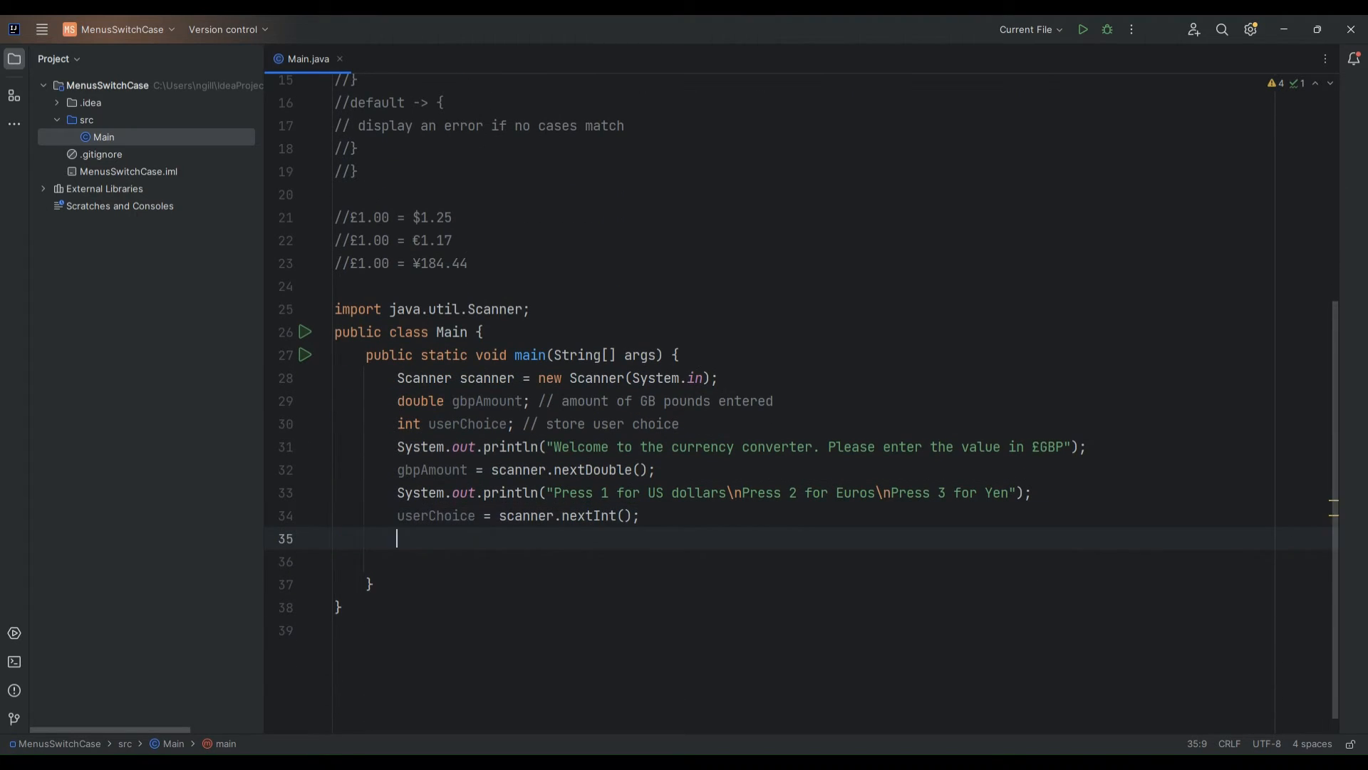
{"action": "key", "text": "enter"}
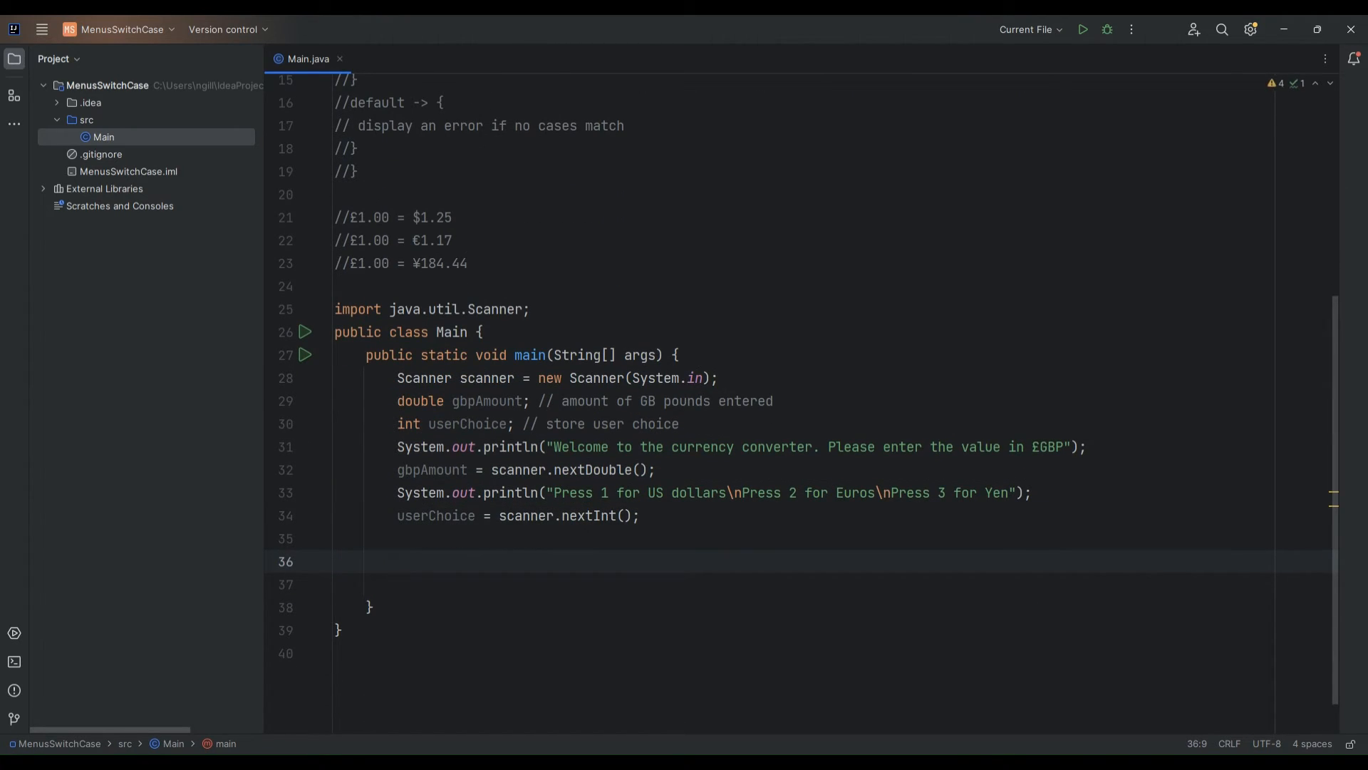
{"action": "scroll", "scroll_direction": "up", "scroll_amount": 3}
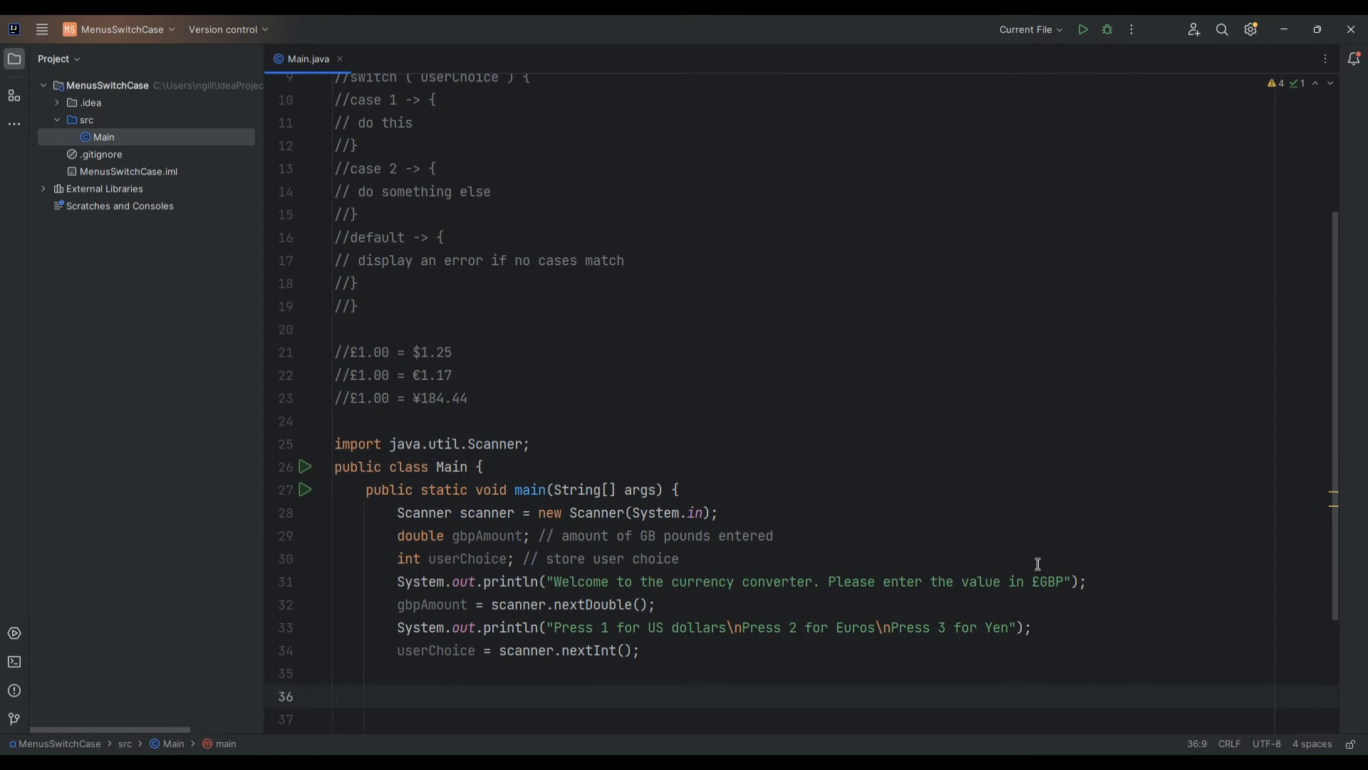
{"action": "left_click", "coordinate": [397, 695]}
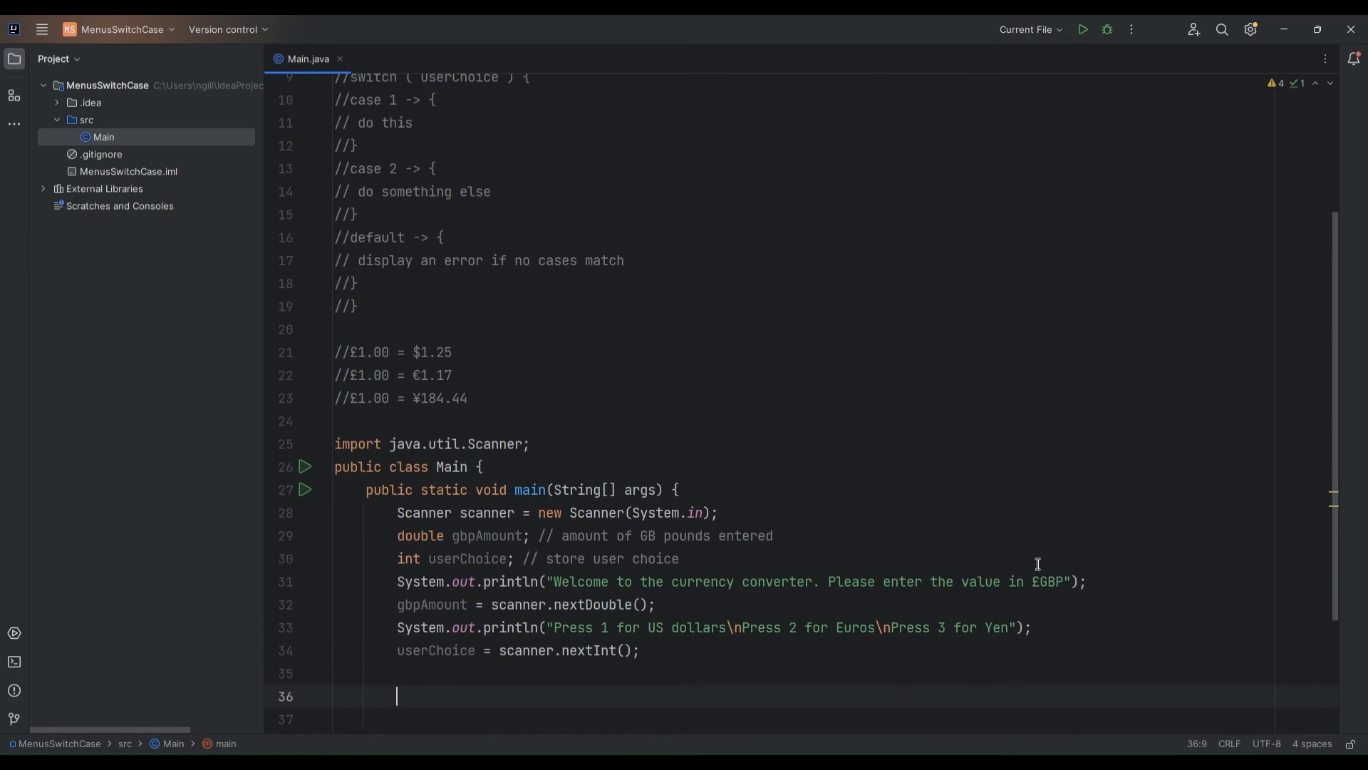
{"action": "type", "text": "switch ("}
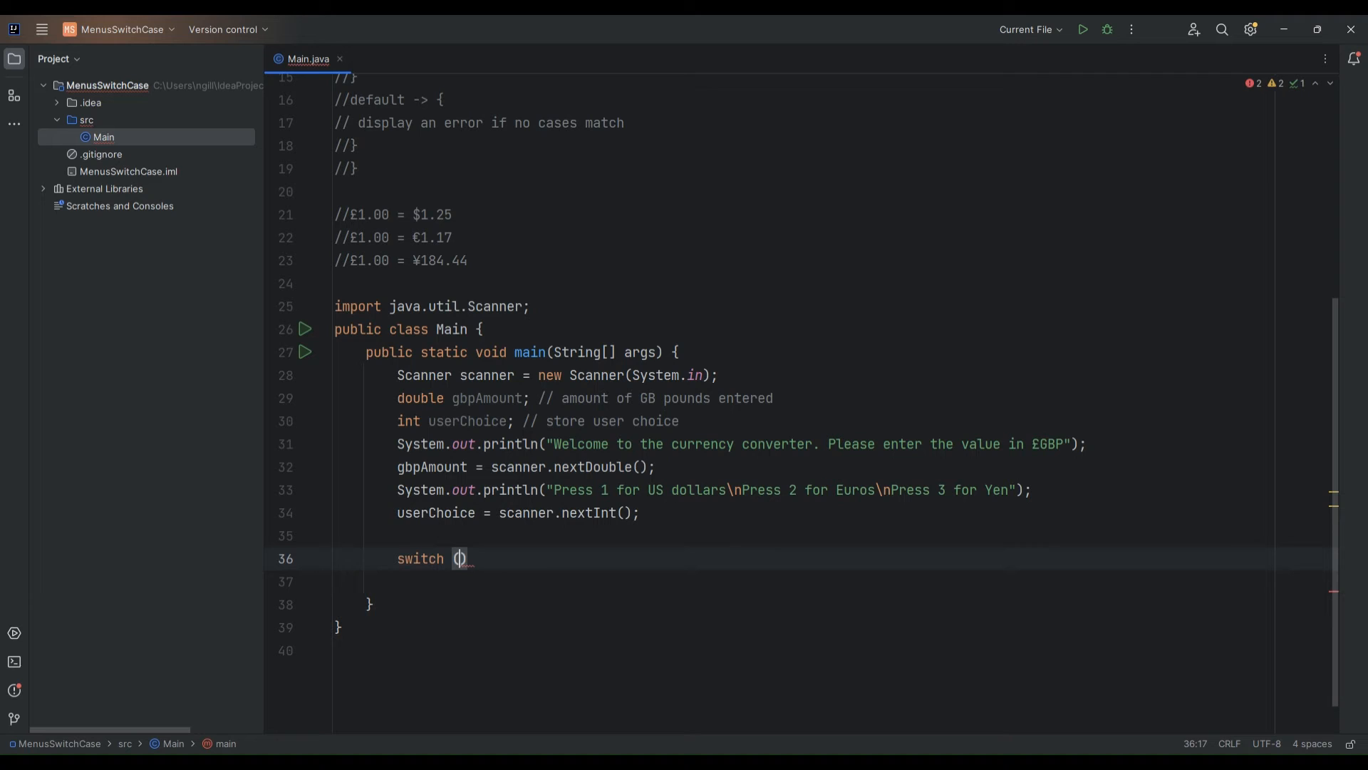
Type 'switch (userChoice) {' to open an empty switch block
{"action": "type", "text": "us"}
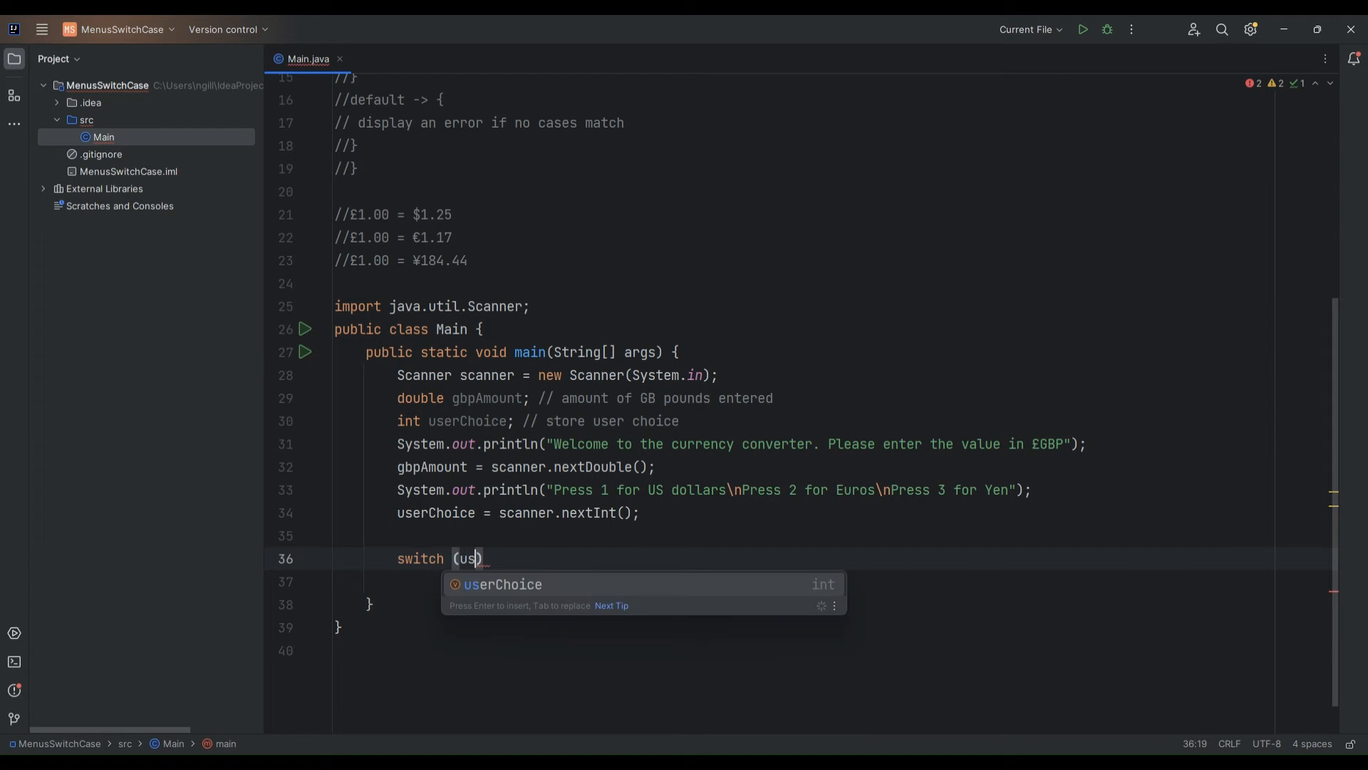
{"action": "type", "text": "erChoice"}
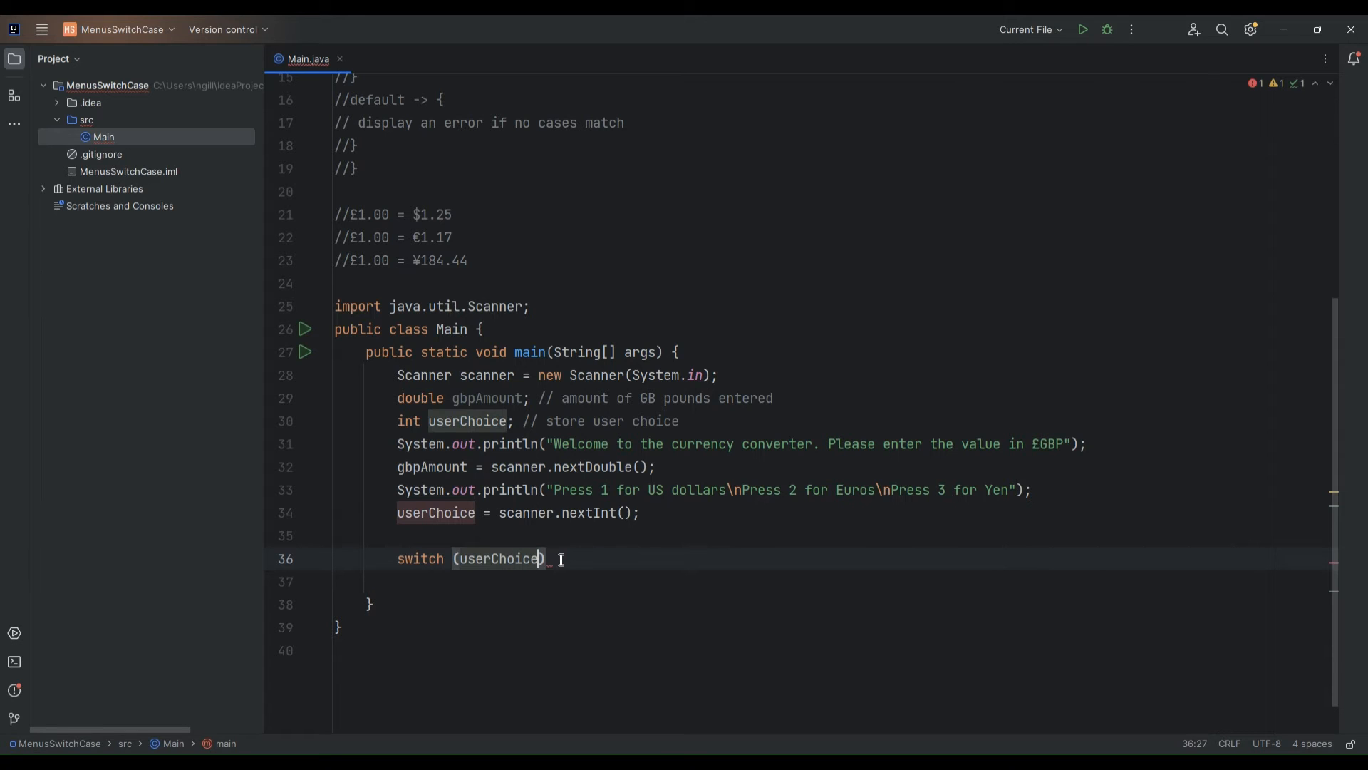
{"action": "scroll", "scroll_direction": "up", "scroll_amount": 3}
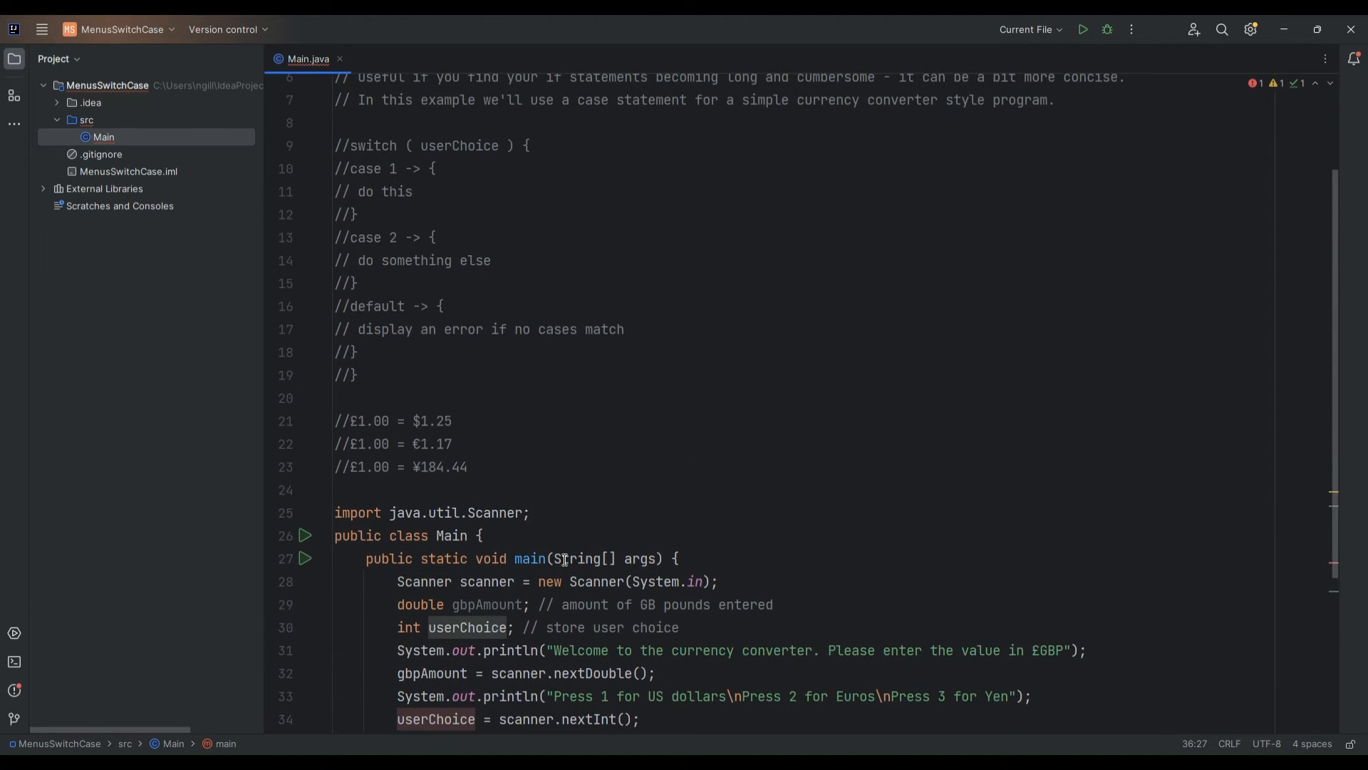
{"action": "type", "text": "switch (userChoice)"}
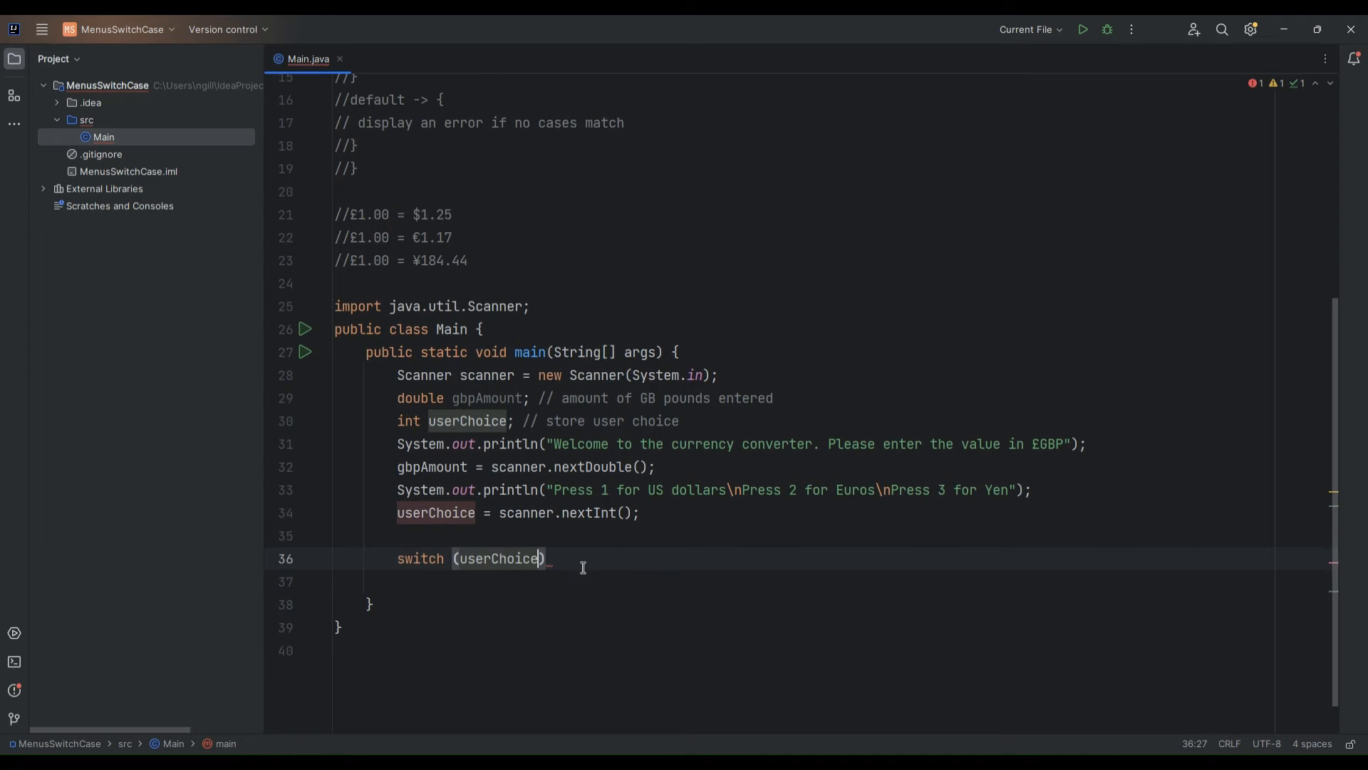
{"action": "type", "text": "{"}
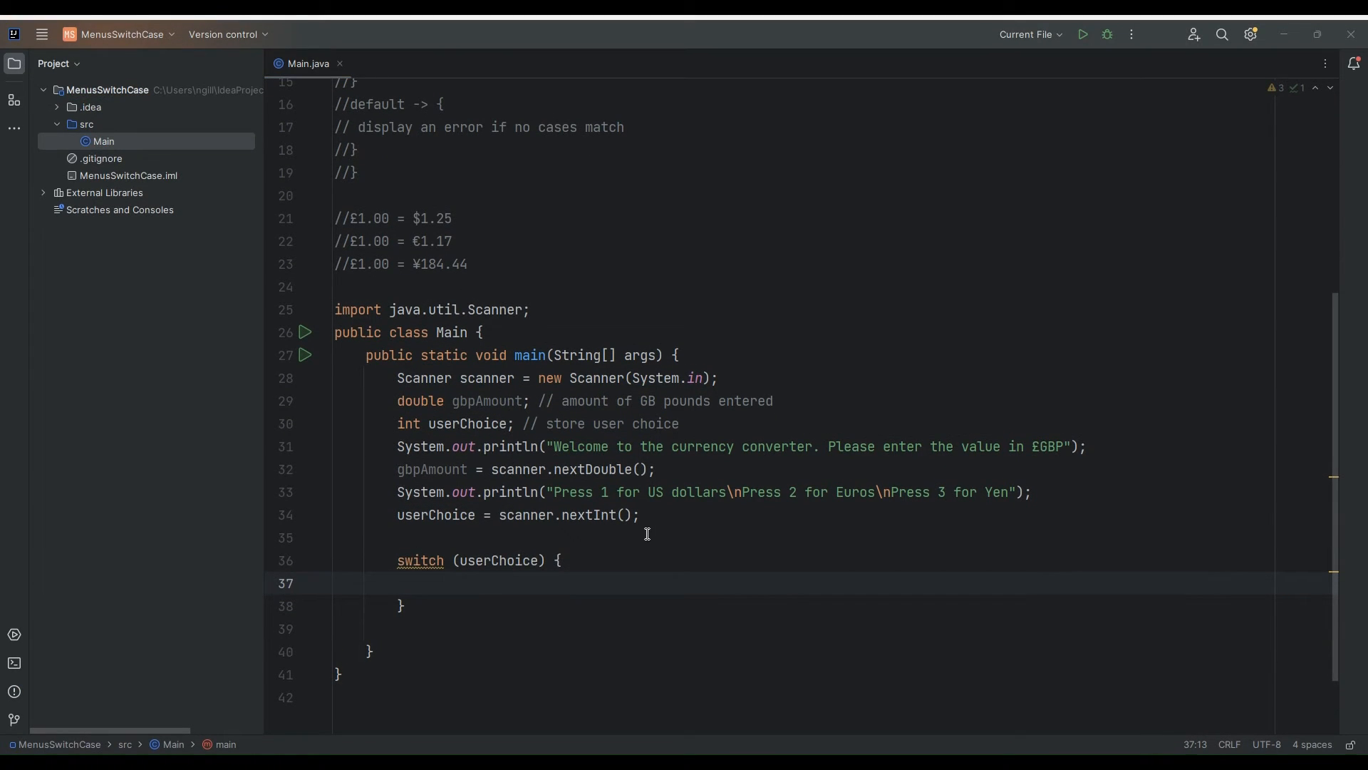
{"action": "scroll", "scroll_direction": "up", "scroll_amount": 3}
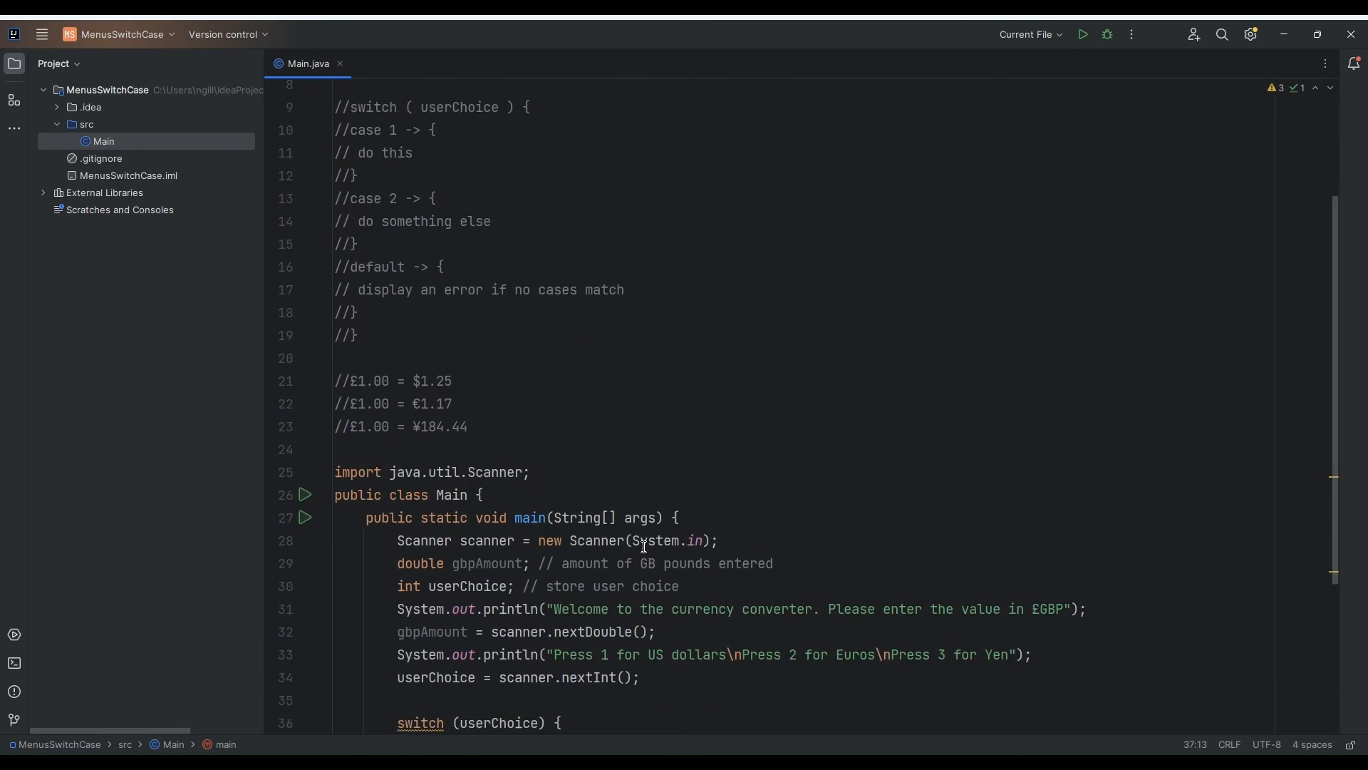
Add a 'case 1 -> {' arrow block inside the switch
{"action": "type", "text": "case"}
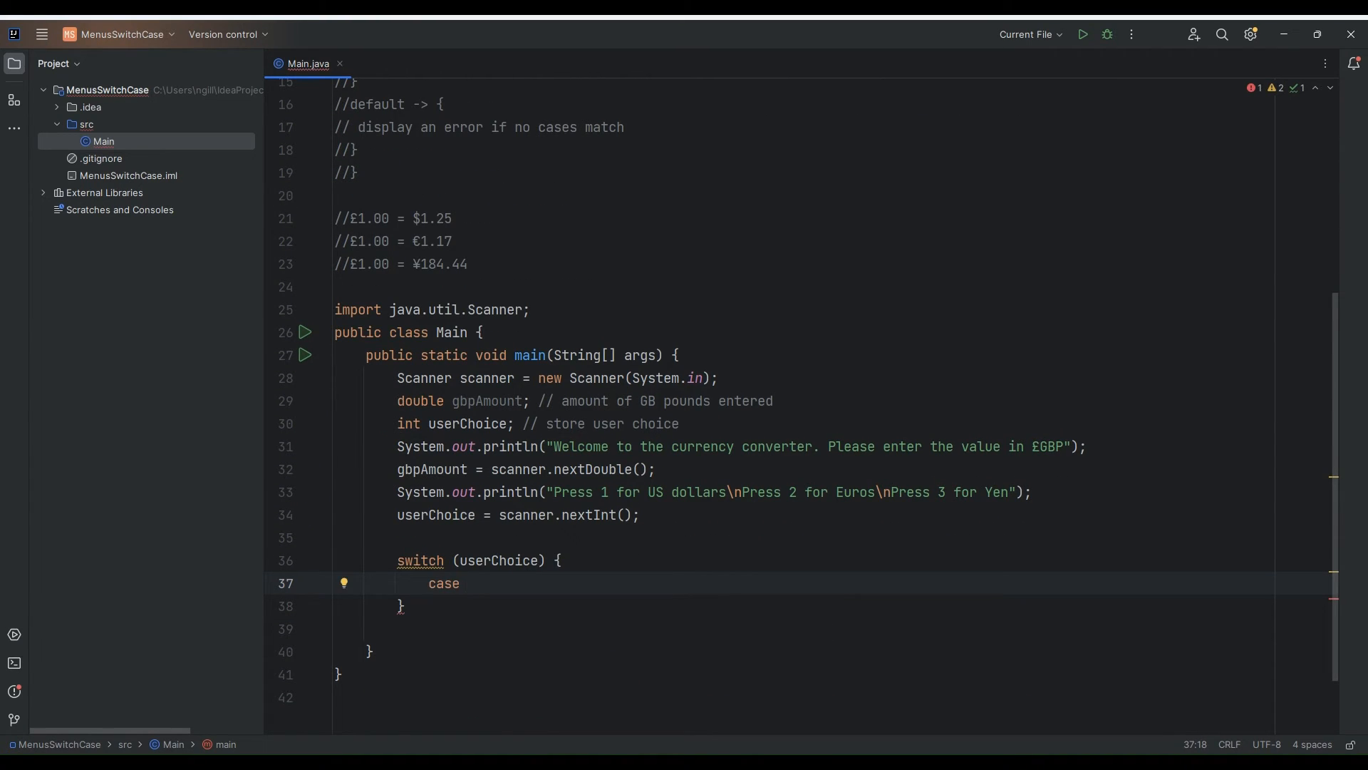
{"action": "type", "text": "->"}
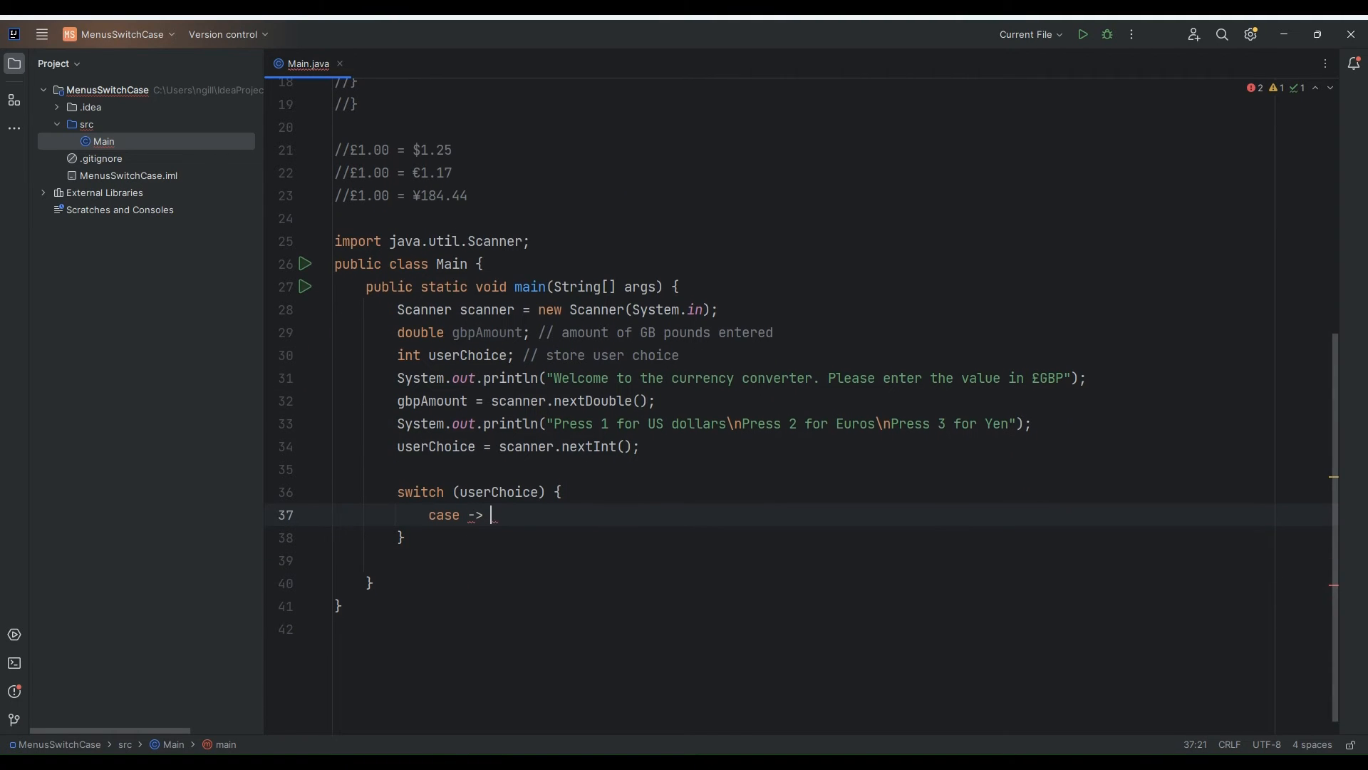
{"action": "type", "text": "{"}
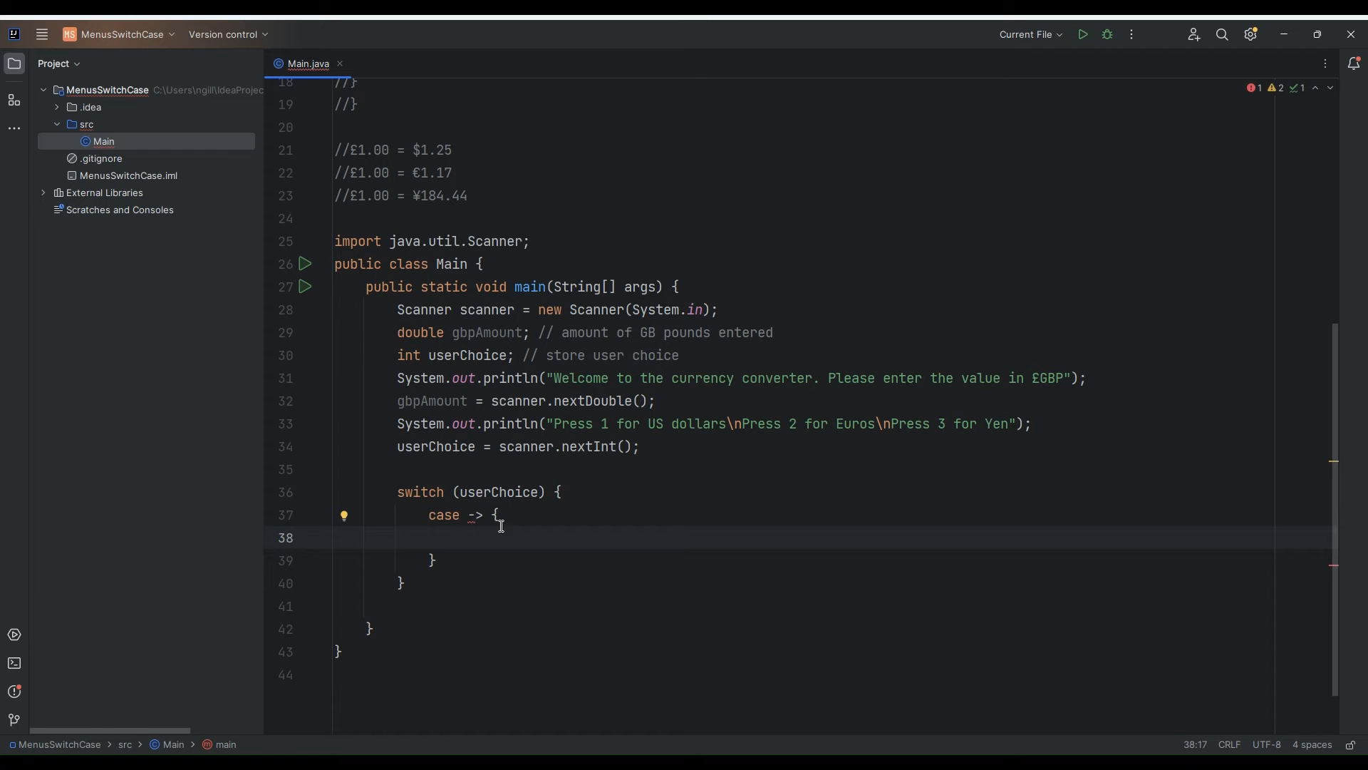
{"action": "scroll", "scroll_direction": "up", "scroll_amount": 3}
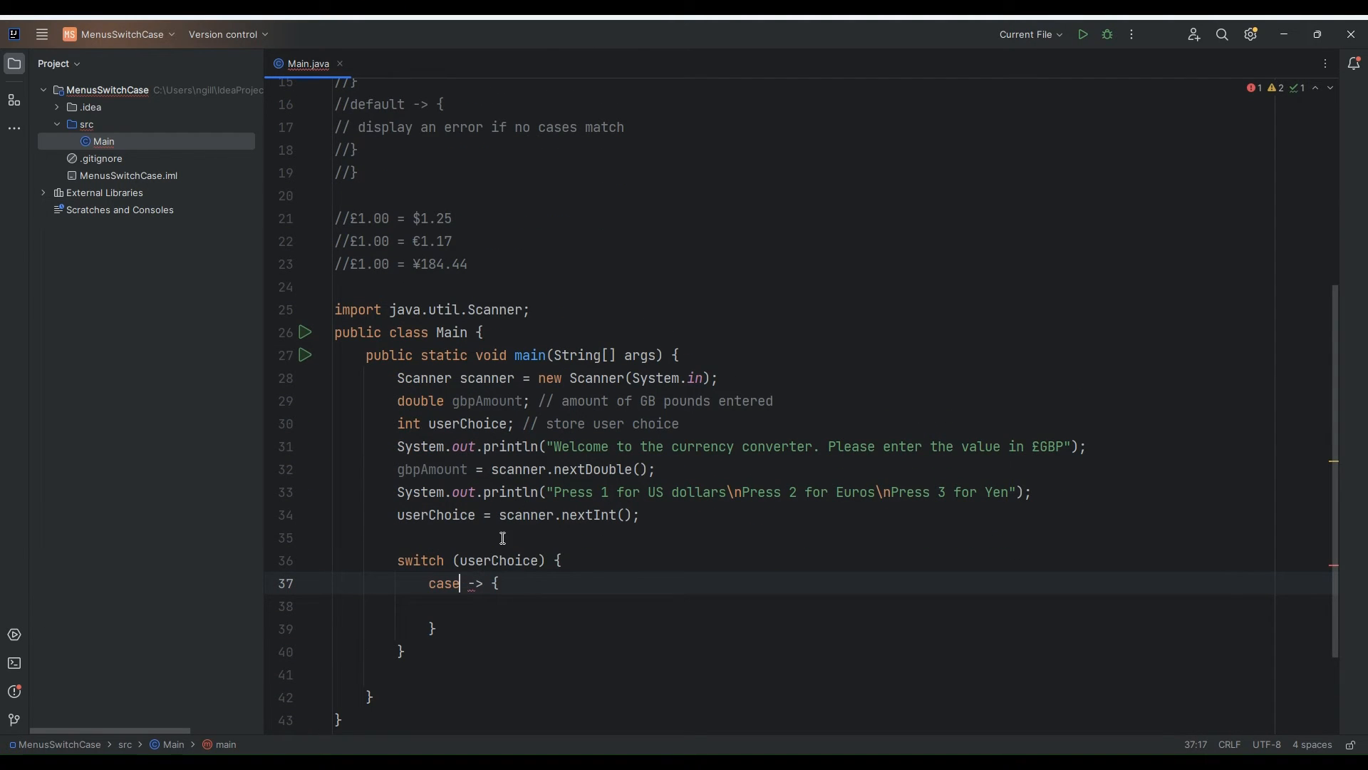
{"action": "type", "text": "1"}
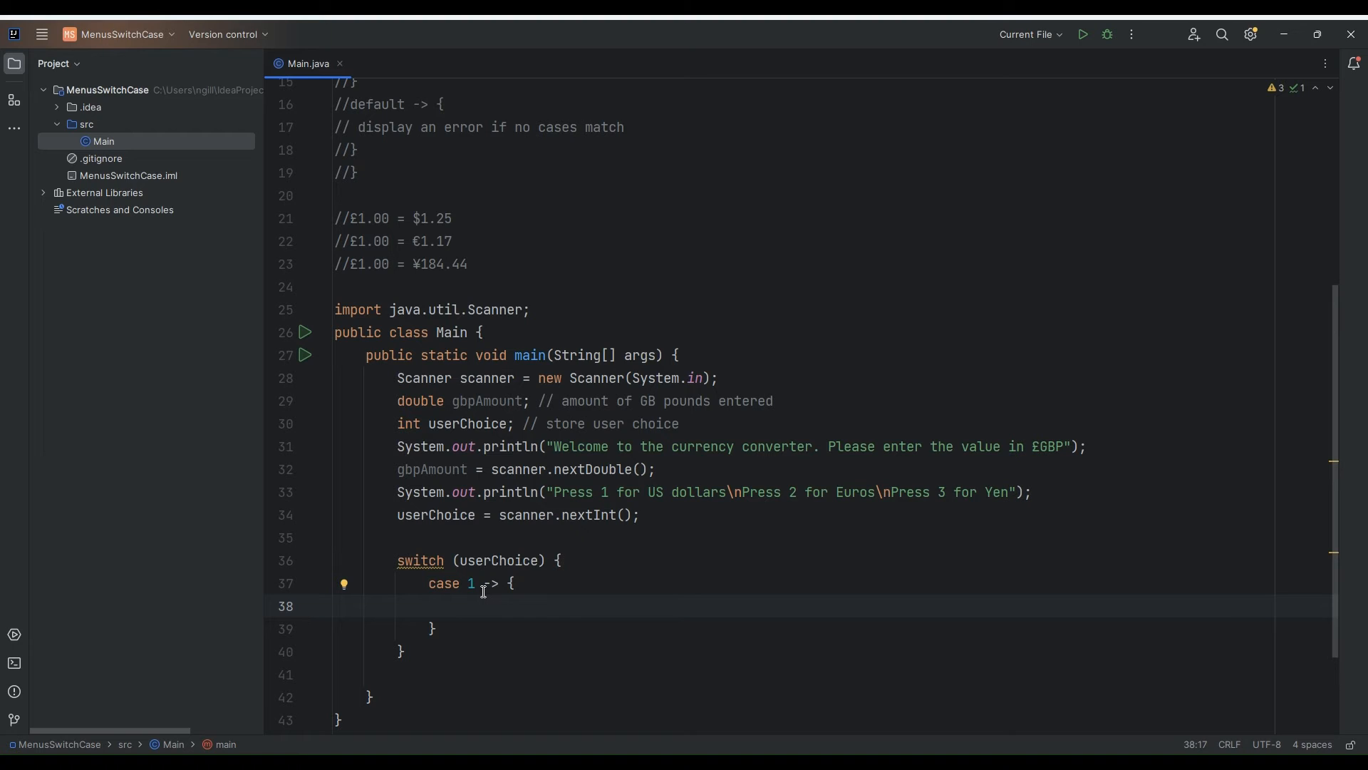
In case 1, add System.out.print("The amount in dollars is $")
{"action": "type", "text": "System."}
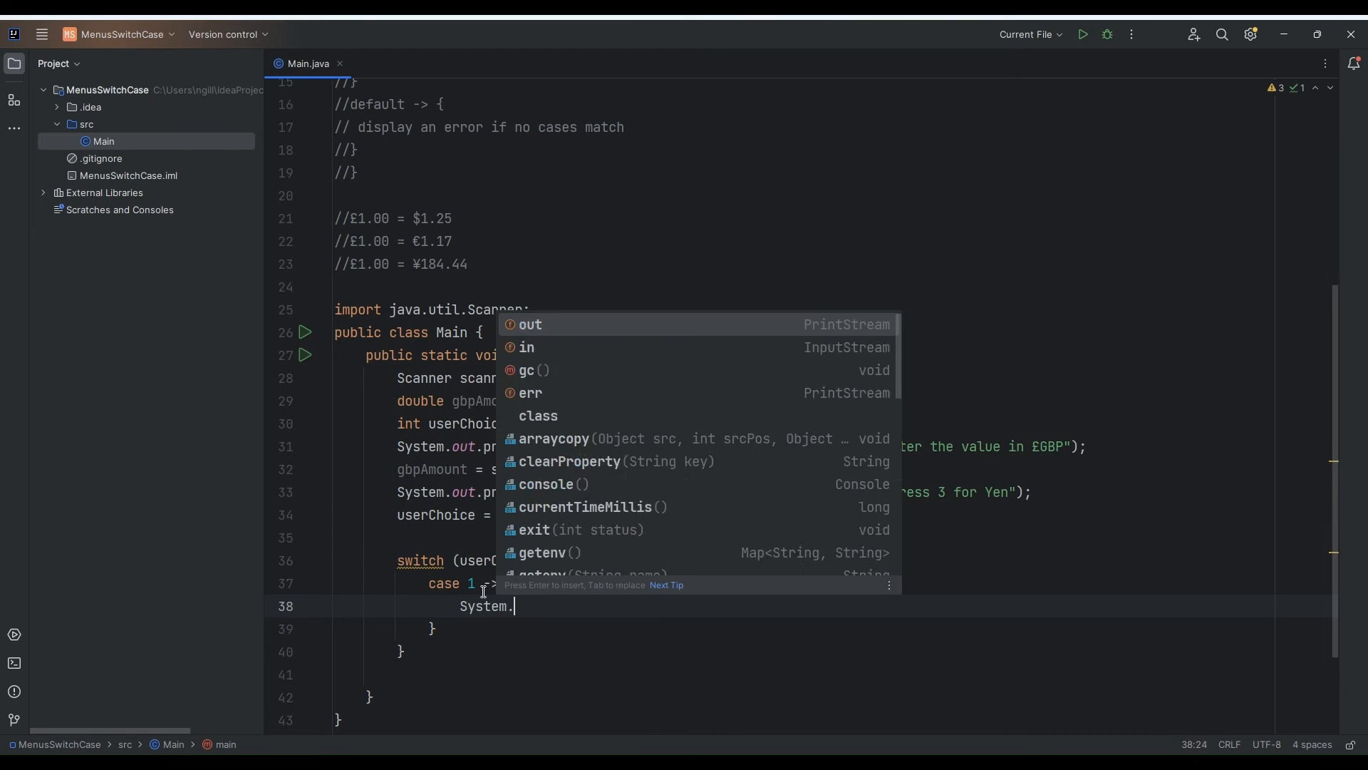
{"action": "type", "text": "out.print(\""}
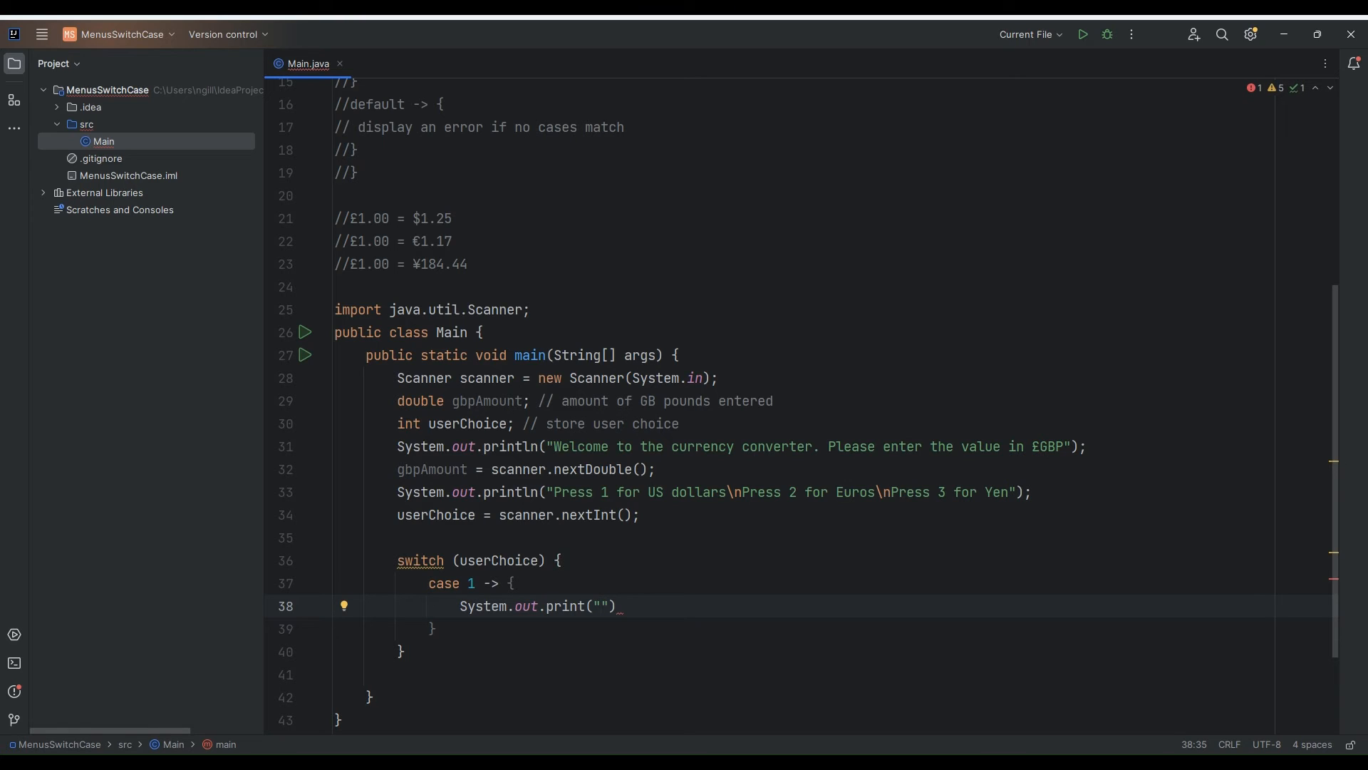
{"action": "type", "text": "The amount in do"}
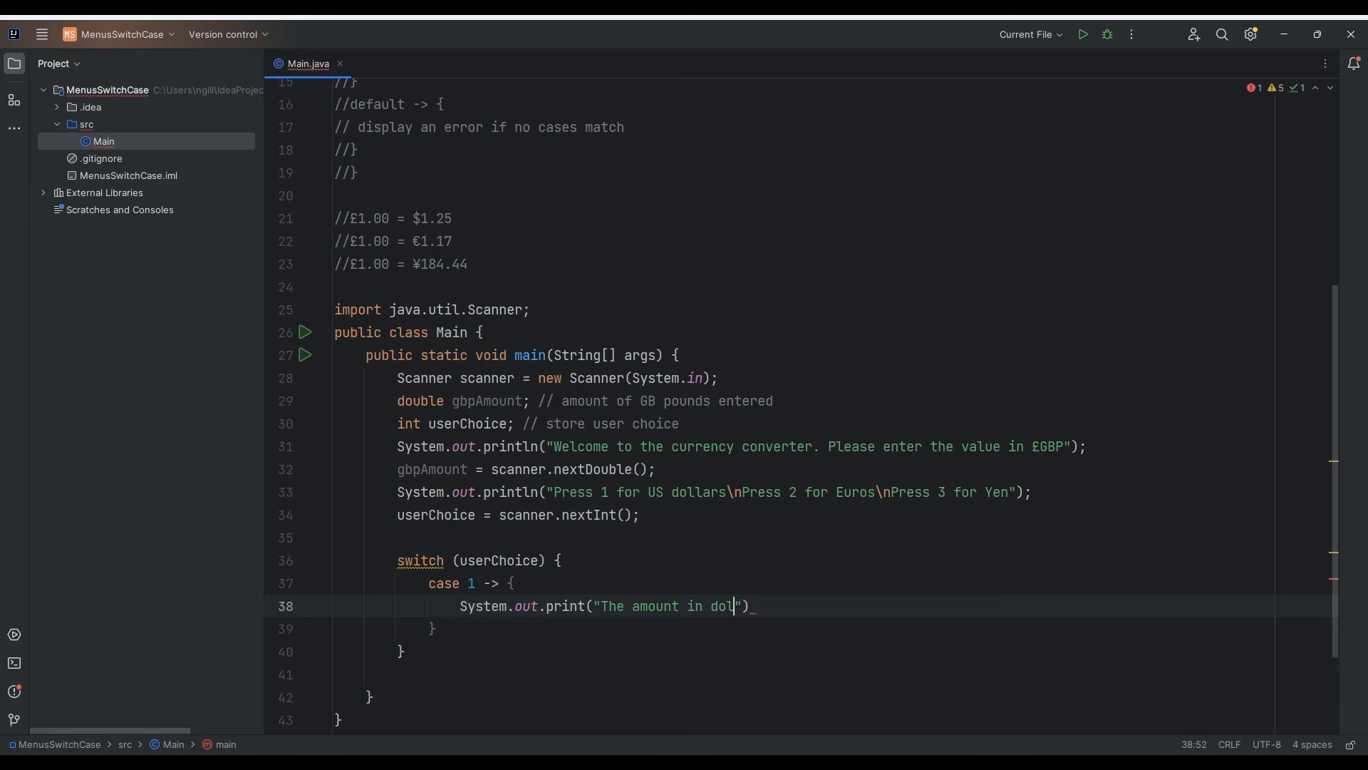
{"action": "type", "text": "lars i"}
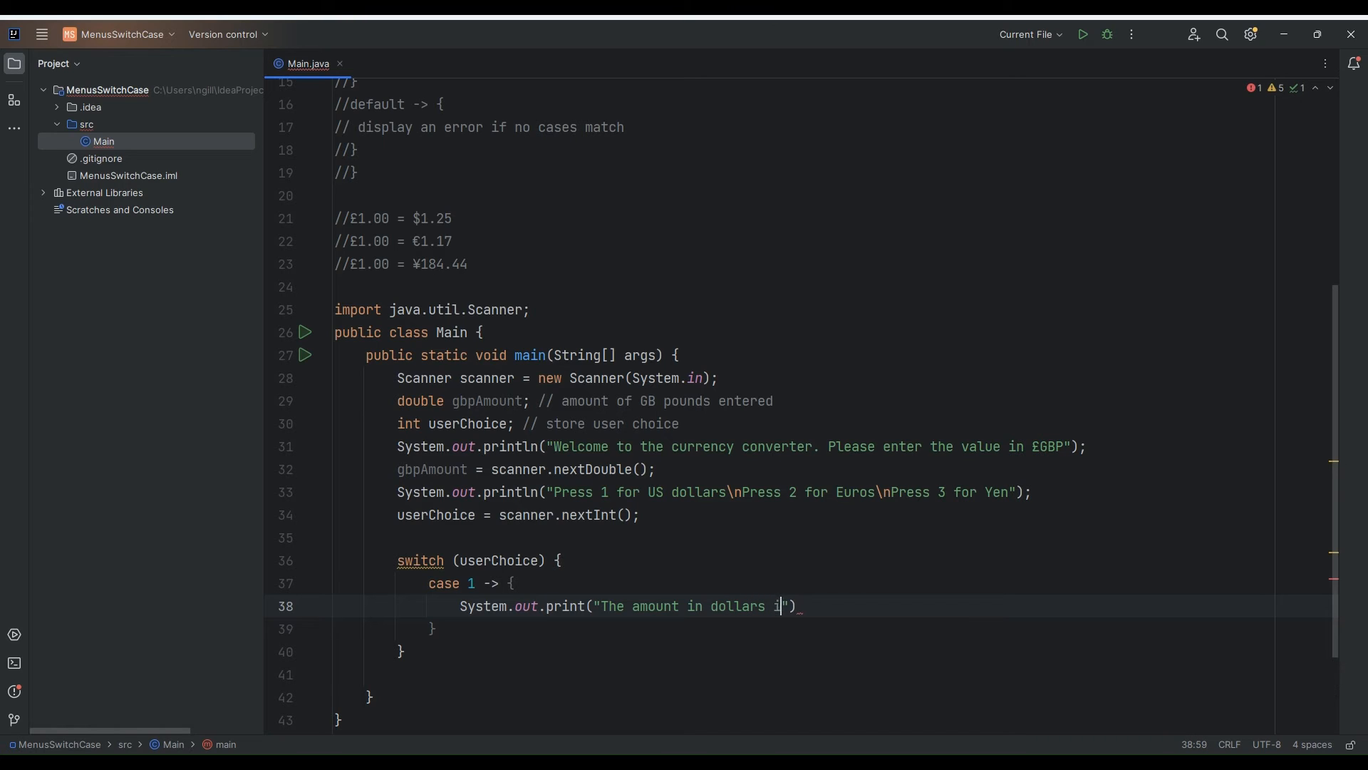
{"action": "type", "text": "s"}
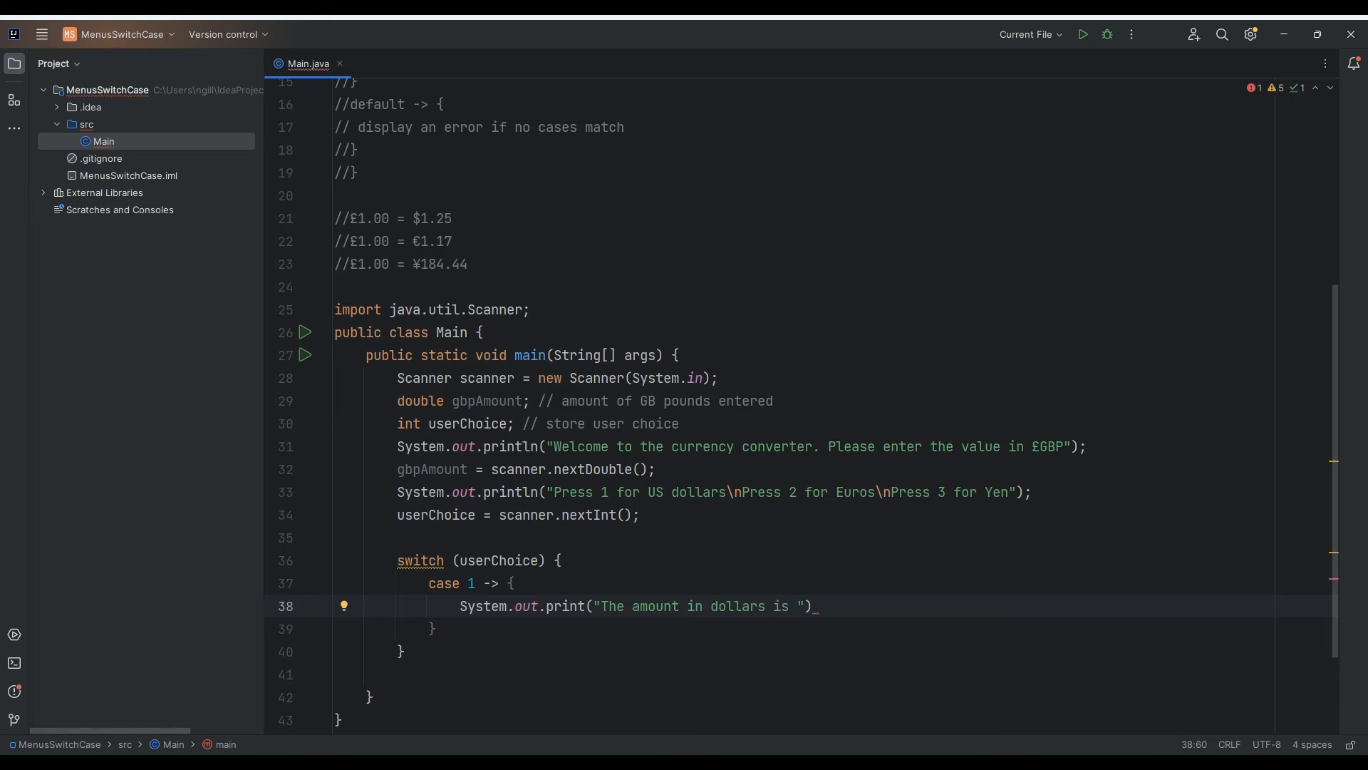
{"action": "type", "text": "$"}
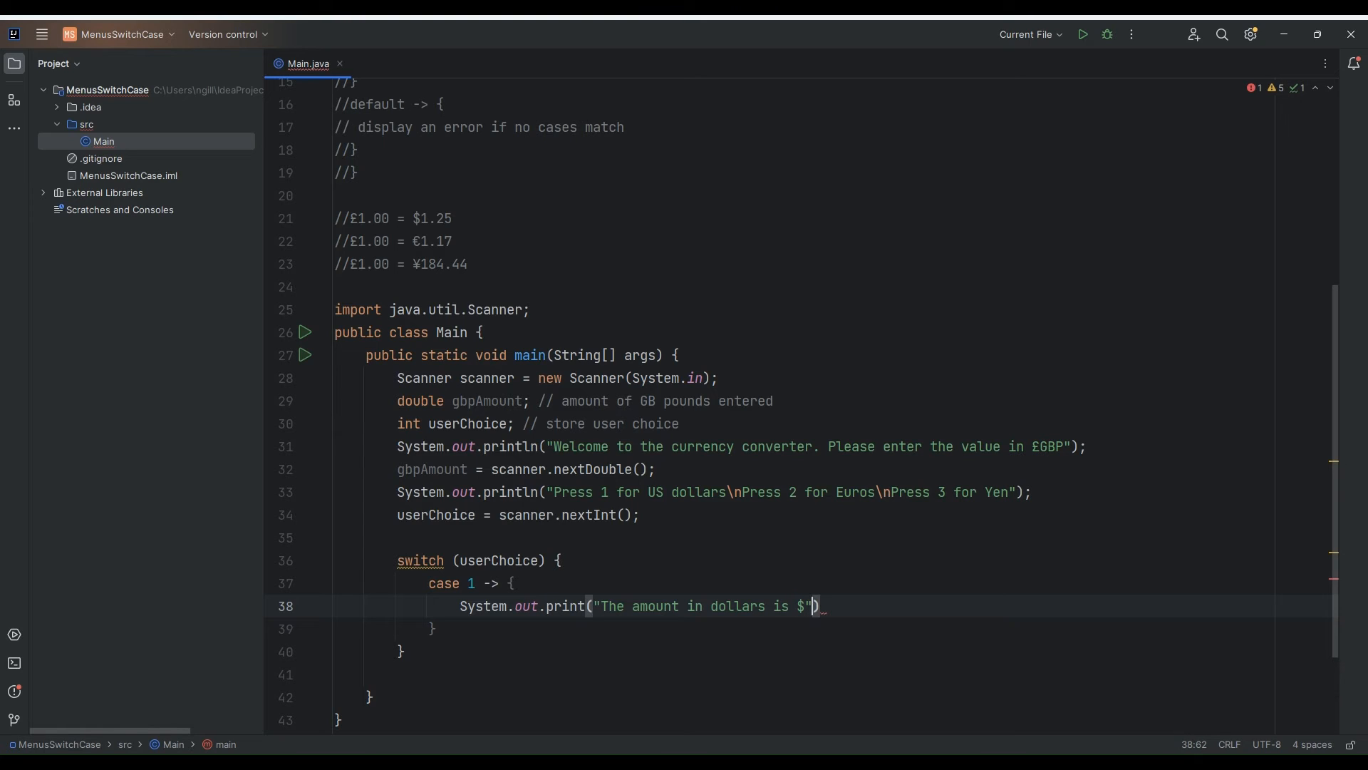
{"action": "type", "text": "("}
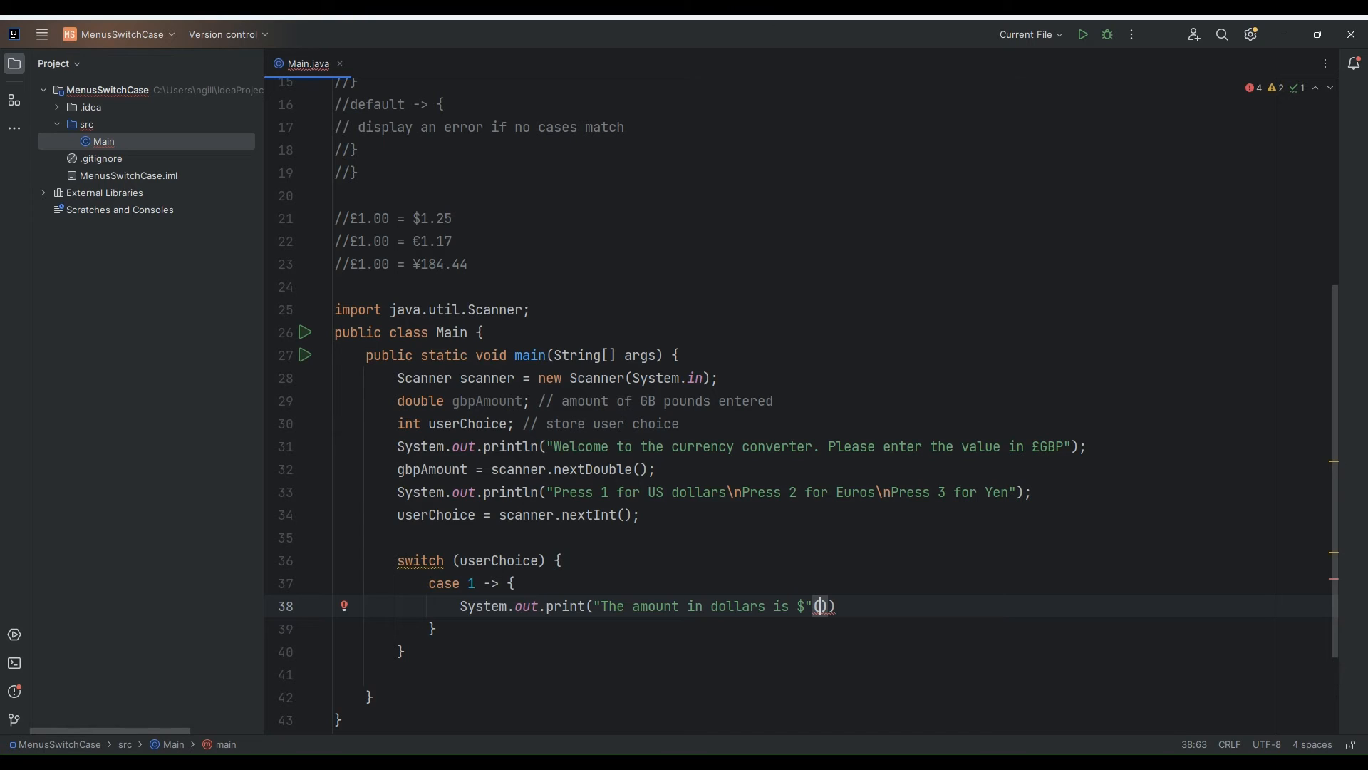
In case 1, compute 'double dollars = gbpAmount * 1.25;' and print dollars
{"action": "key", "text": "Enter"}
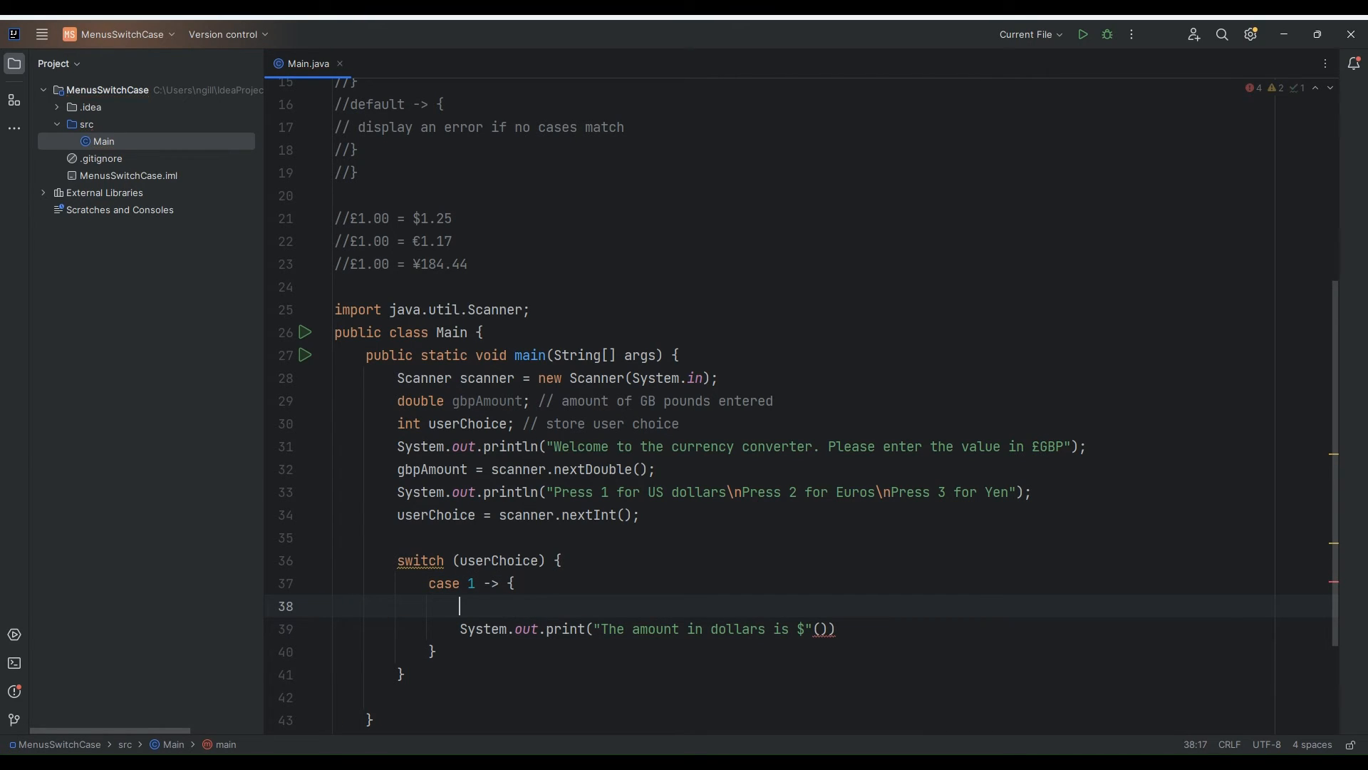
{"action": "type", "text": "double"}
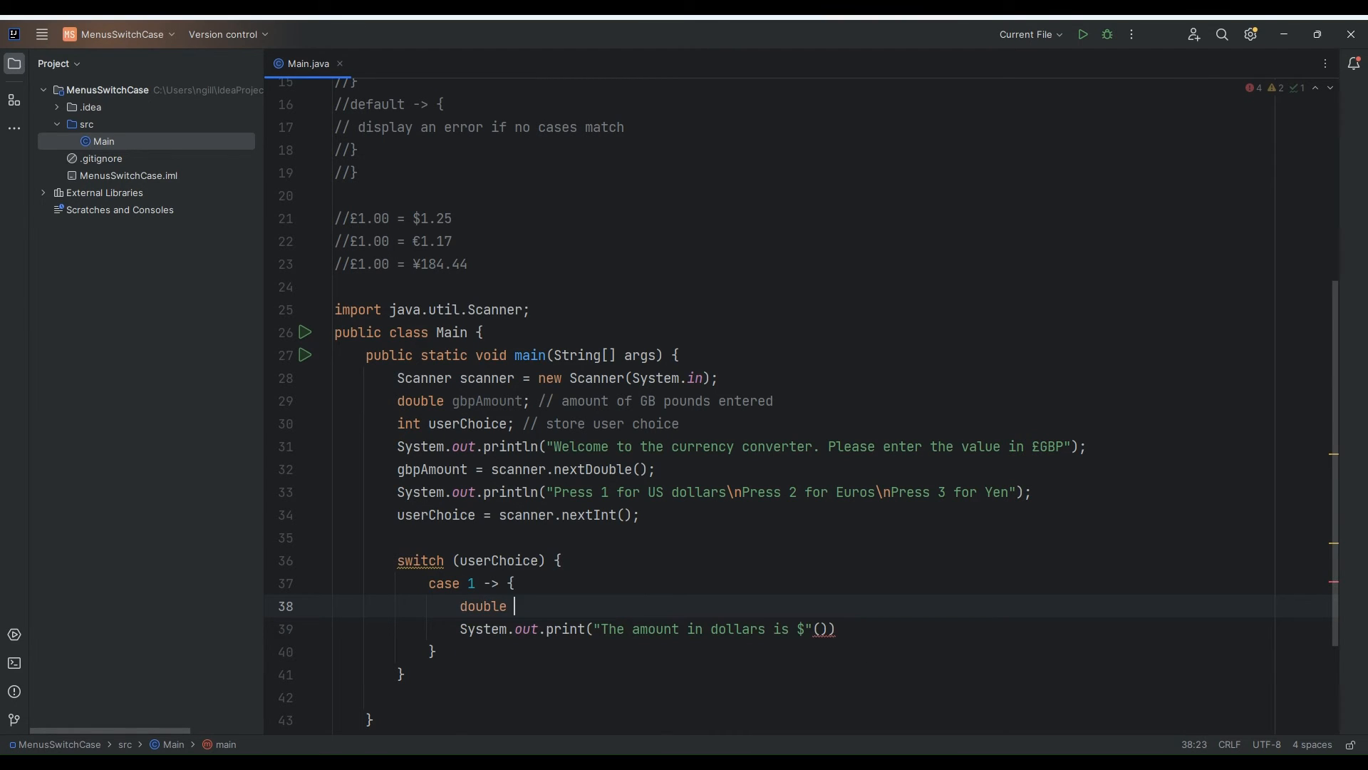
{"action": "type", "text": "dollars ="}
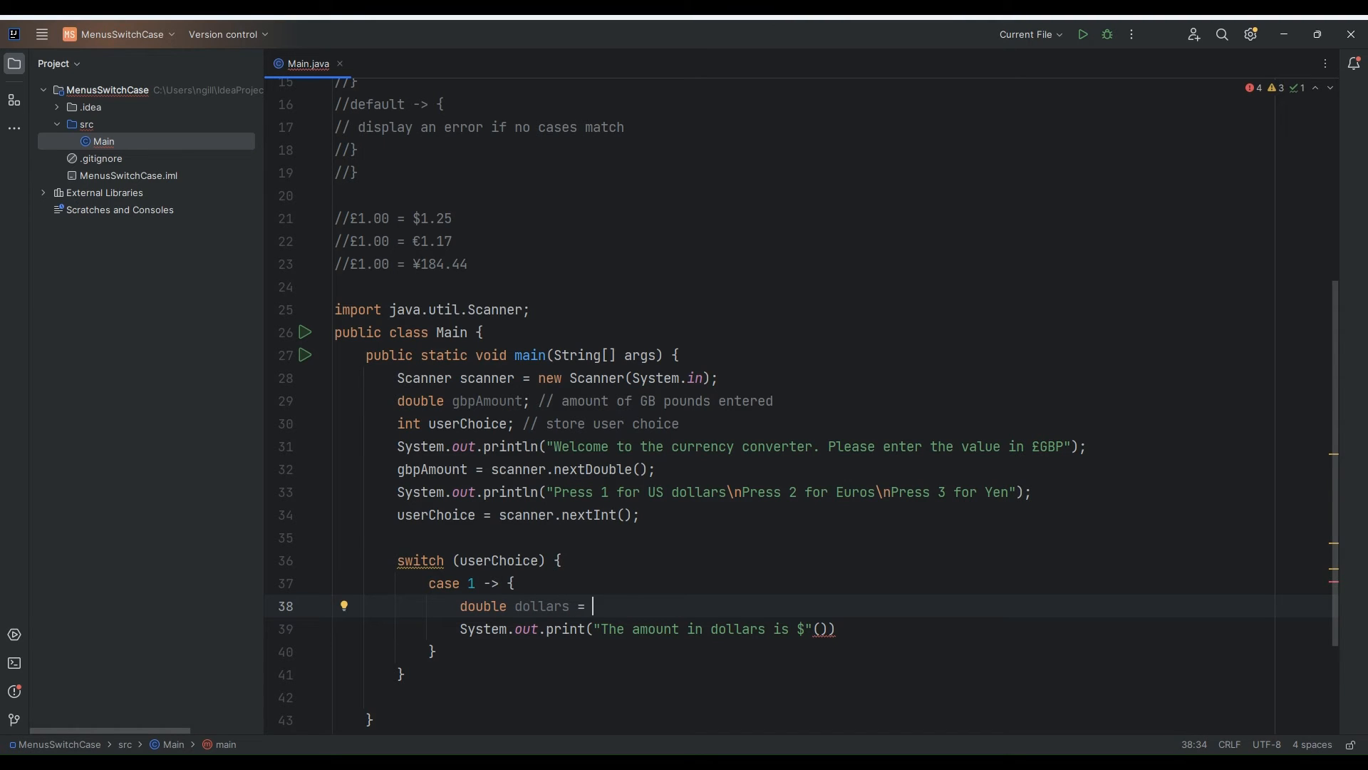
{"action": "type", "text": "gbpAmount *"}
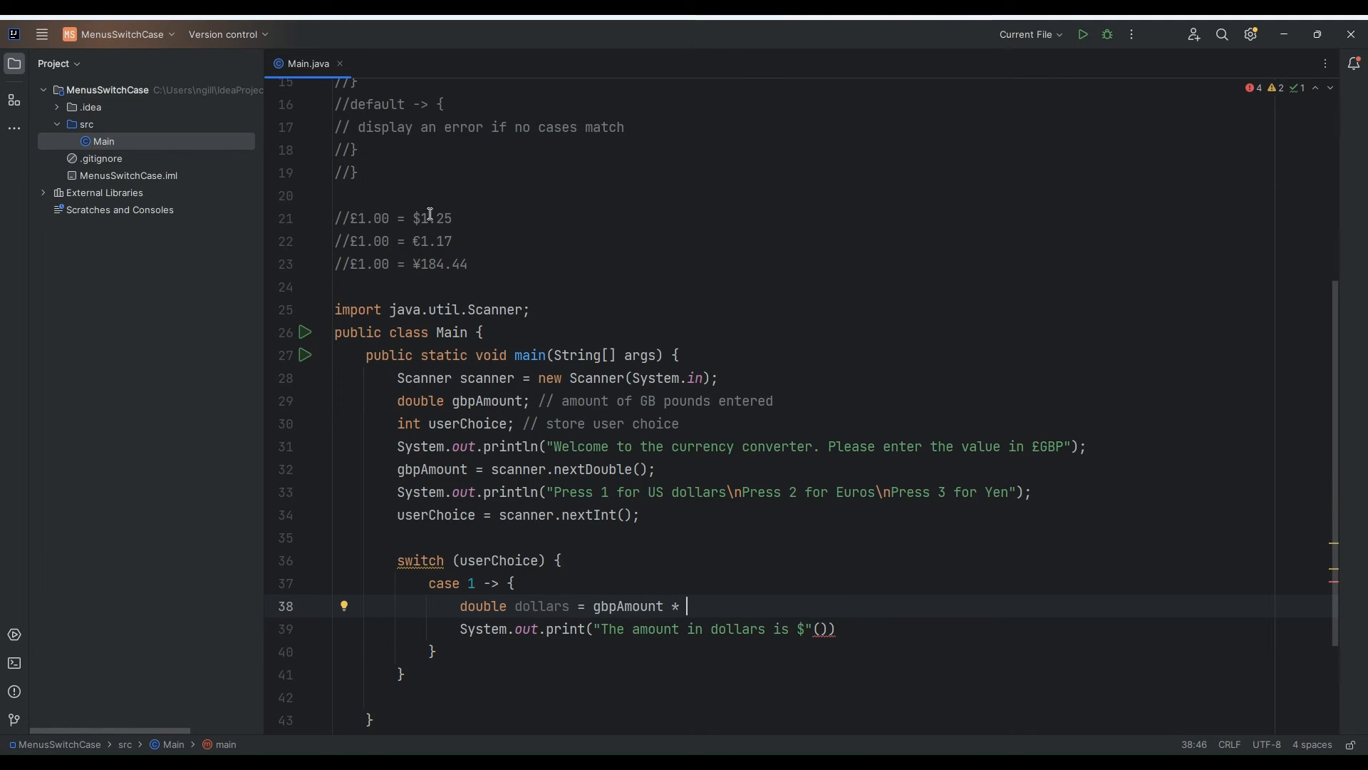
{"action": "type", "text": "1"}
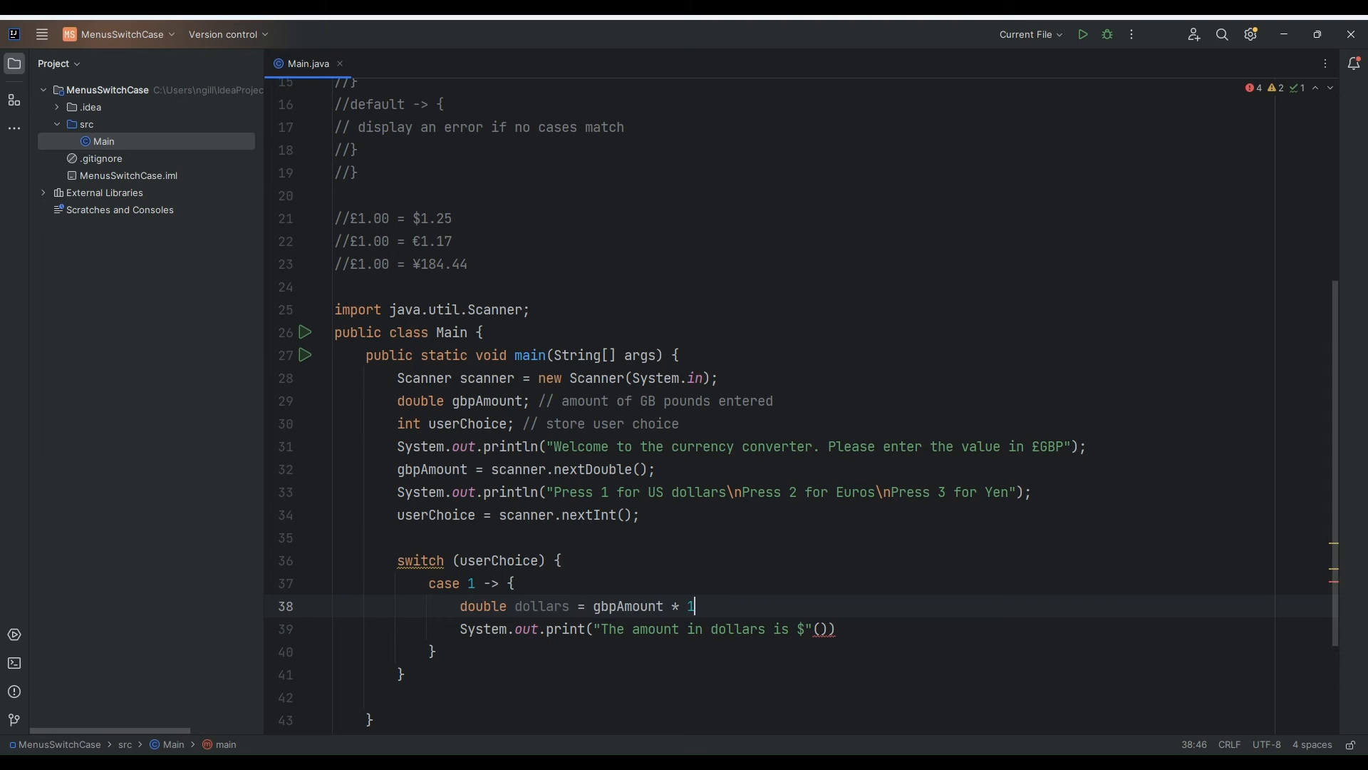
{"action": "type", "text": ".25)"}
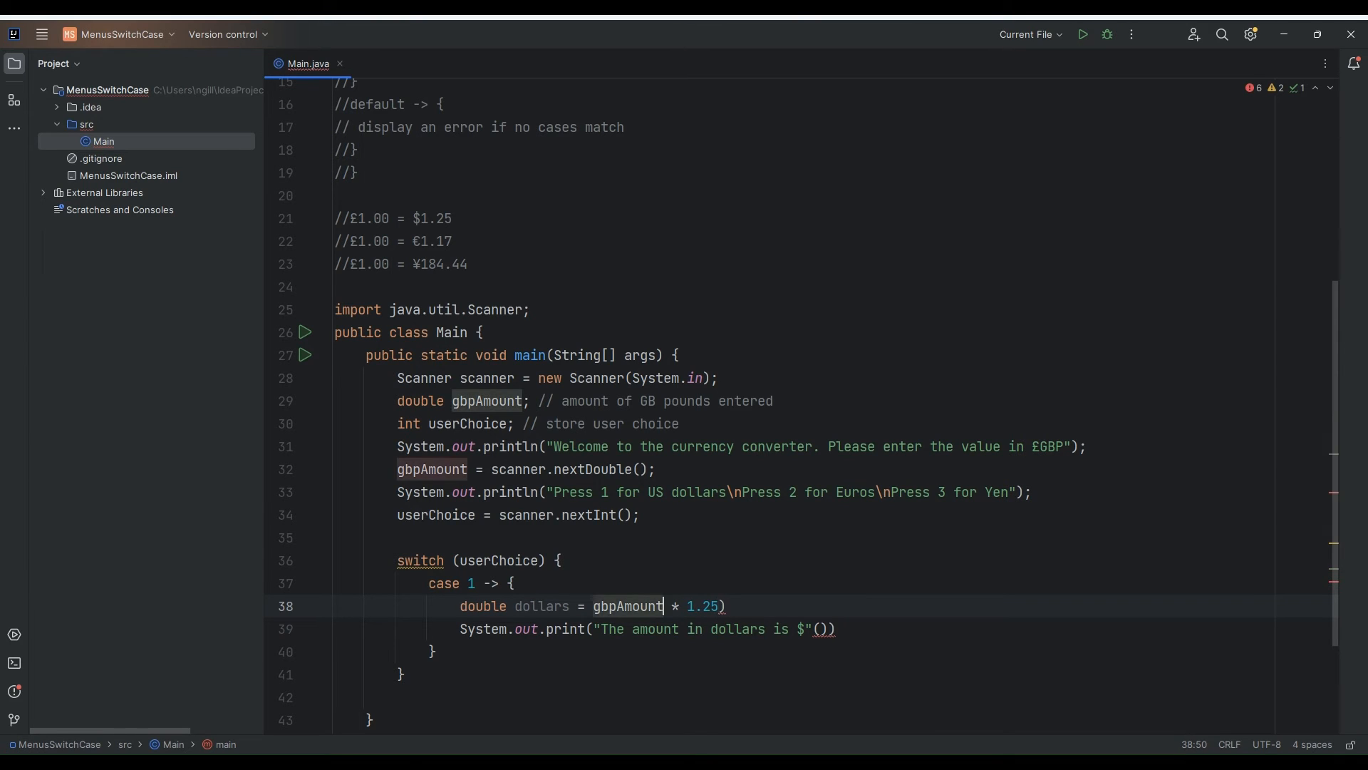
{"action": "type", "text": "("}
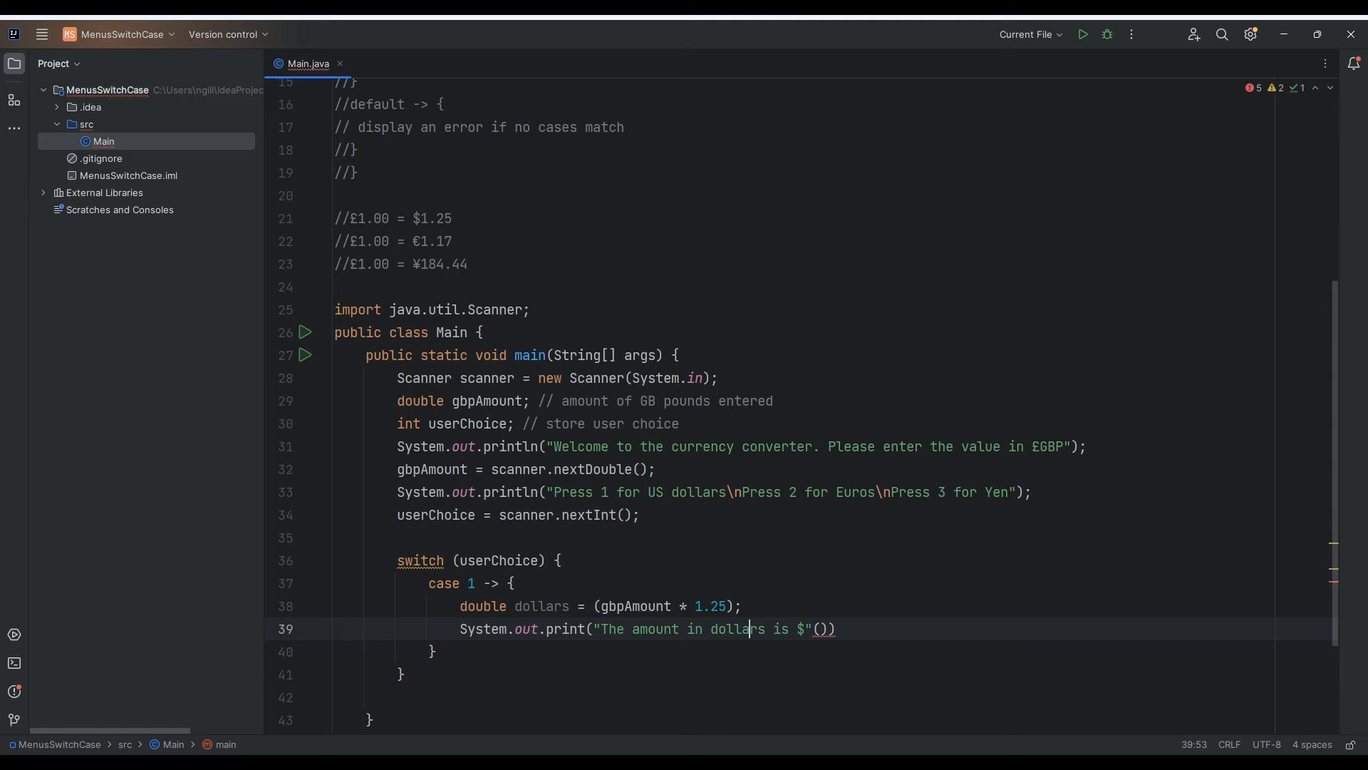
{"action": "type", "text": "d"}
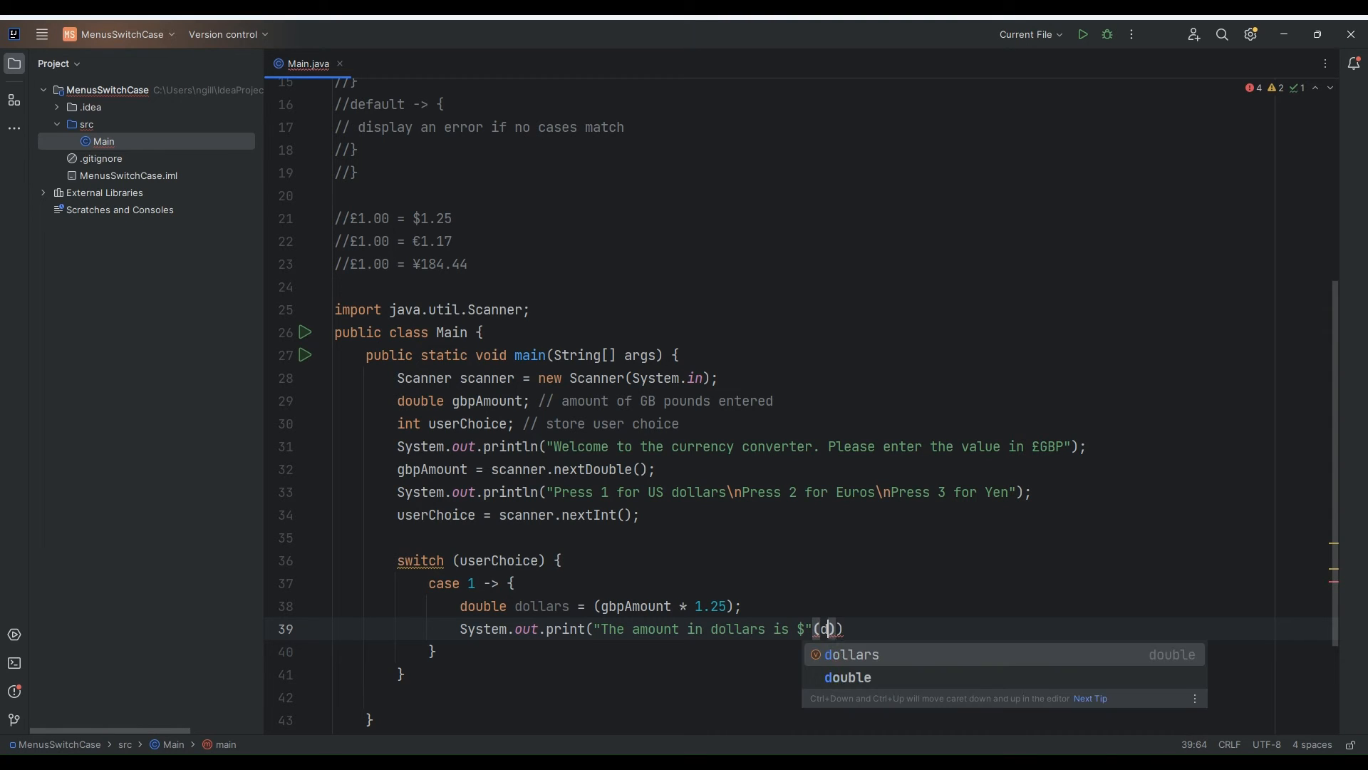
{"action": "type", "text": "ollars"}
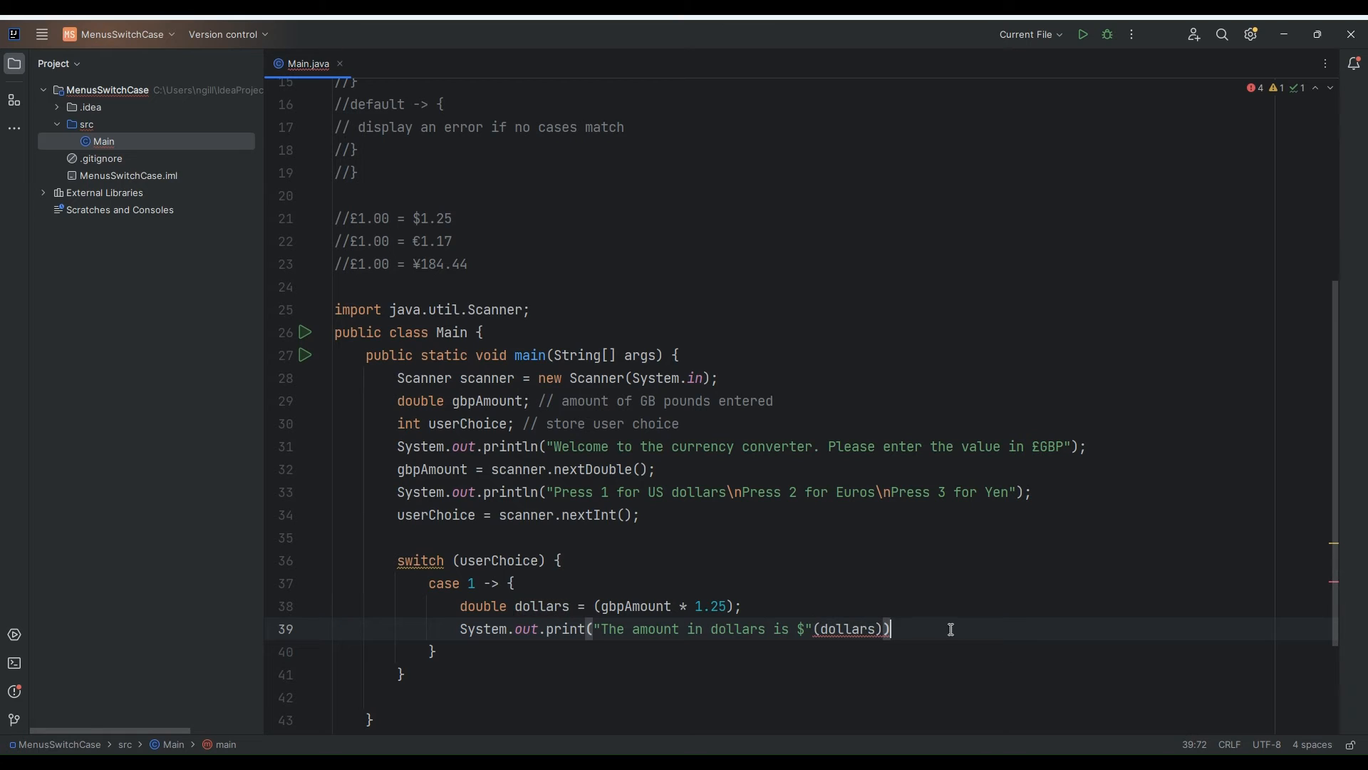
{"action": "type", "text": ";"}
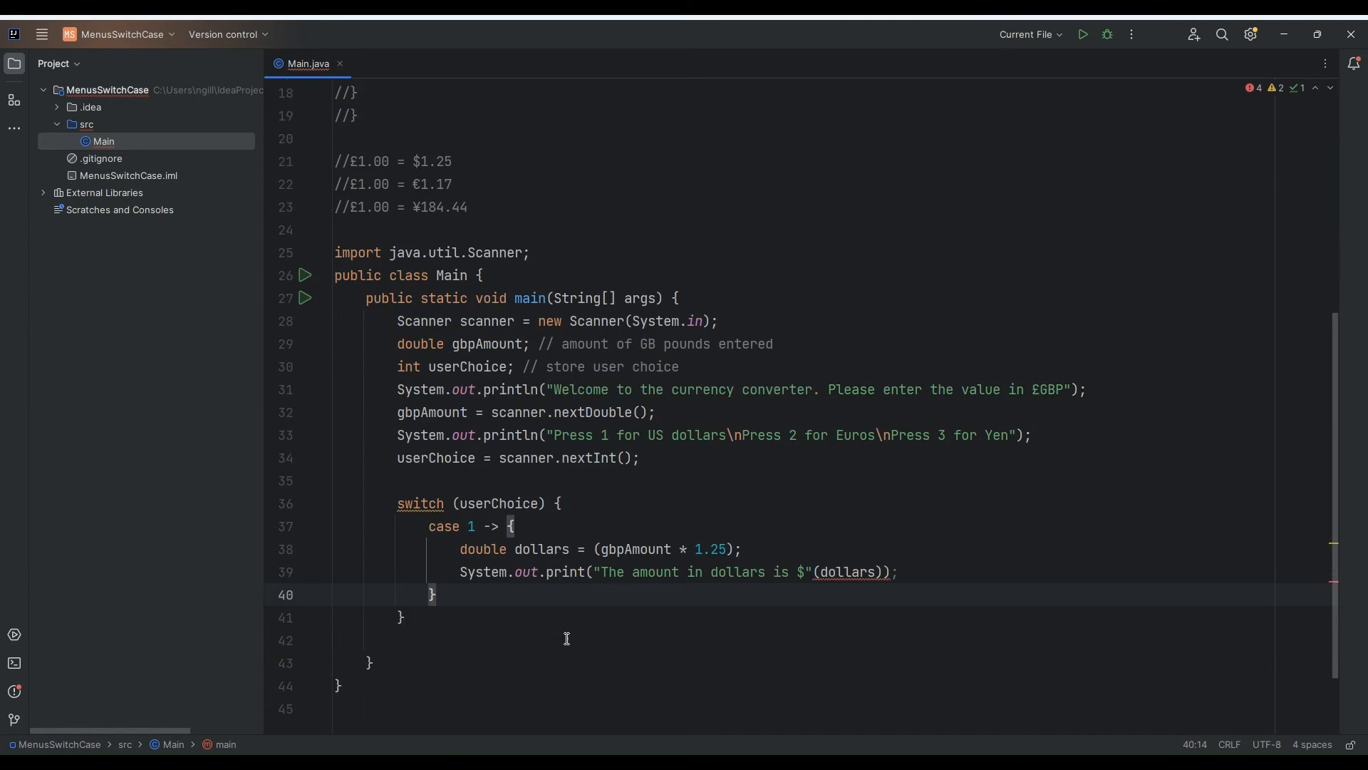
{"action": "key", "text": "enter"}
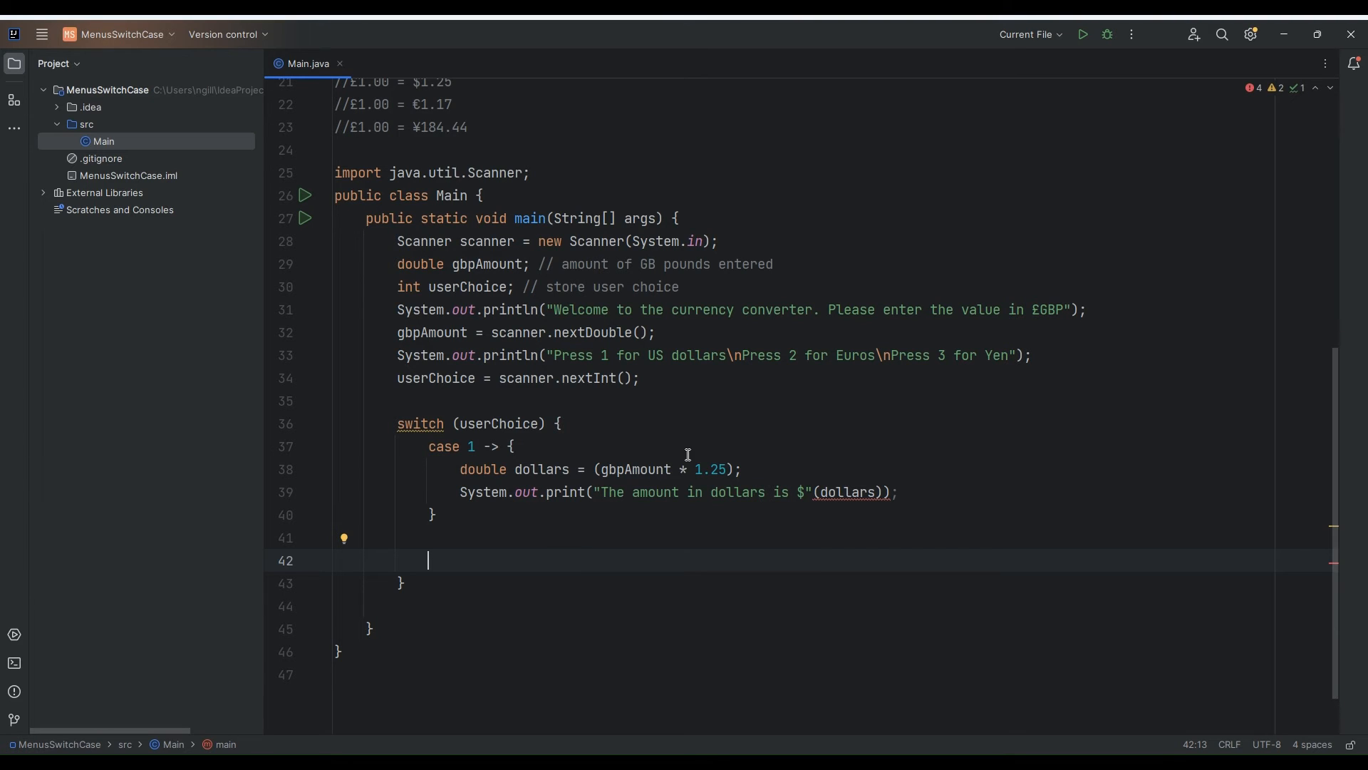
Duplicate the case 1 block below itself and rename its variable to euros
{"action": "scroll", "scroll_direction": "up", "scroll_amount": 3}
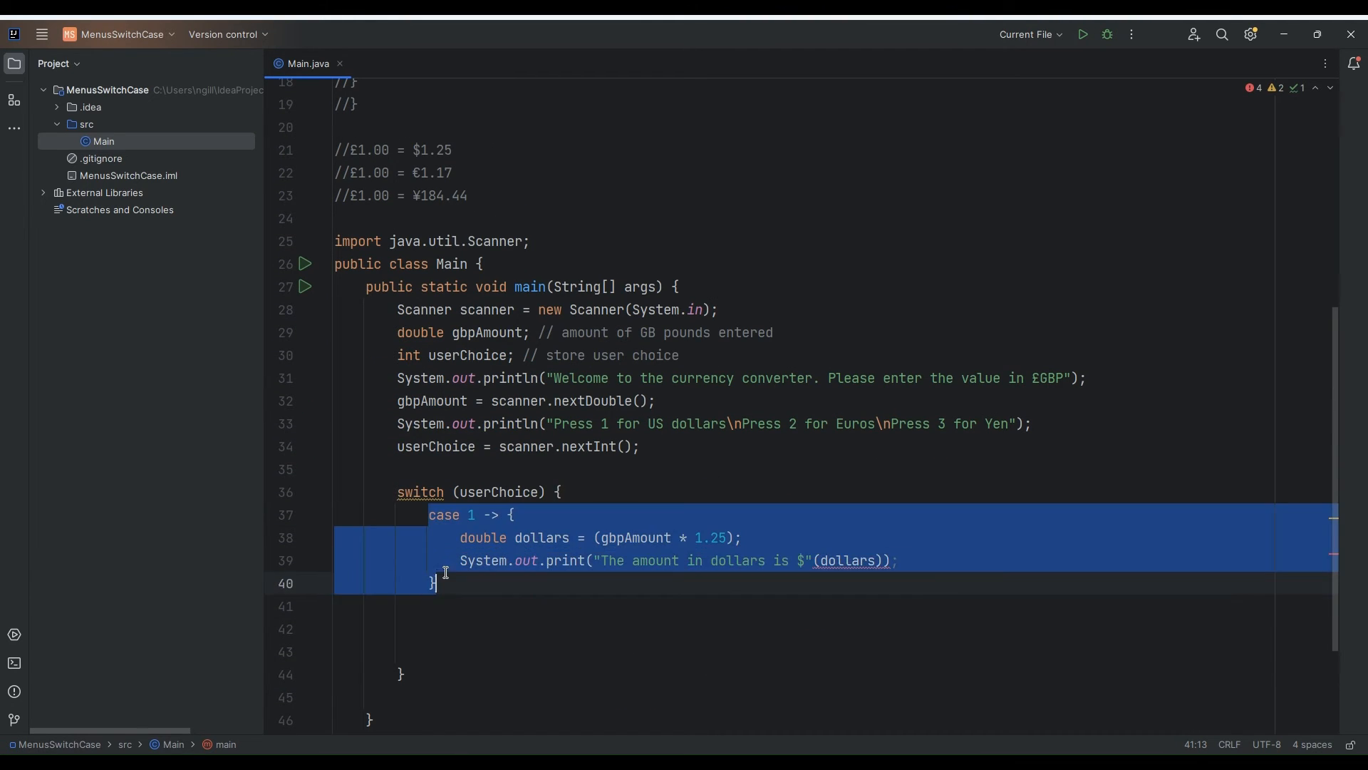
{"action": "scroll", "scroll_direction": "up", "scroll_amount": 3}
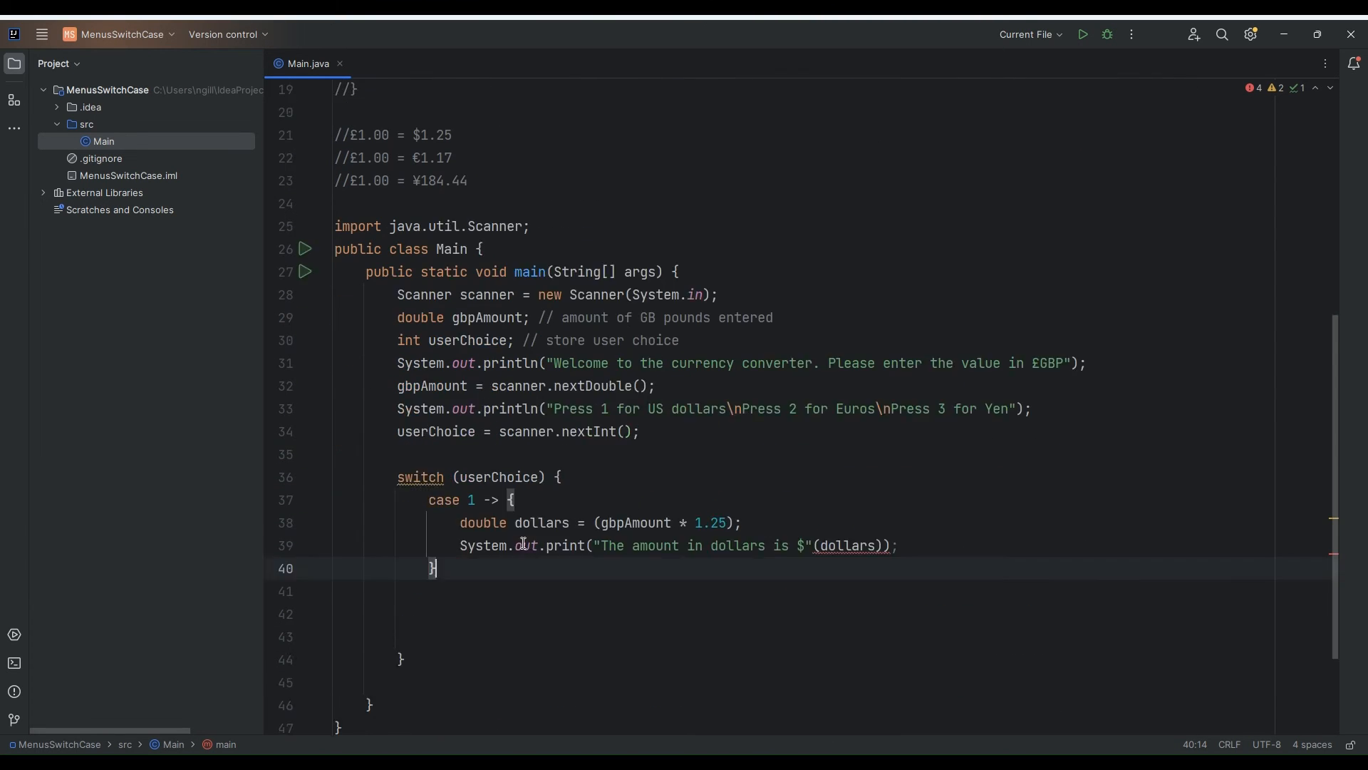
{"action": "key", "text": "enter"}
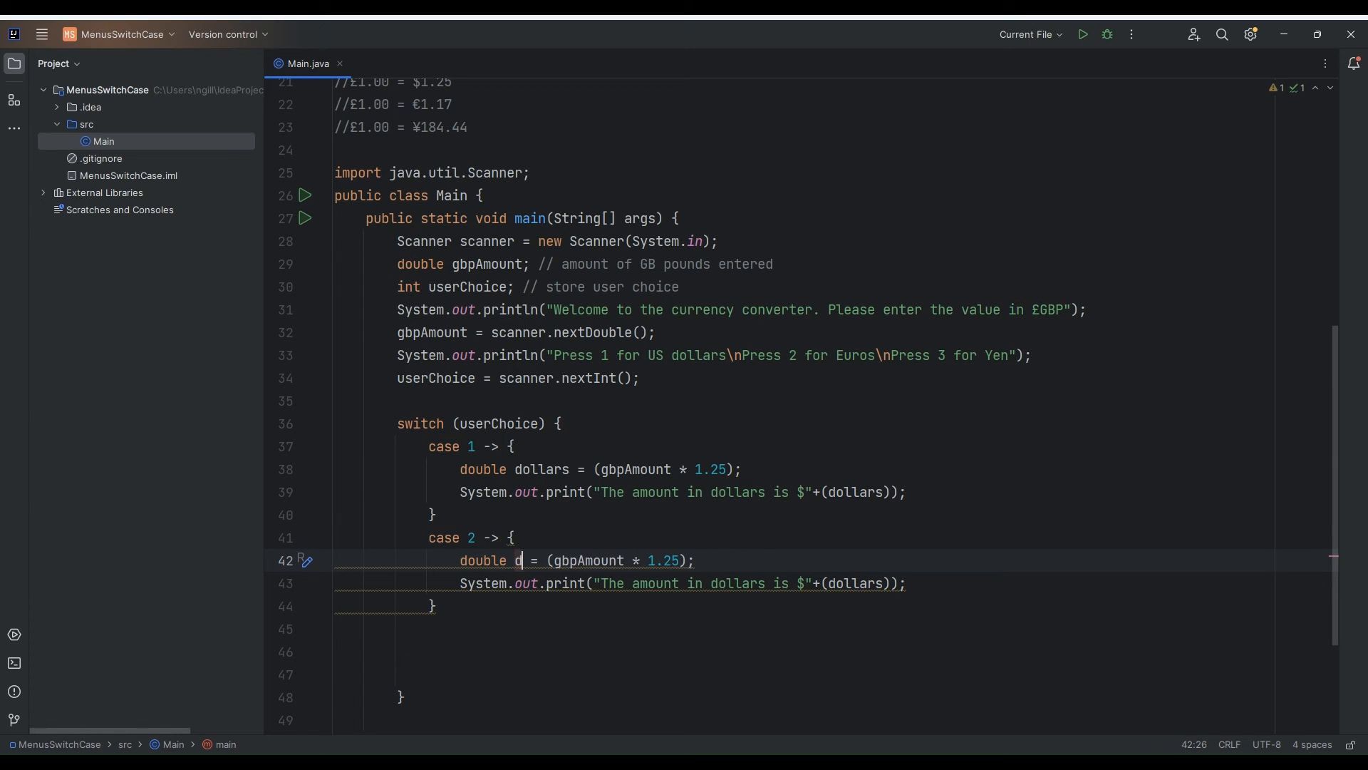
{"action": "type", "text": "euros"}
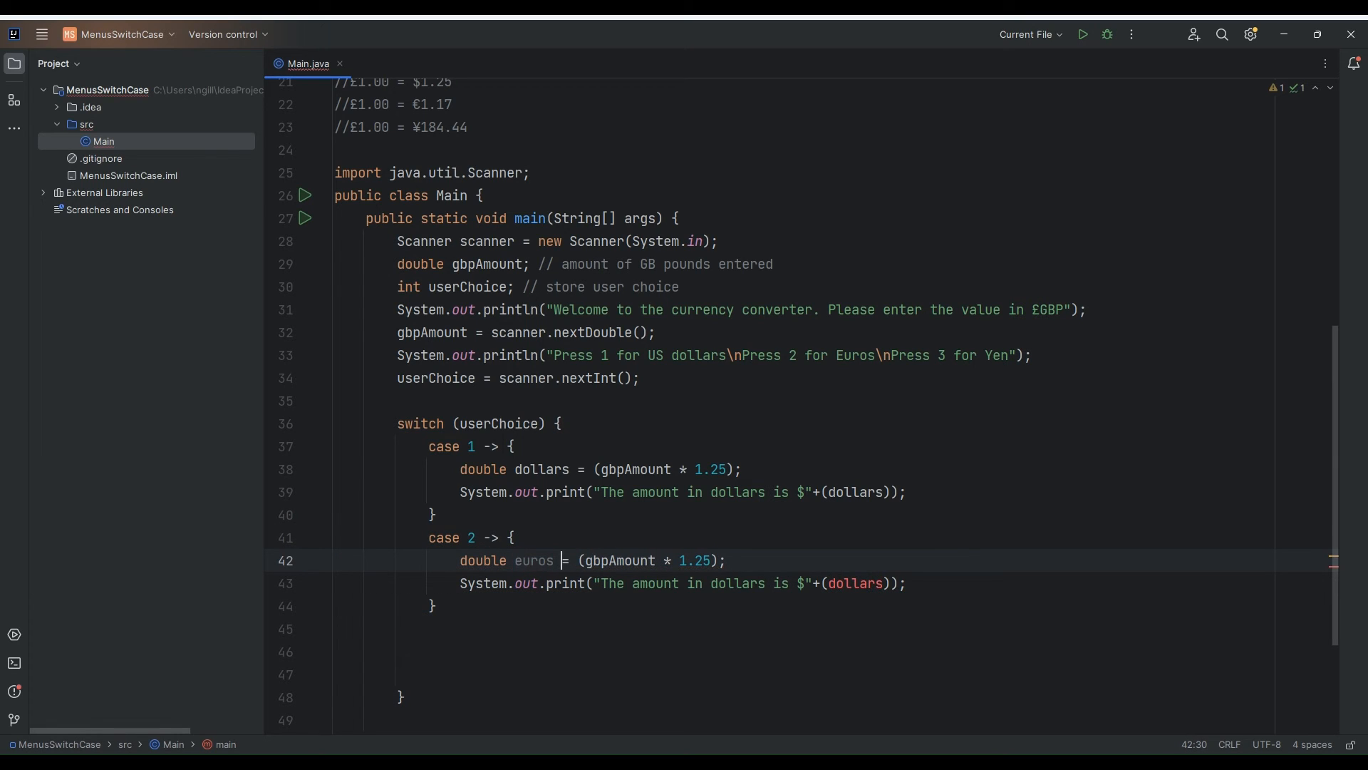
Set case 2's conversion rate to 1.17 and print the euros variable
{"action": "left_click", "coordinate": [429, 105]}
{"action": "type", "text": "17"}
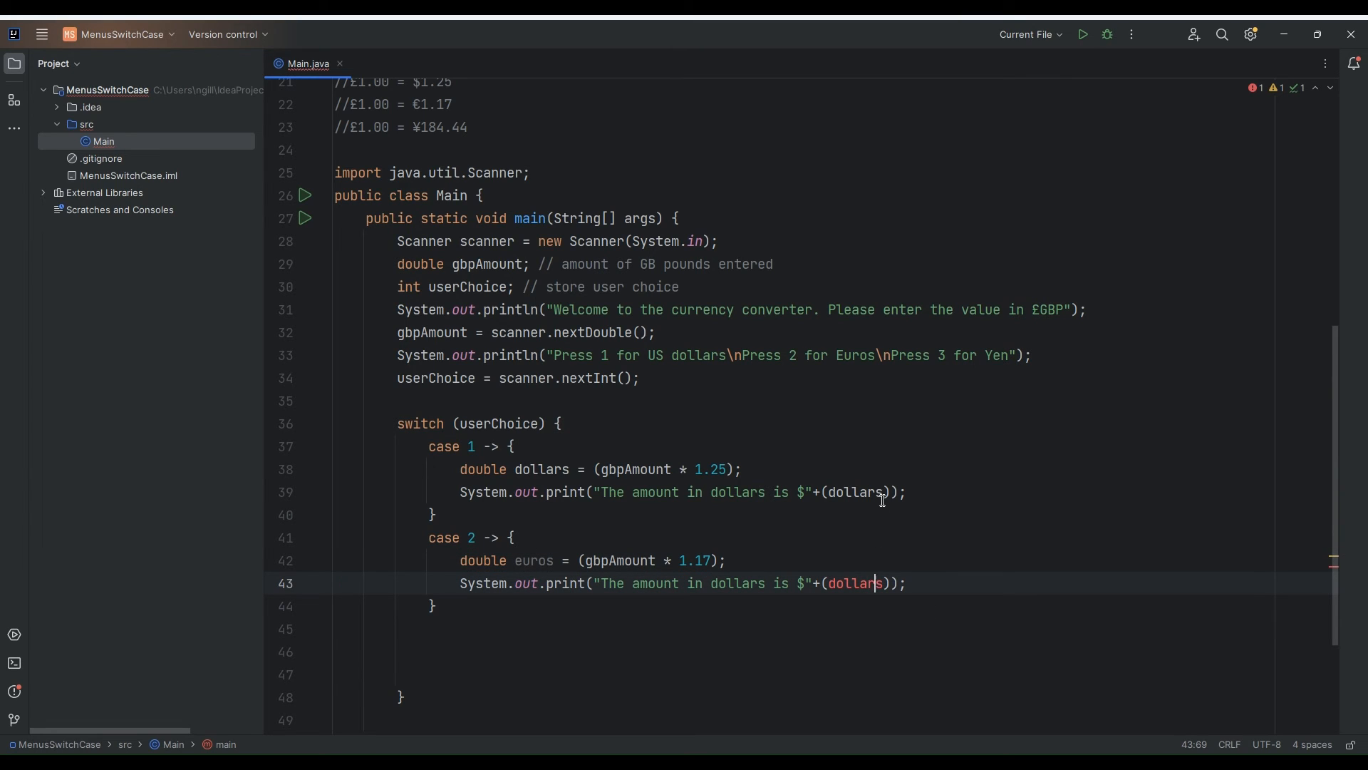
{"action": "key", "text": "Backspace"}
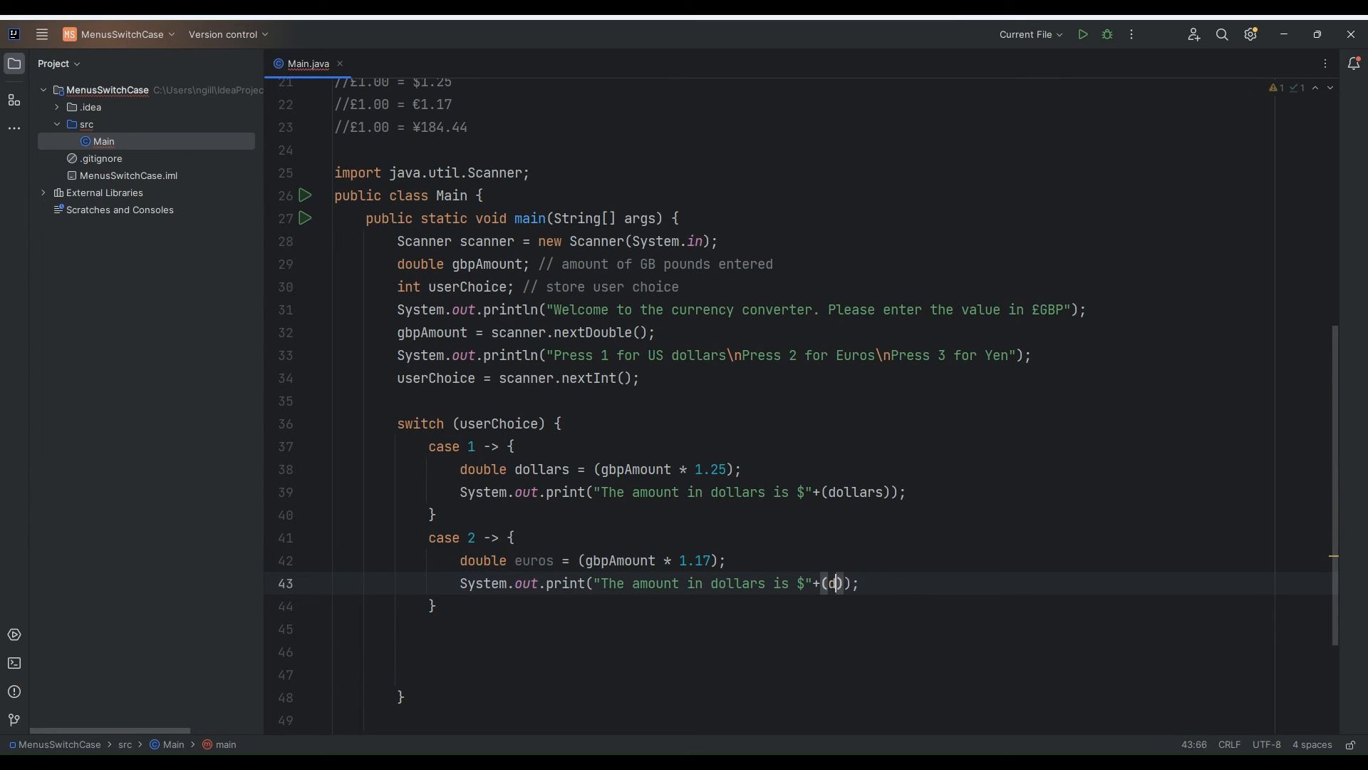
{"action": "type", "text": "euros"}
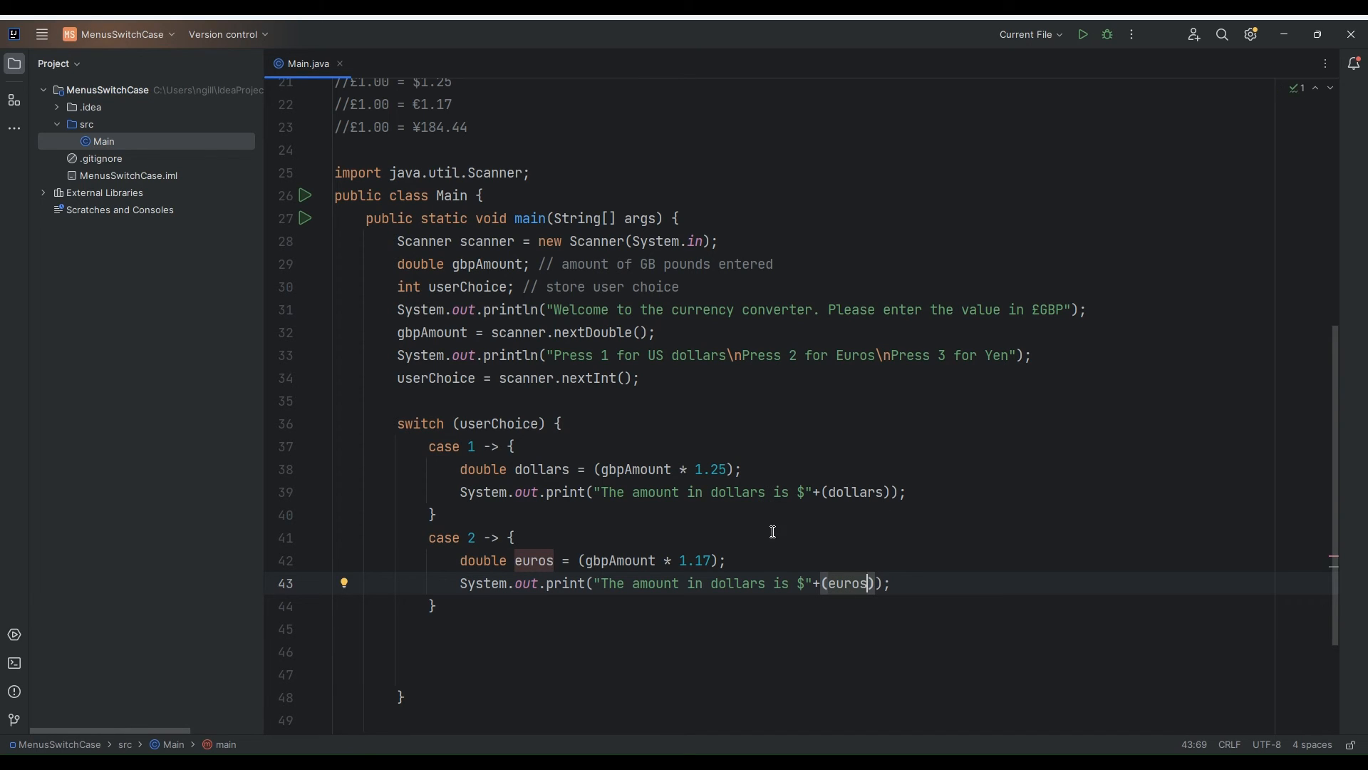
{"action": "left_click", "coordinate": [419, 105]}
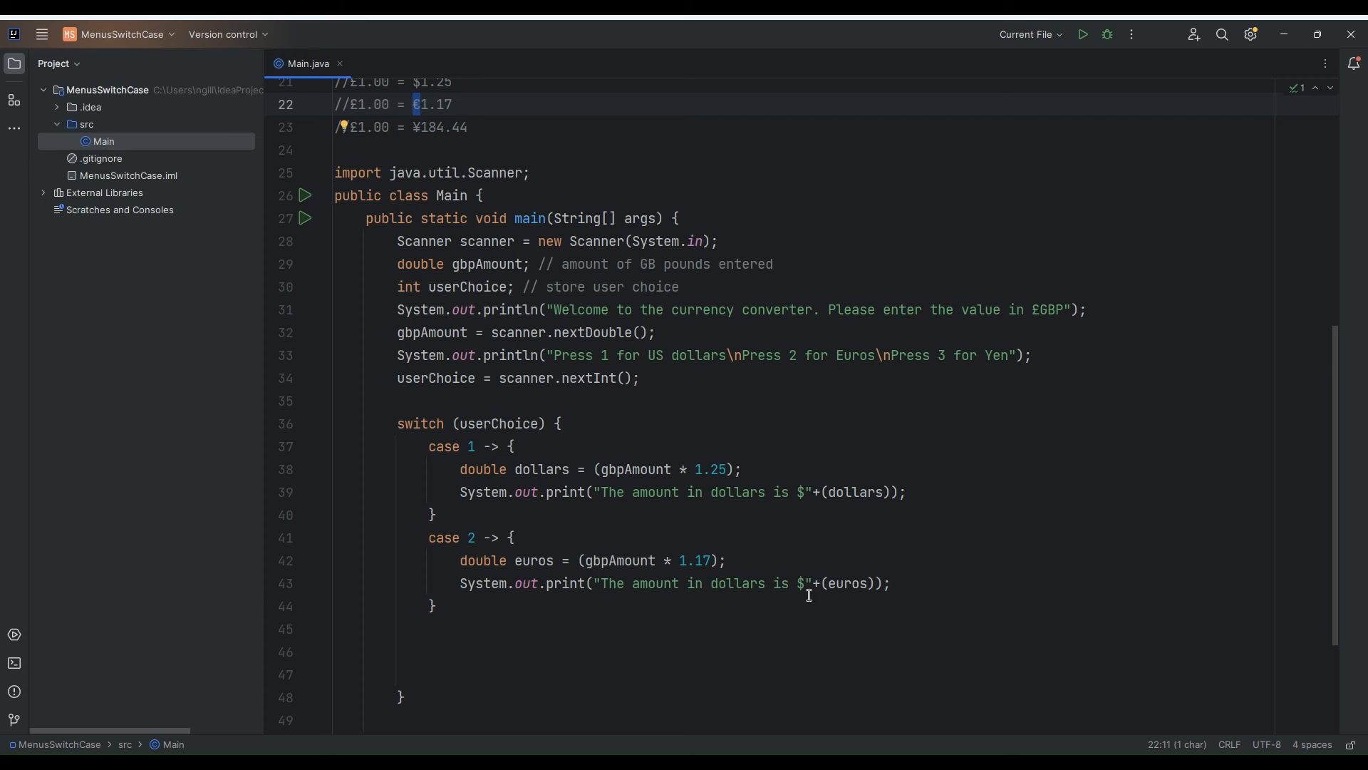
{"action": "left_click", "coordinate": [800, 583]}
{"action": "type", "text": "€"}
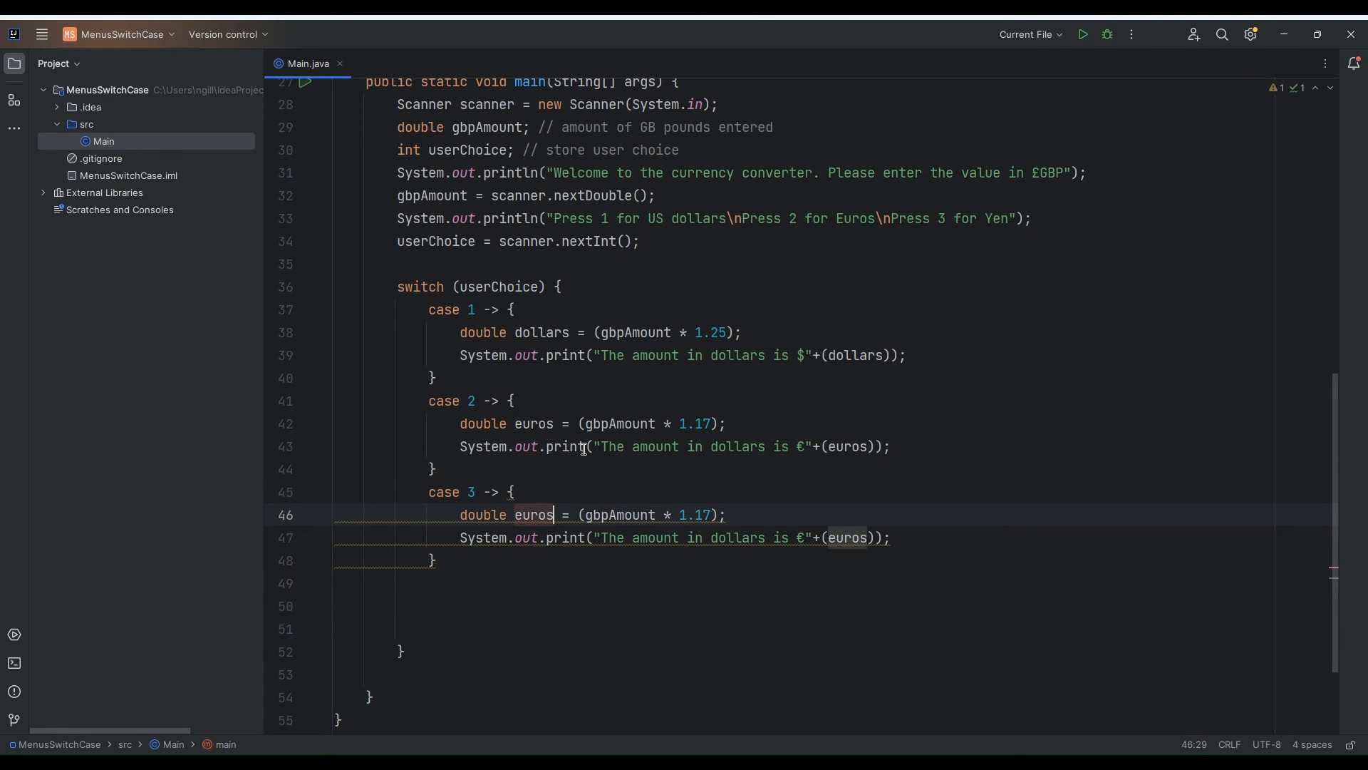
Rename the copied case's variable to yen with the 184.44 rate from the comment
{"action": "type", "text": "yen"}
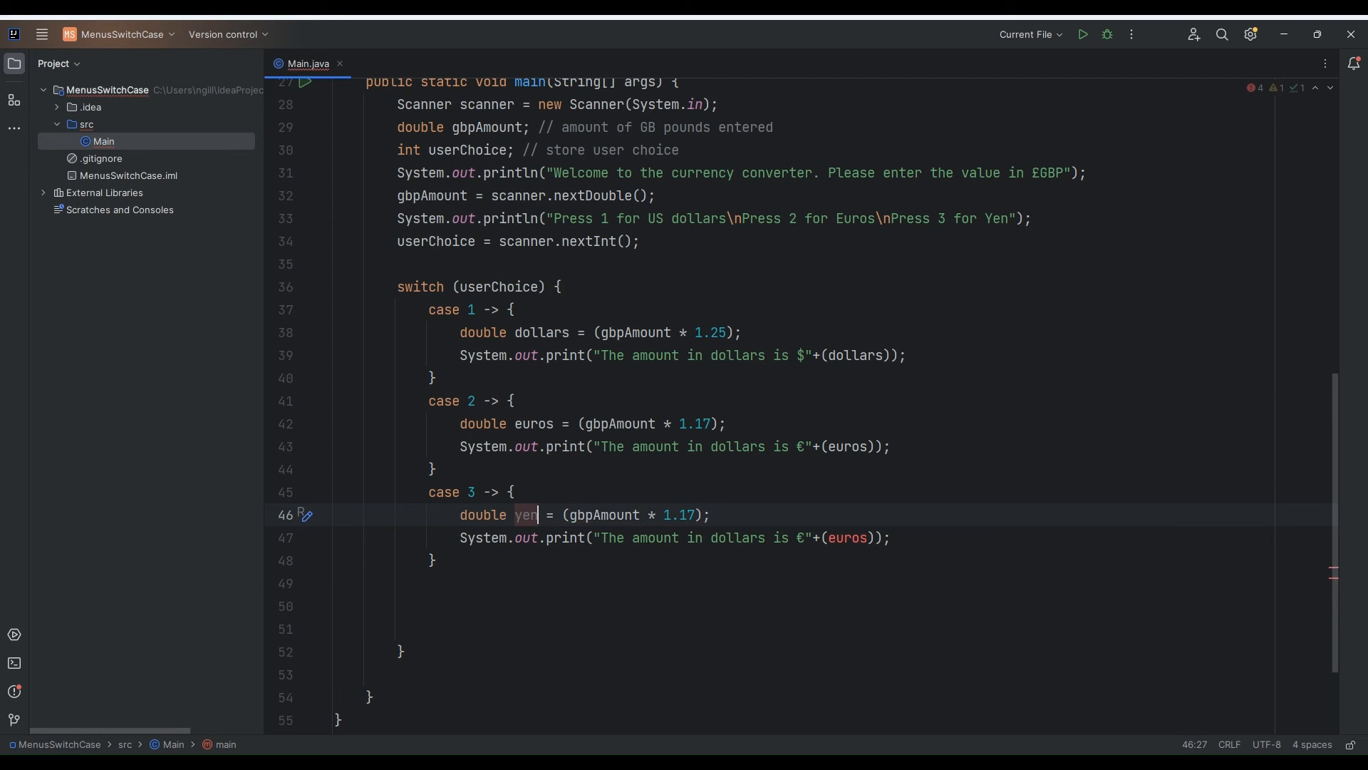
{"action": "scroll", "scroll_direction": "up", "scroll_amount": 3}
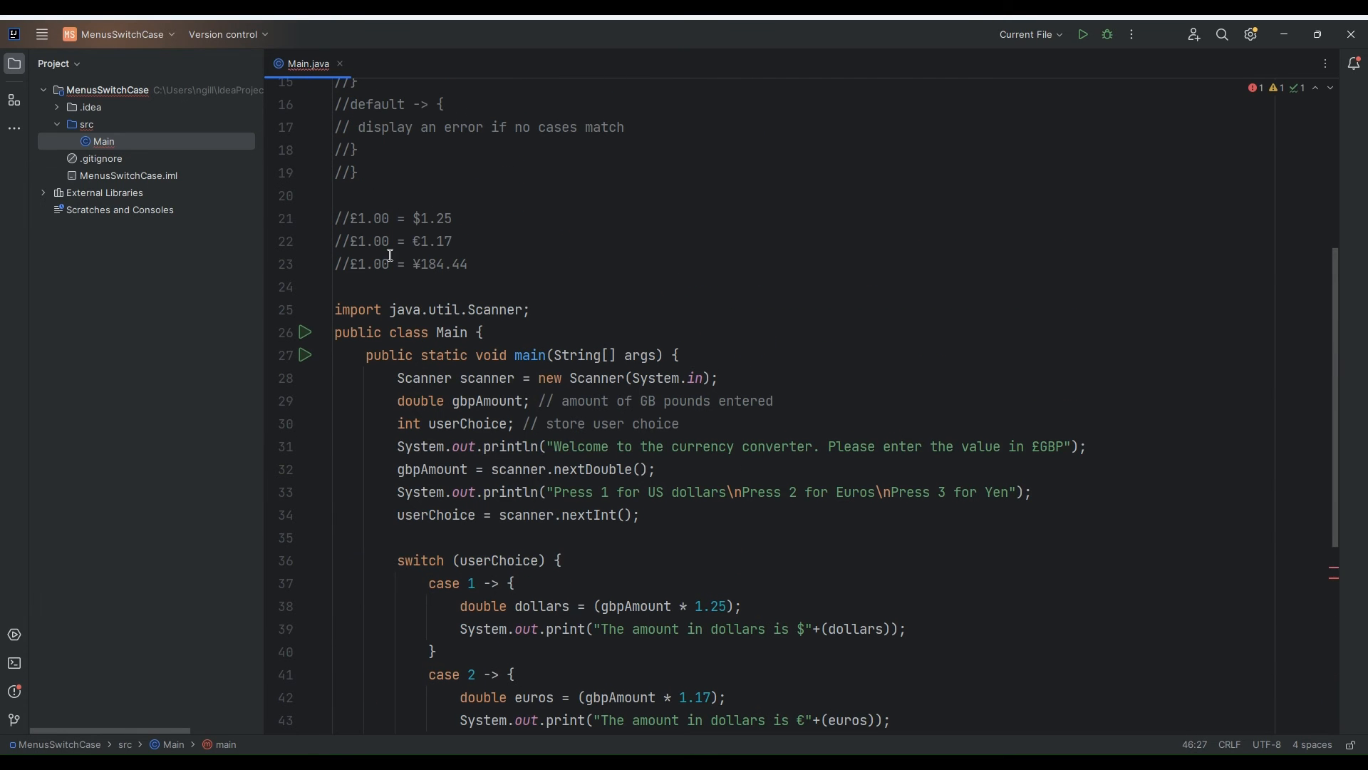
{"action": "double_click", "coordinate": [443, 264]}
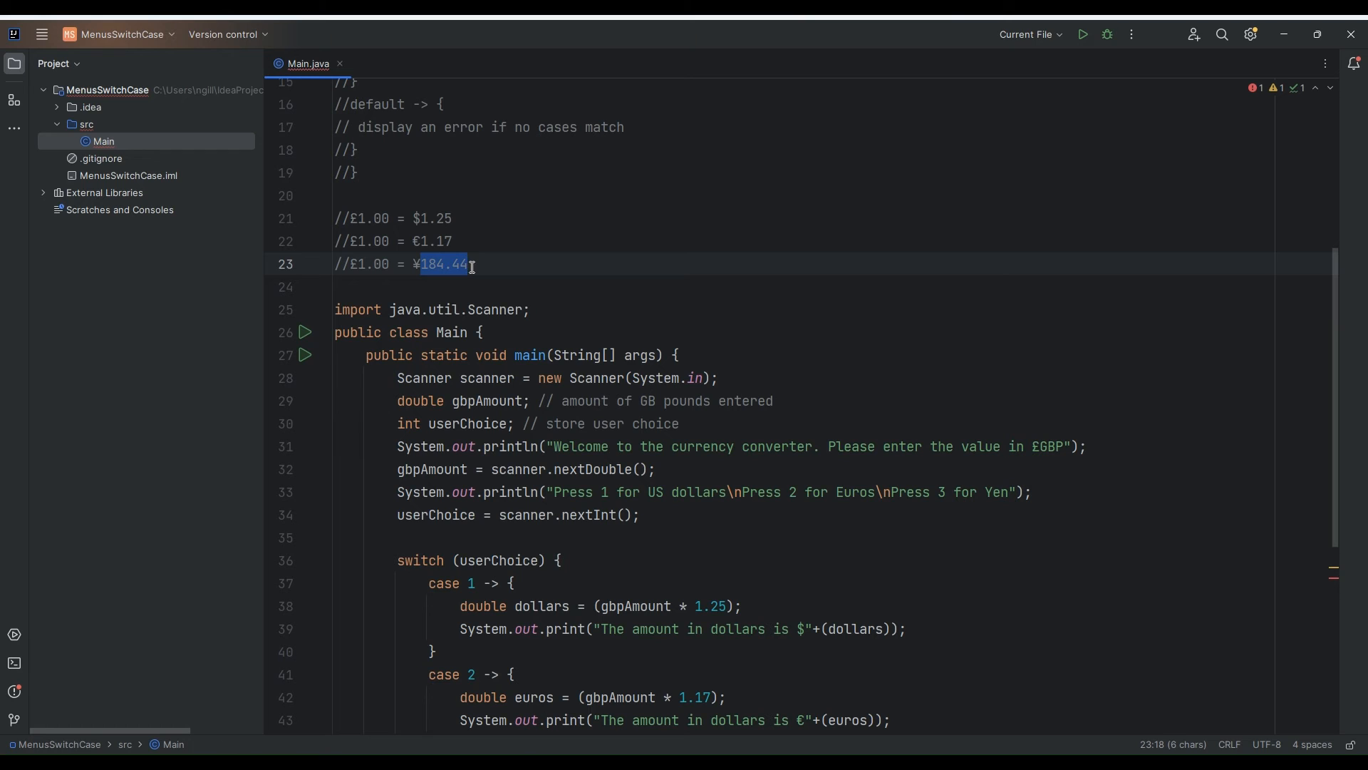
{"action": "mouse_move", "coordinate": [567, 407]}
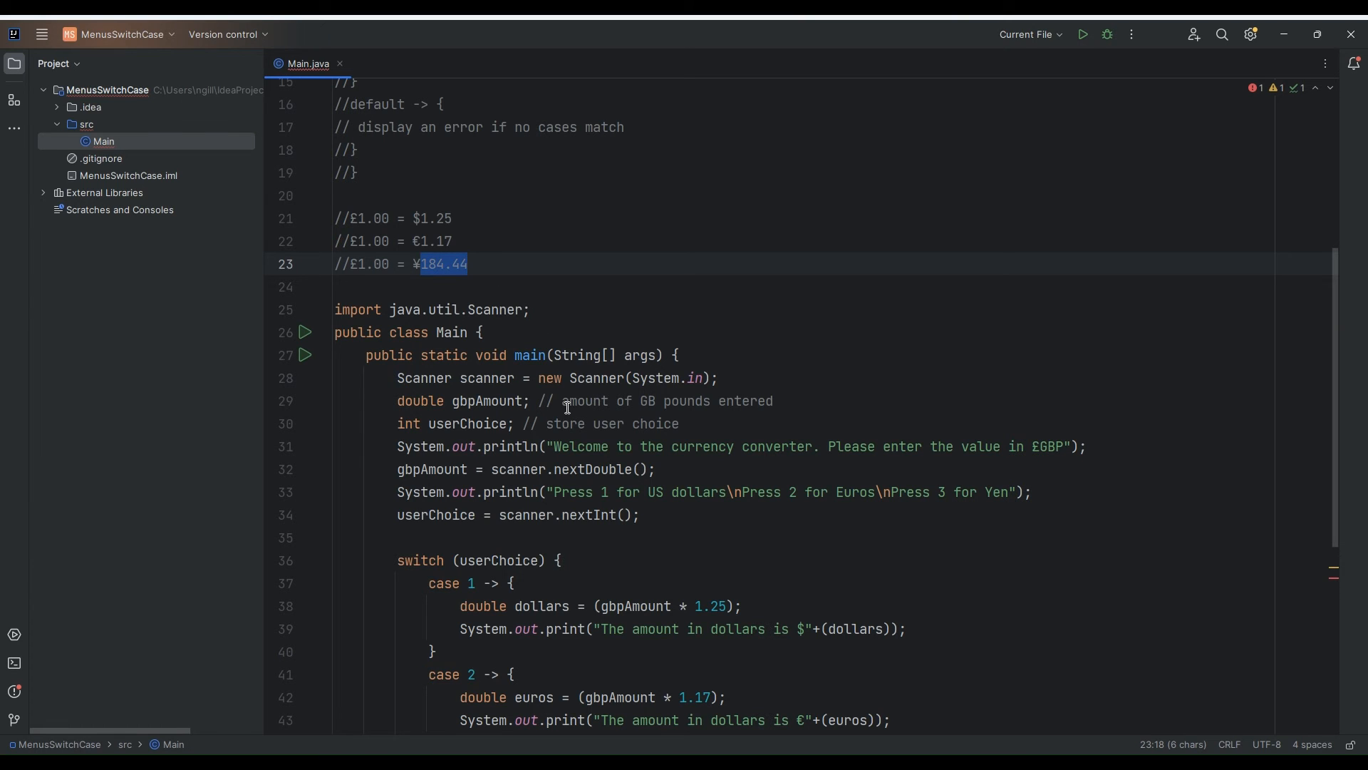
{"action": "scroll", "scroll_direction": "down", "scroll_amount": 3}
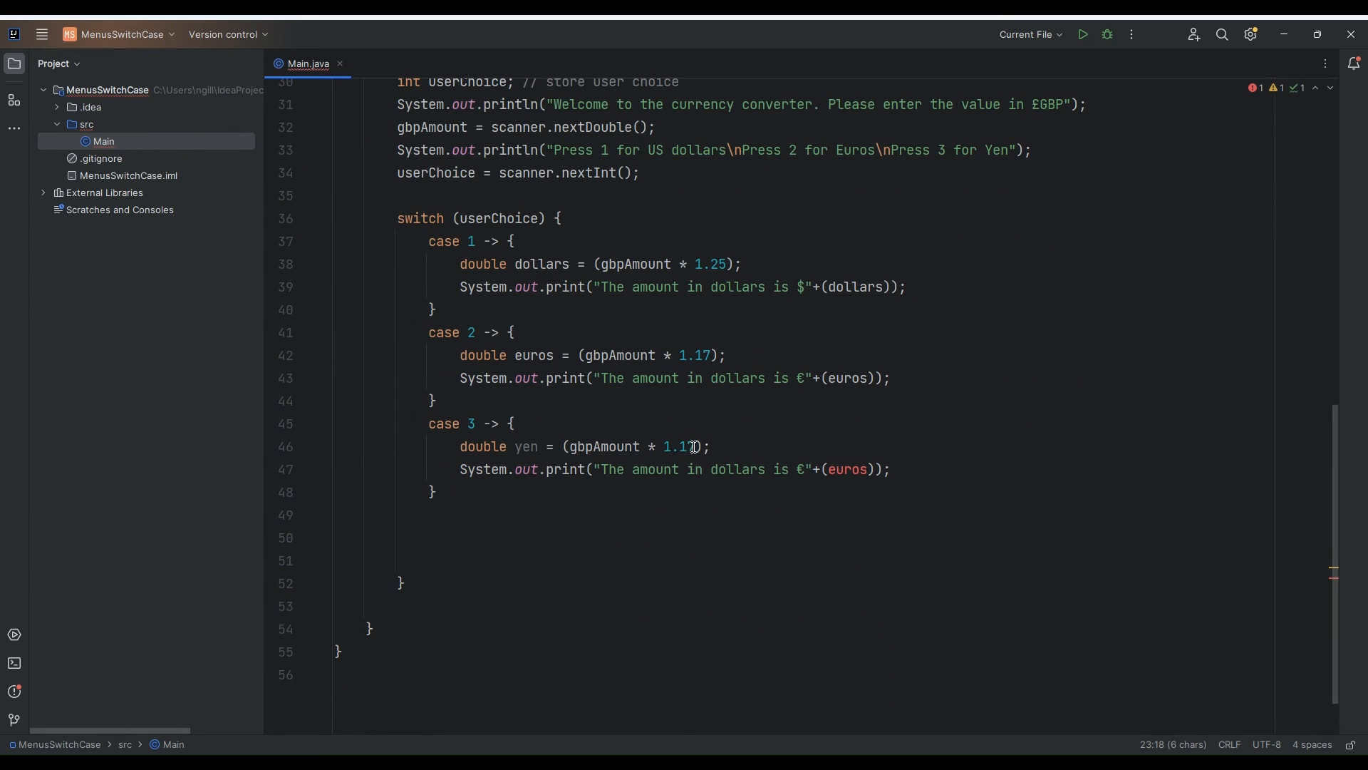
{"action": "type", "text": "184.44"}
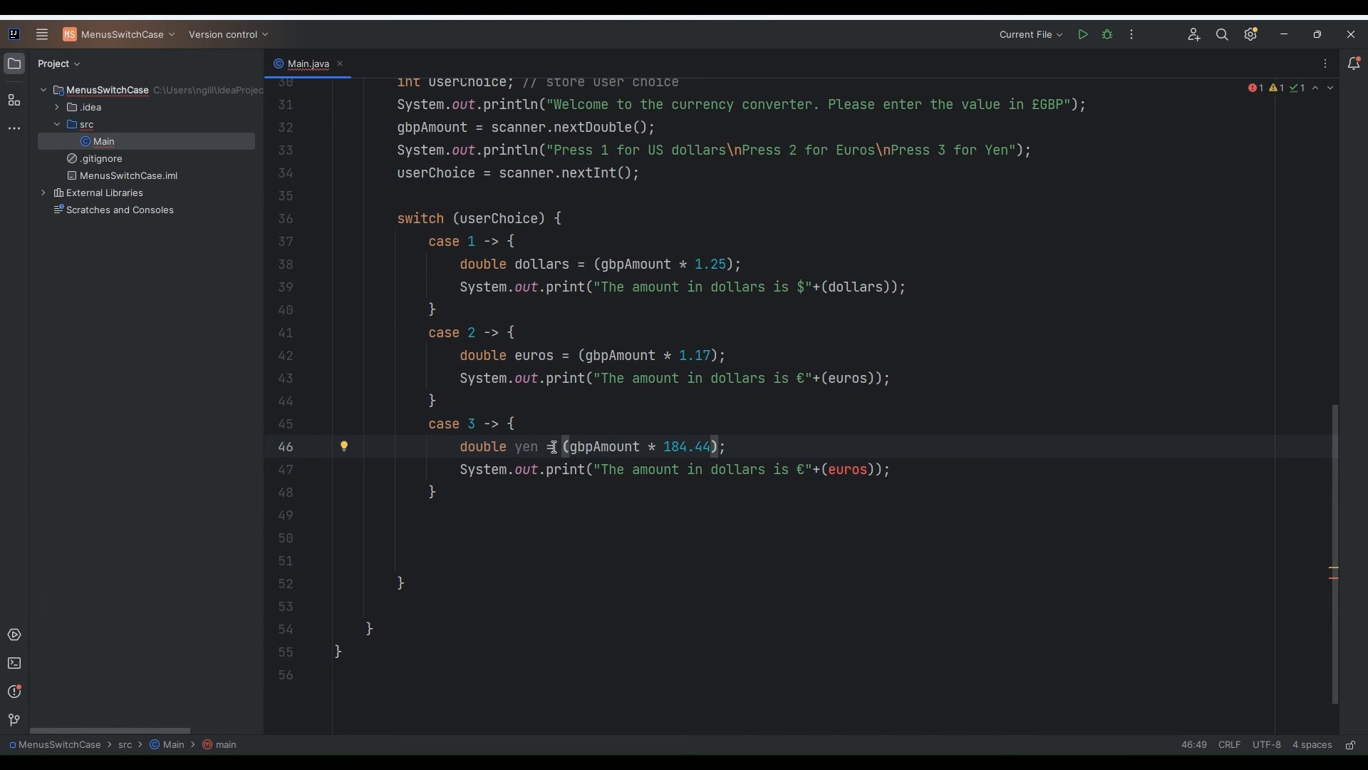
Print yen in case 3 and replace 'dollars' with currency names in the messages
{"action": "left_click", "coordinate": [860, 468]}
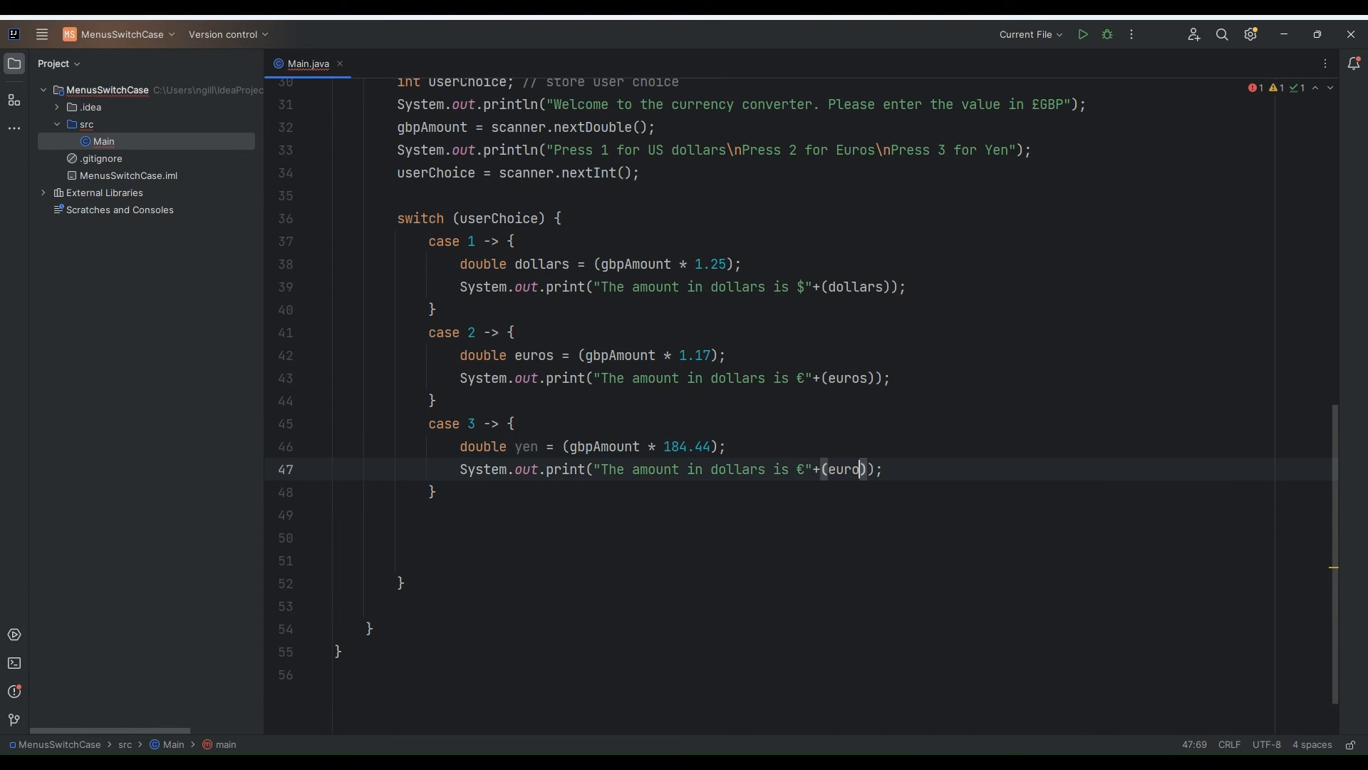
{"action": "type", "text": "yen"}
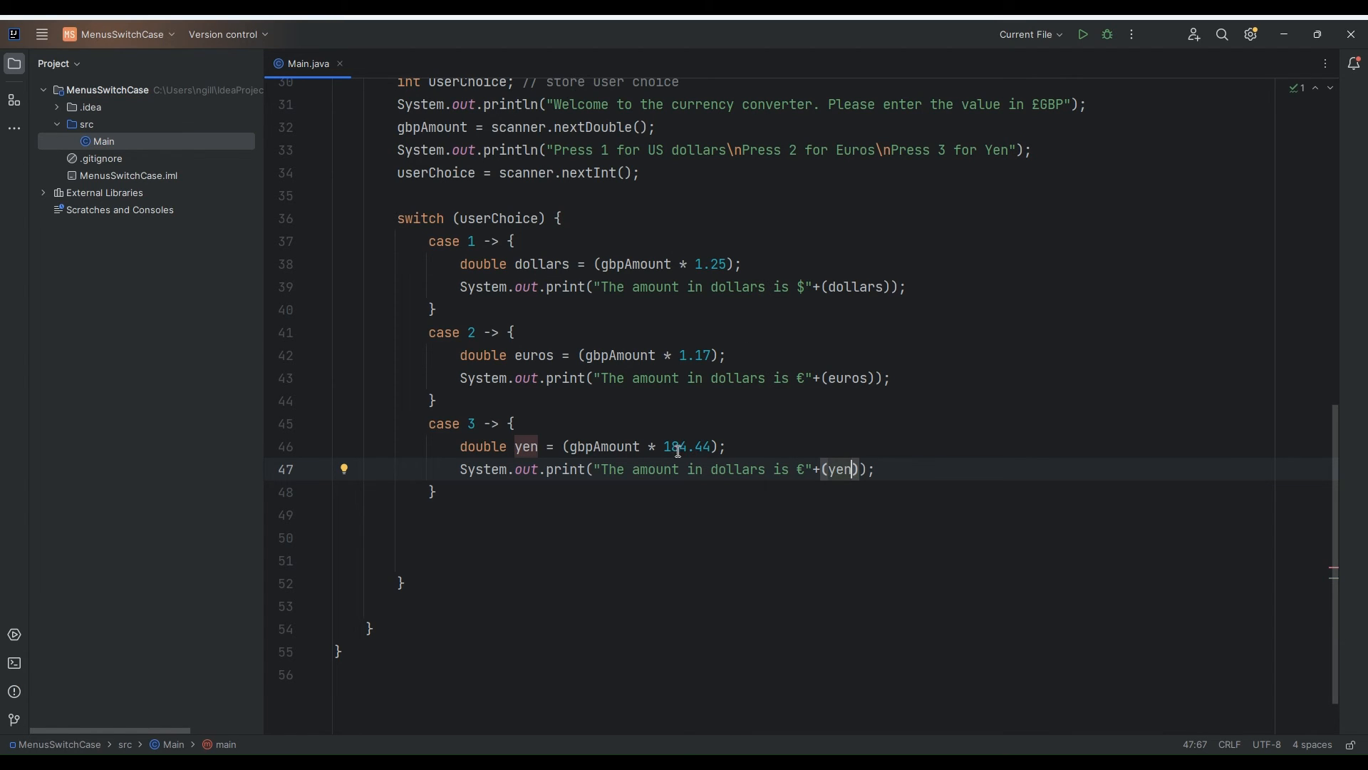
{"action": "left_click", "coordinate": [771, 469]}
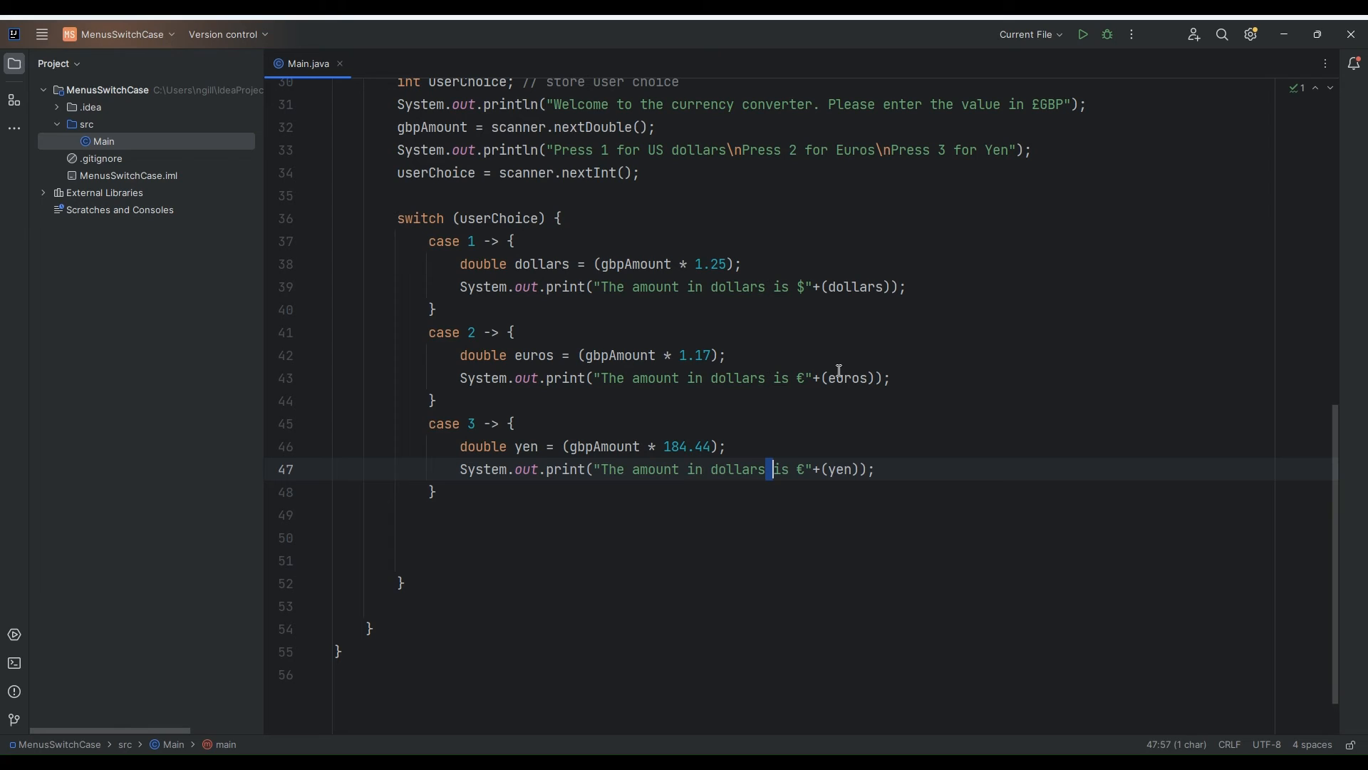
{"action": "key", "text": "Backspace"}
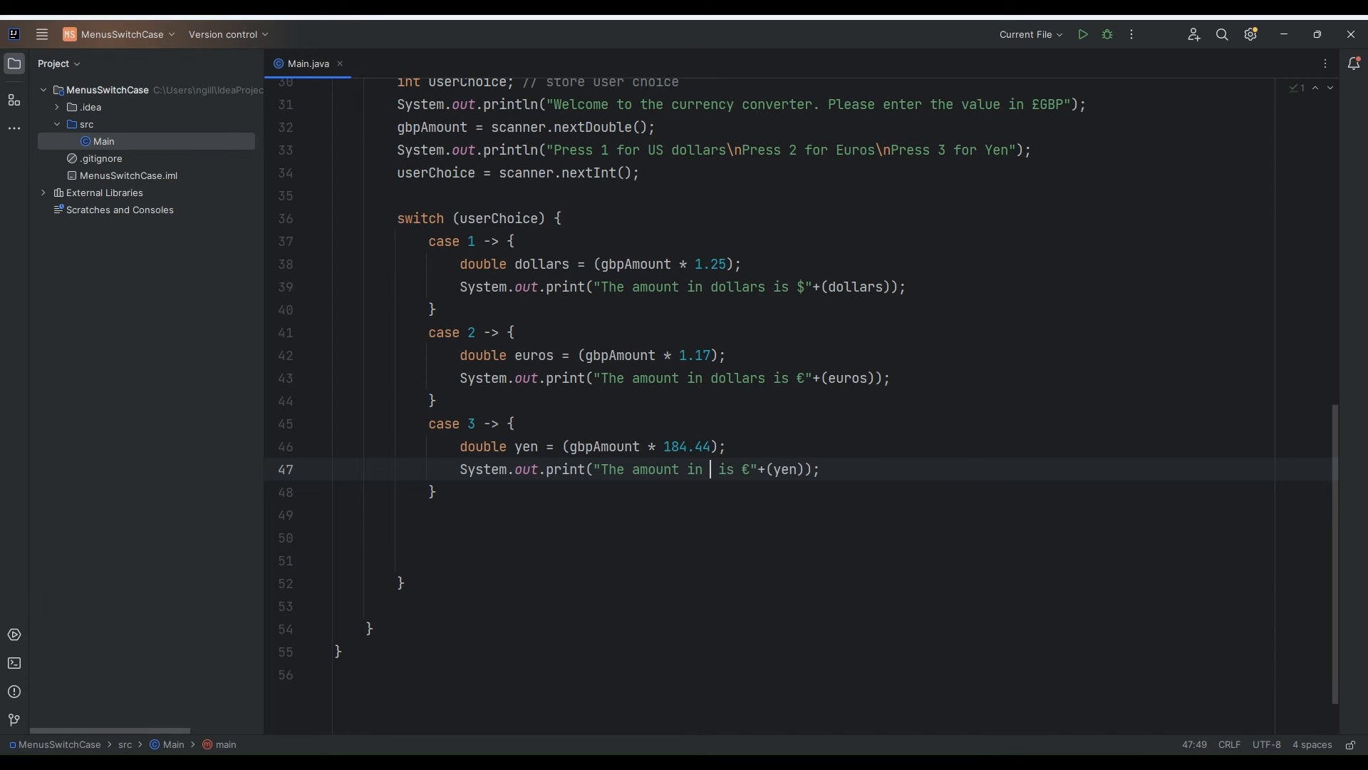
{"action": "double_click", "coordinate": [736, 378]}
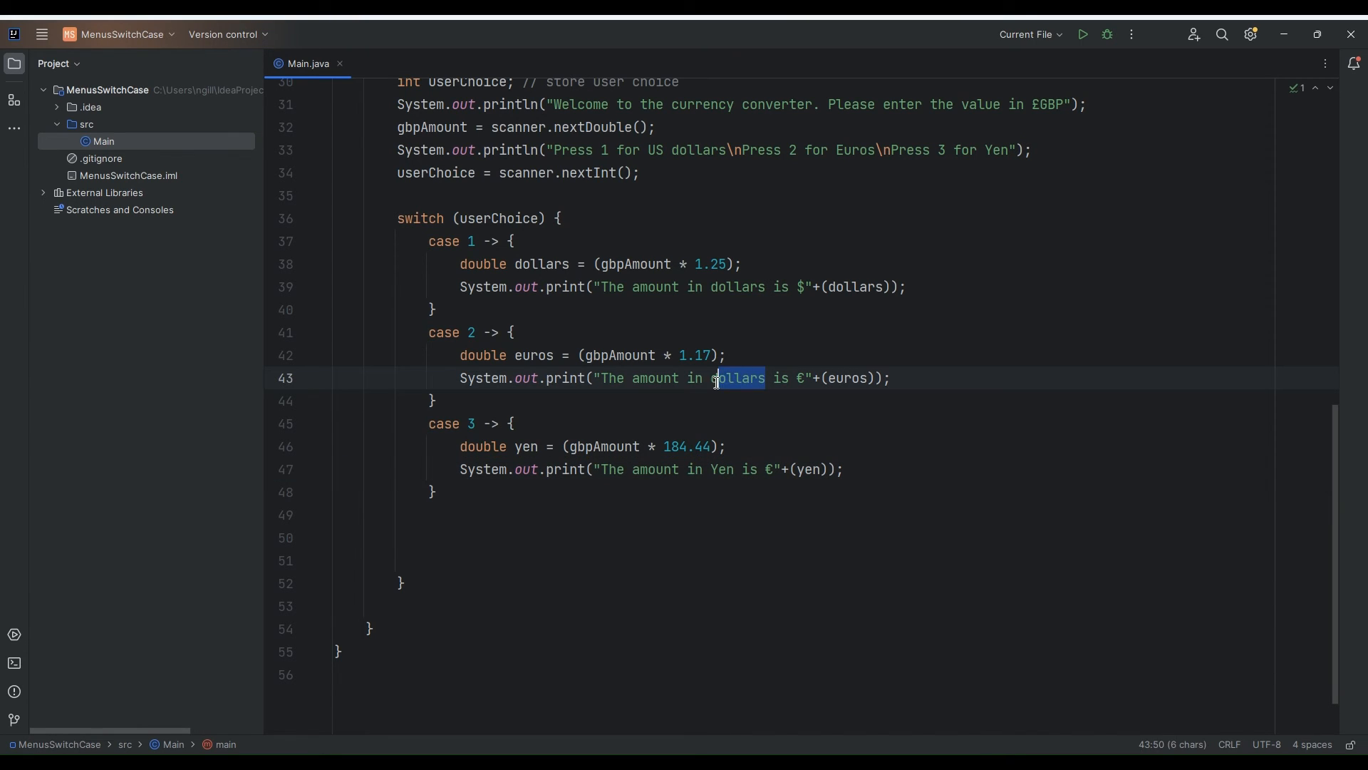
{"action": "type", "text": "Euro"}
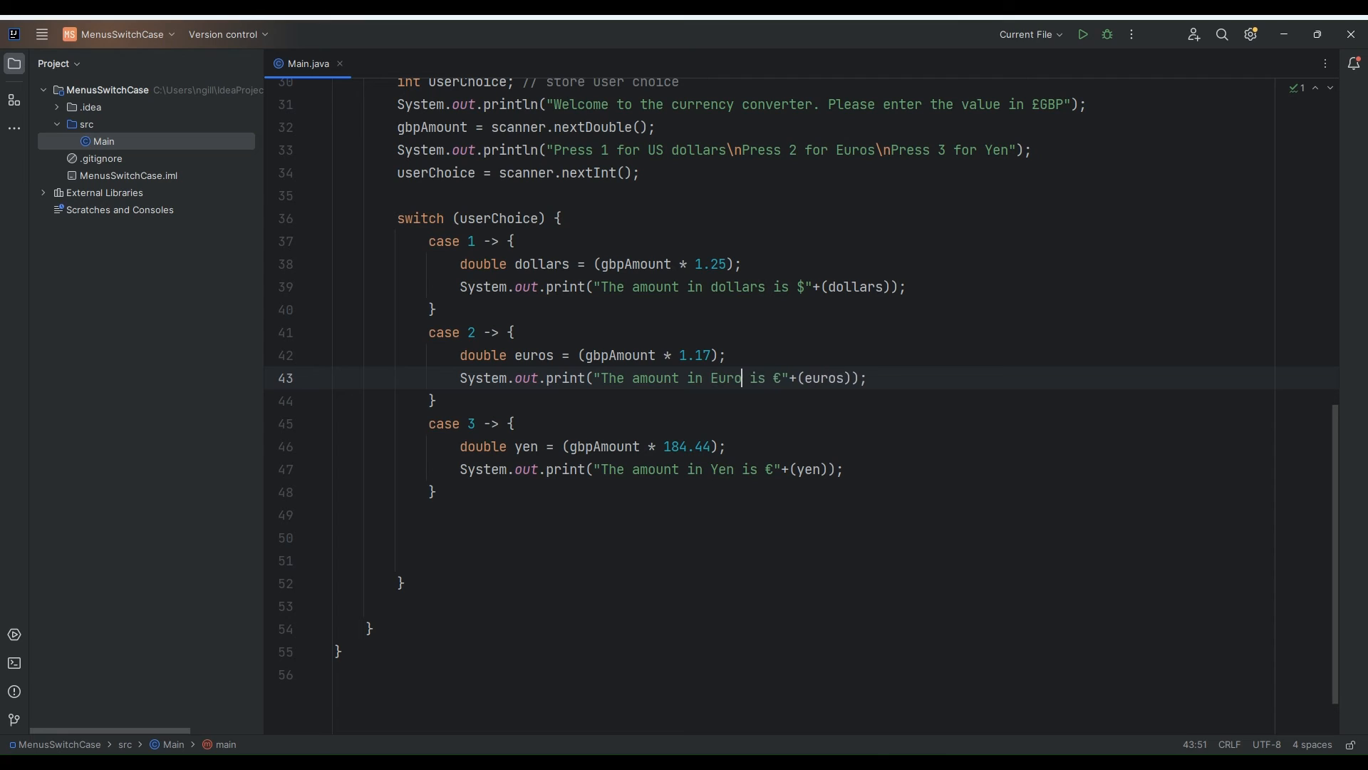
{"action": "double_click", "coordinate": [737, 287]}
{"action": "type", "text": "D"}
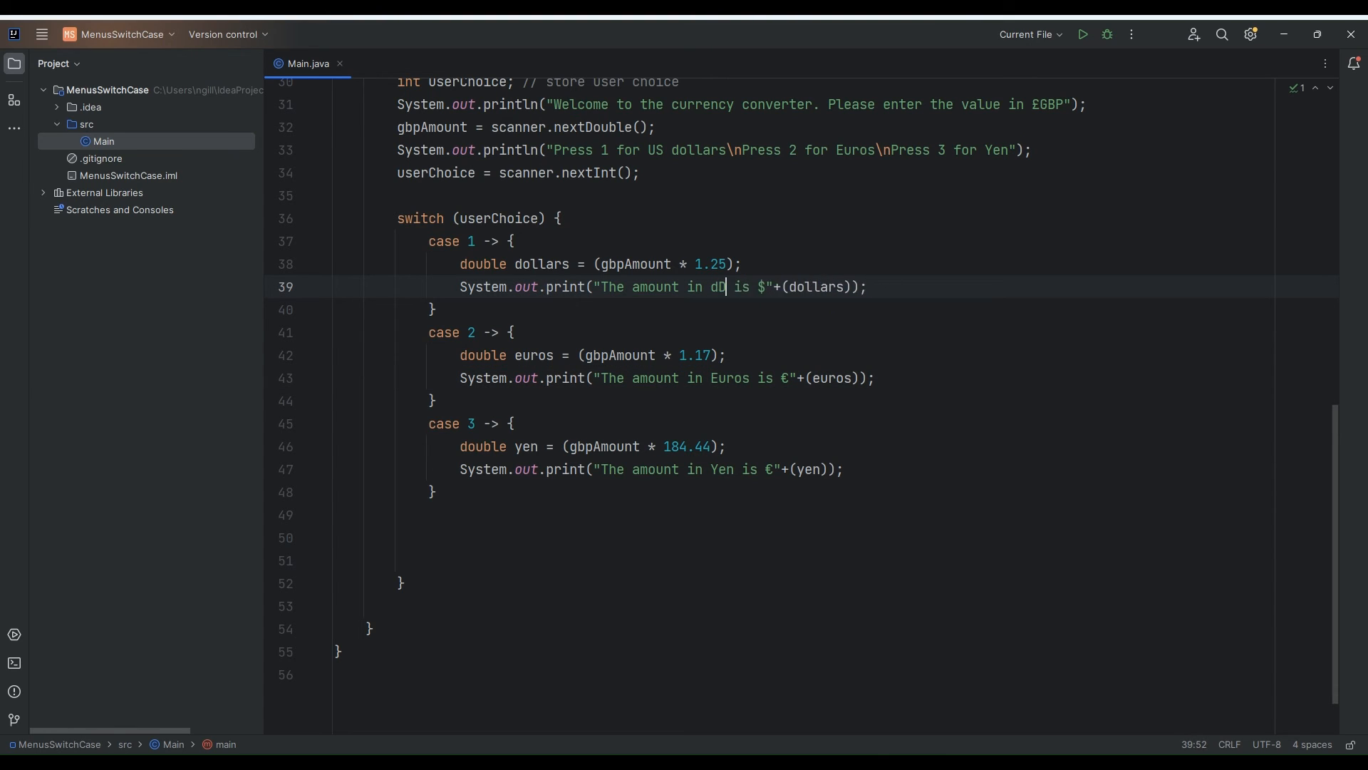
Change case 1's message word to 'Dollars' and scroll through the file to review
{"action": "type", "text": "ollars"}
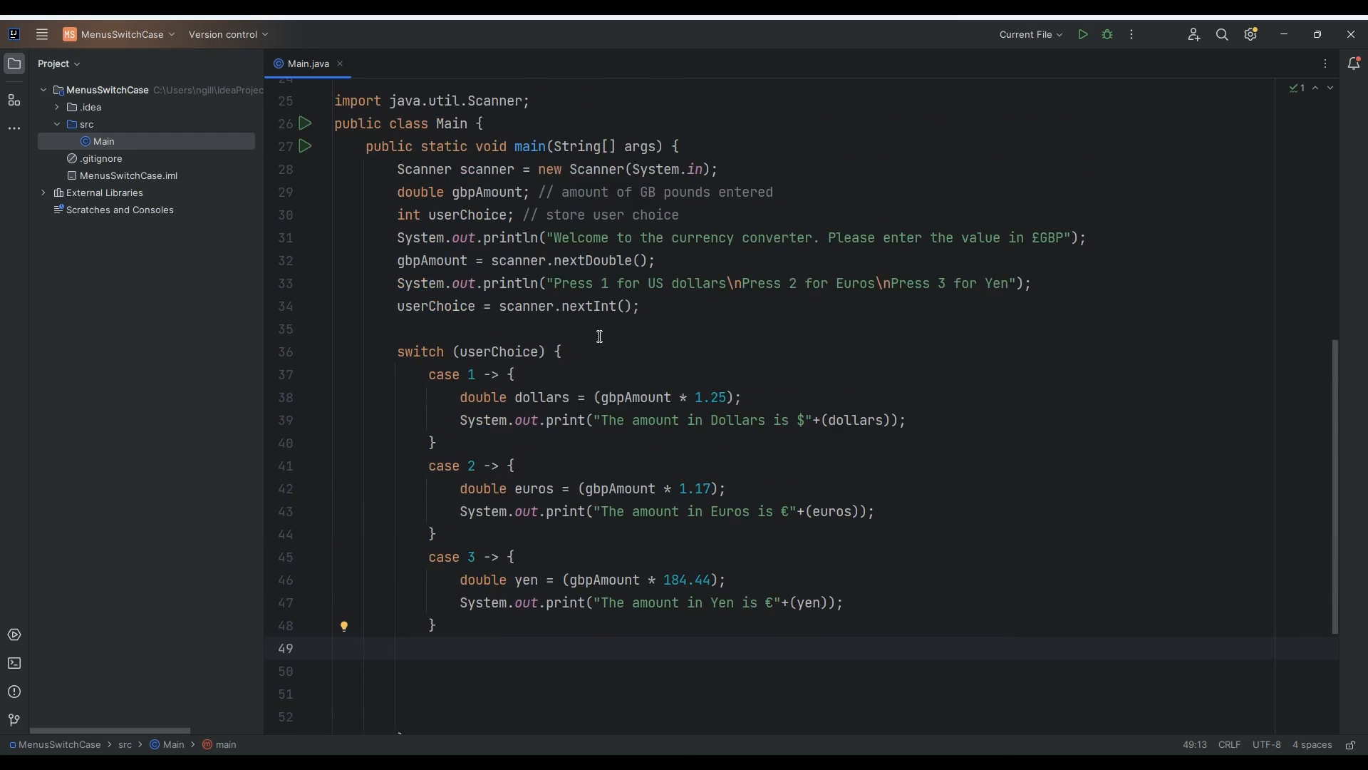
{"action": "scroll", "scroll_direction": "up", "scroll_amount": 3}
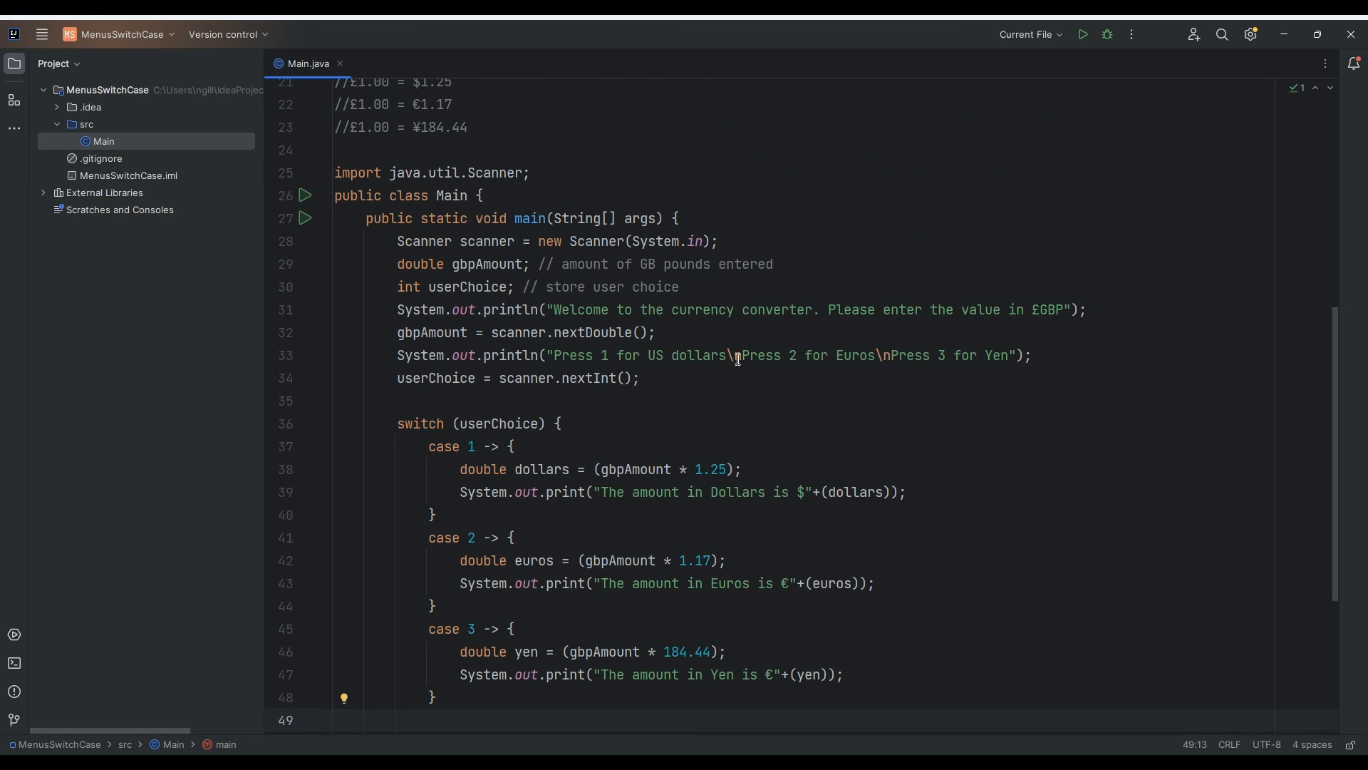
{"action": "mouse_move", "coordinate": [691, 413]}
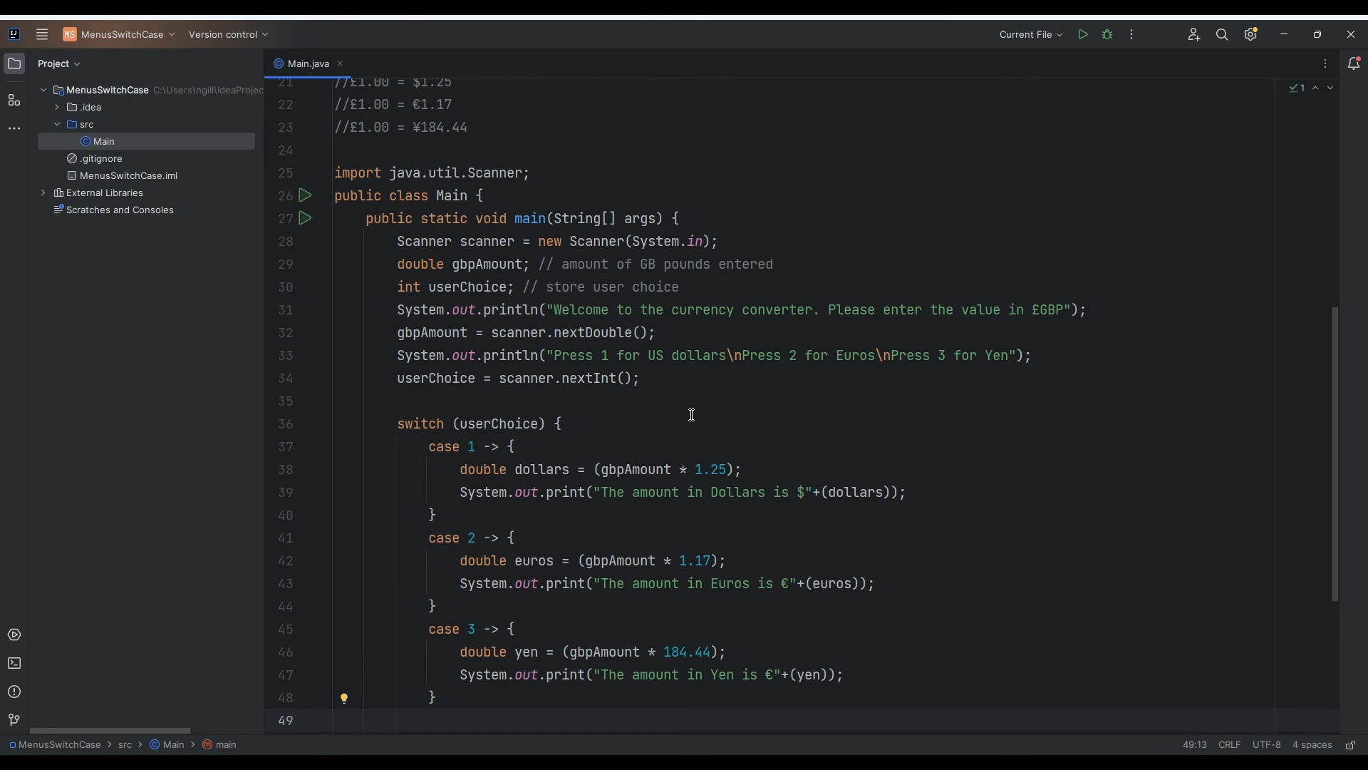
{"action": "scroll", "scroll_direction": "up", "scroll_amount": 3}
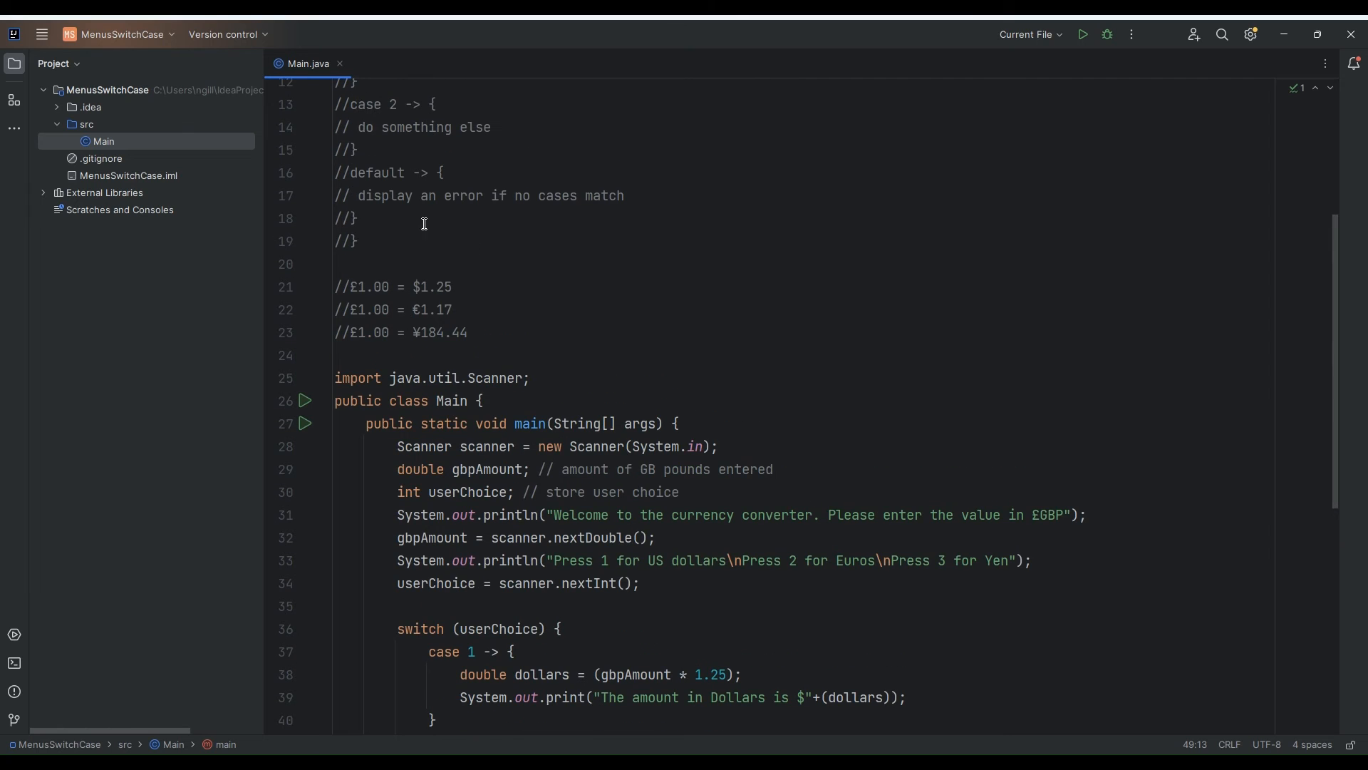
{"action": "scroll", "scroll_direction": "down", "scroll_amount": 3}
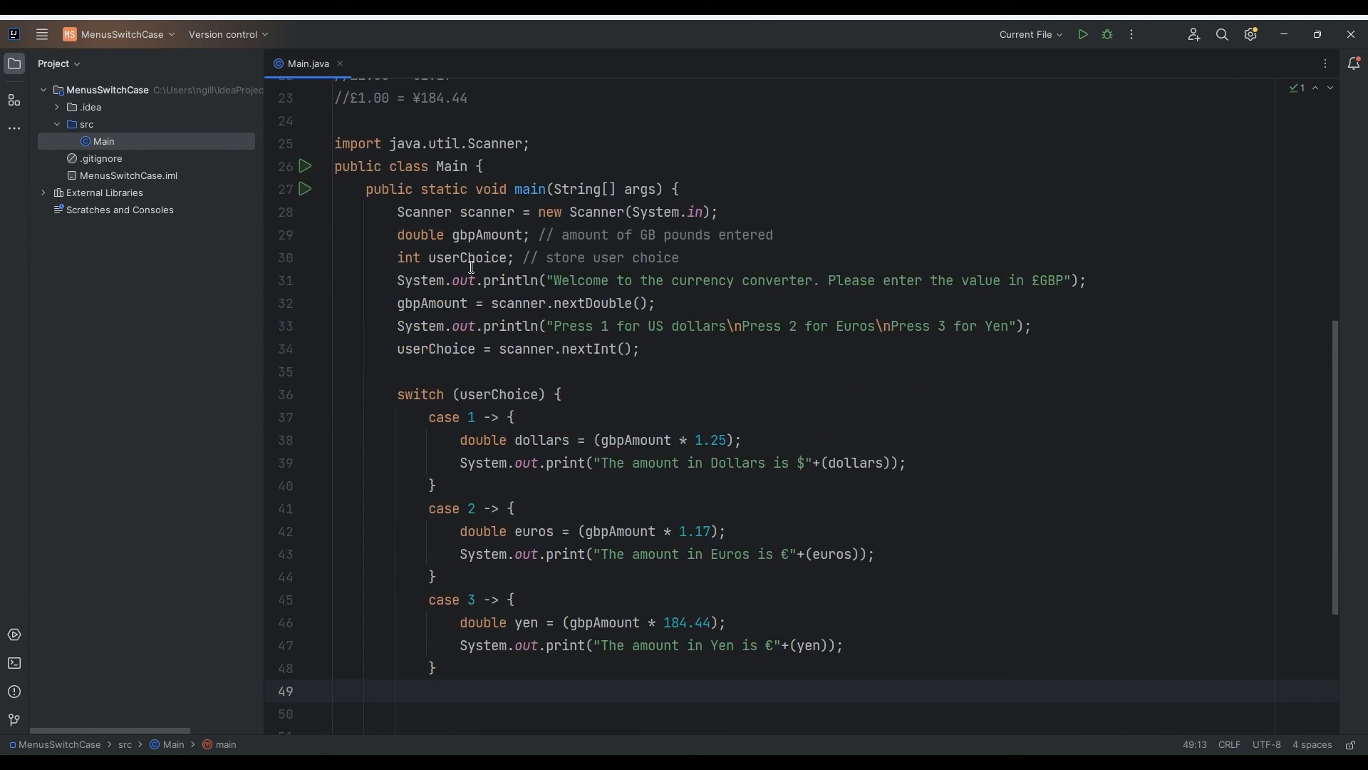
Write a default -> { } block with System.out.println("Error detected. Please enter 1, 2 or 3");
{"action": "type", "text": "default ->"}
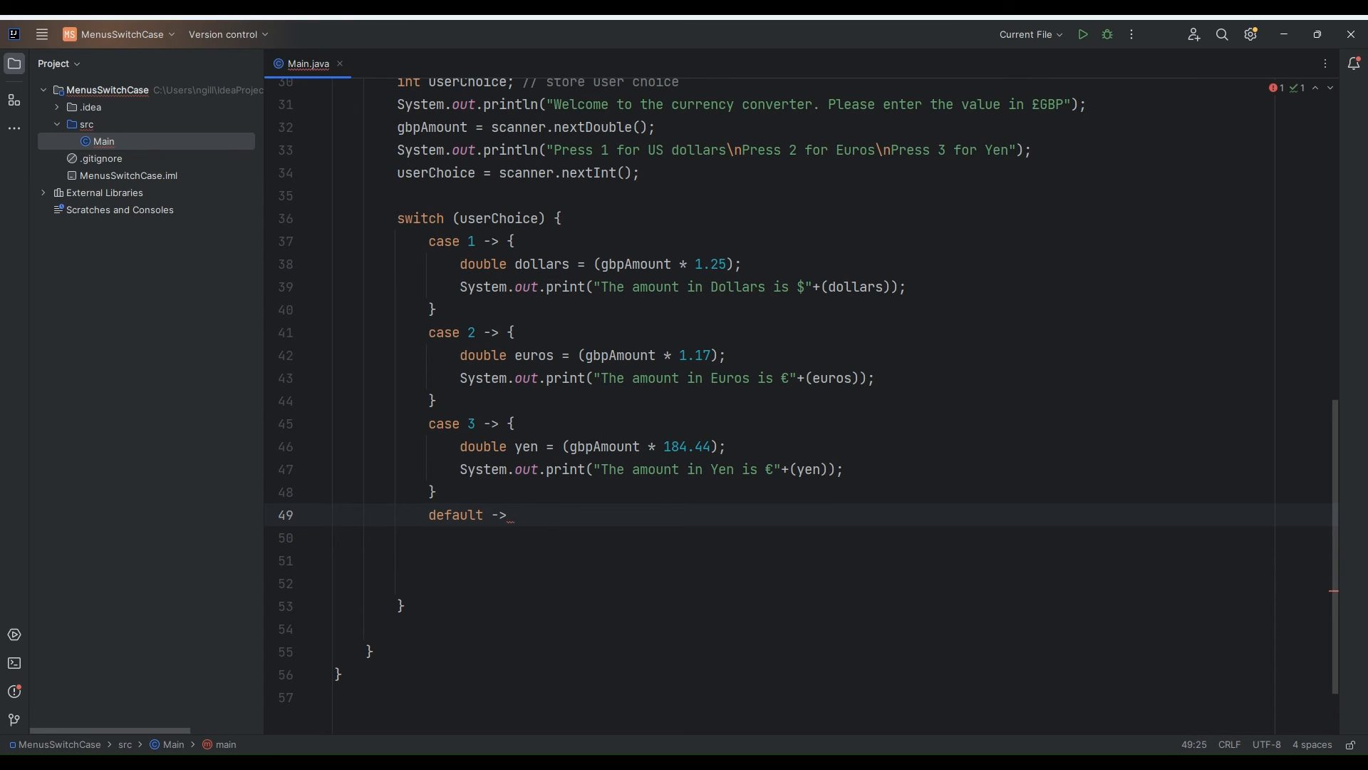
{"action": "type", "text": "{"}
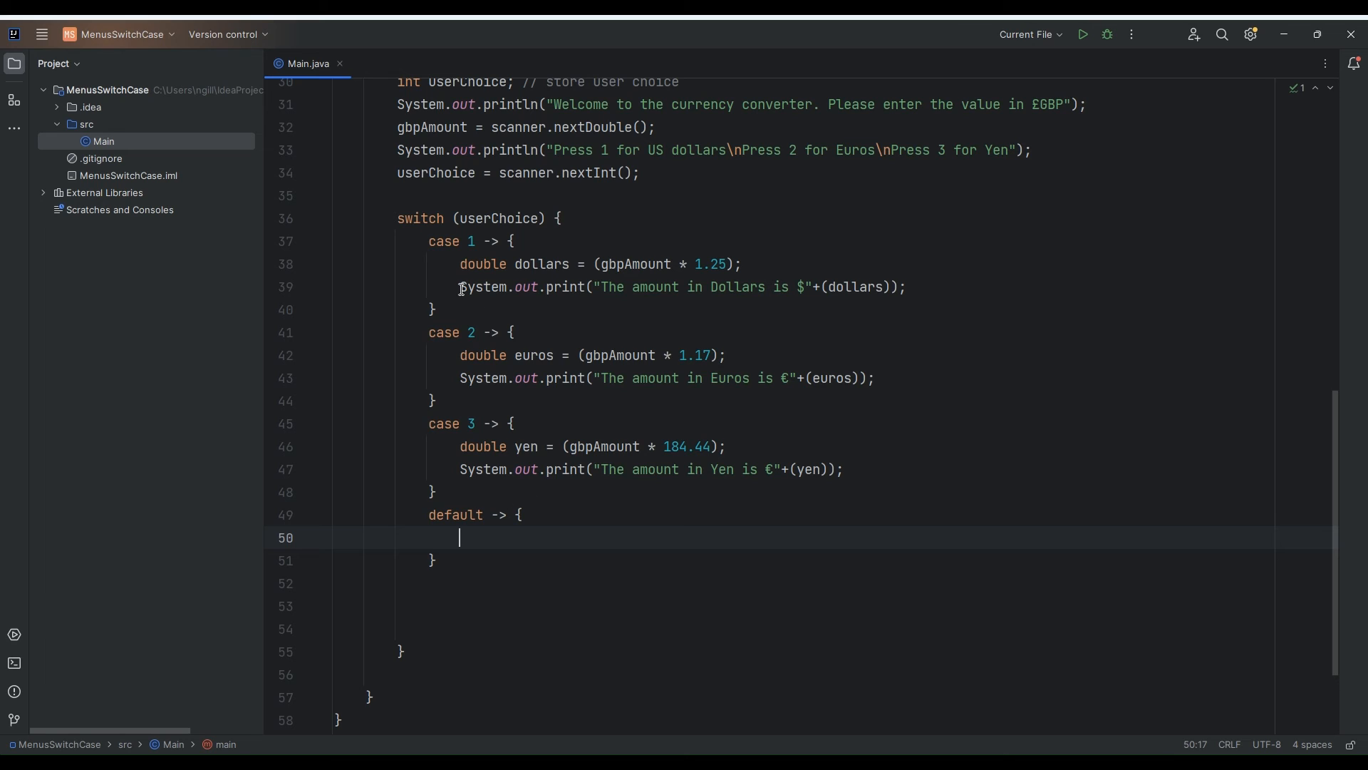
{"action": "mouse_move", "coordinate": [612, 510]}
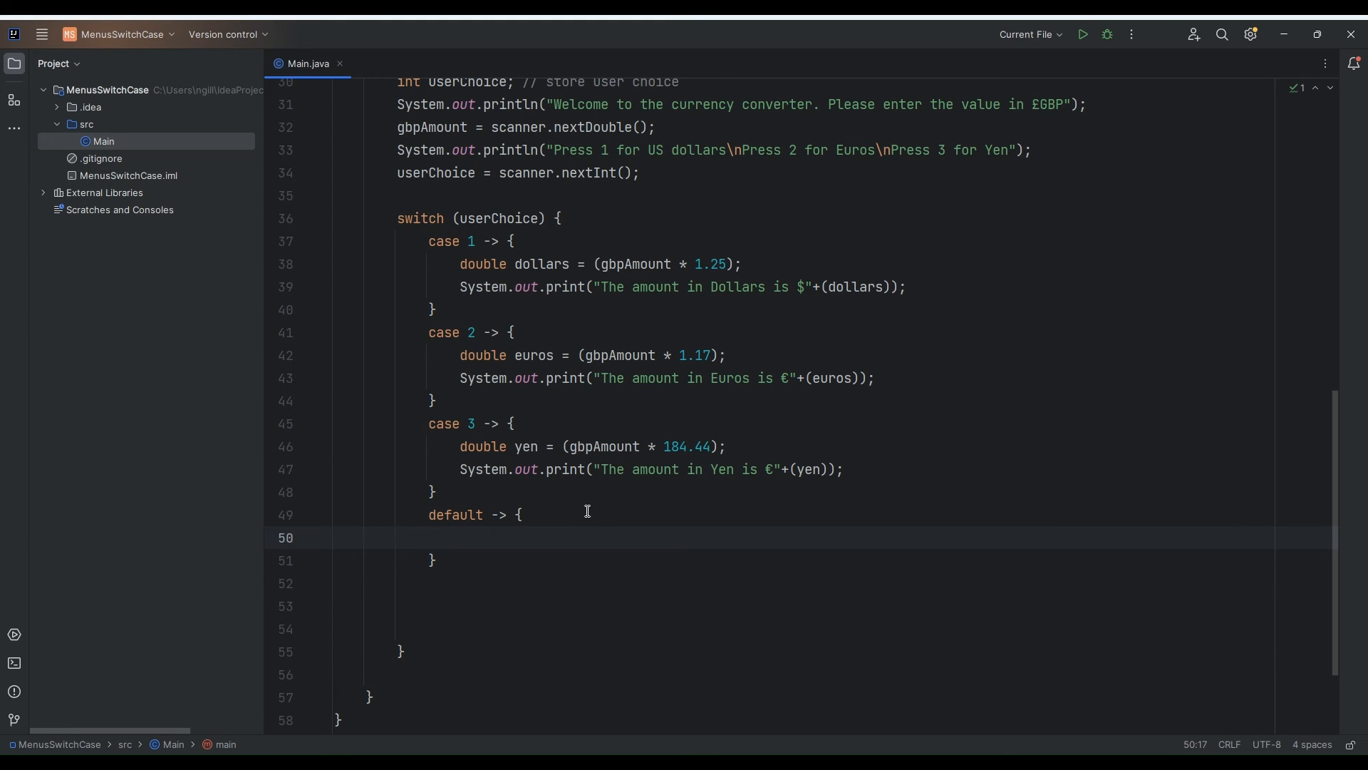
{"action": "type", "text": "Syste"}
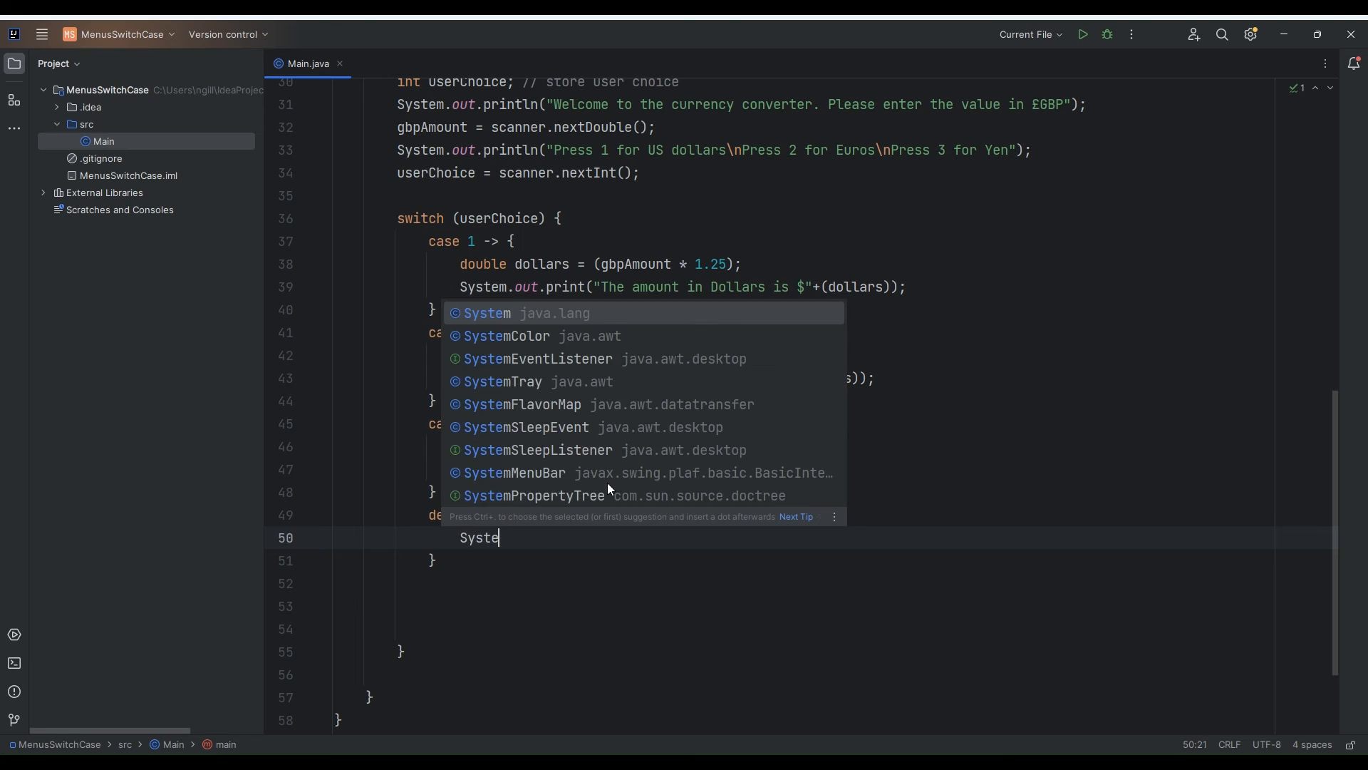
{"action": "type", "text": "m.out.p"}
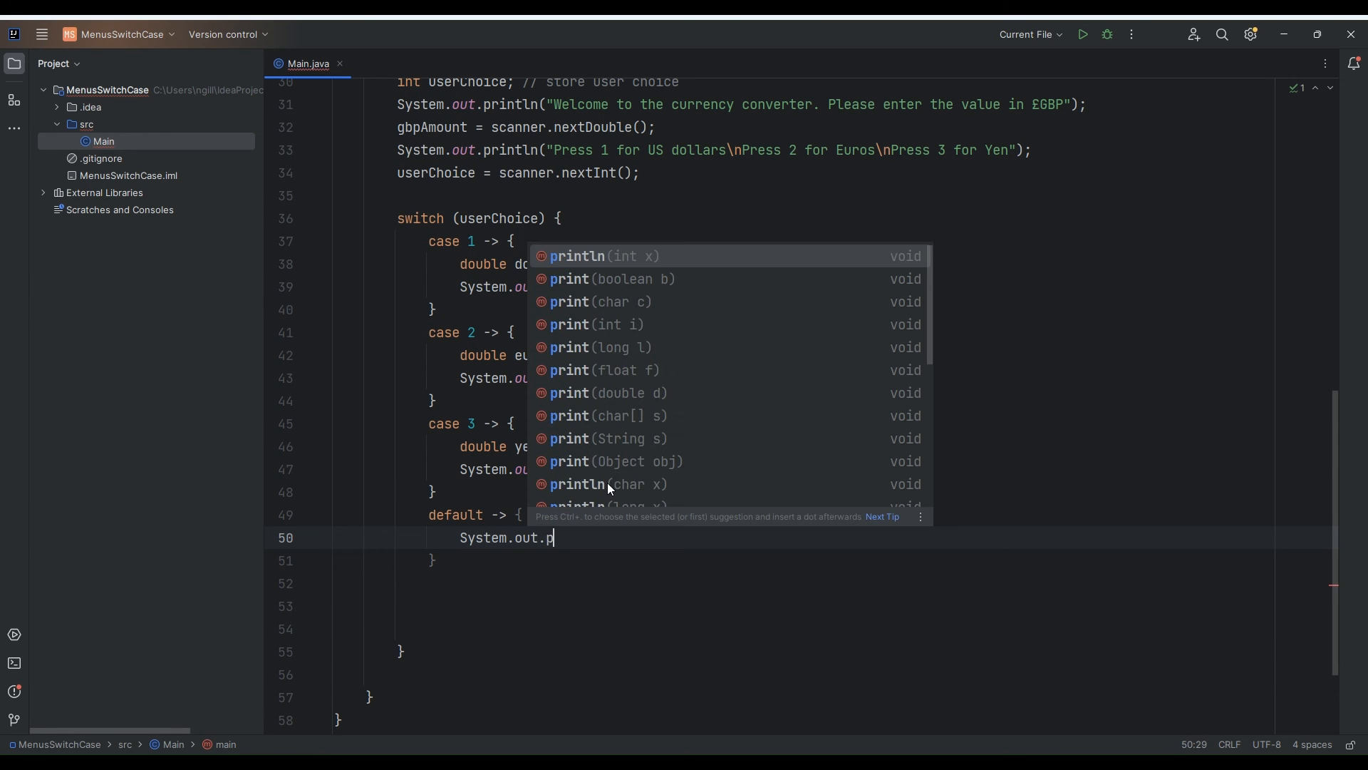
{"action": "type", "text": "rintln(\""}
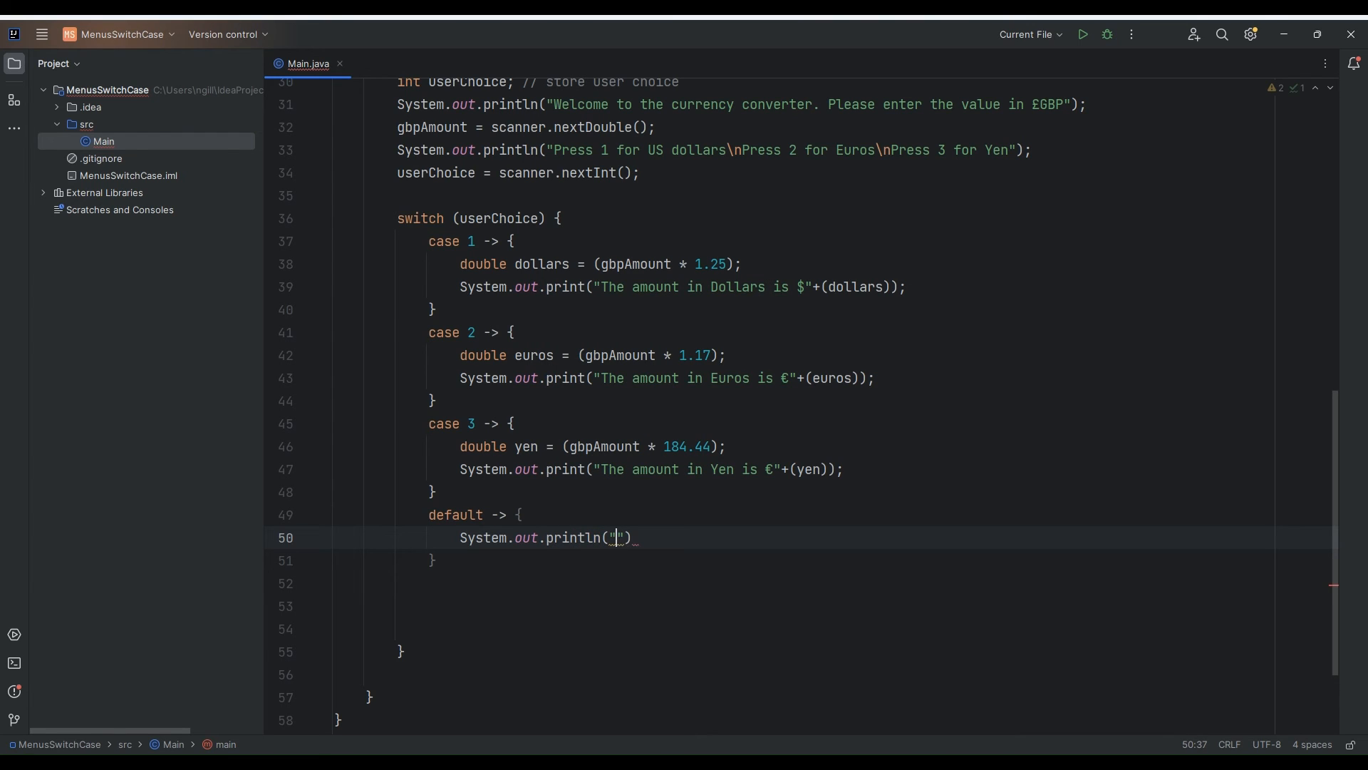
{"action": "type", "text": "Error de"}
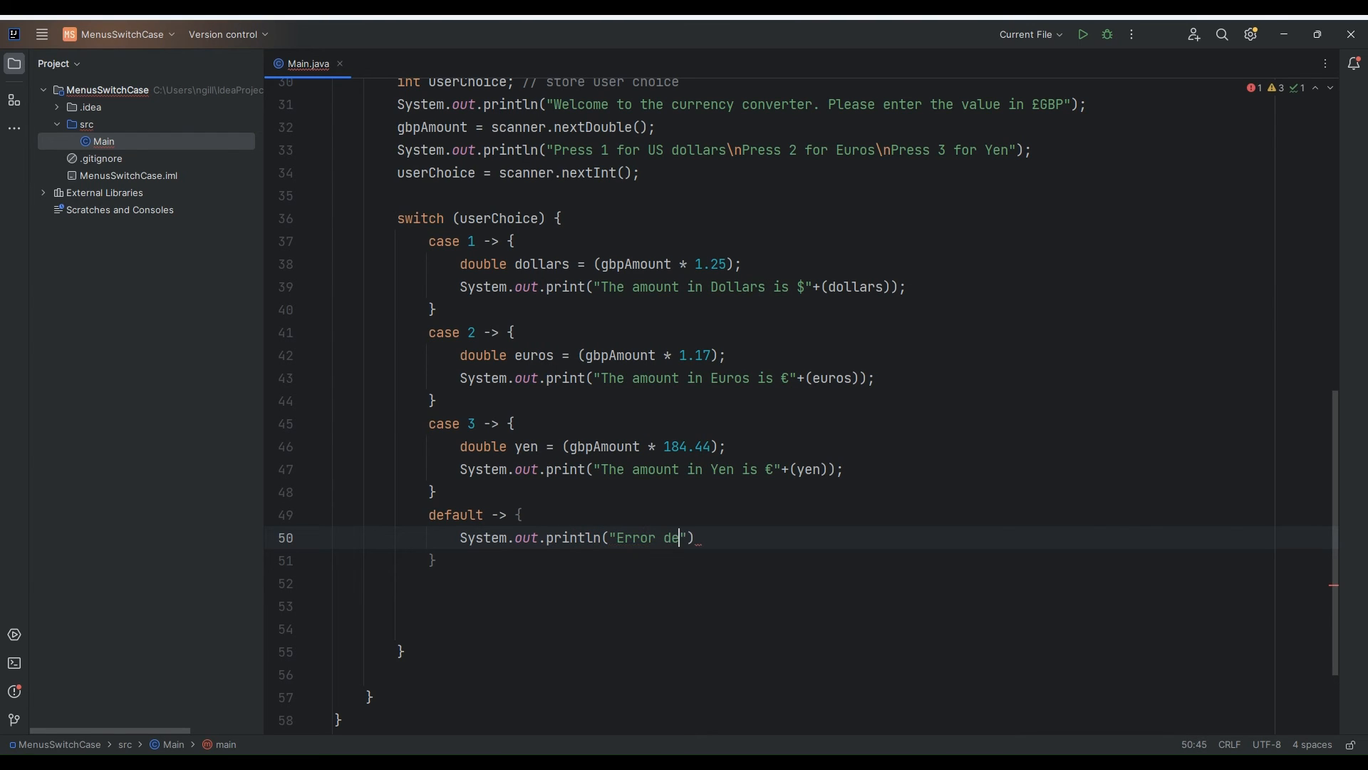
{"action": "type", "text": "tected. P"}
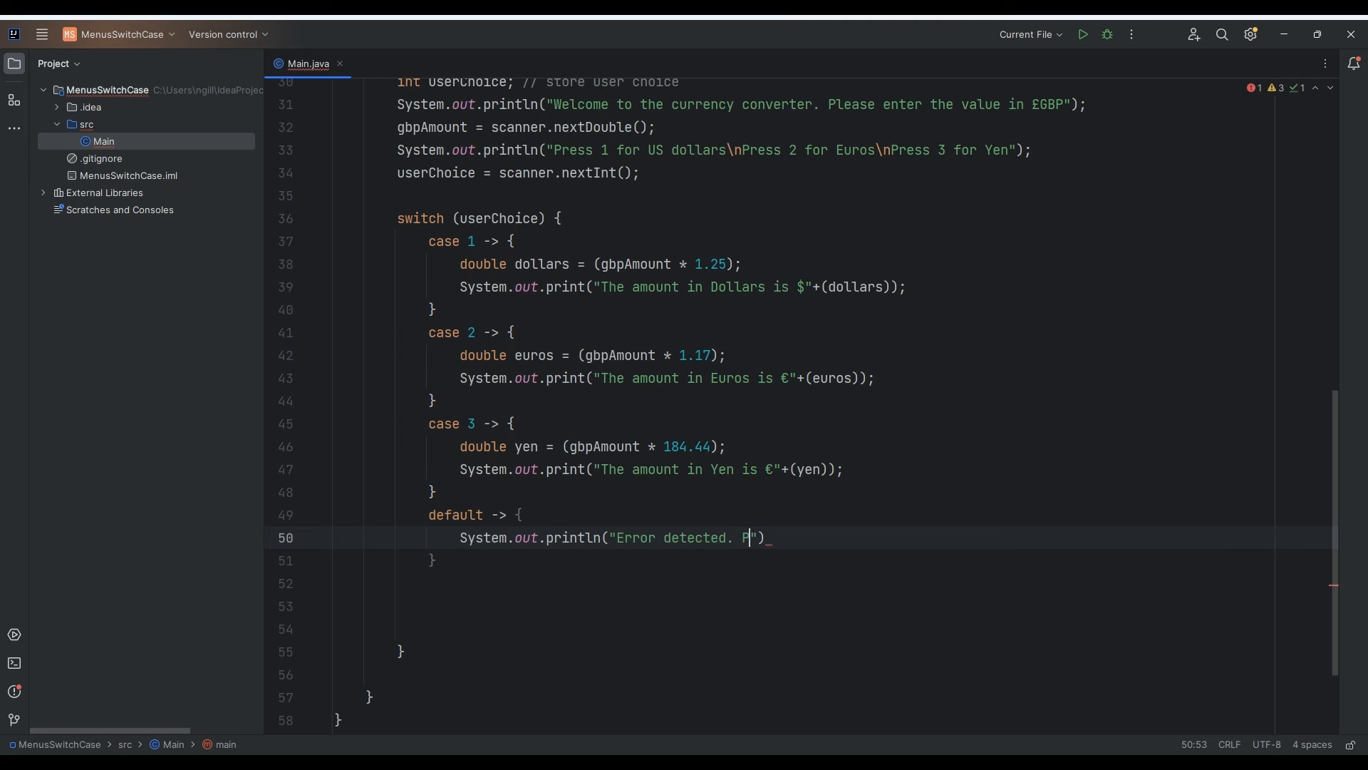
{"action": "type", "text": "lease enter 1,"}
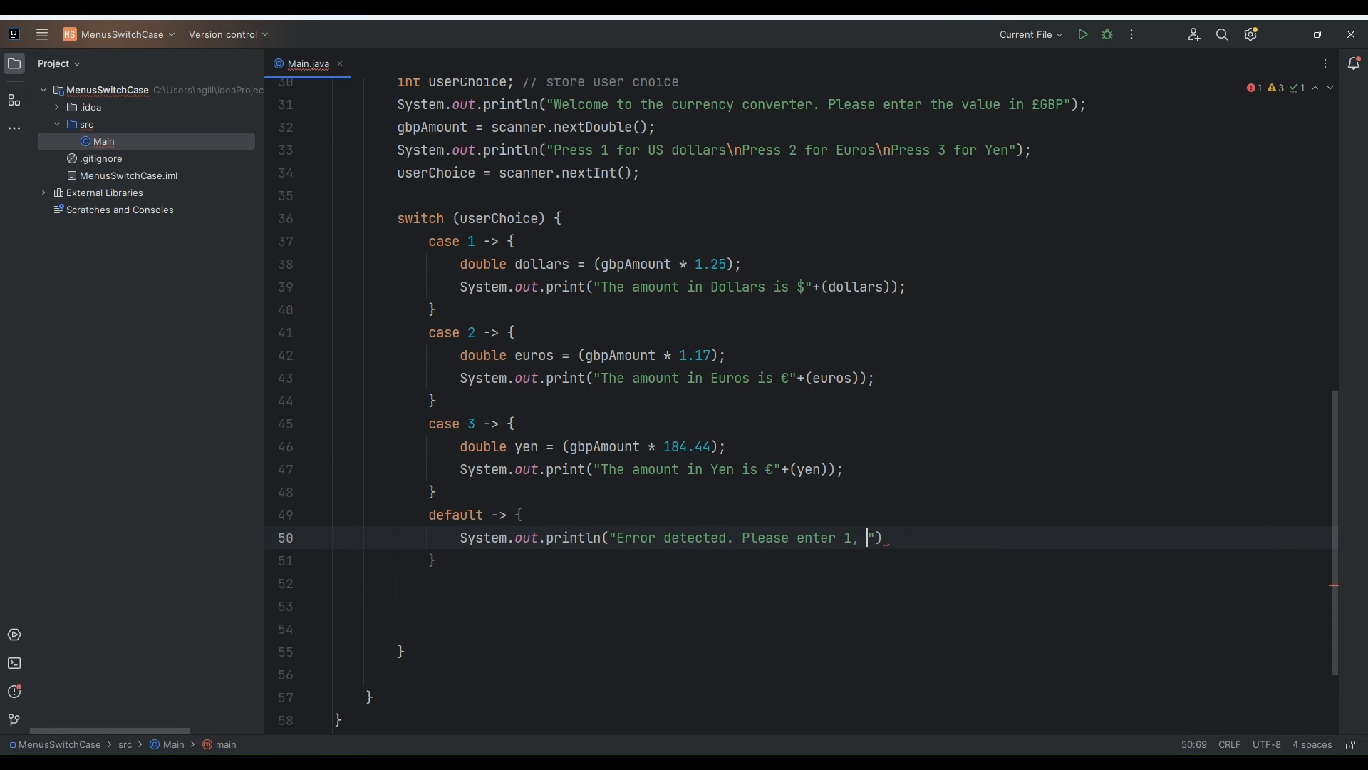
{"action": "type", "text": "2 or 3"}
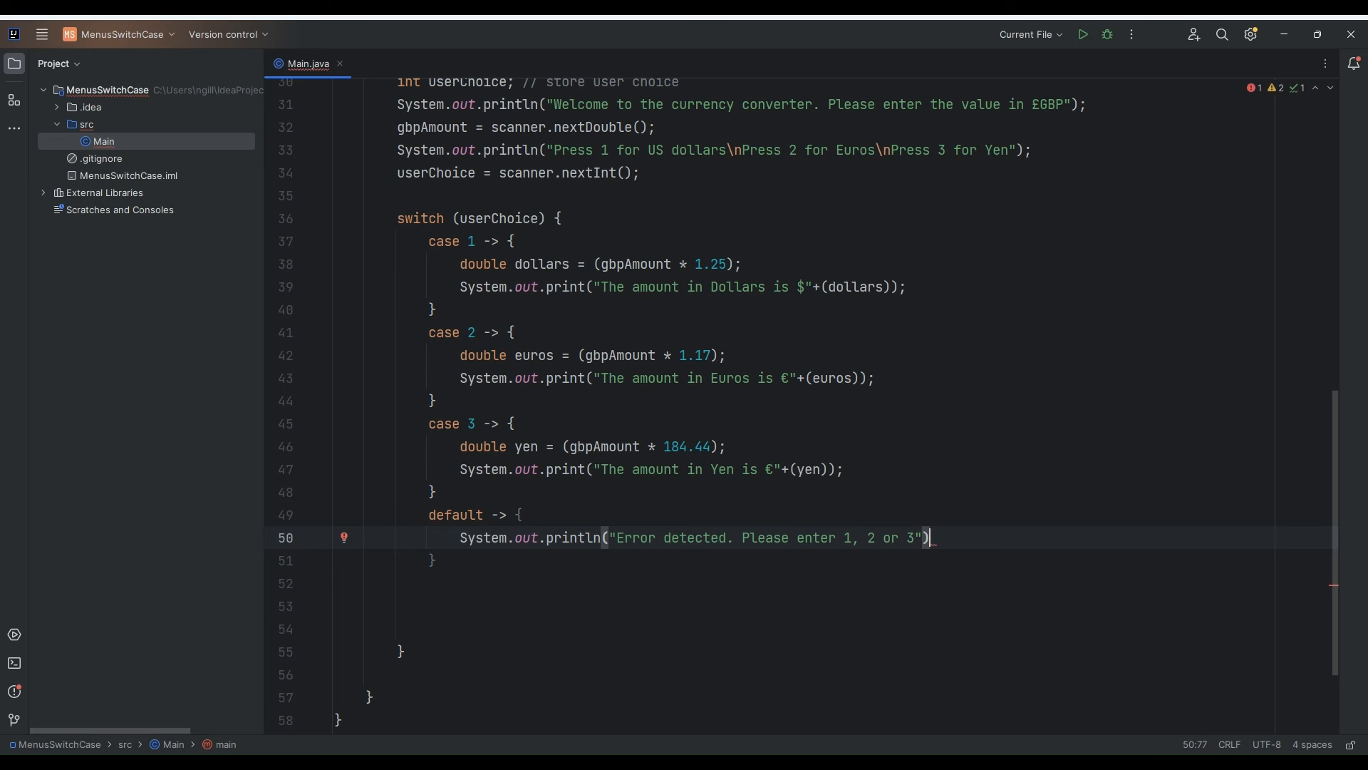
{"action": "type", "text": ";"}
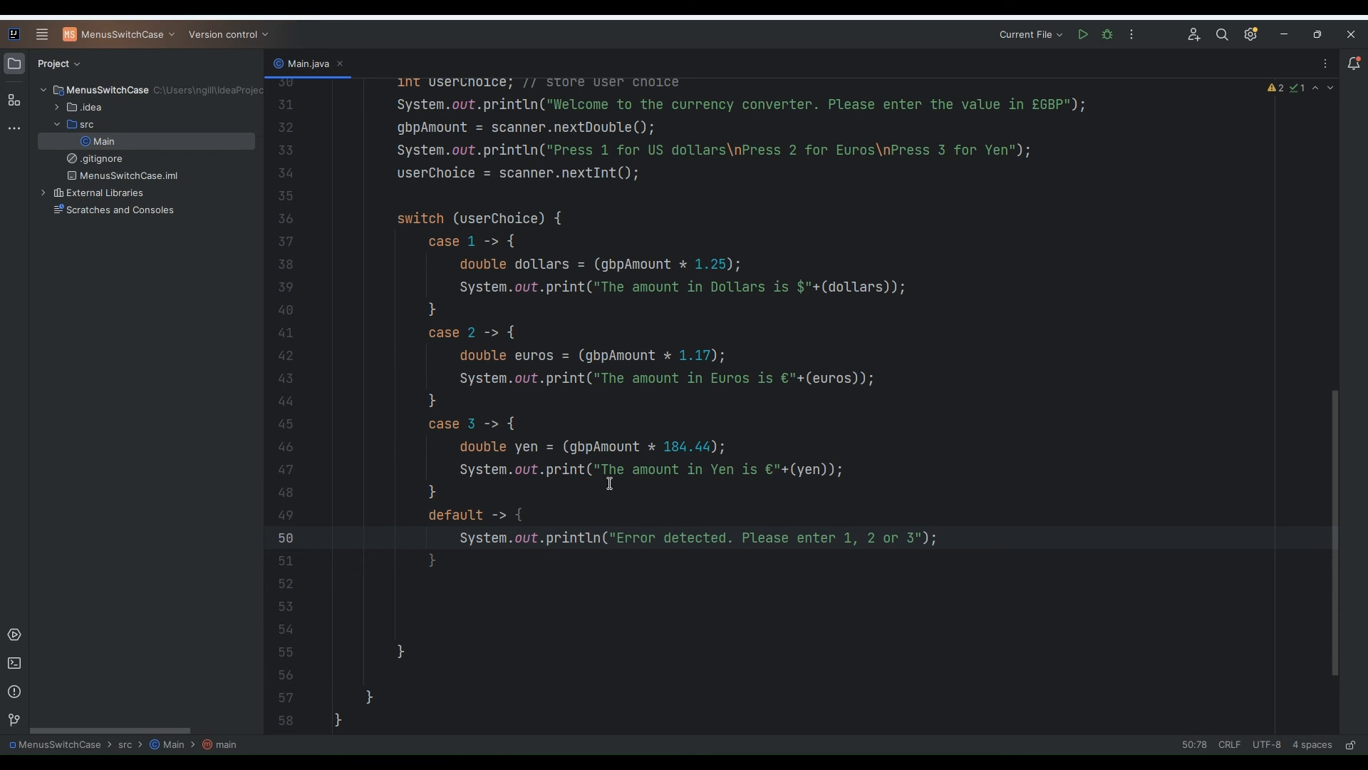
{"action": "scroll", "scroll_direction": "up", "scroll_amount": 3}
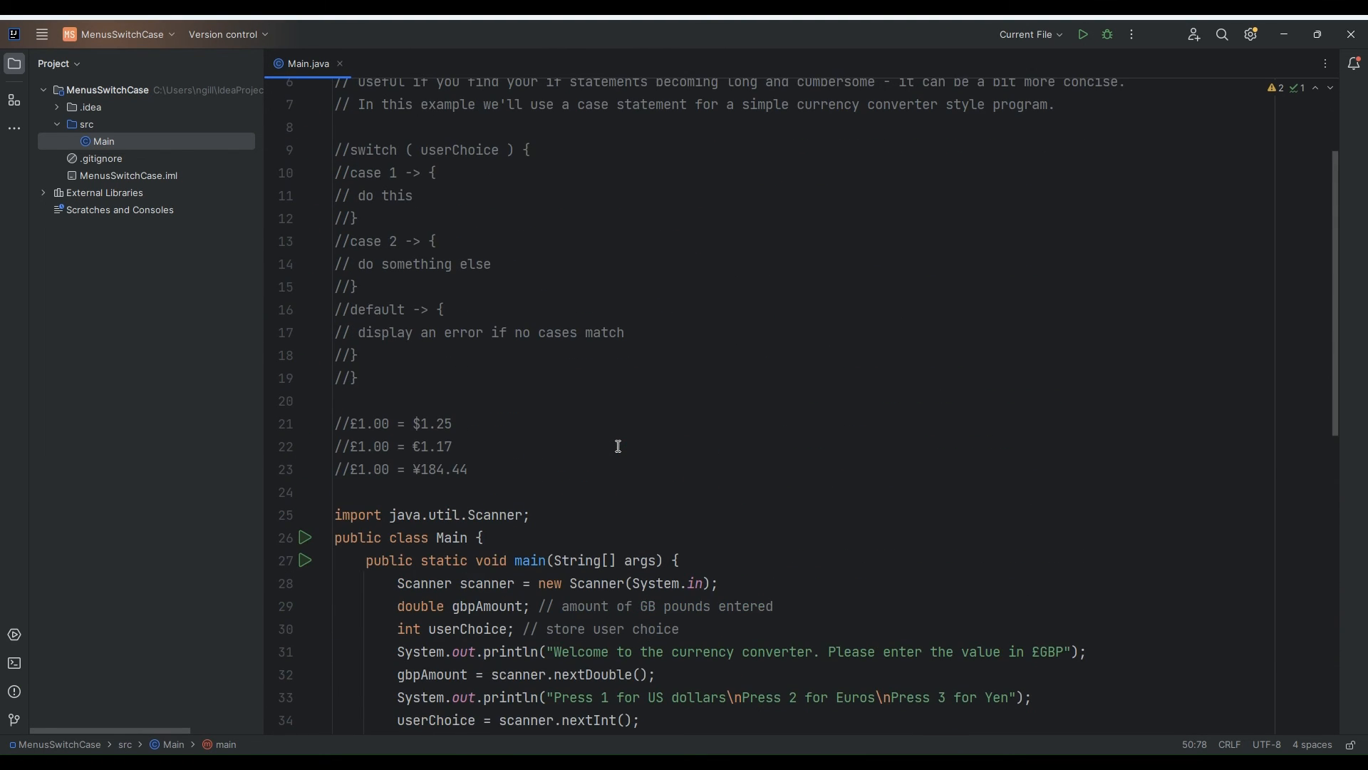
{"action": "scroll", "scroll_direction": "down", "scroll_amount": 3}
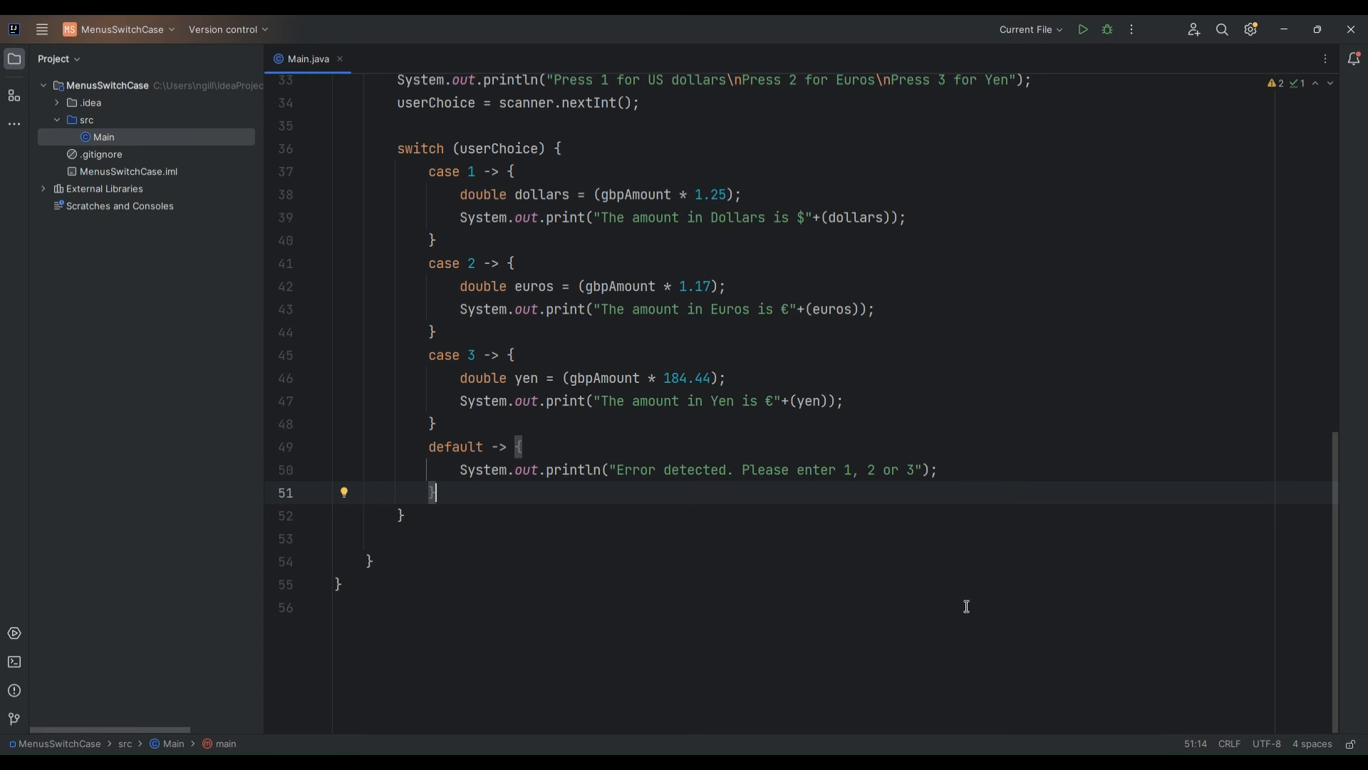
{"action": "scroll", "scroll_direction": "up", "scroll_amount": 3}
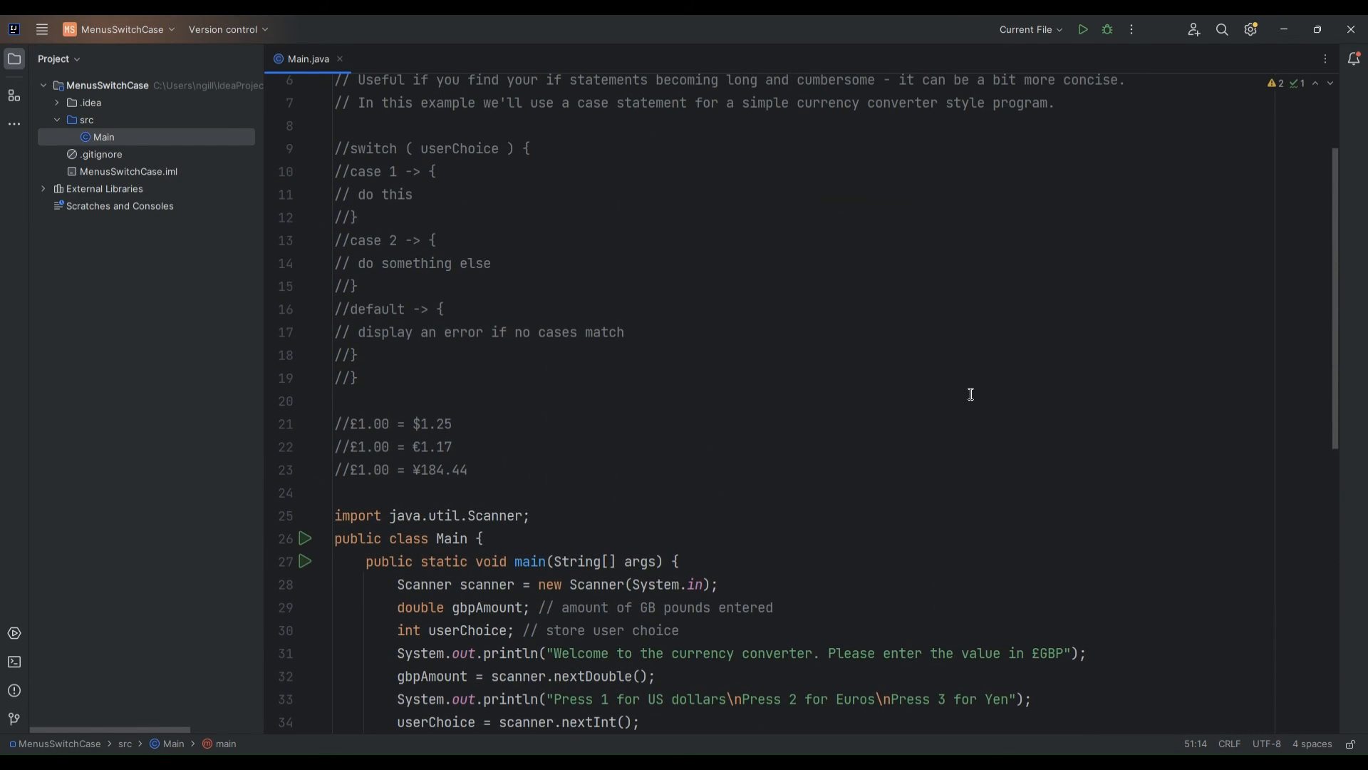
{"action": "scroll", "scroll_direction": "down", "scroll_amount": 3}
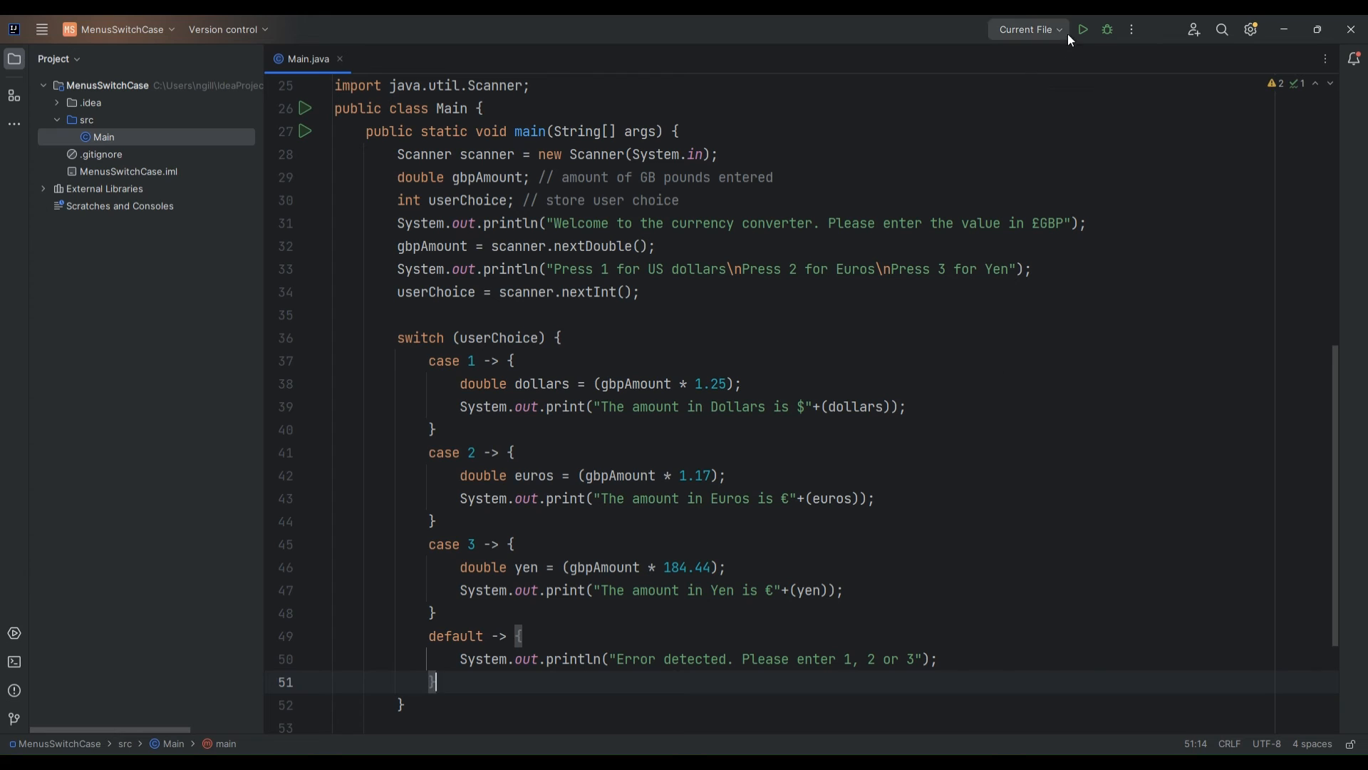
Run Main.java, entering amount 10 and option 1, getting $12.5
{"action": "left_click", "coordinate": [1085, 28]}
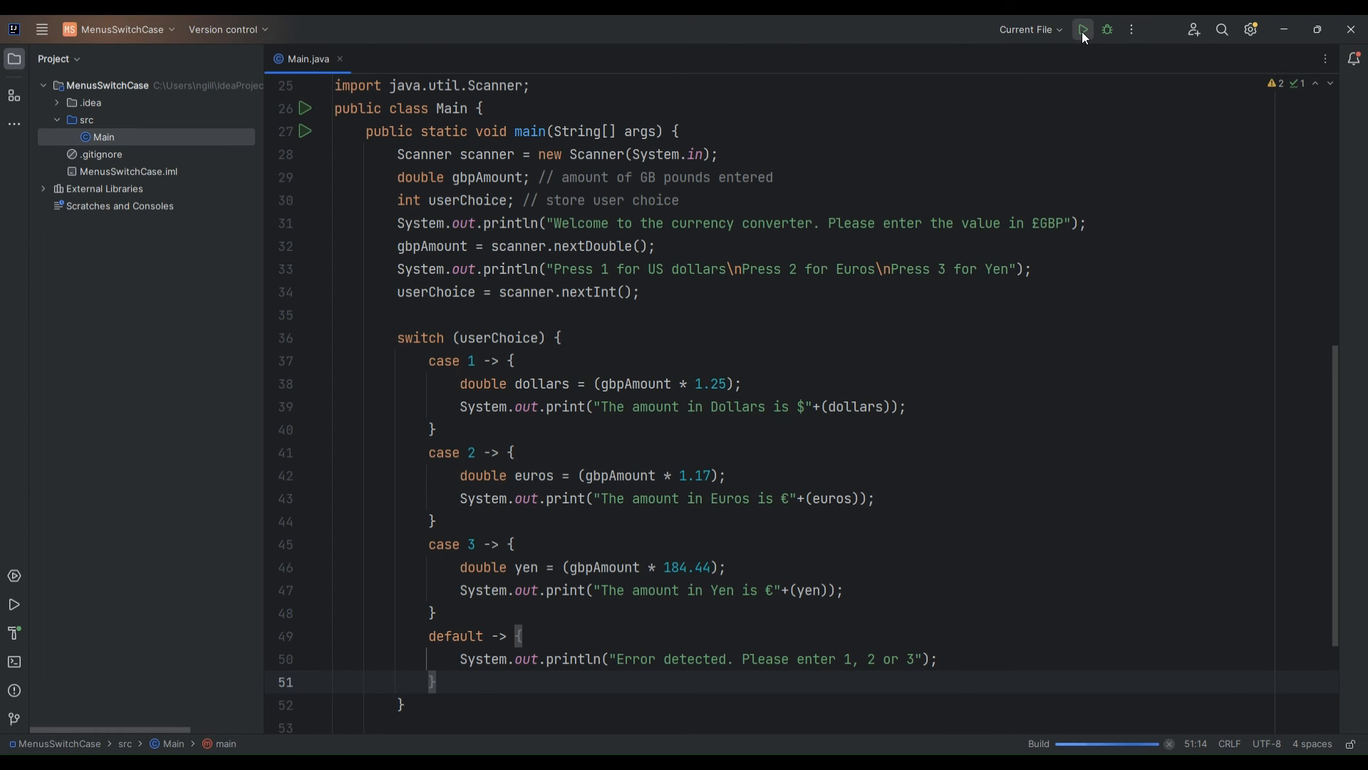
{"action": "left_click", "coordinate": [1082, 29]}
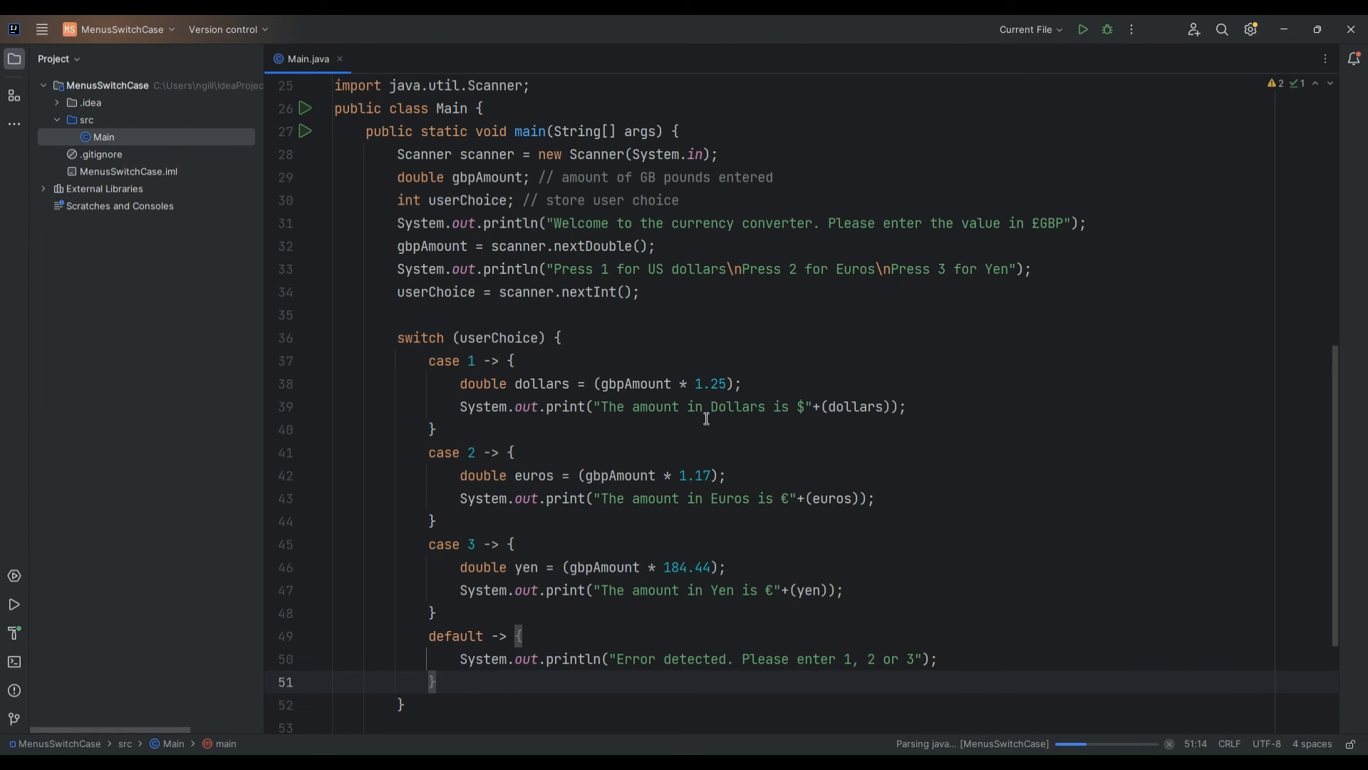
{"action": "left_click", "coordinate": [1083, 28]}
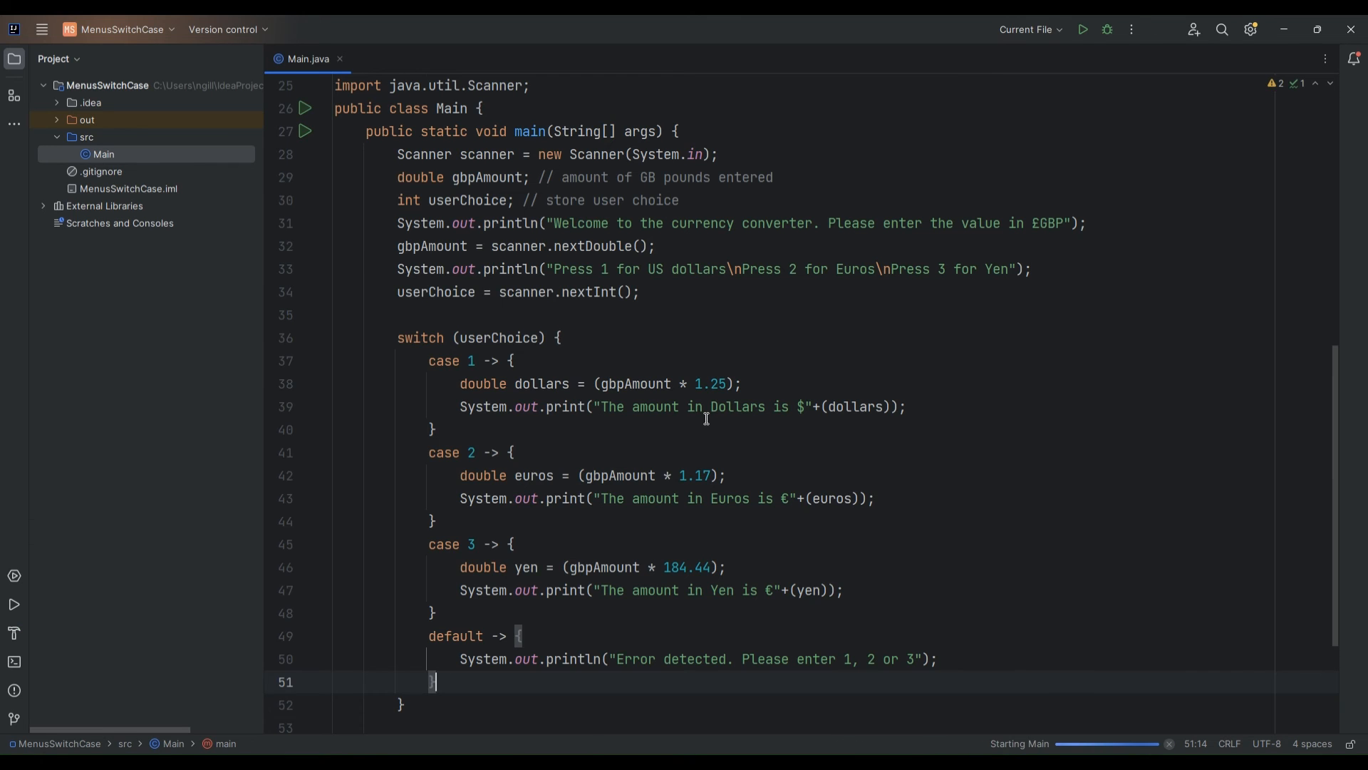
{"action": "left_click", "coordinate": [1081, 29]}
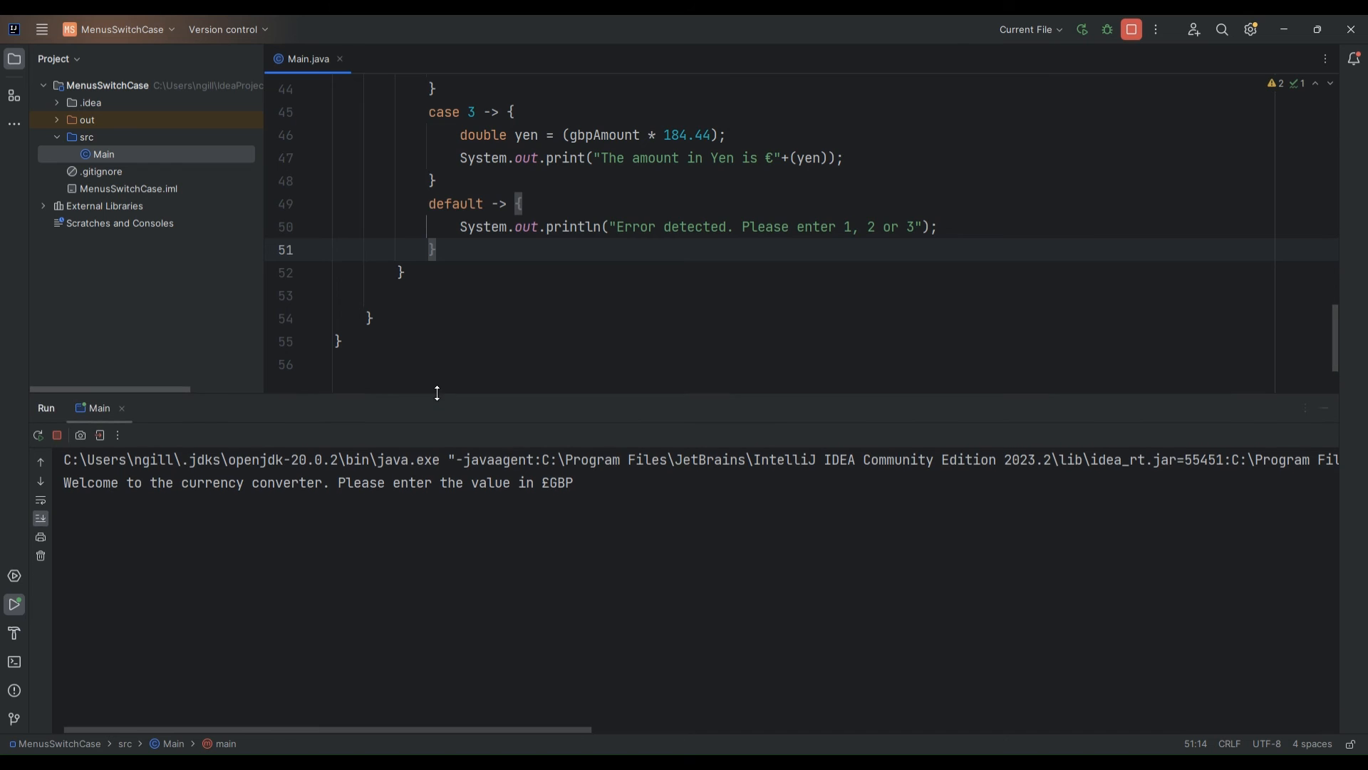
{"action": "scroll", "scroll_direction": "up", "scroll_amount": 3}
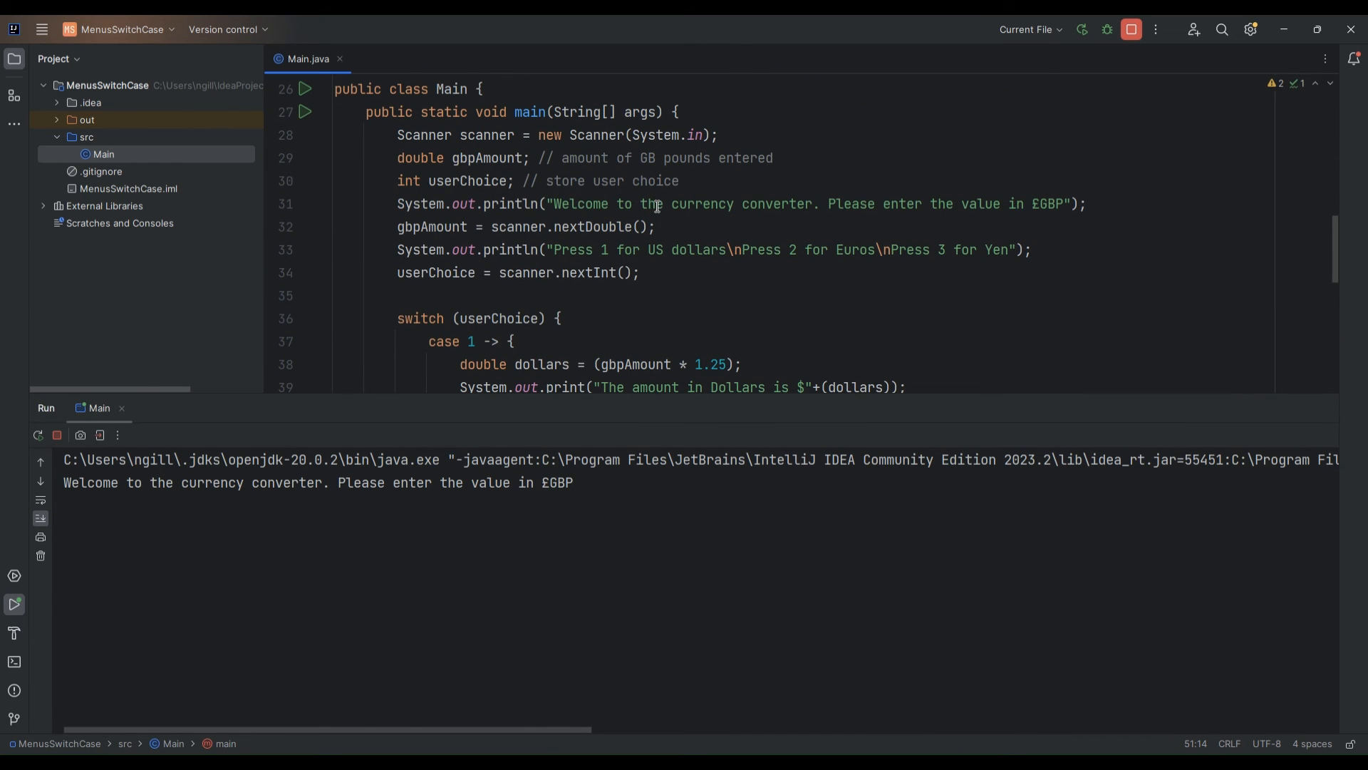
{"action": "mouse_move", "coordinate": [956, 214]}
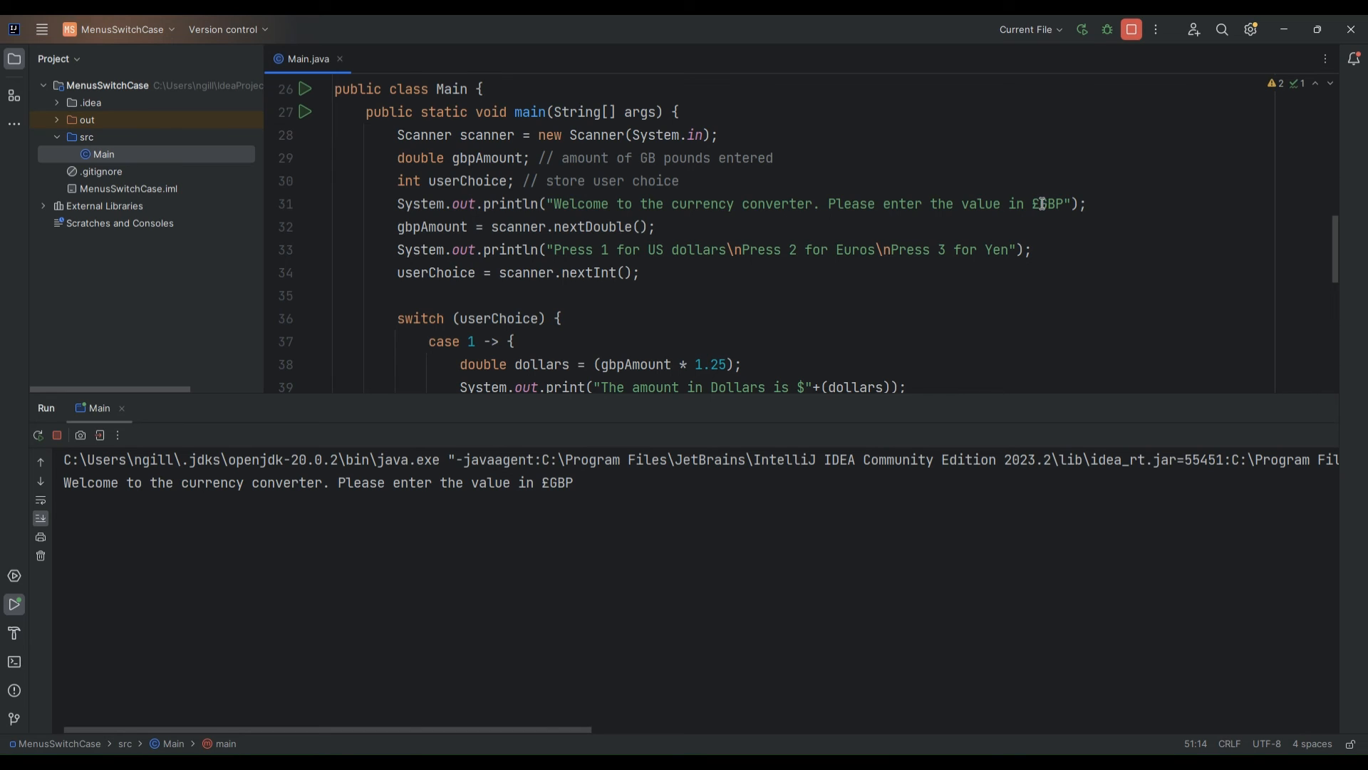
{"action": "mouse_move", "coordinate": [1053, 206]}
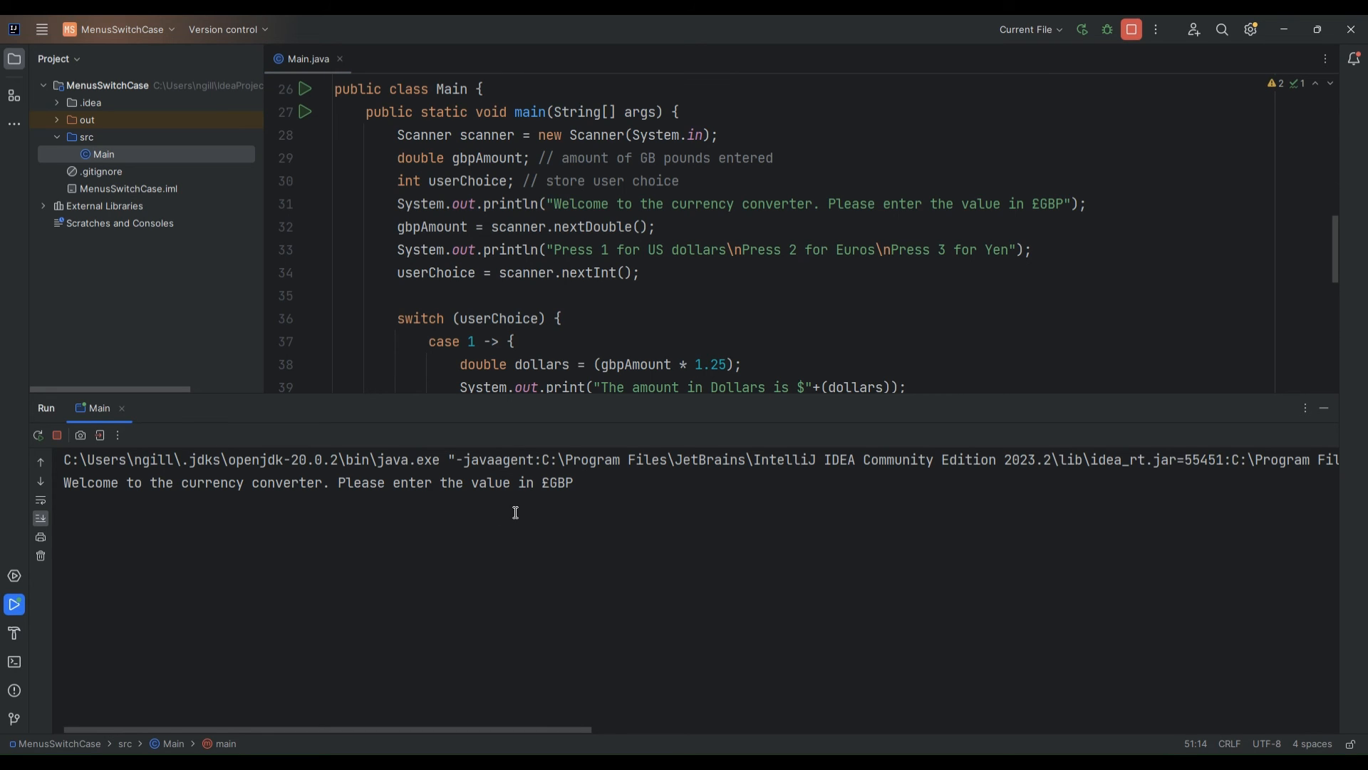
{"action": "type", "text": "10"}
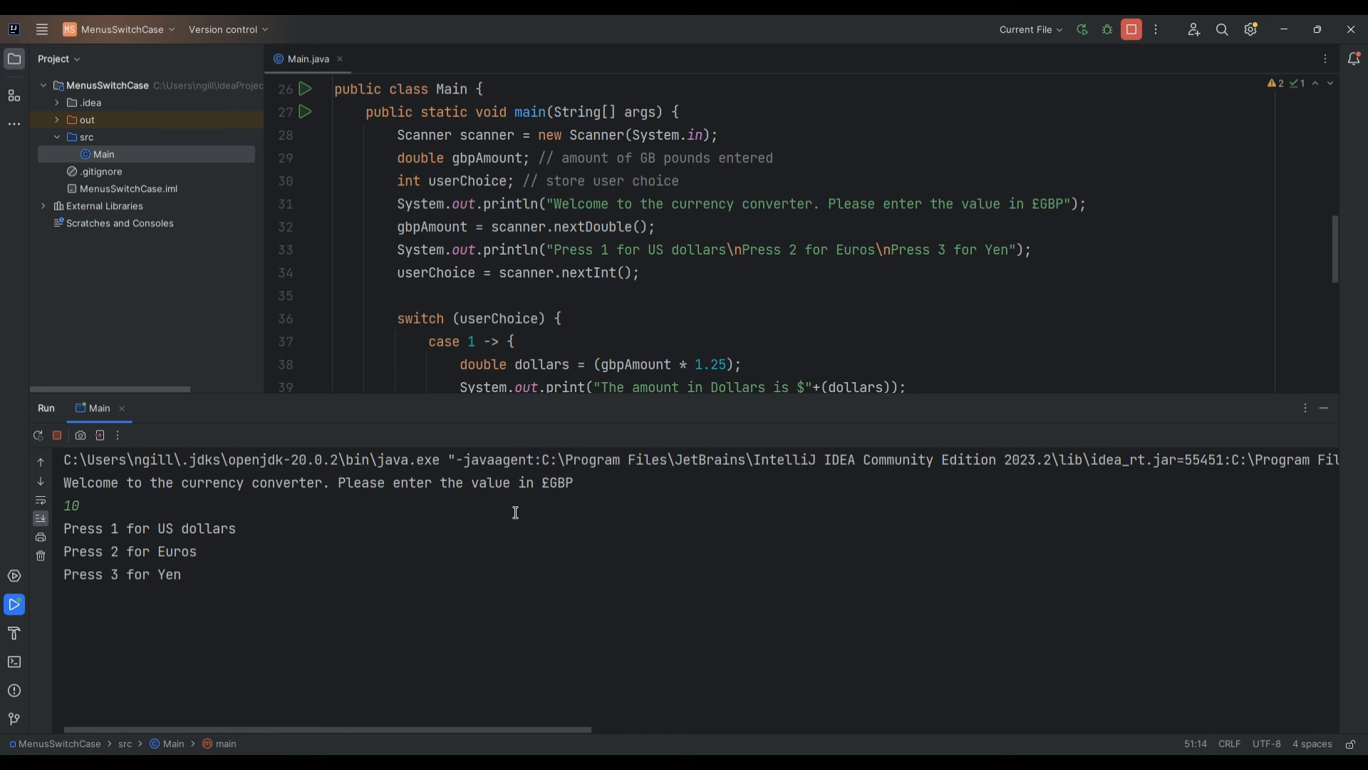
{"action": "mouse_move", "coordinate": [448, 314]}
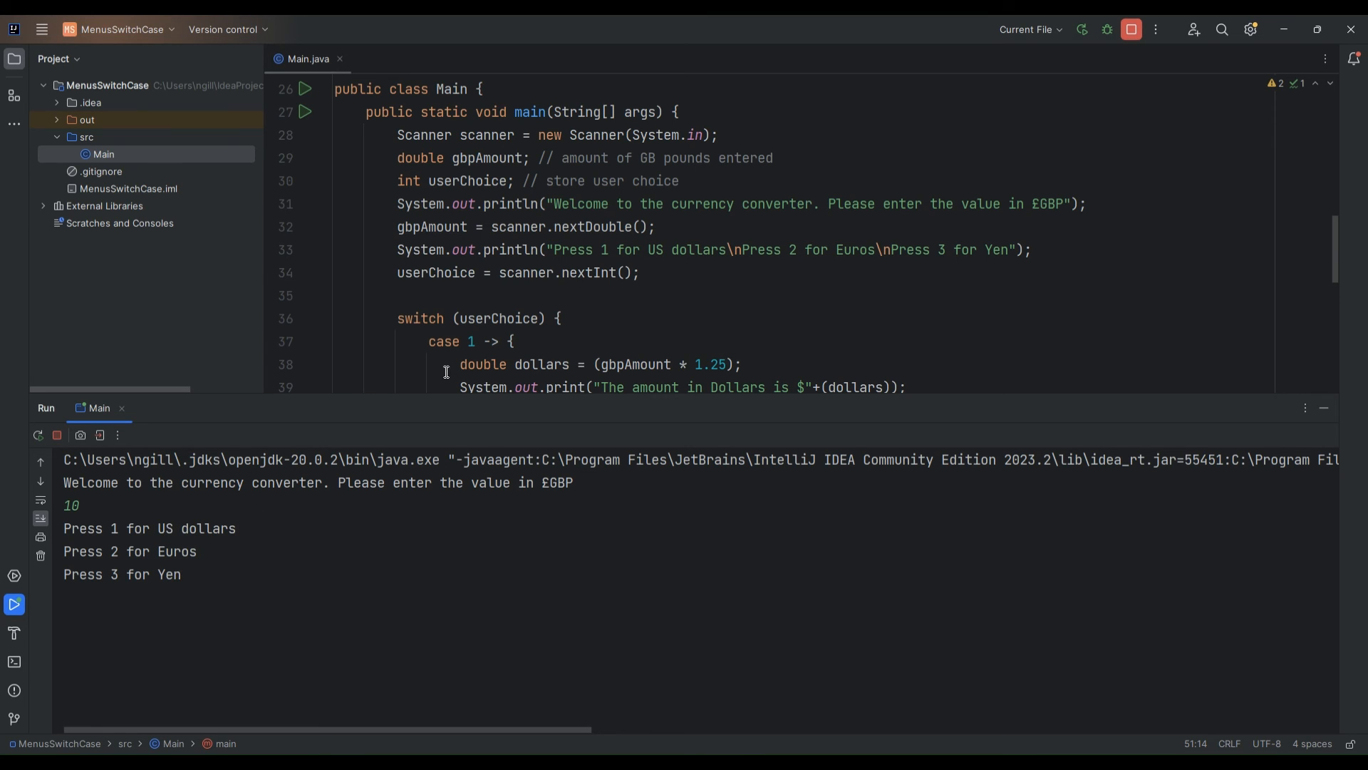
{"action": "scroll", "scroll_direction": "down", "scroll_amount": 3}
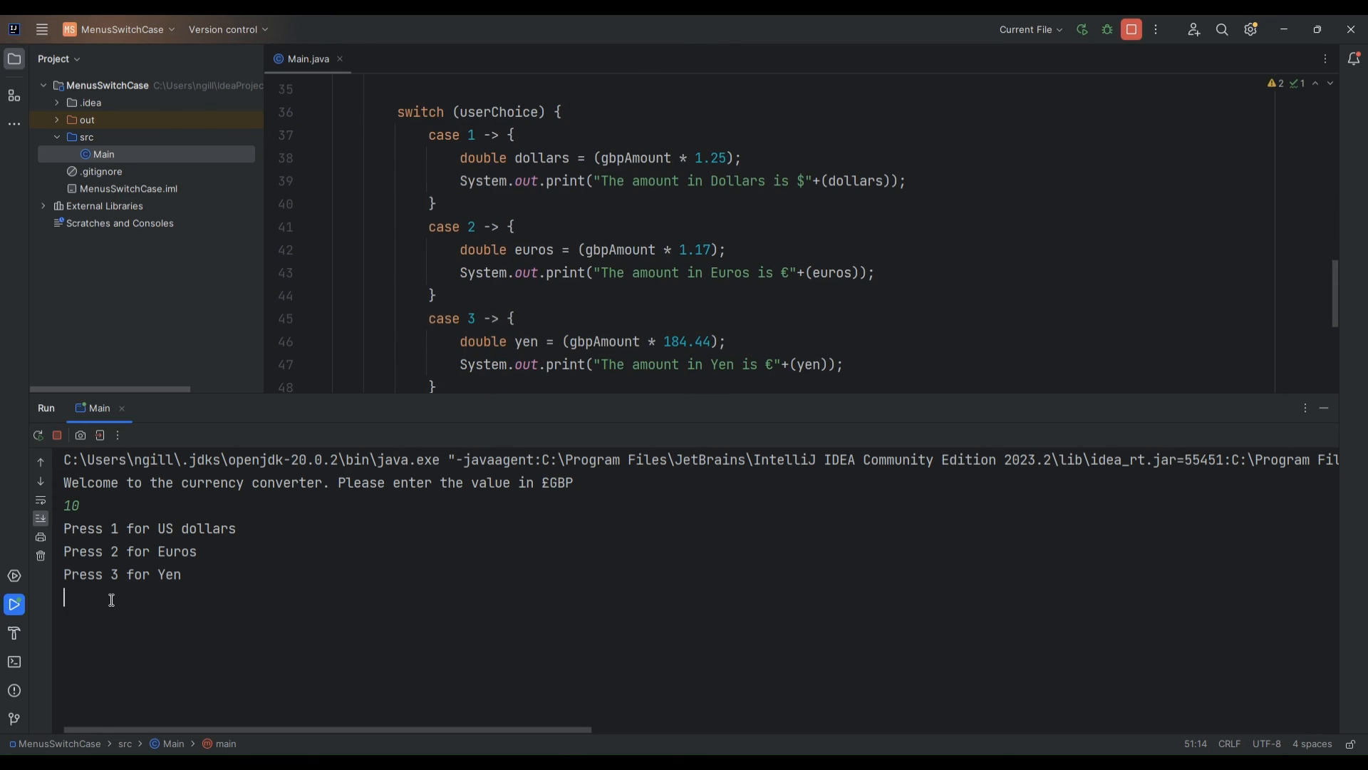
{"action": "type", "text": "1"}
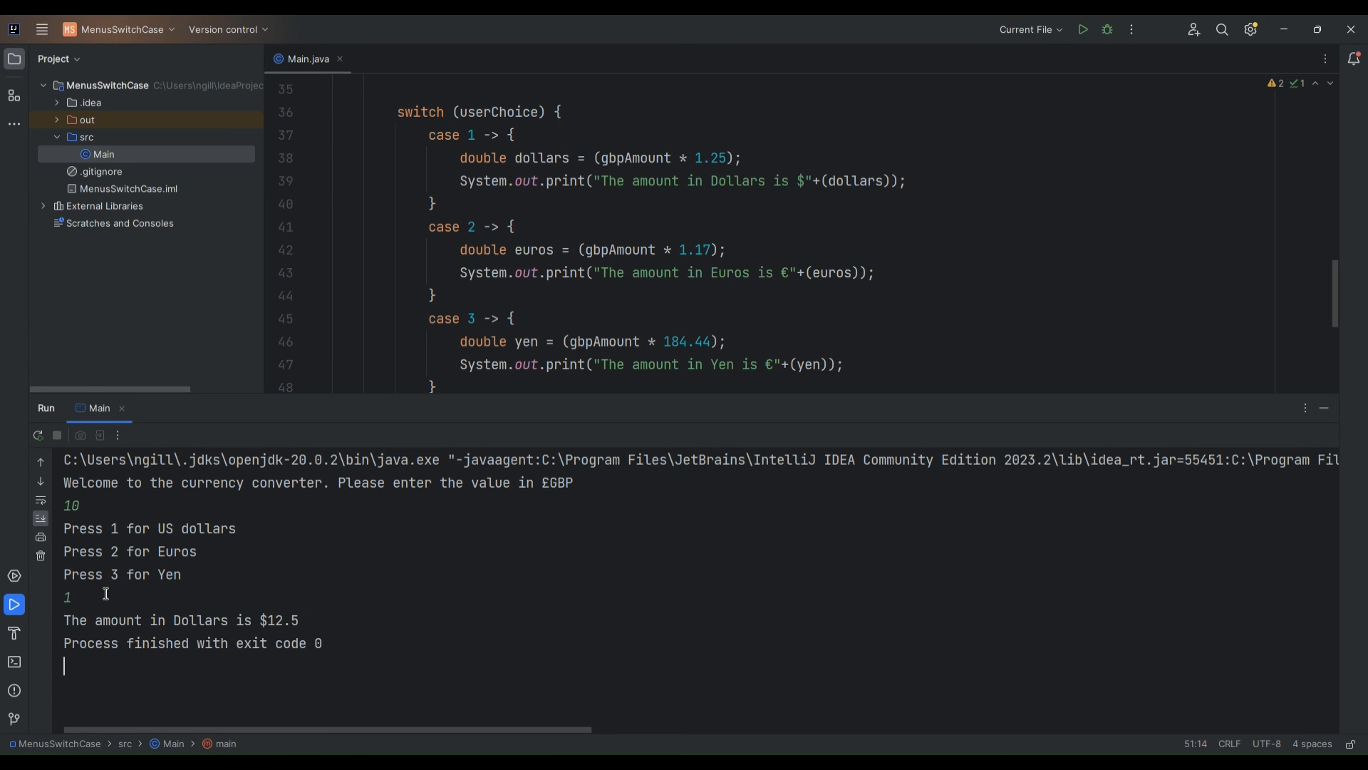
{"action": "mouse_move", "coordinate": [303, 622]}
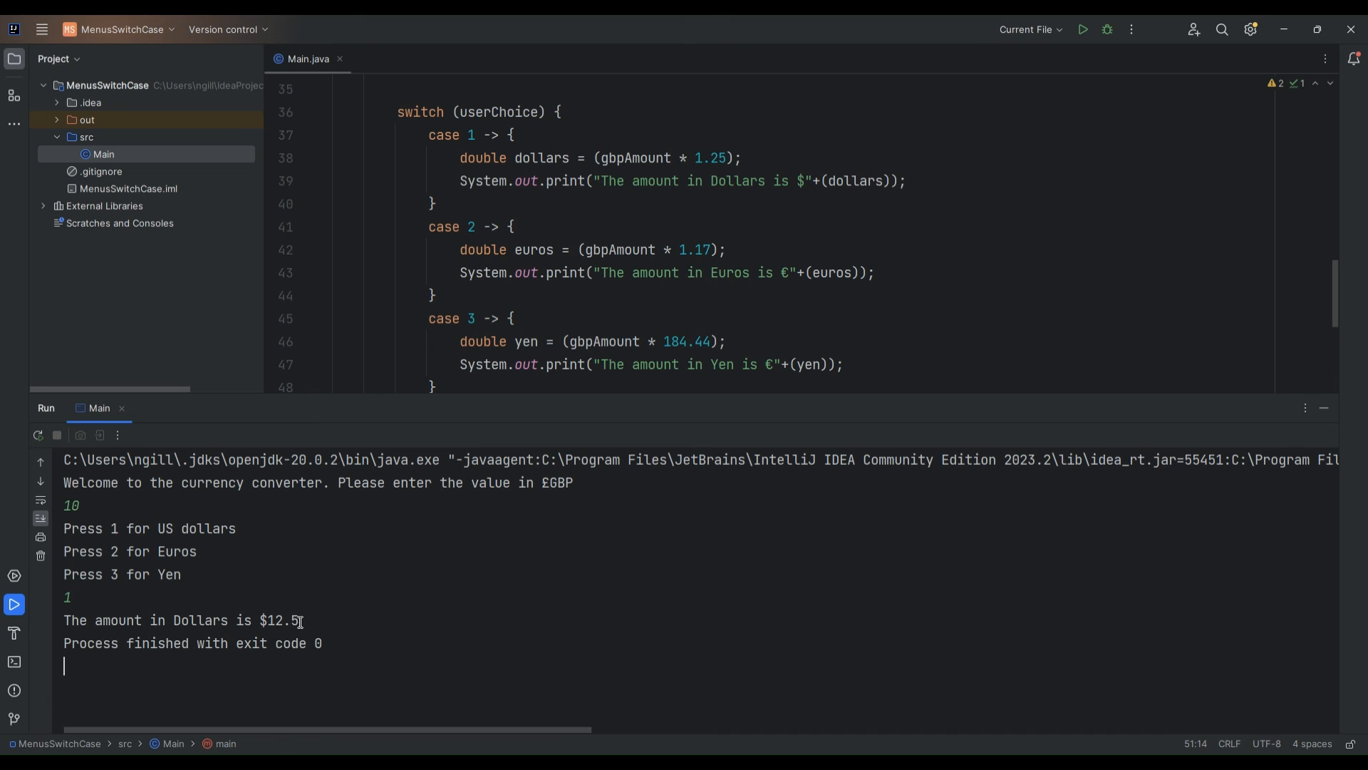
{"action": "mouse_move", "coordinate": [742, 341]}
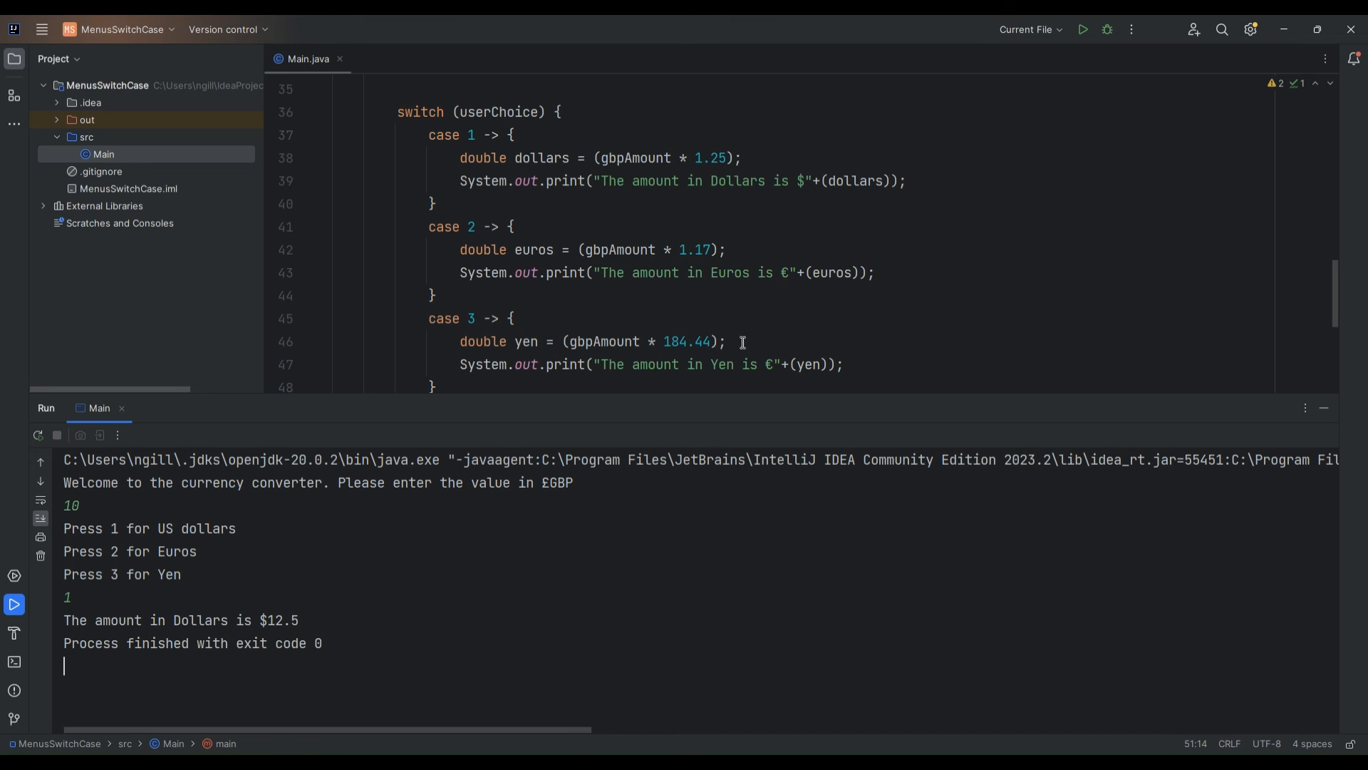
{"action": "mouse_move", "coordinate": [1081, 29]}
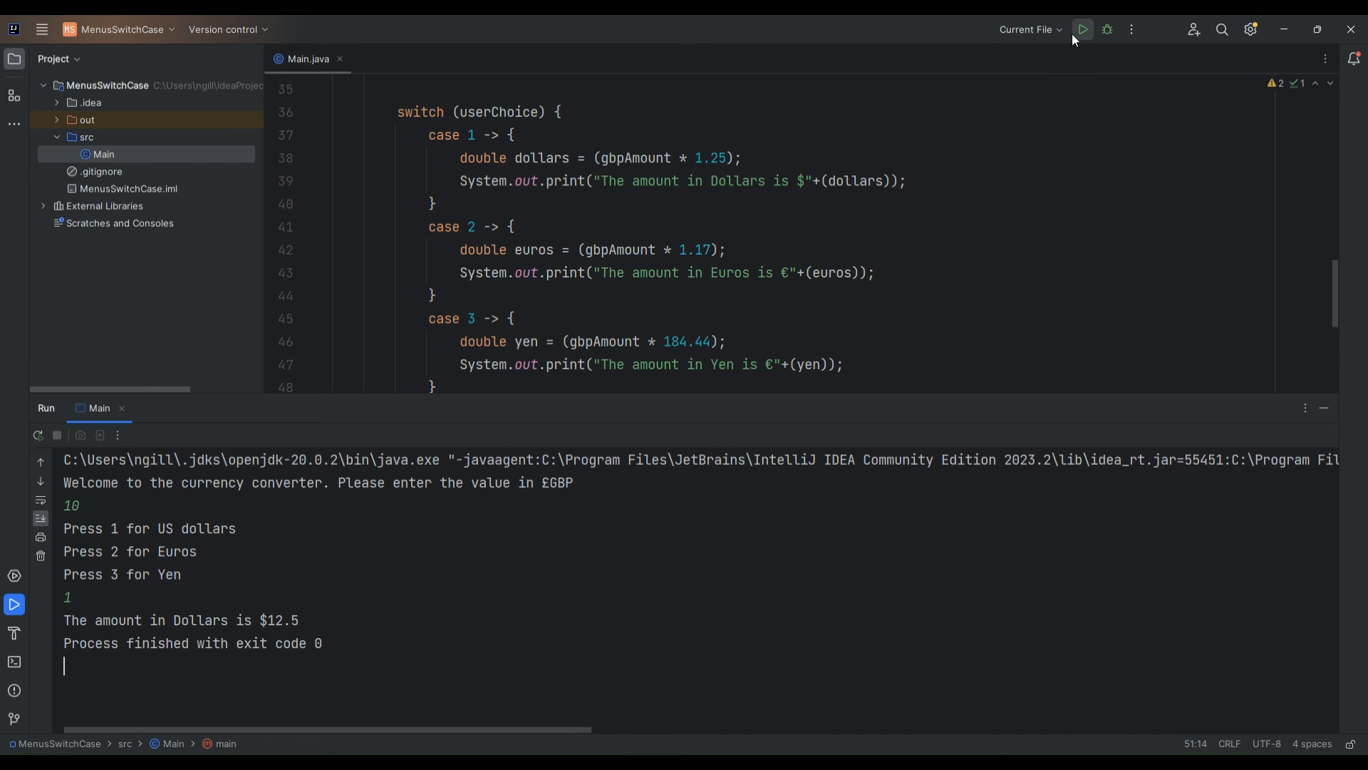
Rerun the converter with £14 and option 2, getting €16.38
{"action": "left_click", "coordinate": [1081, 28]}
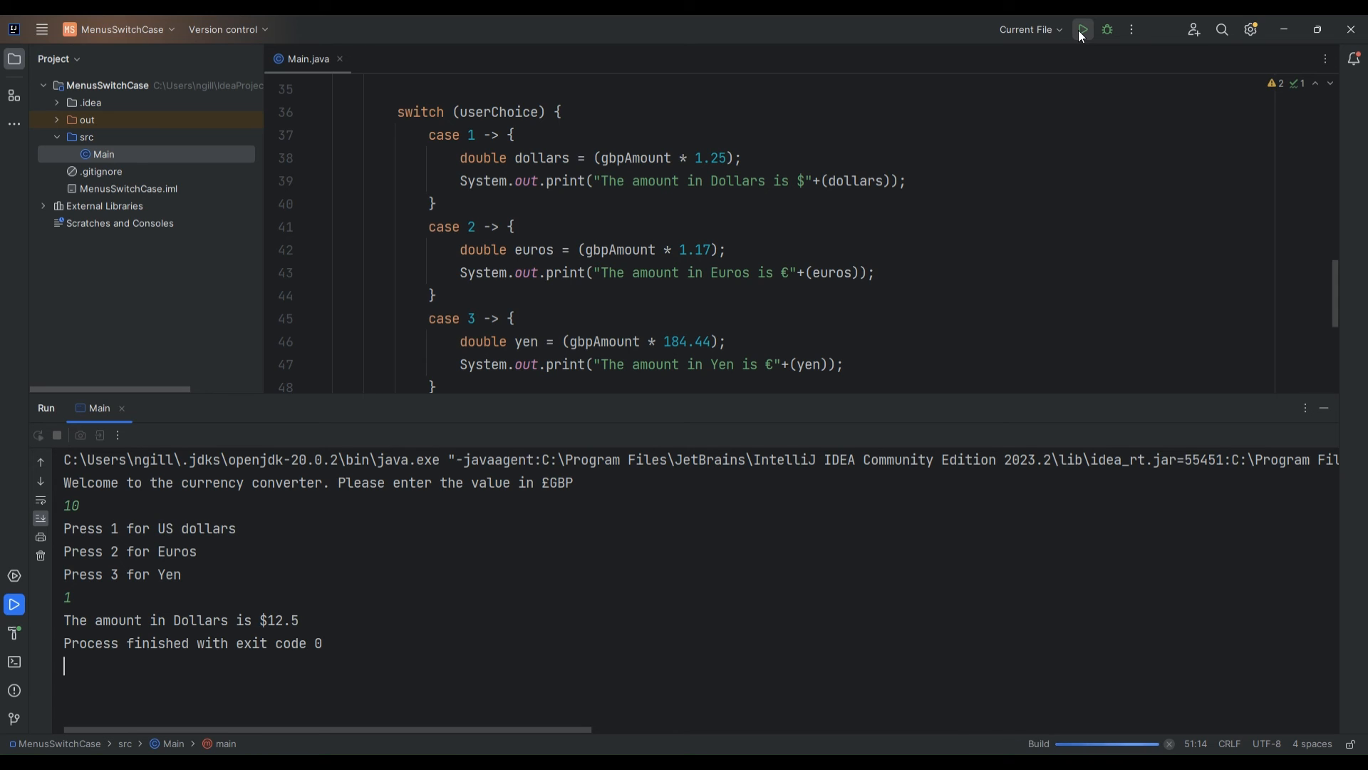
{"action": "left_click", "coordinate": [1080, 28]}
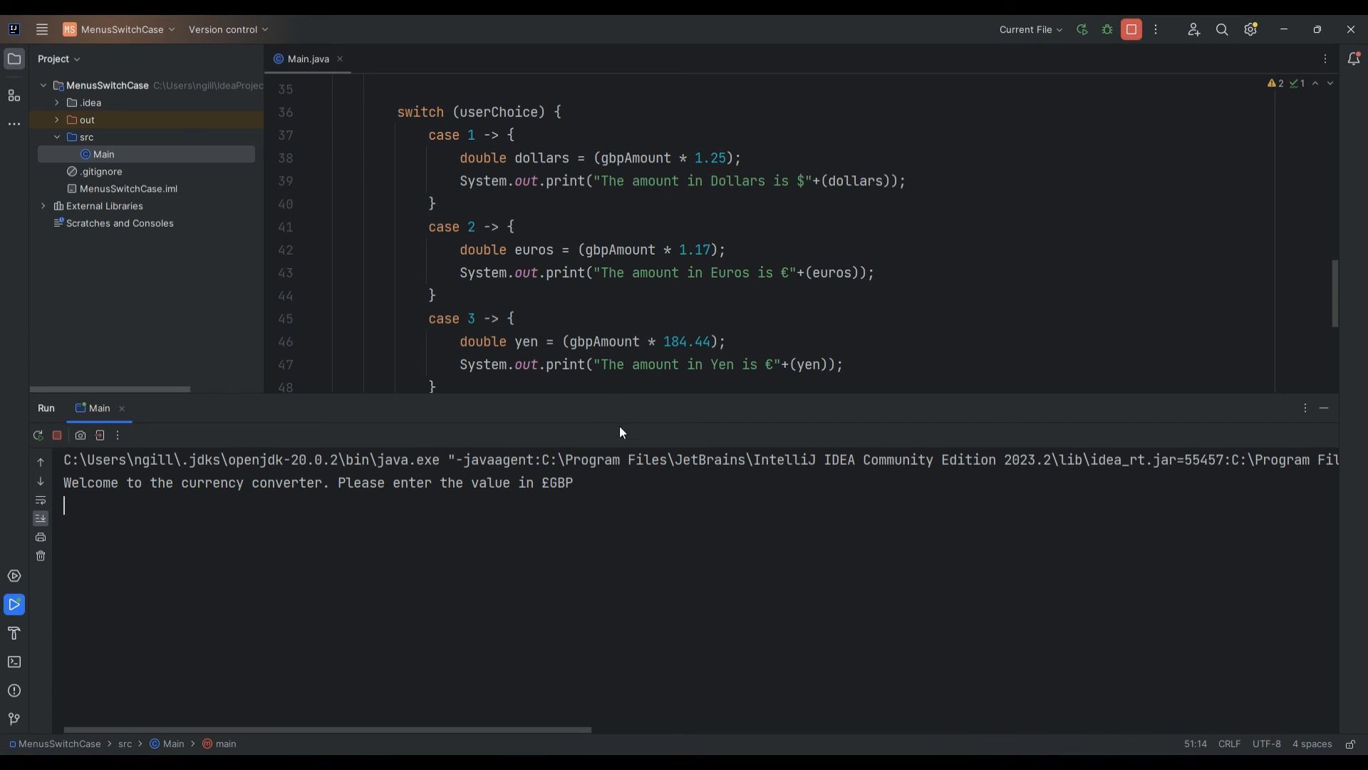
{"action": "type", "text": "13"}
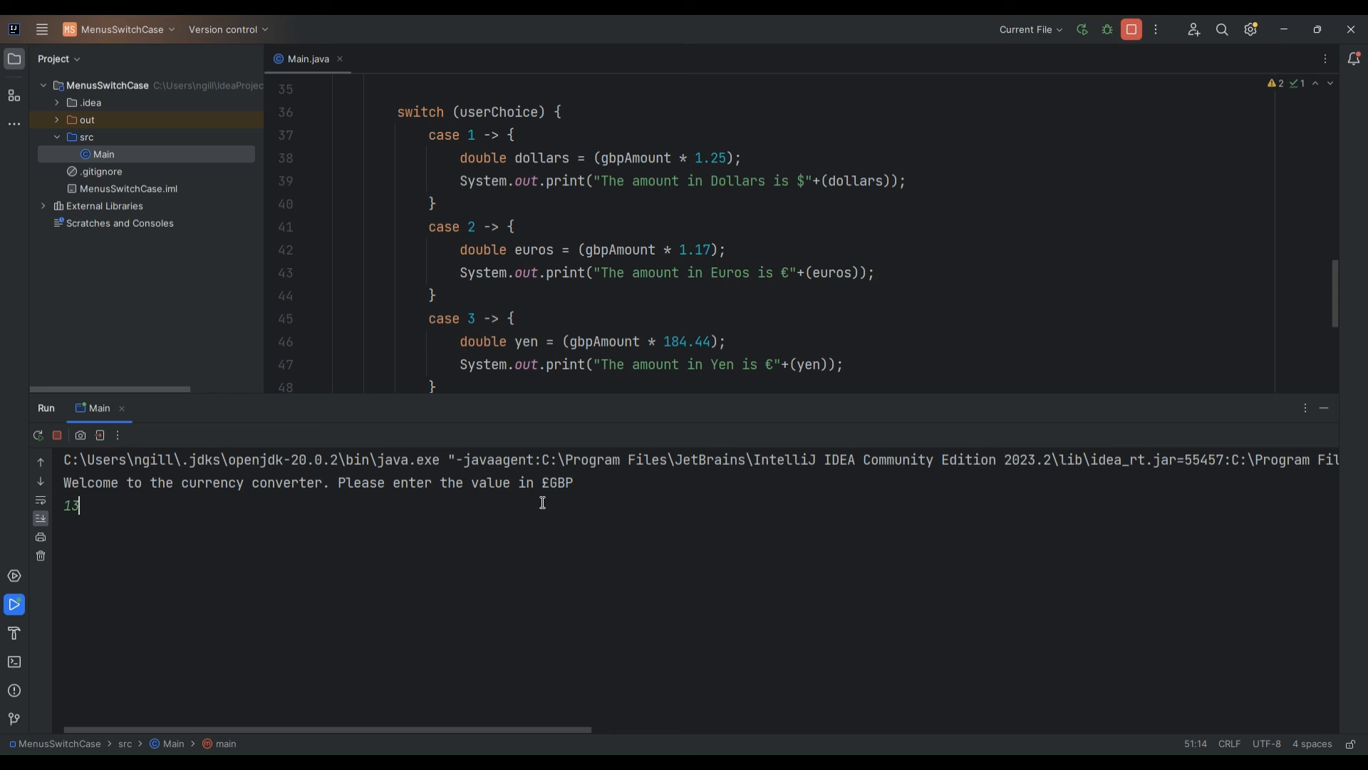
{"action": "type", "text": "4"}
{"action": "type", "text": "2"}
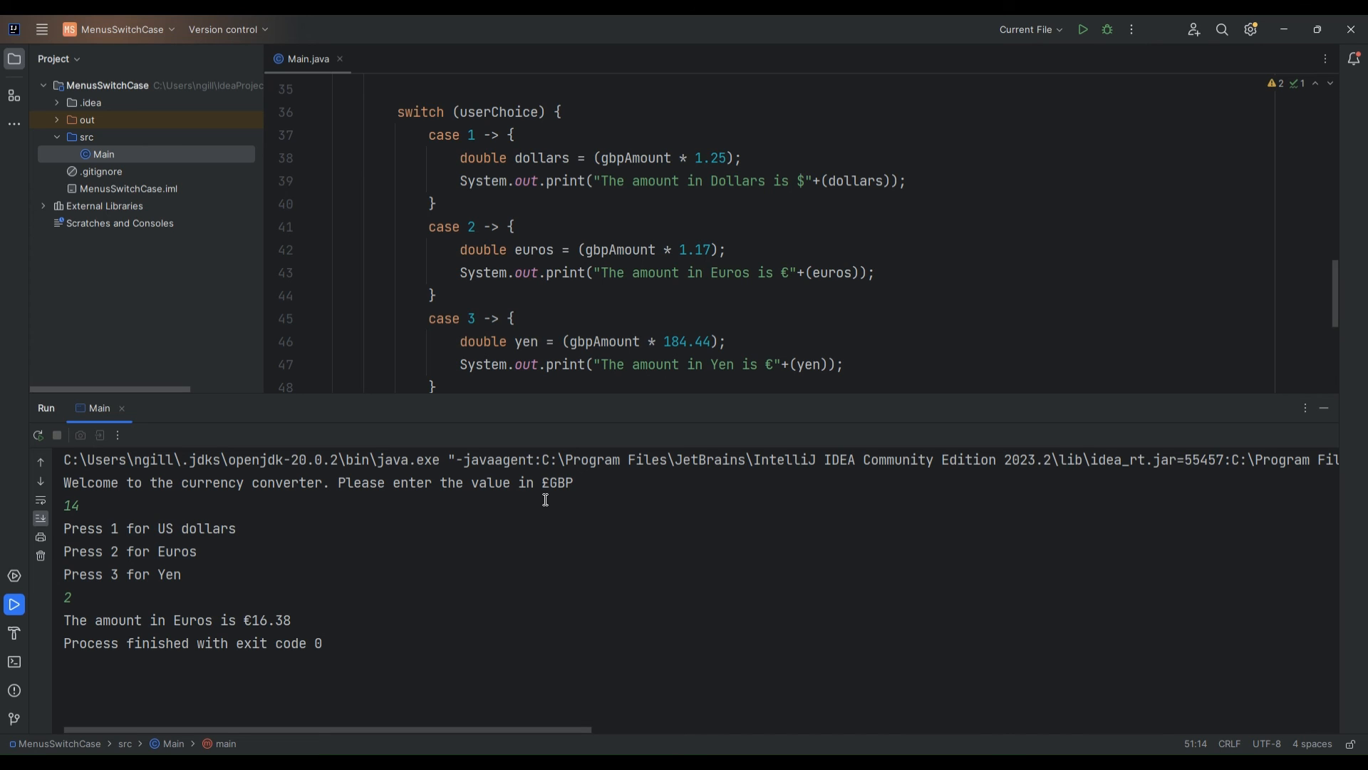
{"action": "mouse_move", "coordinate": [1082, 28]}
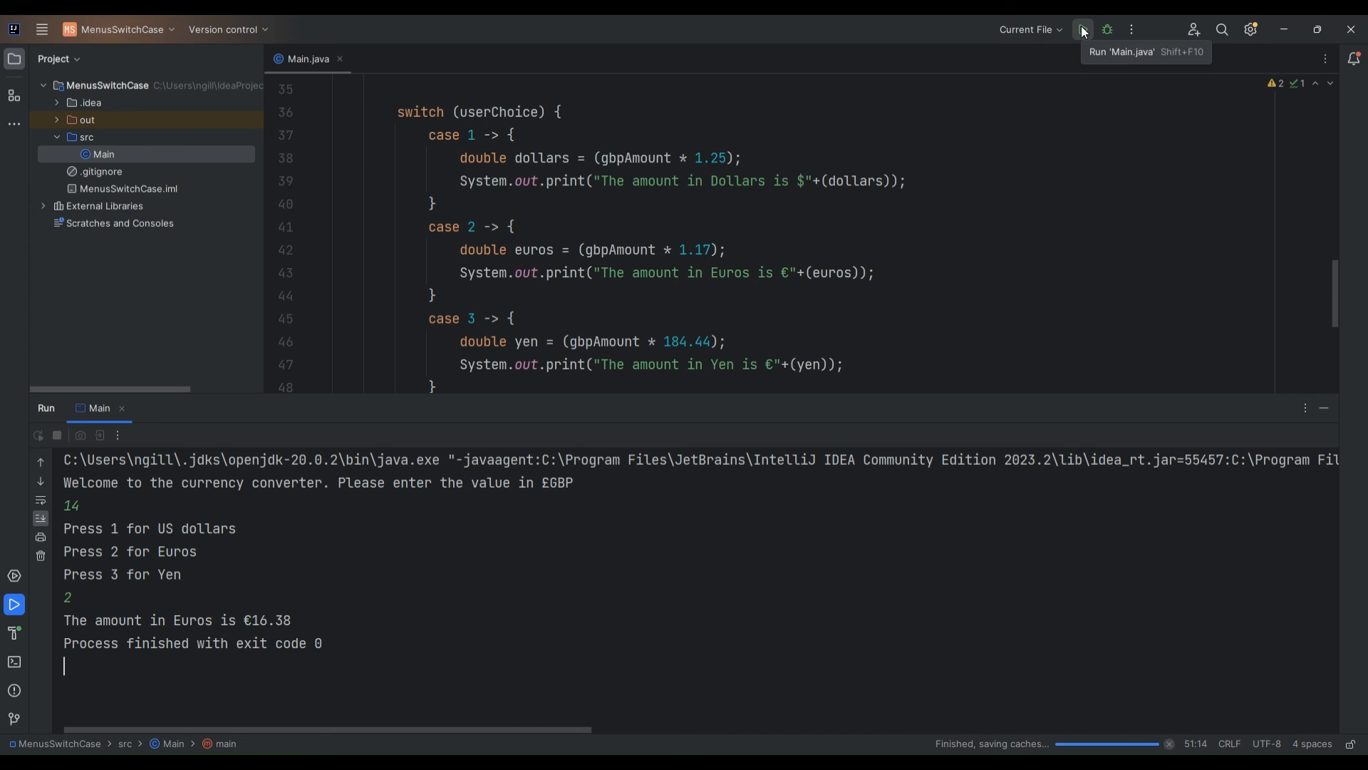
Rerun with £17.45 and option 3, then select the 3218.4779999999996 yen result
{"action": "left_click", "coordinate": [1082, 29]}
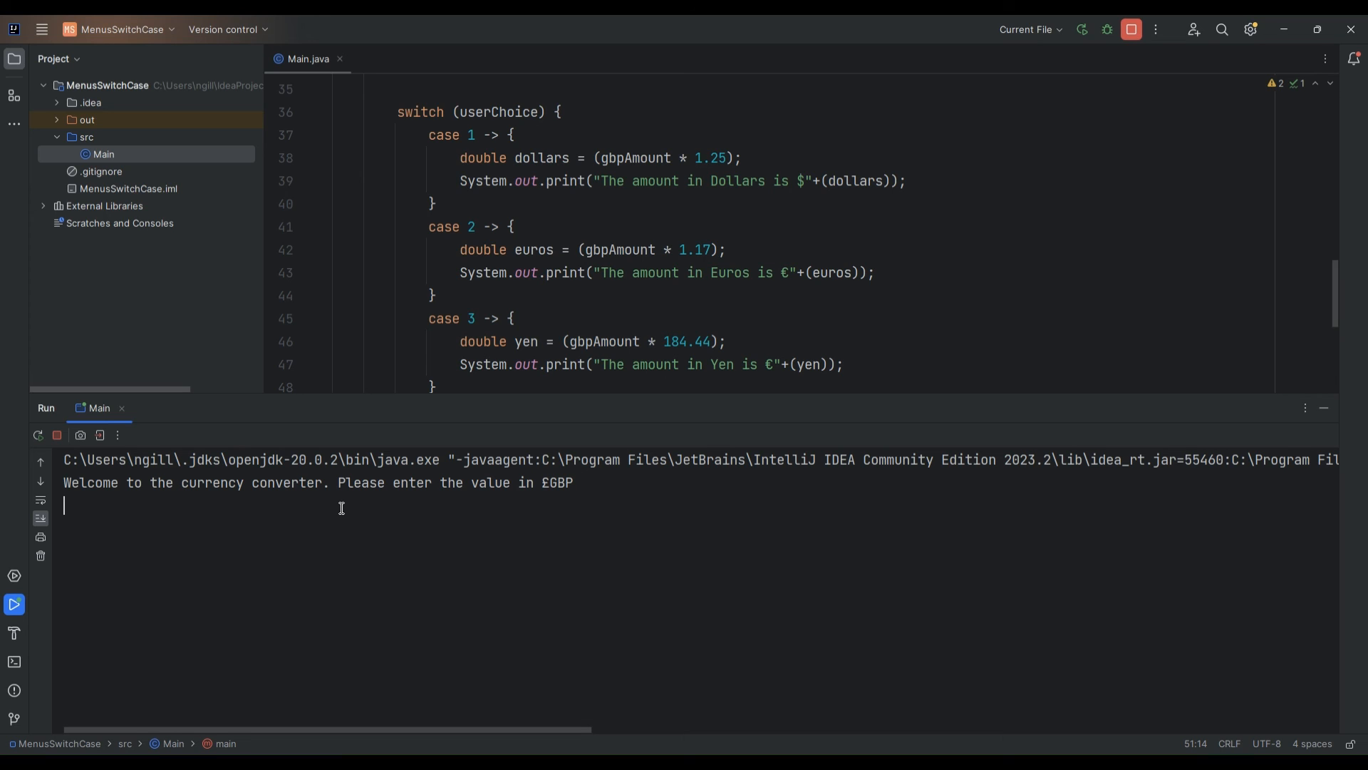
{"action": "type", "text": "17"}
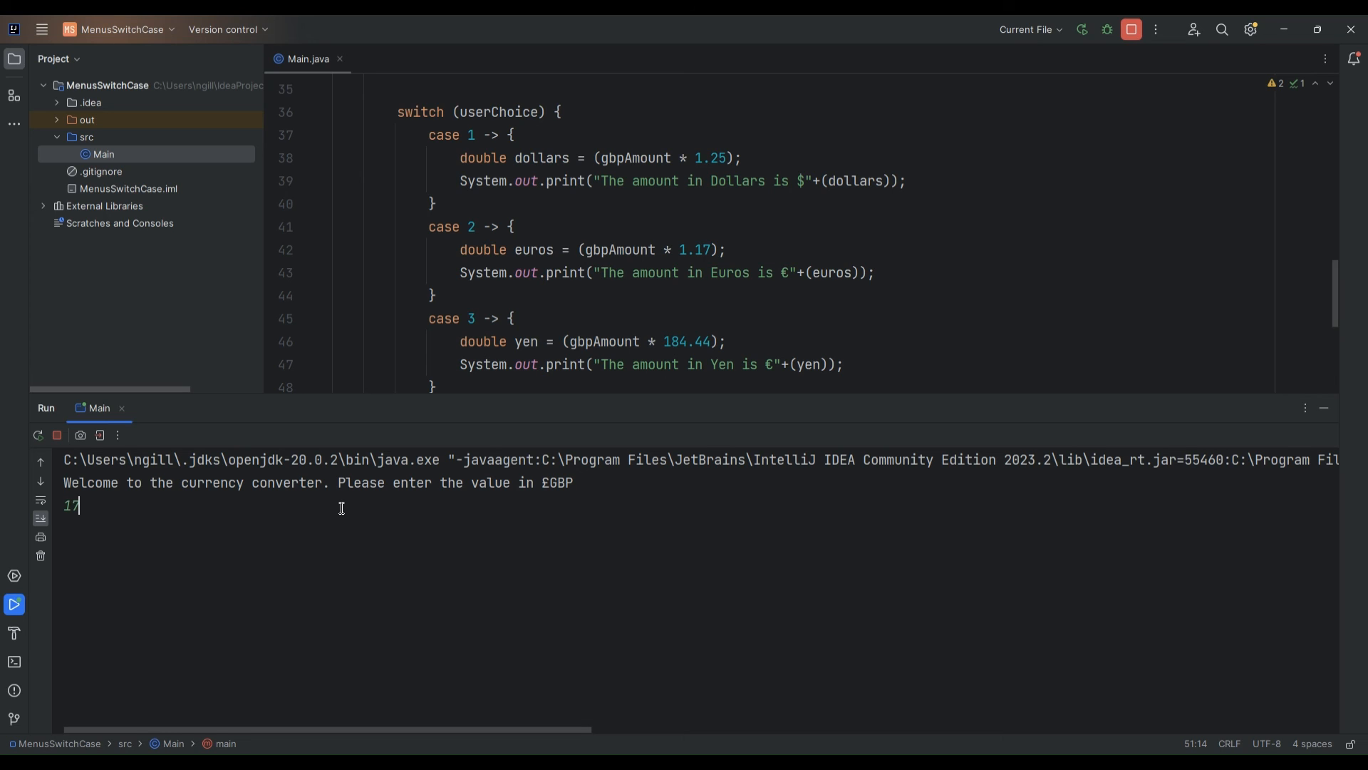
{"action": "type", "text": ".45"}
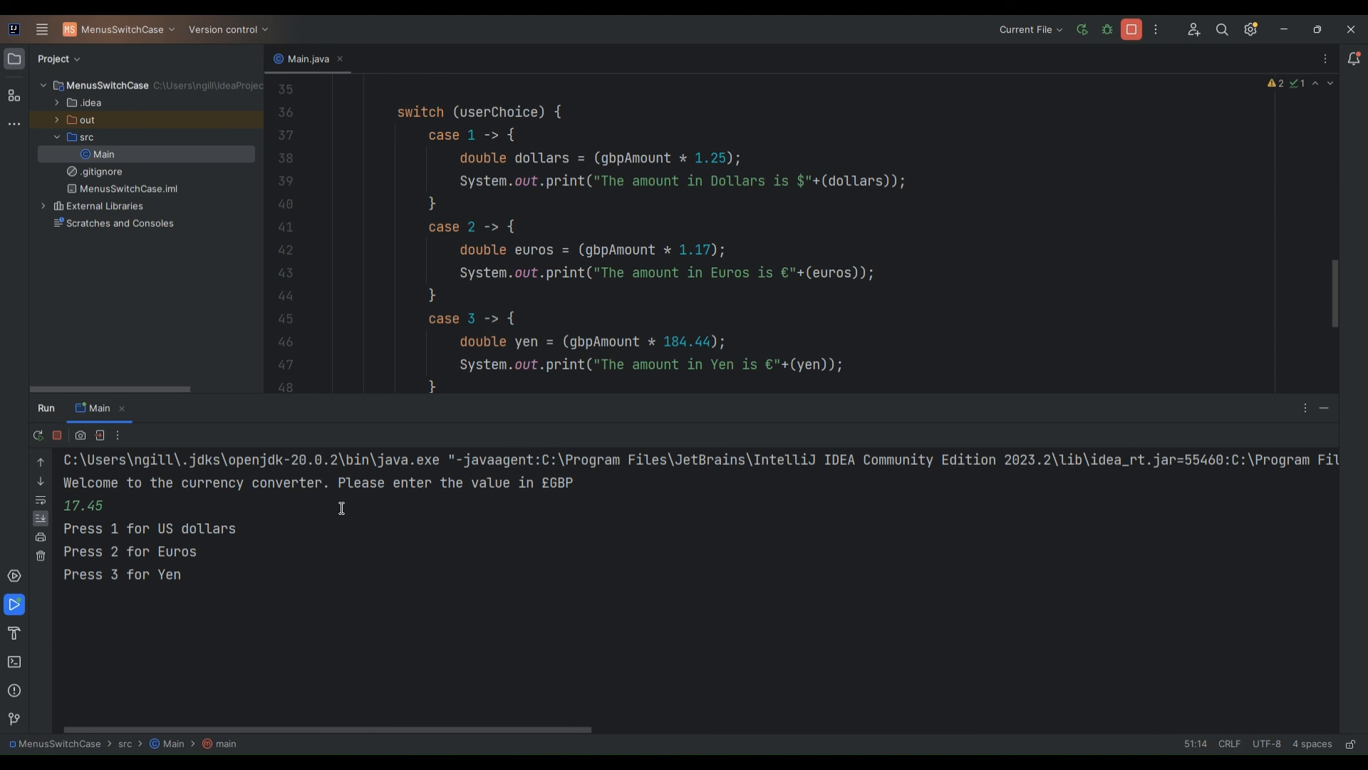
{"action": "type", "text": "3"}
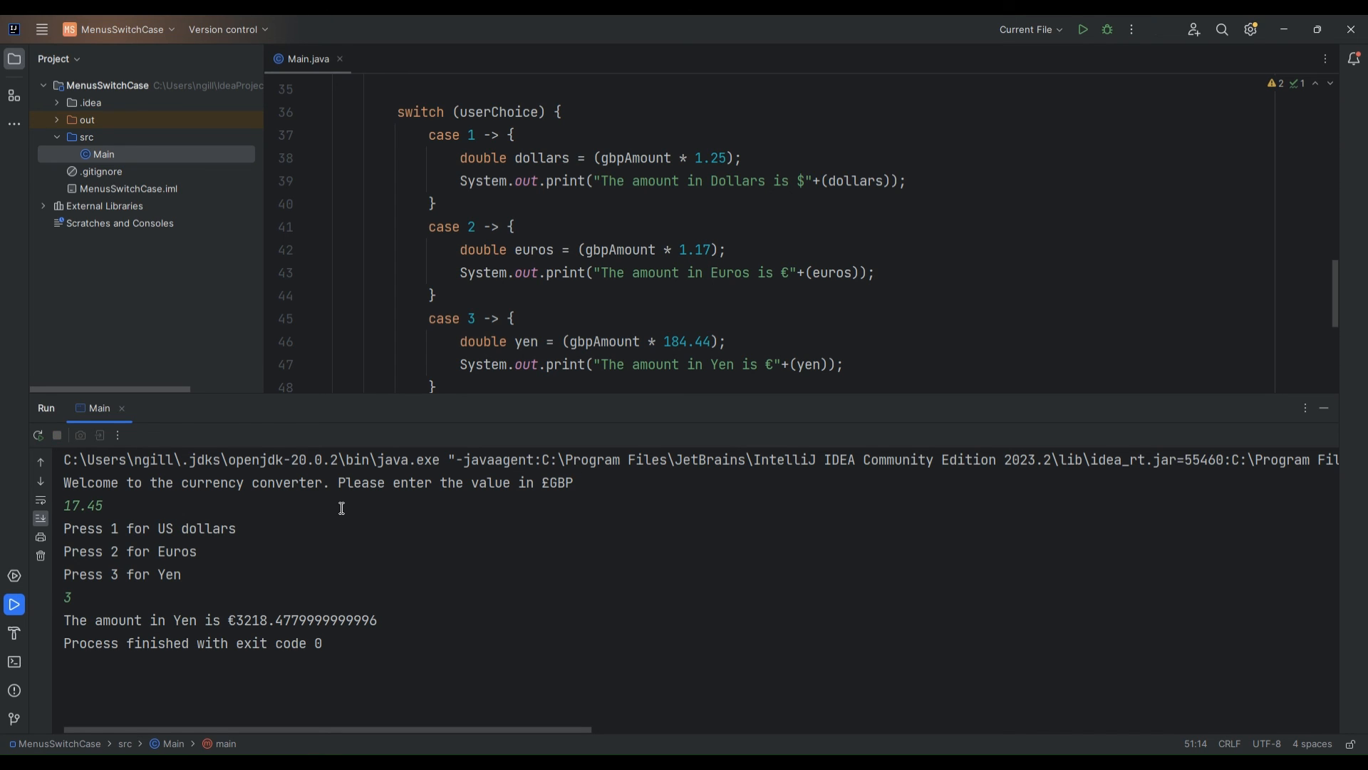
{"action": "mouse_move", "coordinate": [272, 622]}
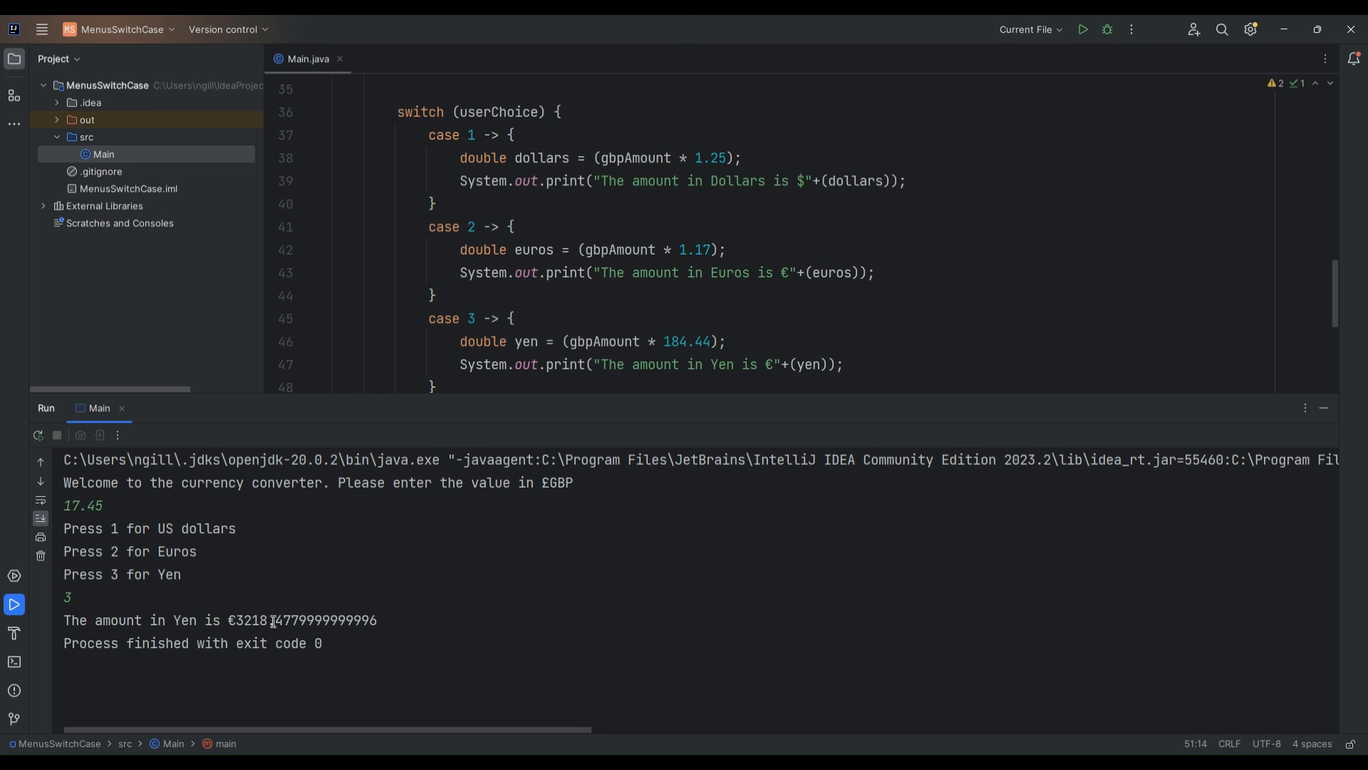
{"action": "double_click", "coordinate": [262, 619]}
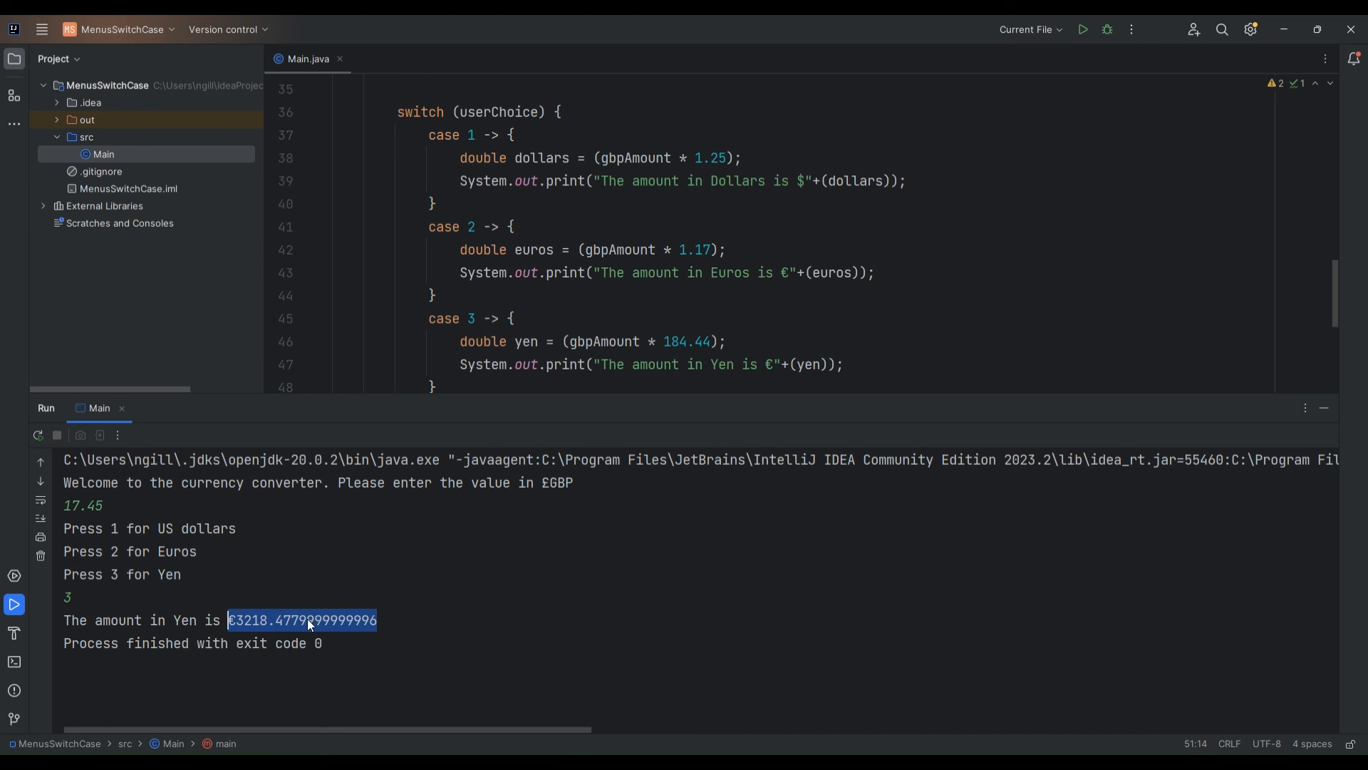
{"action": "mouse_move", "coordinate": [296, 623]}
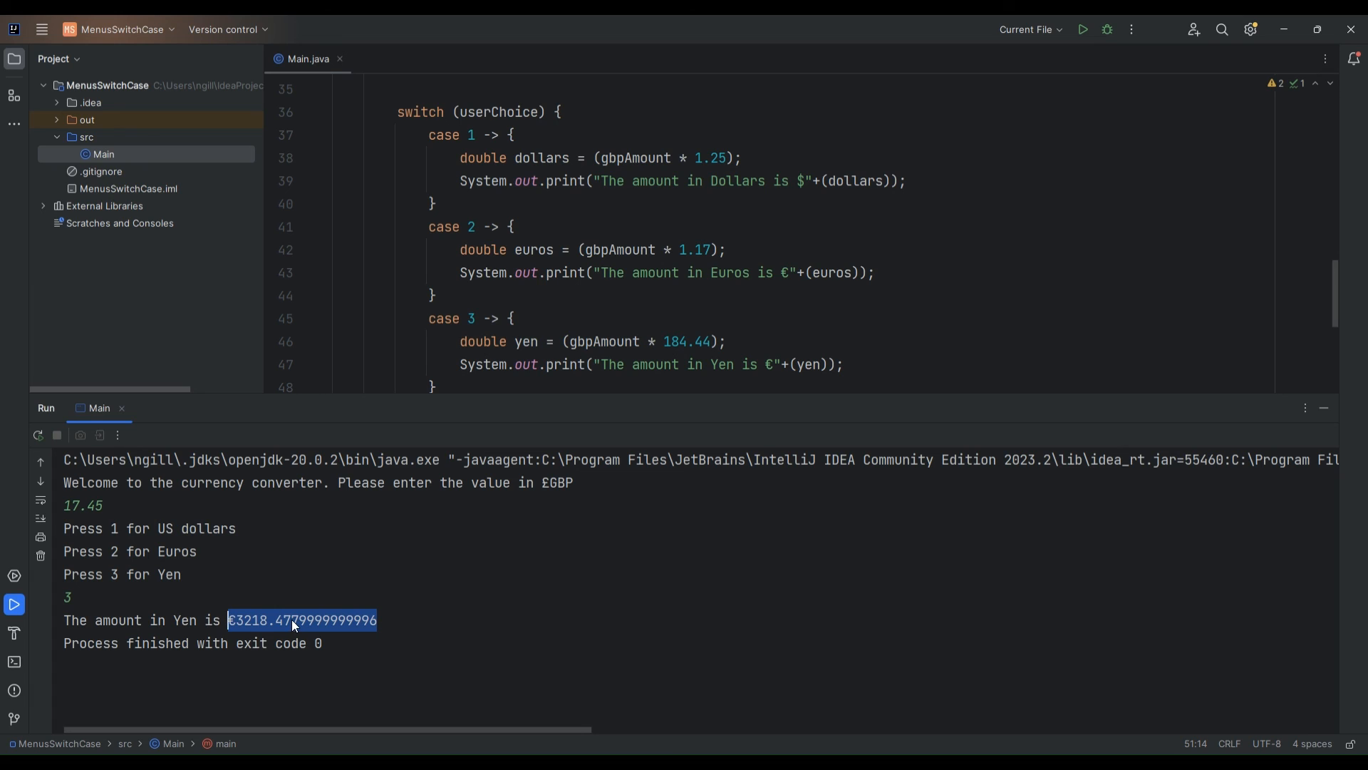
{"action": "mouse_move", "coordinate": [386, 614]}
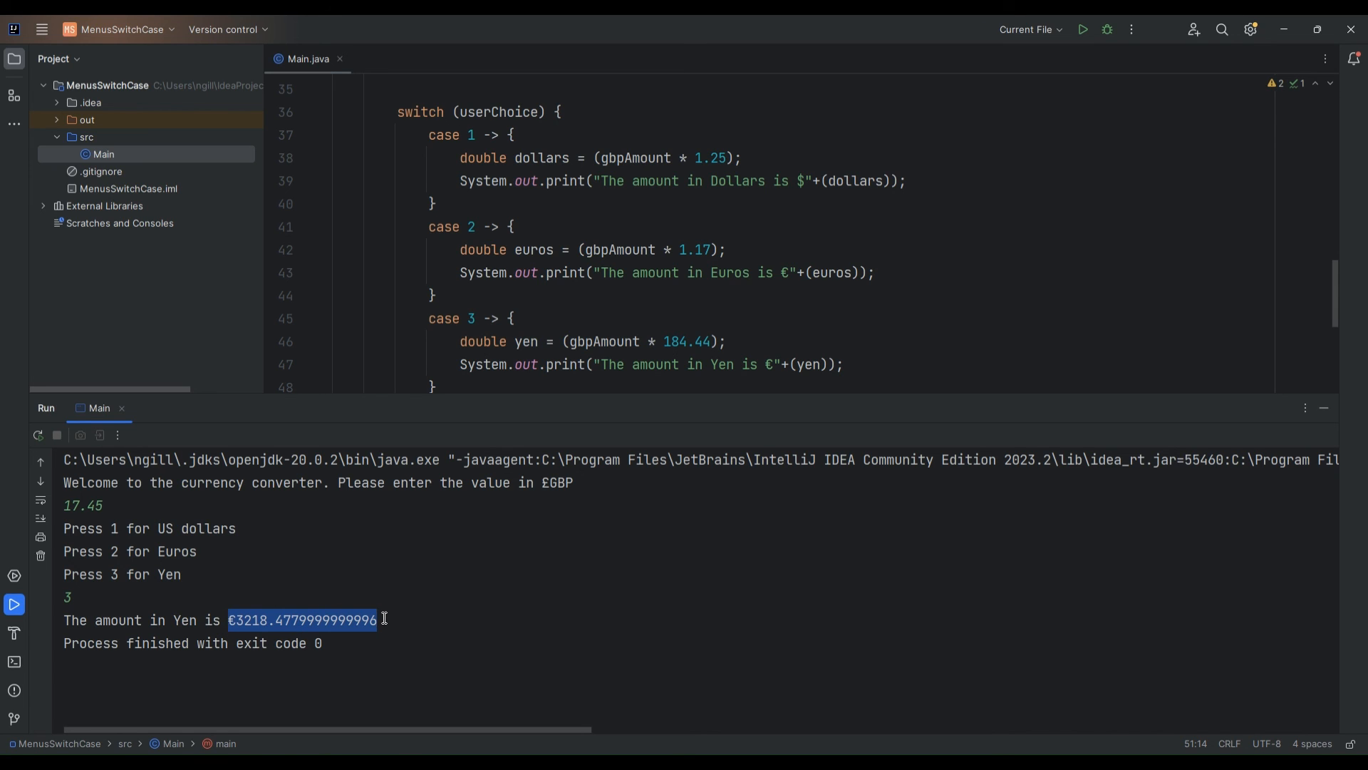
{"action": "mouse_move", "coordinate": [455, 603]}
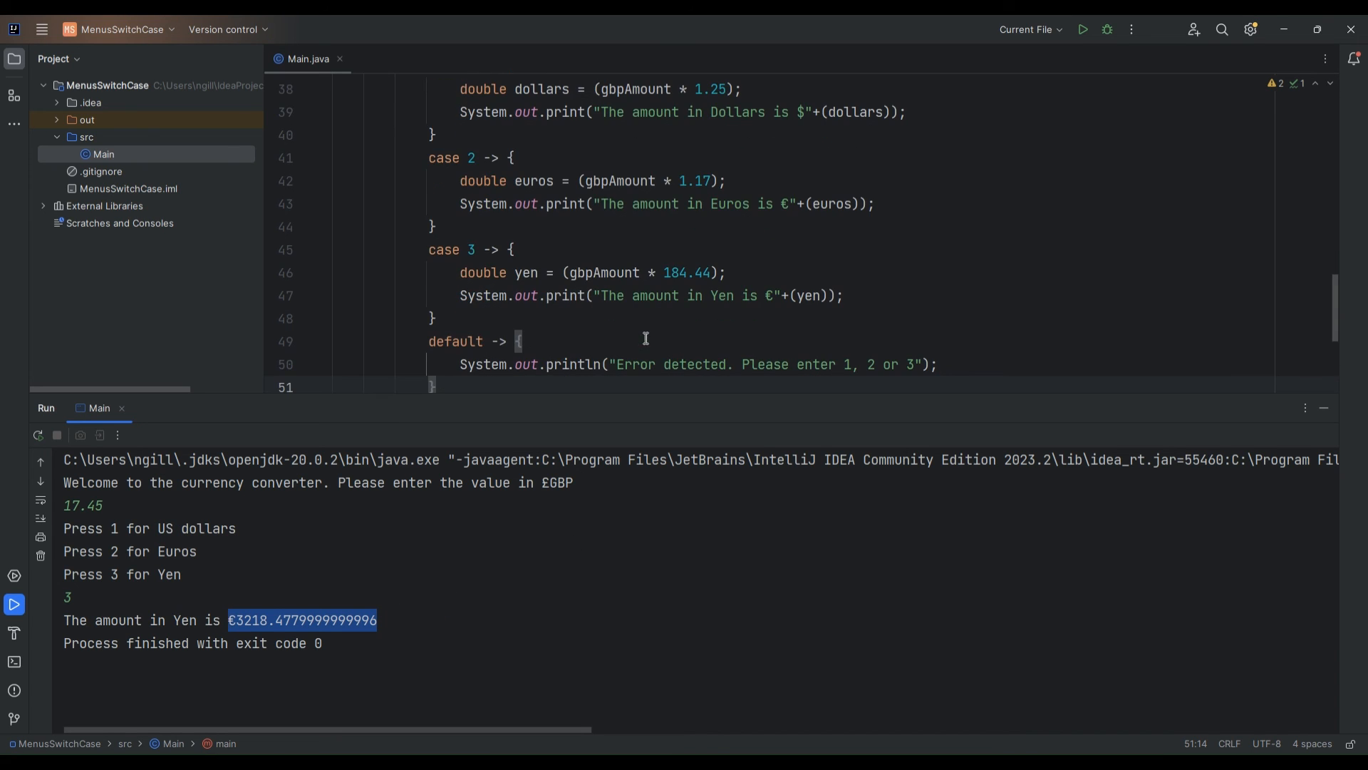
{"action": "scroll", "scroll_direction": "down", "scroll_amount": 3}
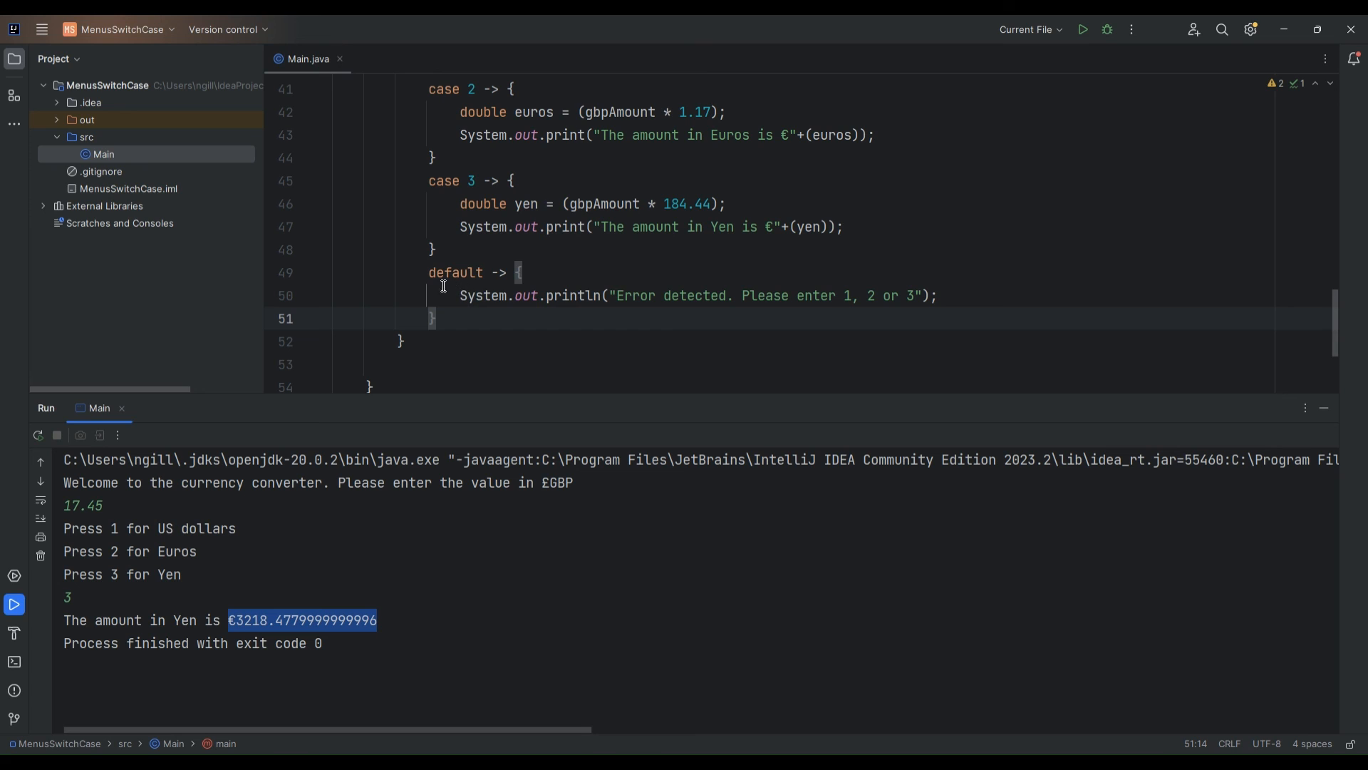
Rerun with £13.54 and invalid option 7 to show the error message
{"action": "left_click", "coordinate": [1082, 29]}
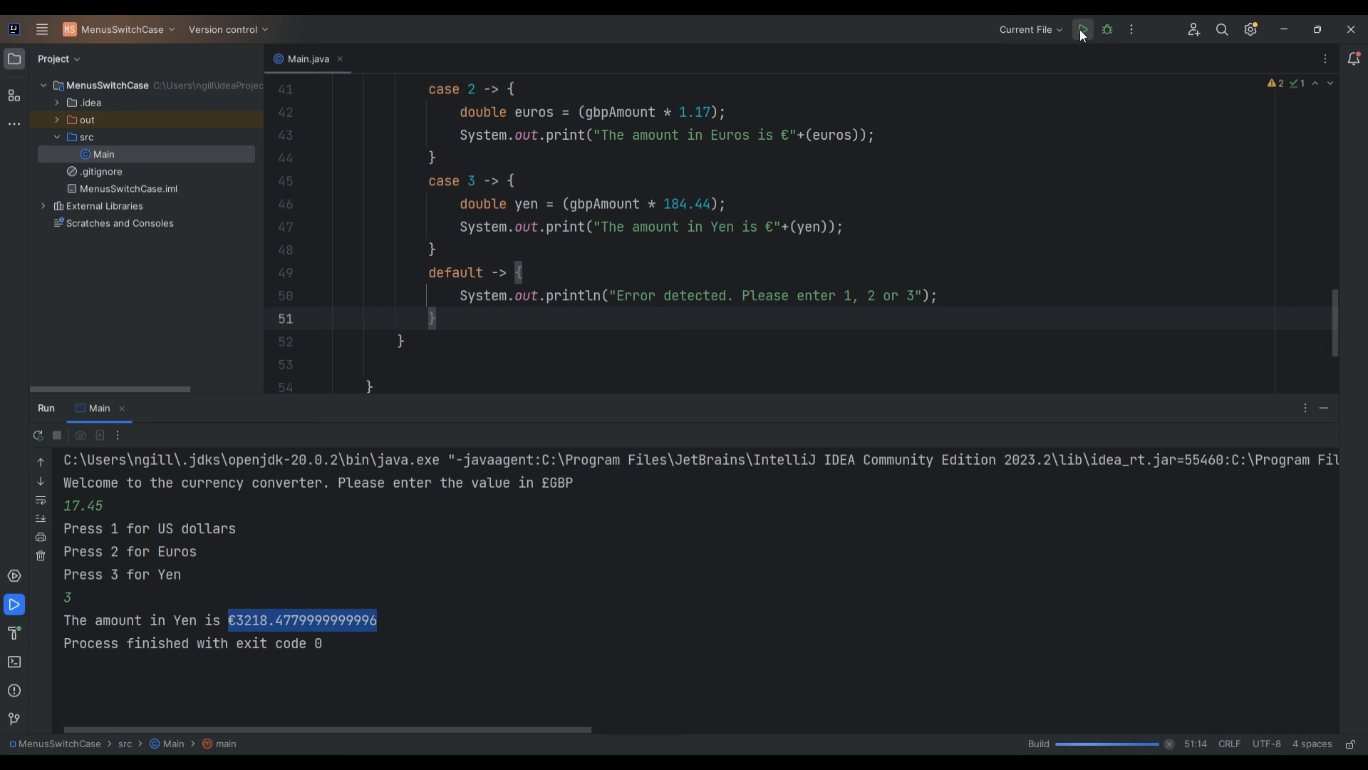
{"action": "left_click", "coordinate": [1080, 28]}
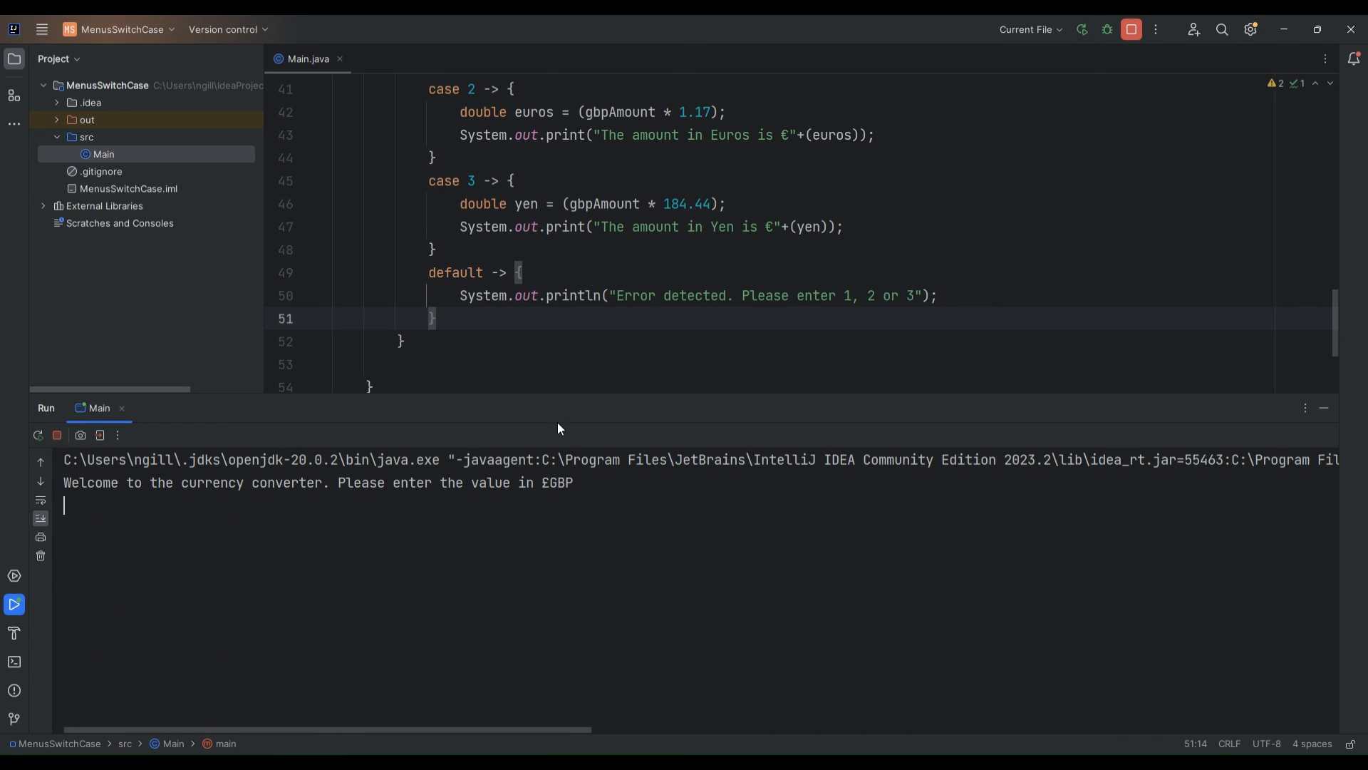
{"action": "type", "text": "13."}
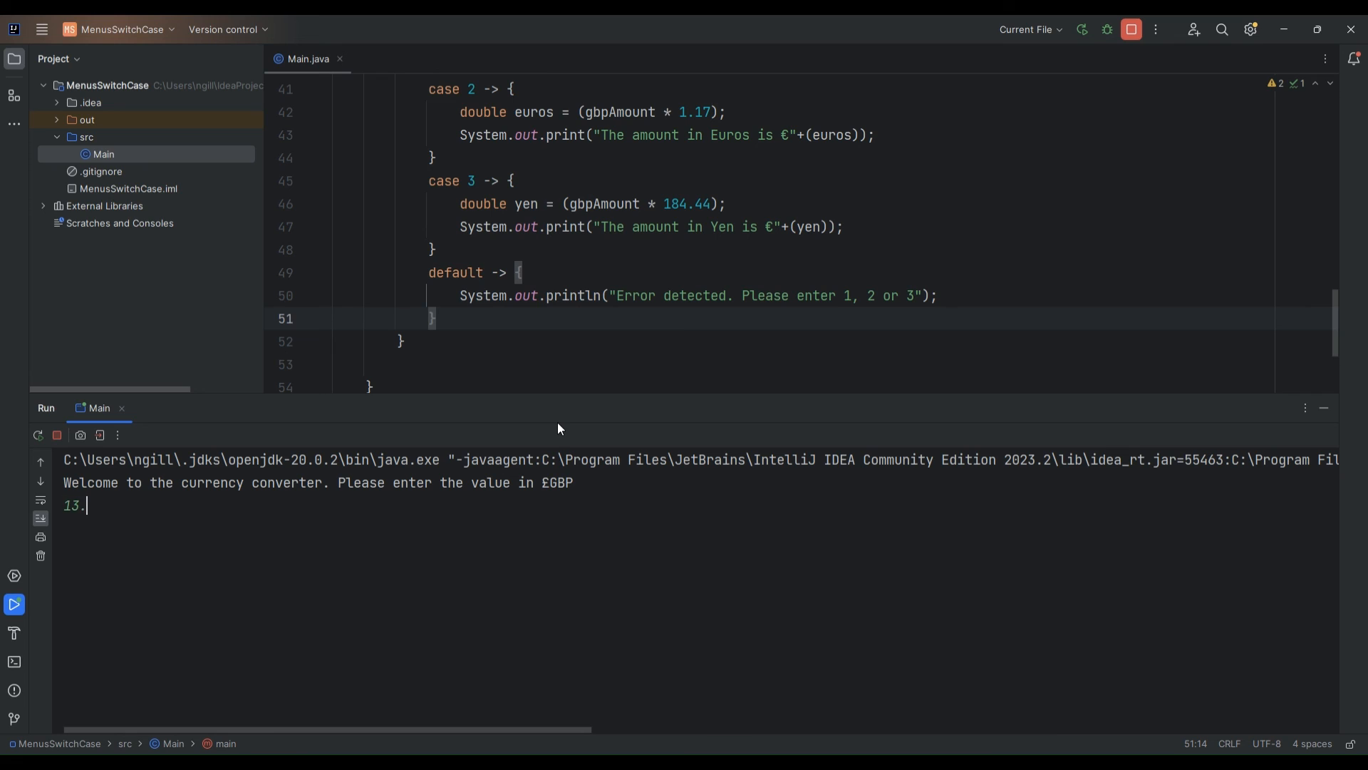
{"action": "type", "text": "54"}
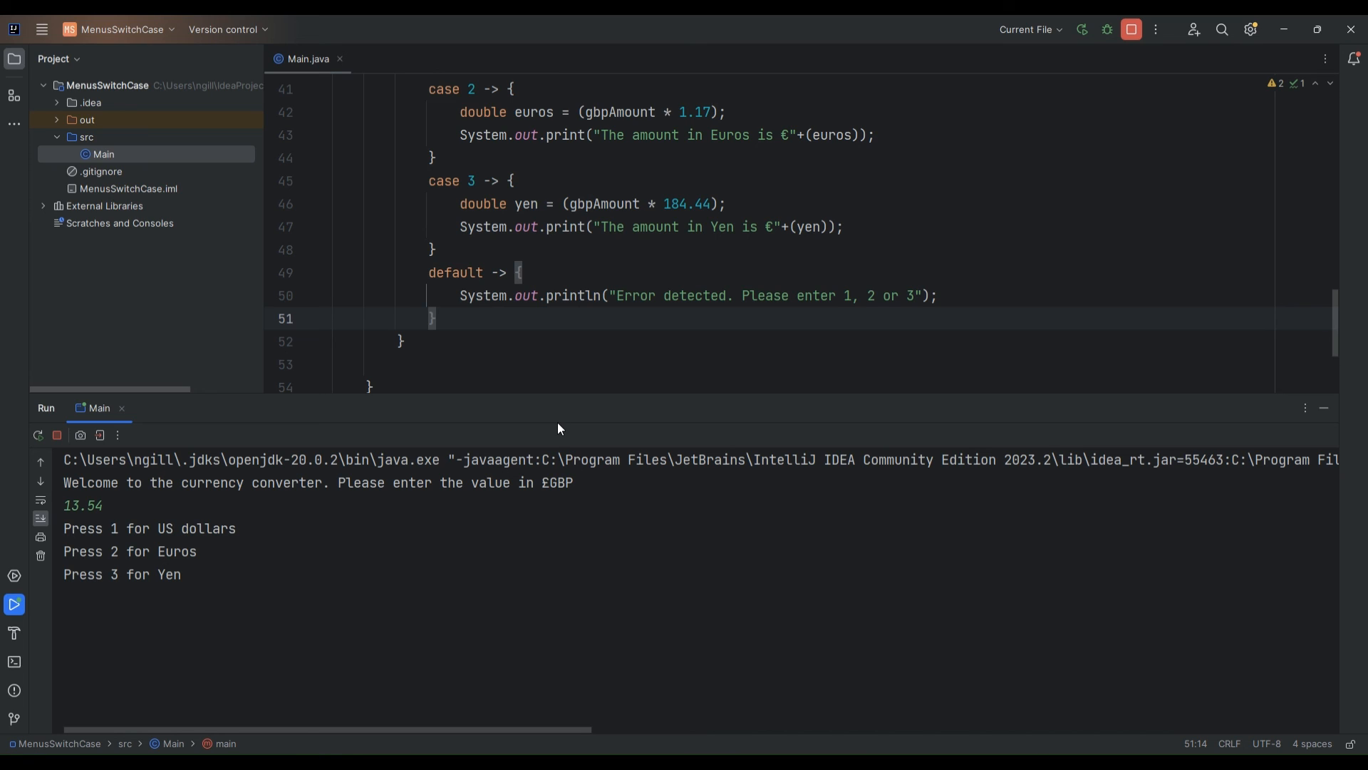
{"action": "type", "text": "7"}
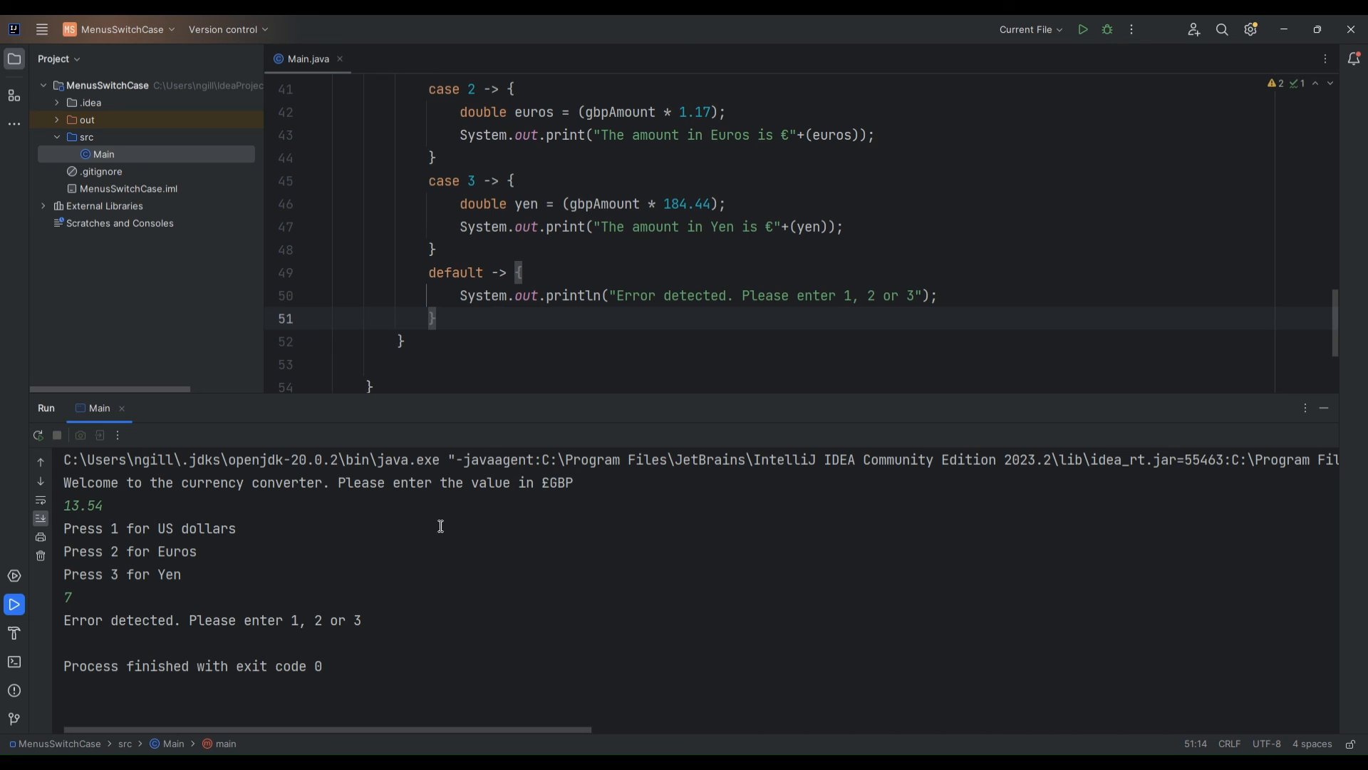
{"action": "mouse_move", "coordinate": [295, 617]}
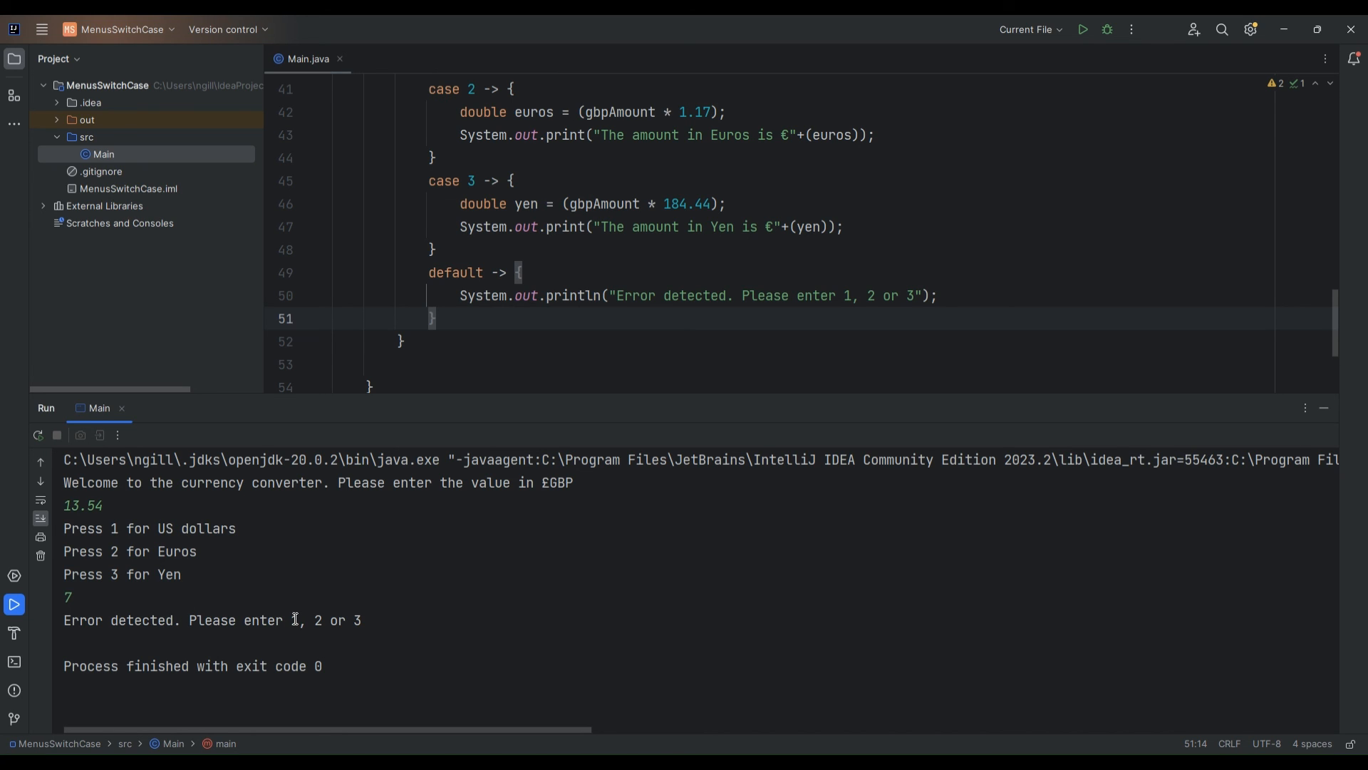
{"action": "mouse_move", "coordinate": [427, 611]}
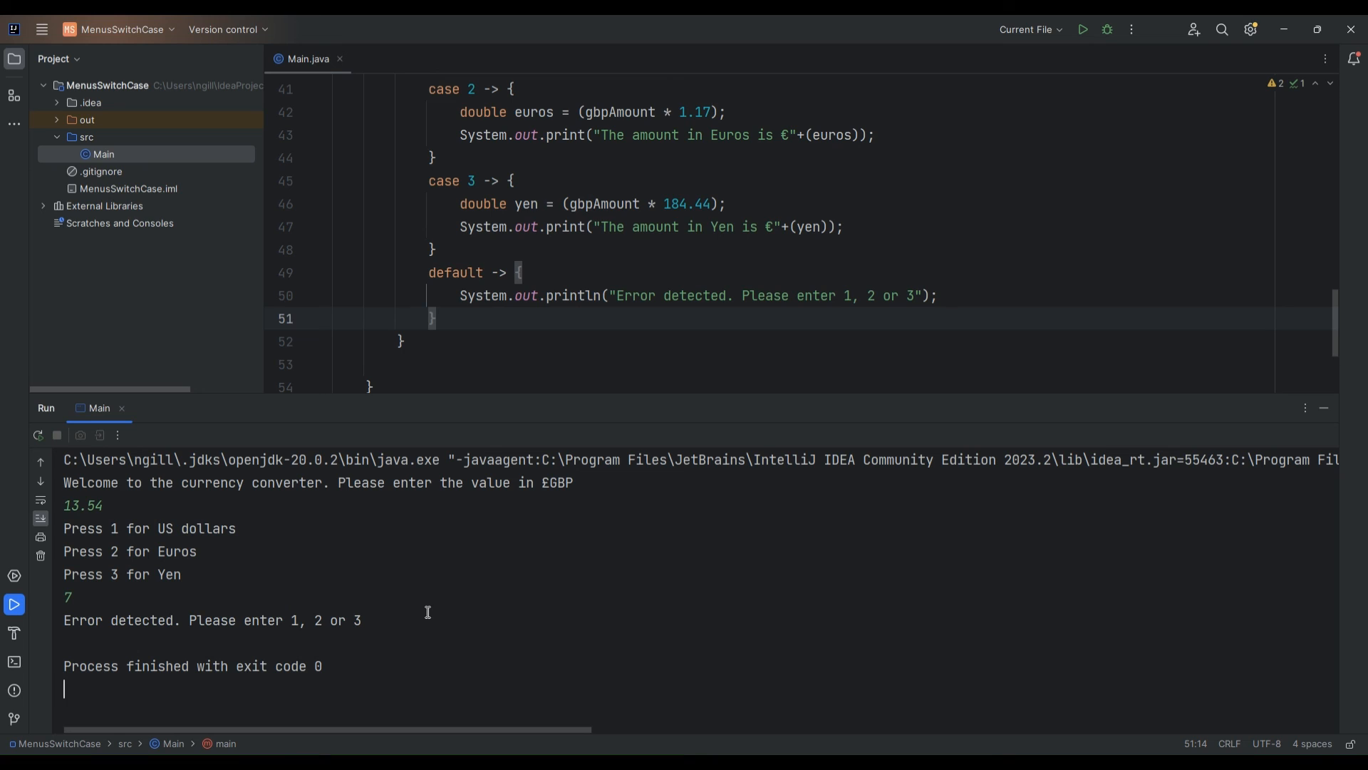
{"action": "mouse_move", "coordinate": [432, 574]}
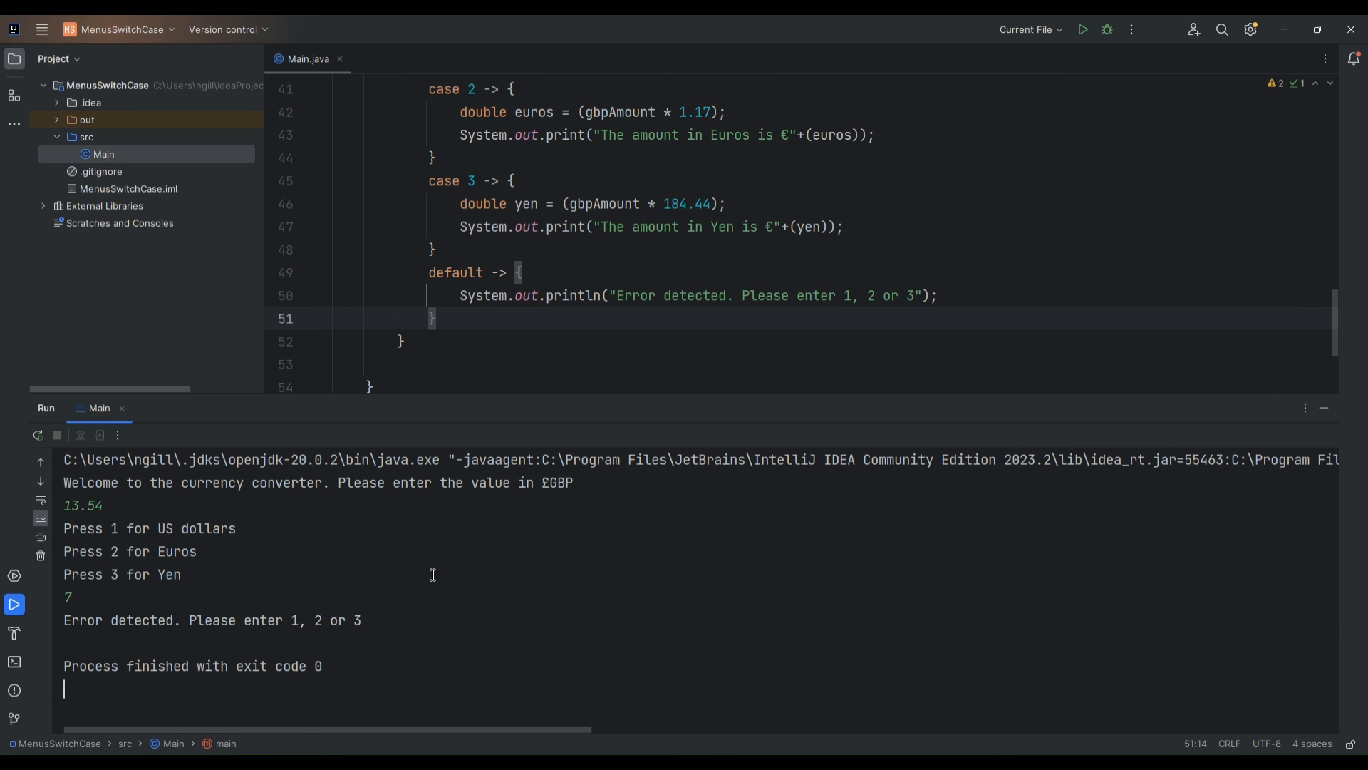
{"action": "mouse_move", "coordinate": [691, 408]}
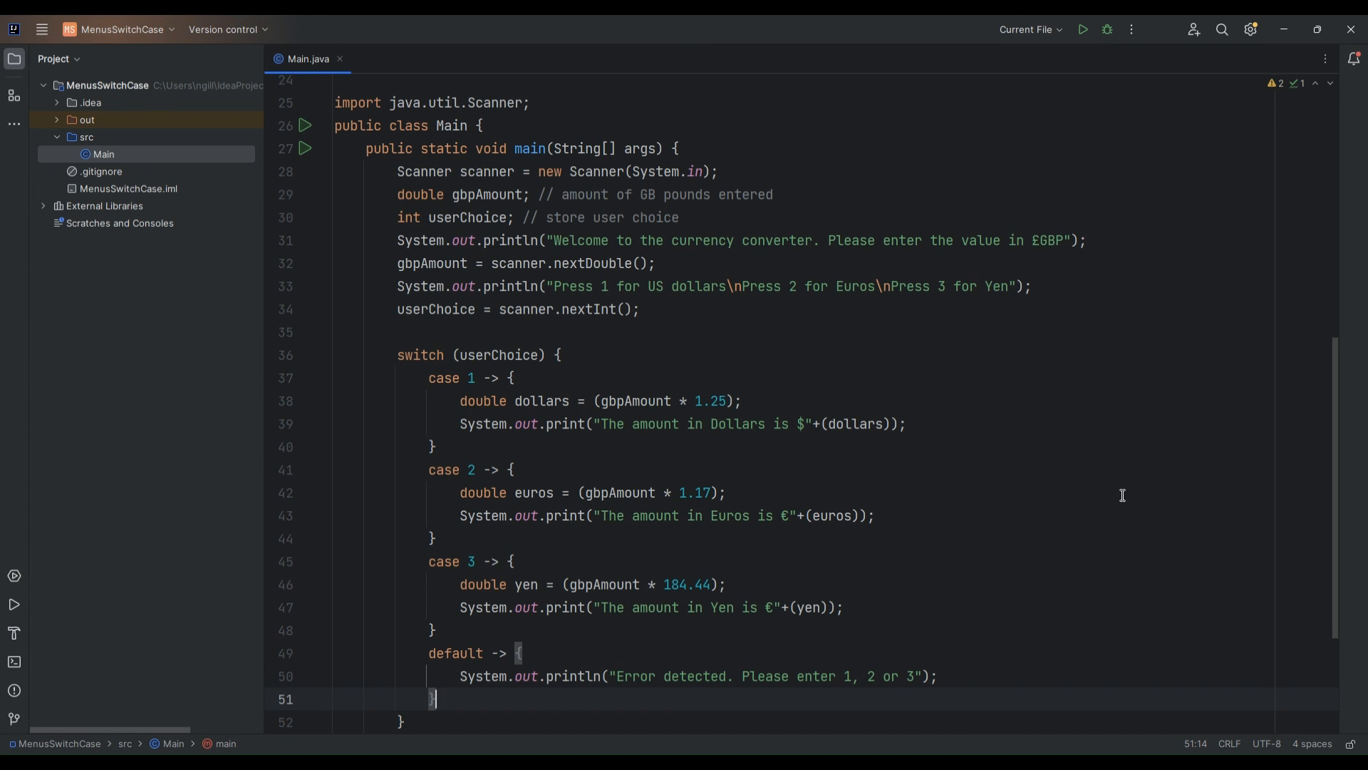
Scroll through Main.java from the header comments down to the switch statement
{"action": "scroll", "scroll_direction": "down", "scroll_amount": 3}
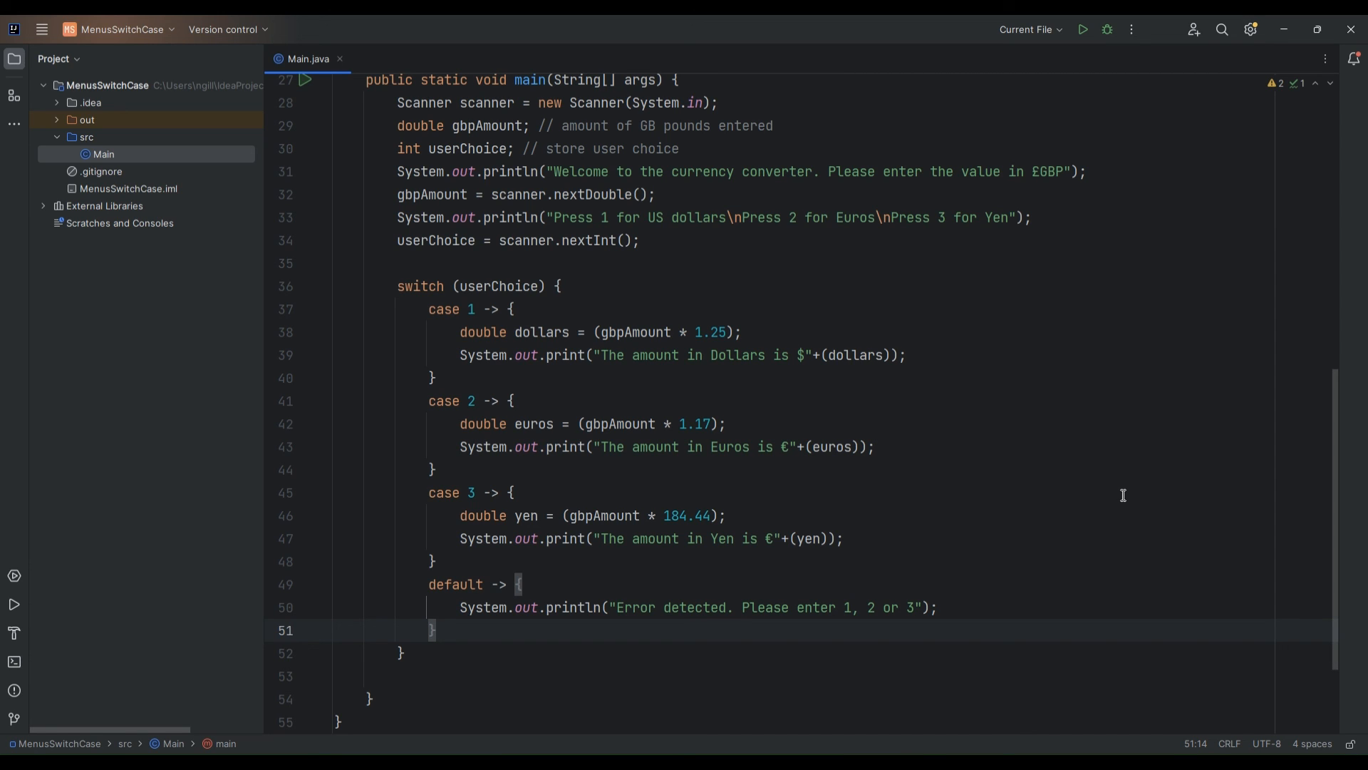
{"action": "scroll", "scroll_direction": "up", "scroll_amount": 3}
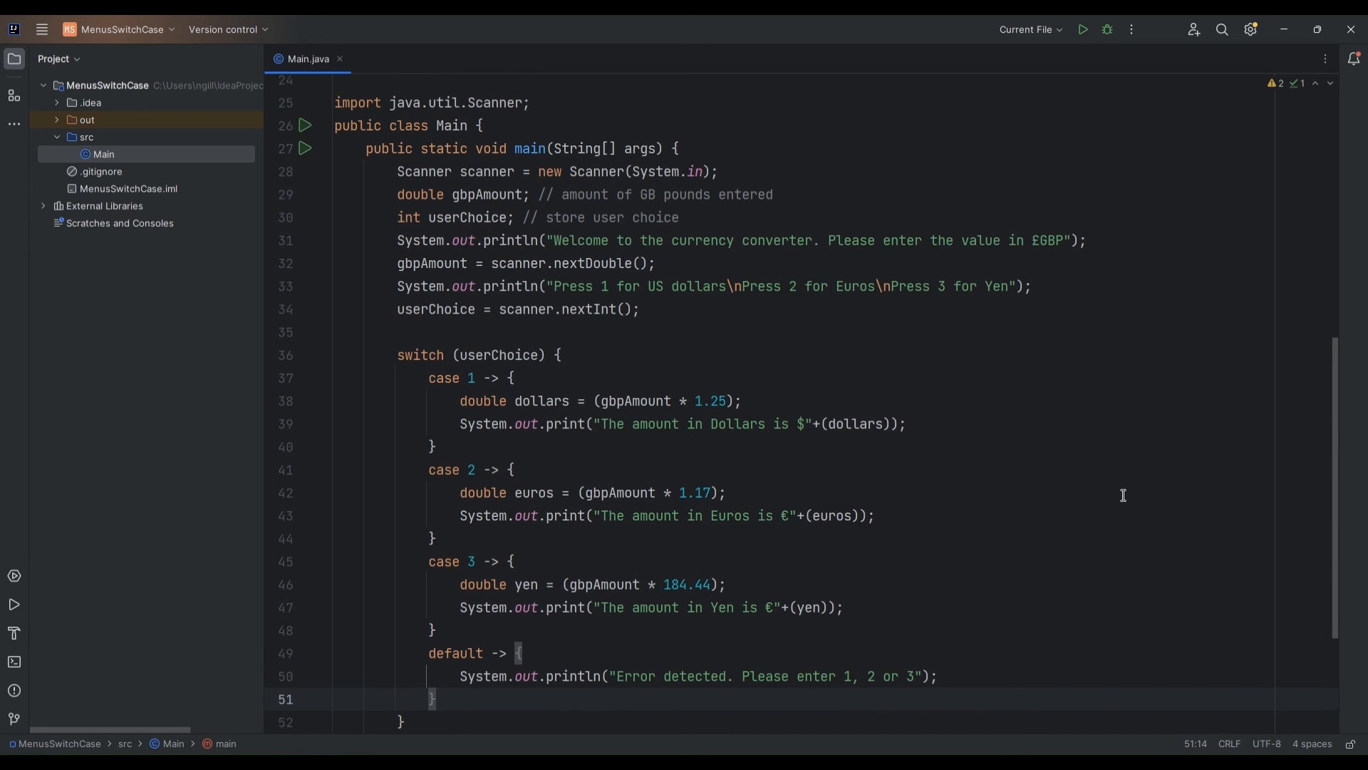
{"action": "scroll", "scroll_direction": "down", "scroll_amount": 3}
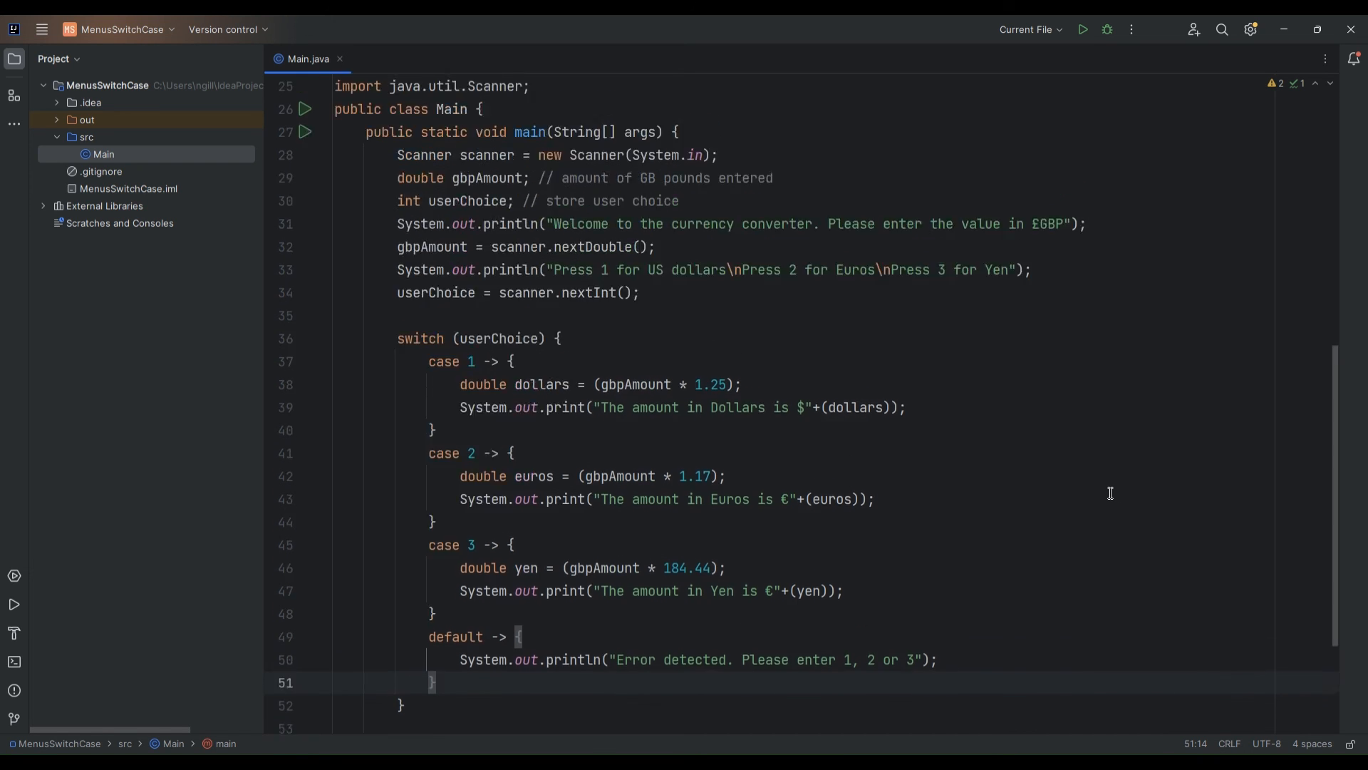
{"action": "scroll", "scroll_direction": "up", "scroll_amount": 3}
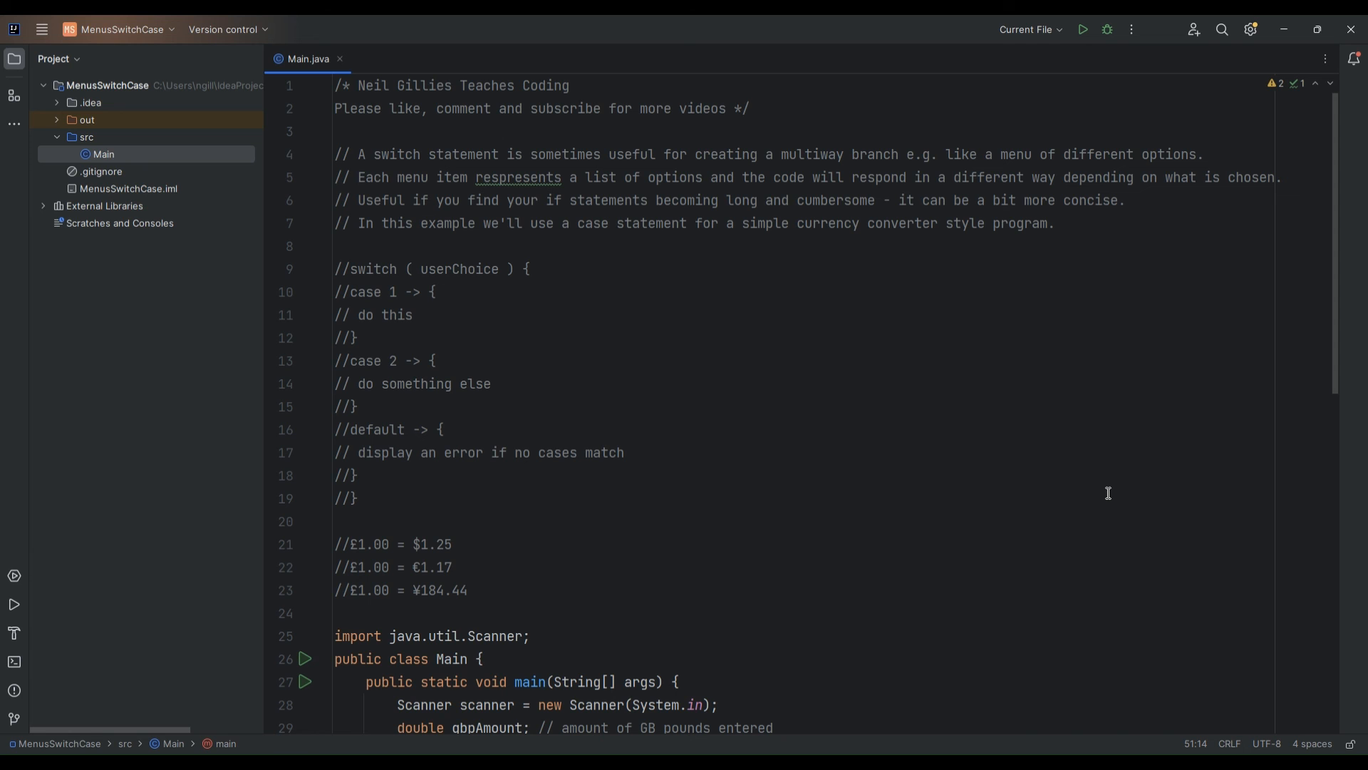
{"action": "scroll", "scroll_direction": "down", "scroll_amount": 3}
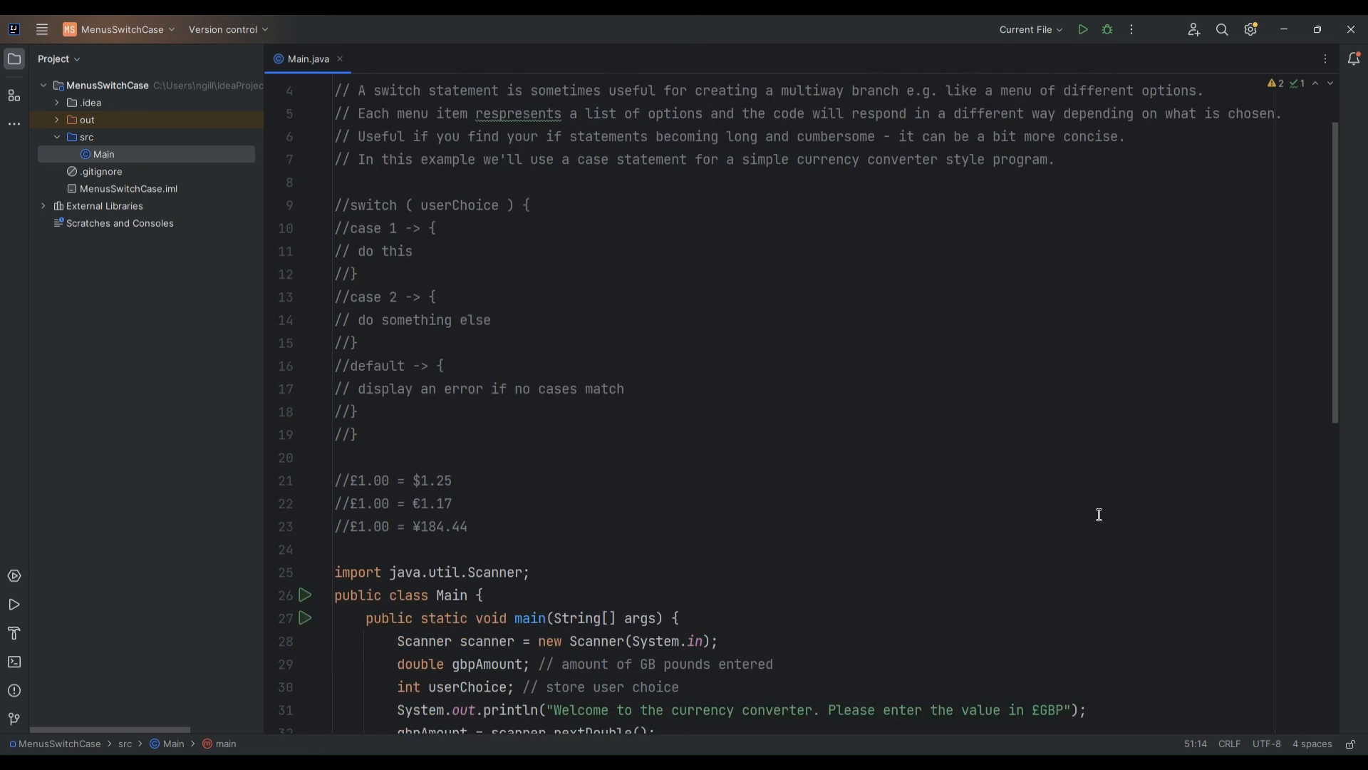
{"action": "scroll", "scroll_direction": "down", "scroll_amount": 3}
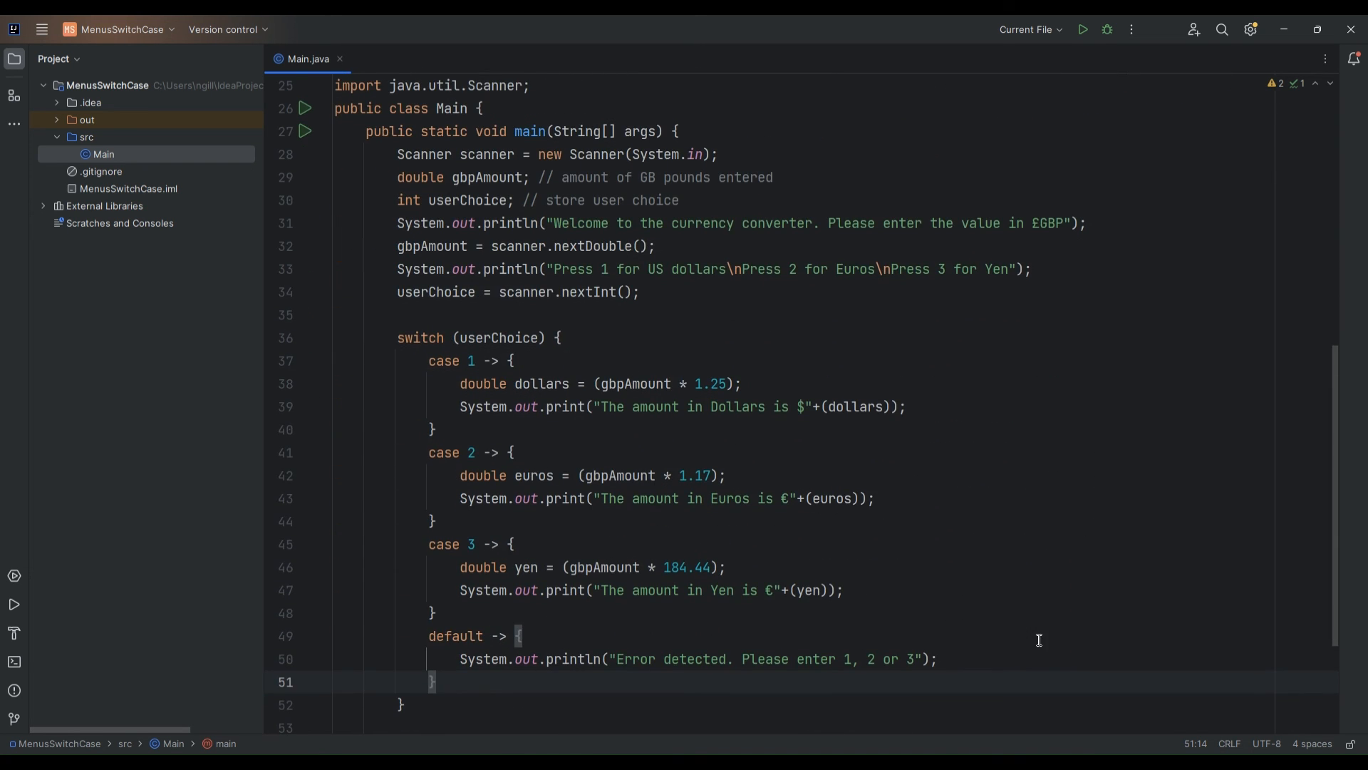